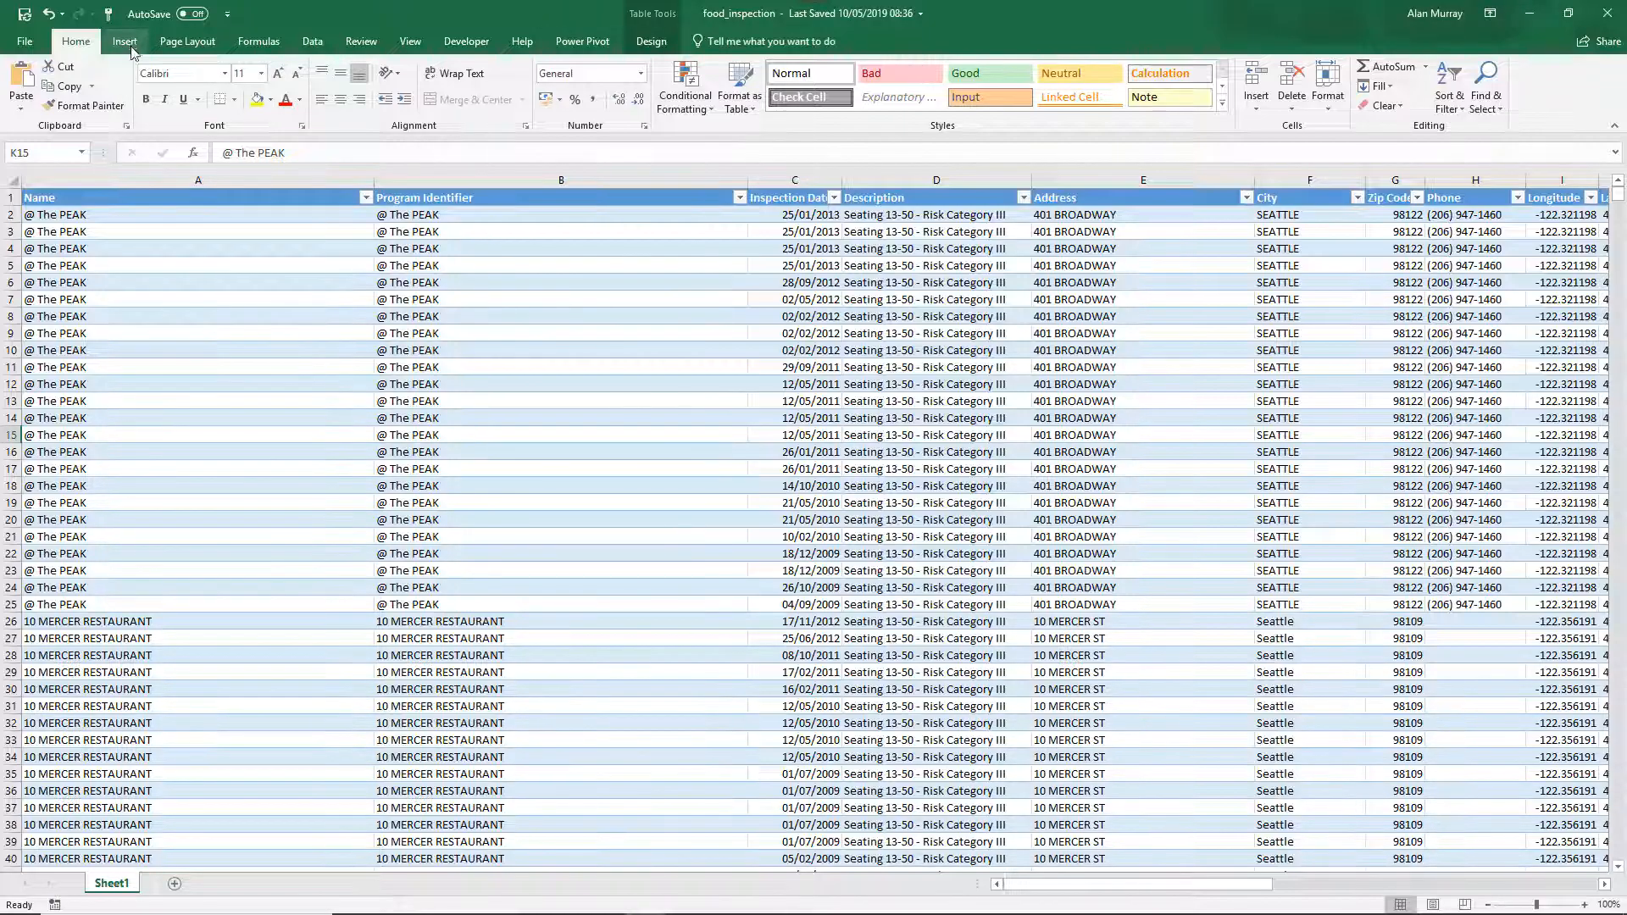
Show the Insert ribbon tools above the food inspection table
click(123, 42)
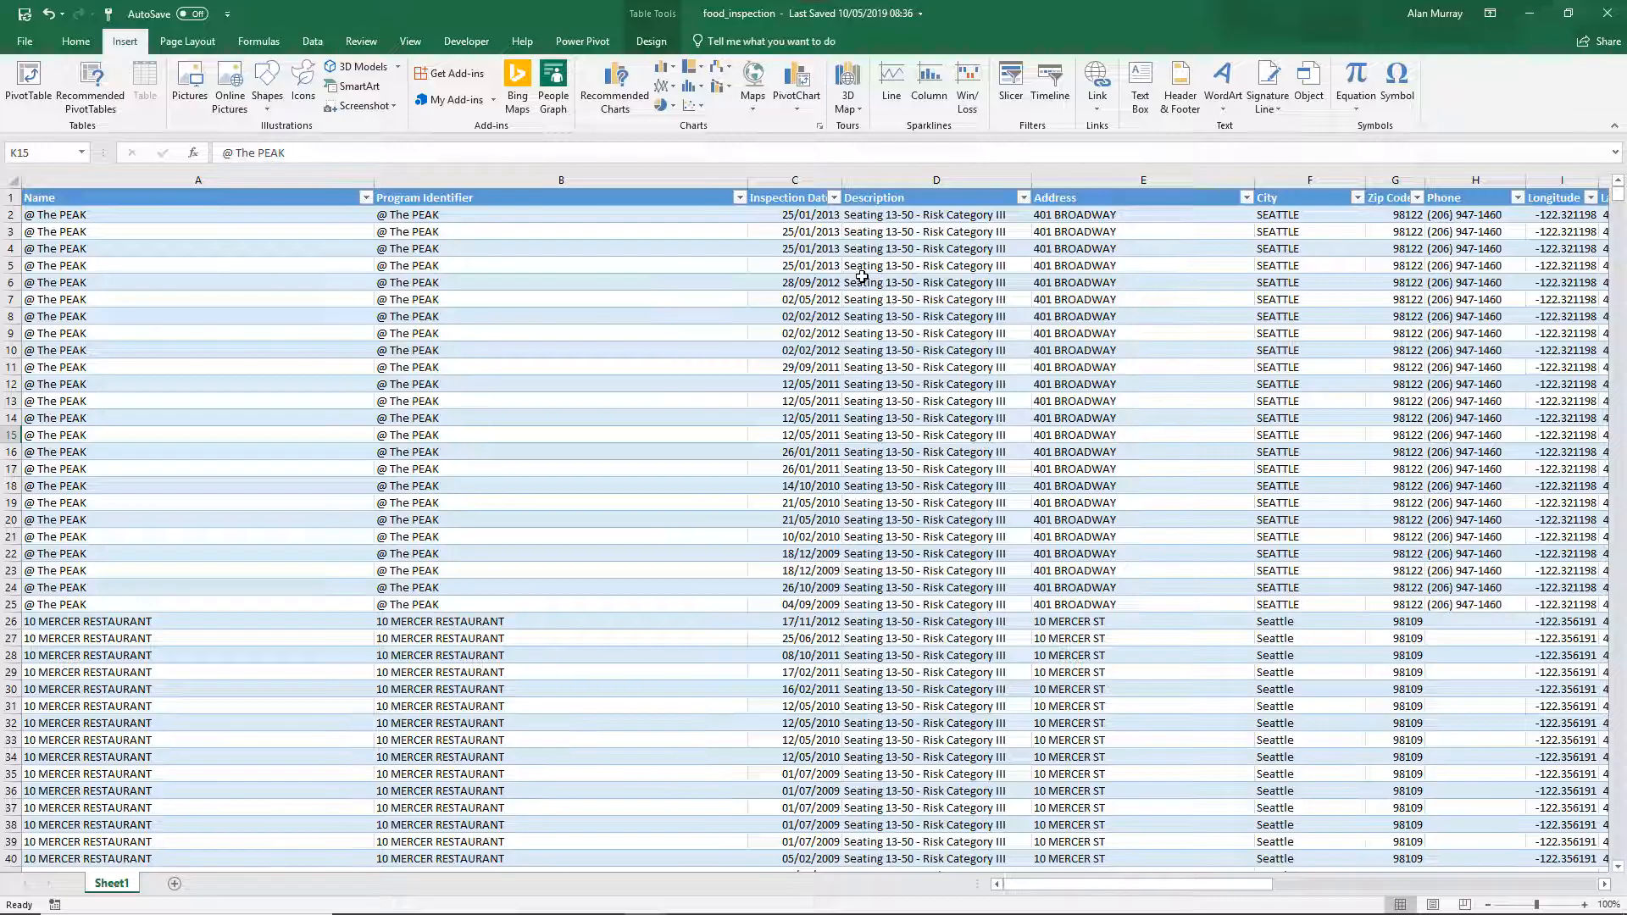
mouse_move(474, 368)
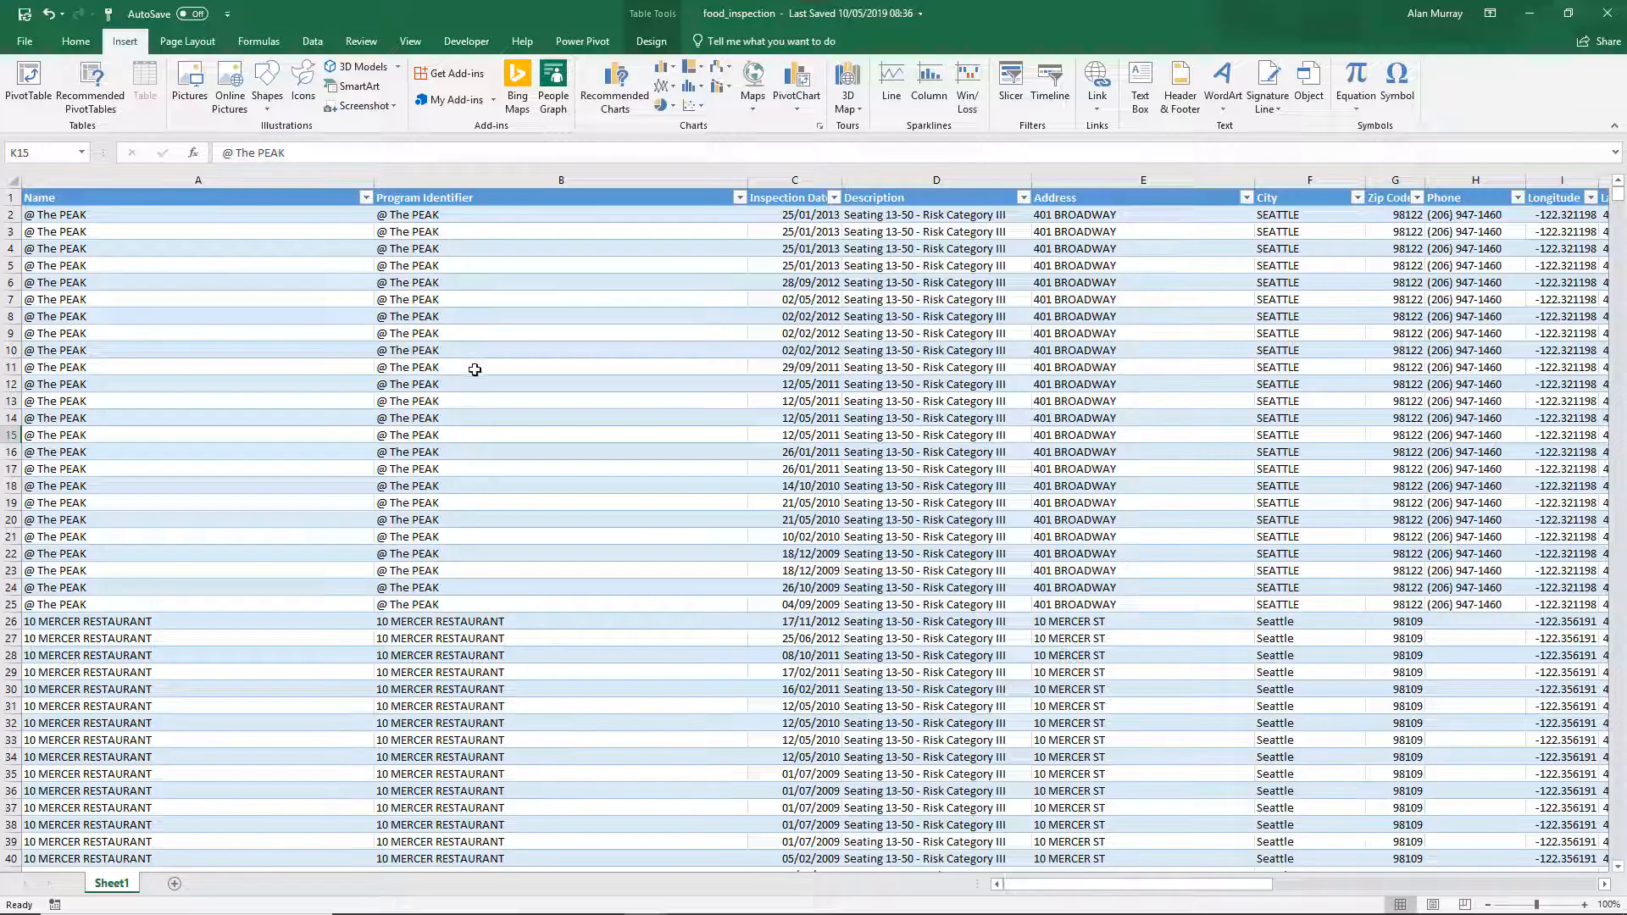
click(23, 41)
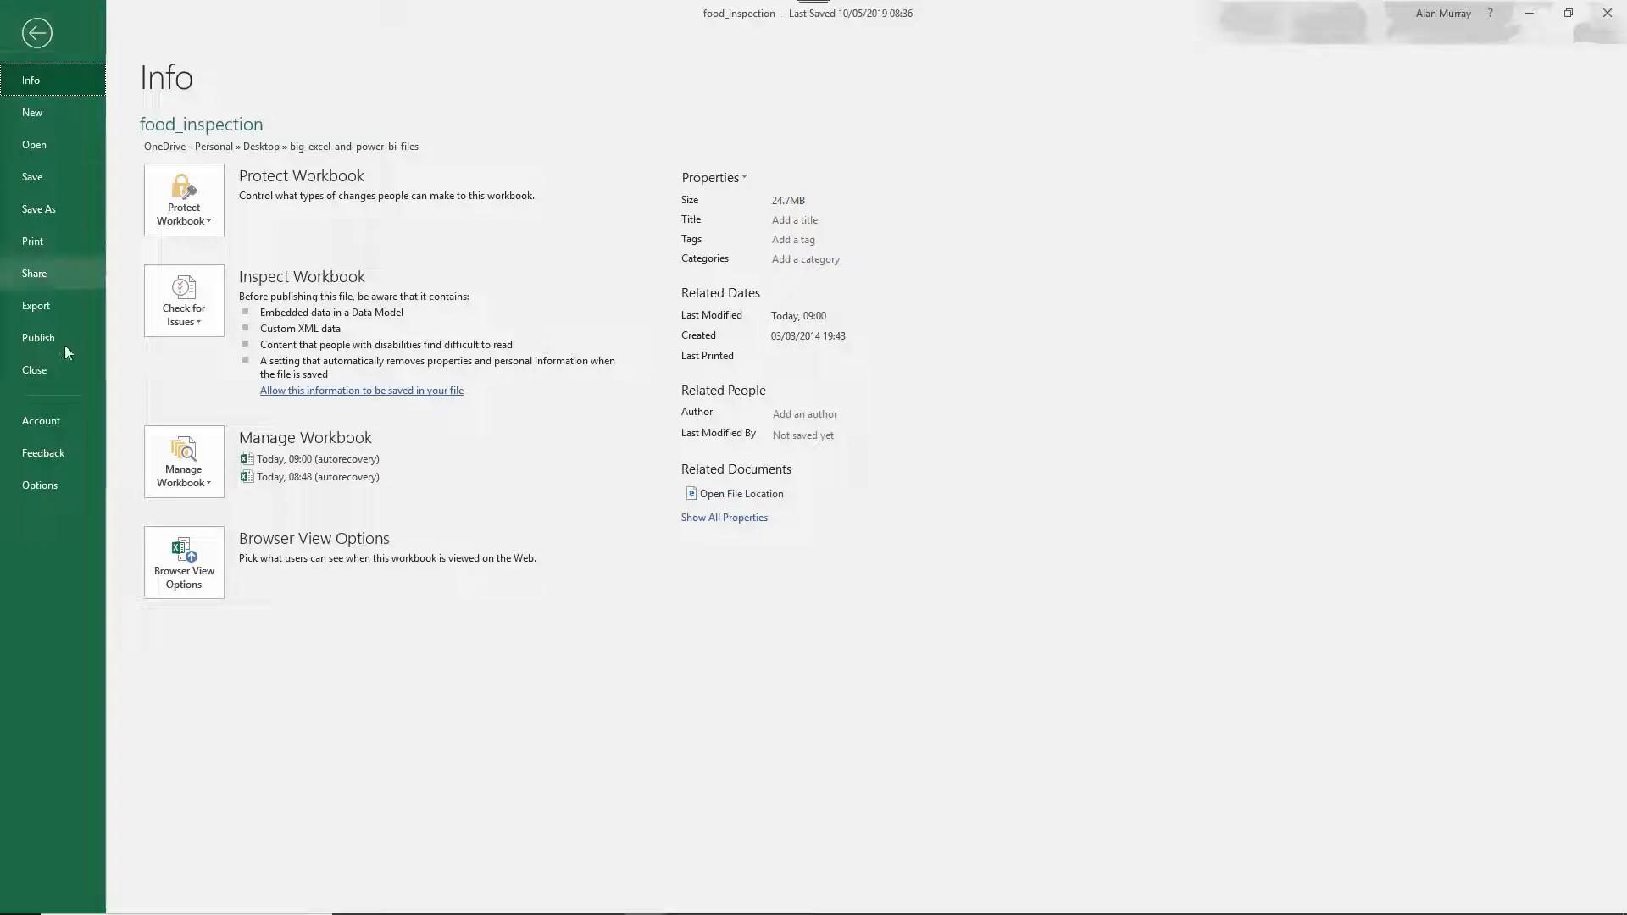
click(40, 485)
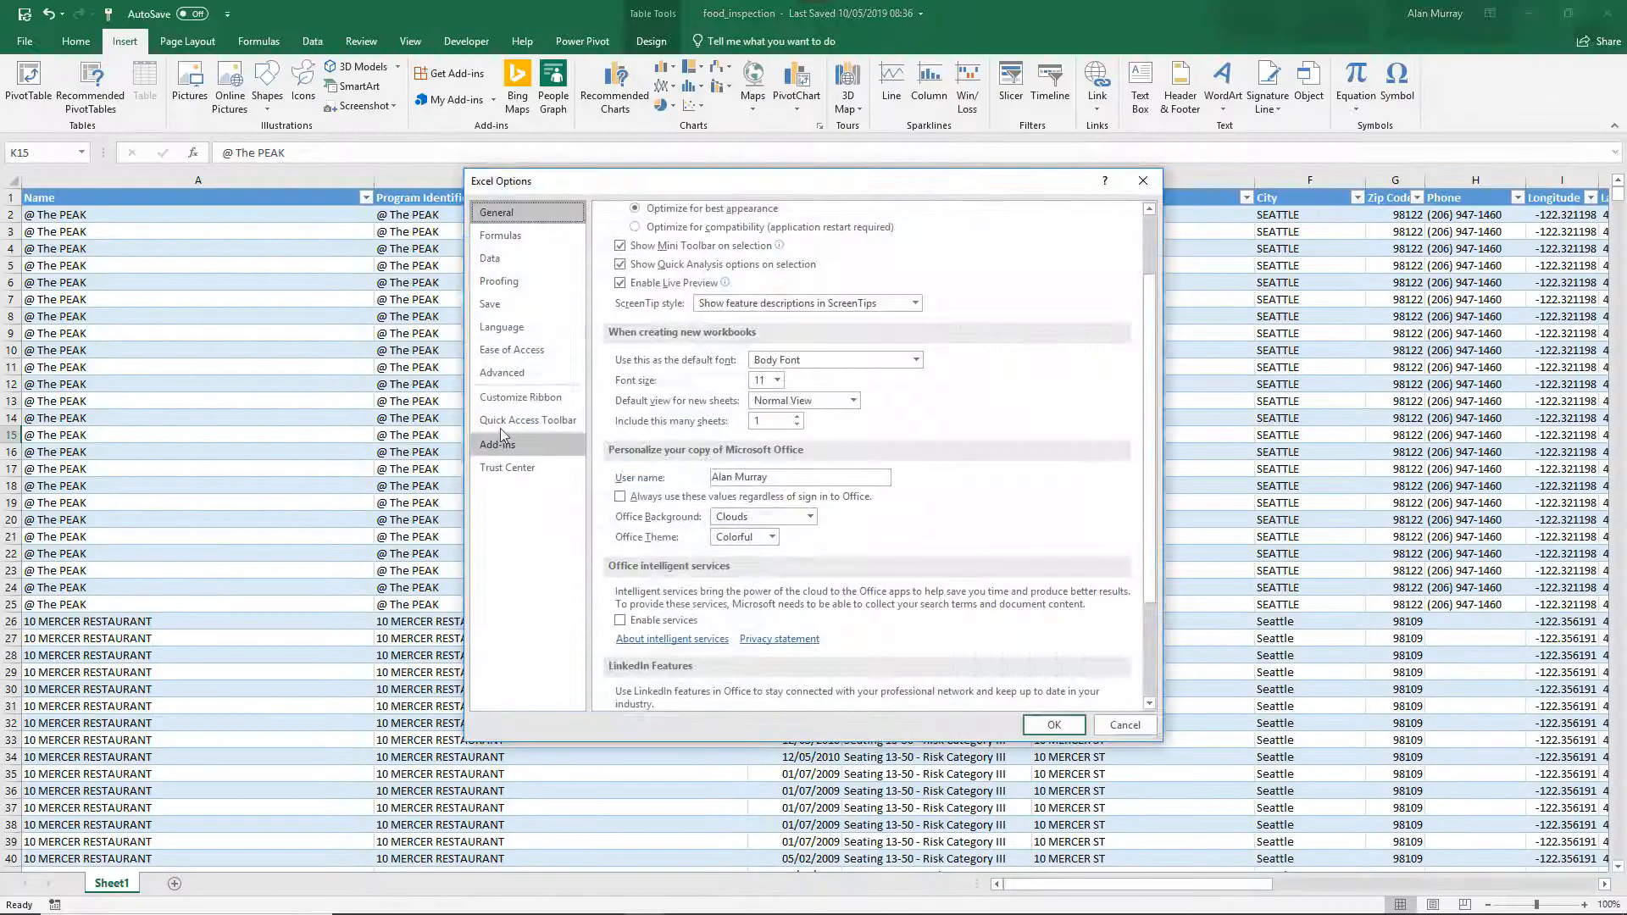
click(498, 444)
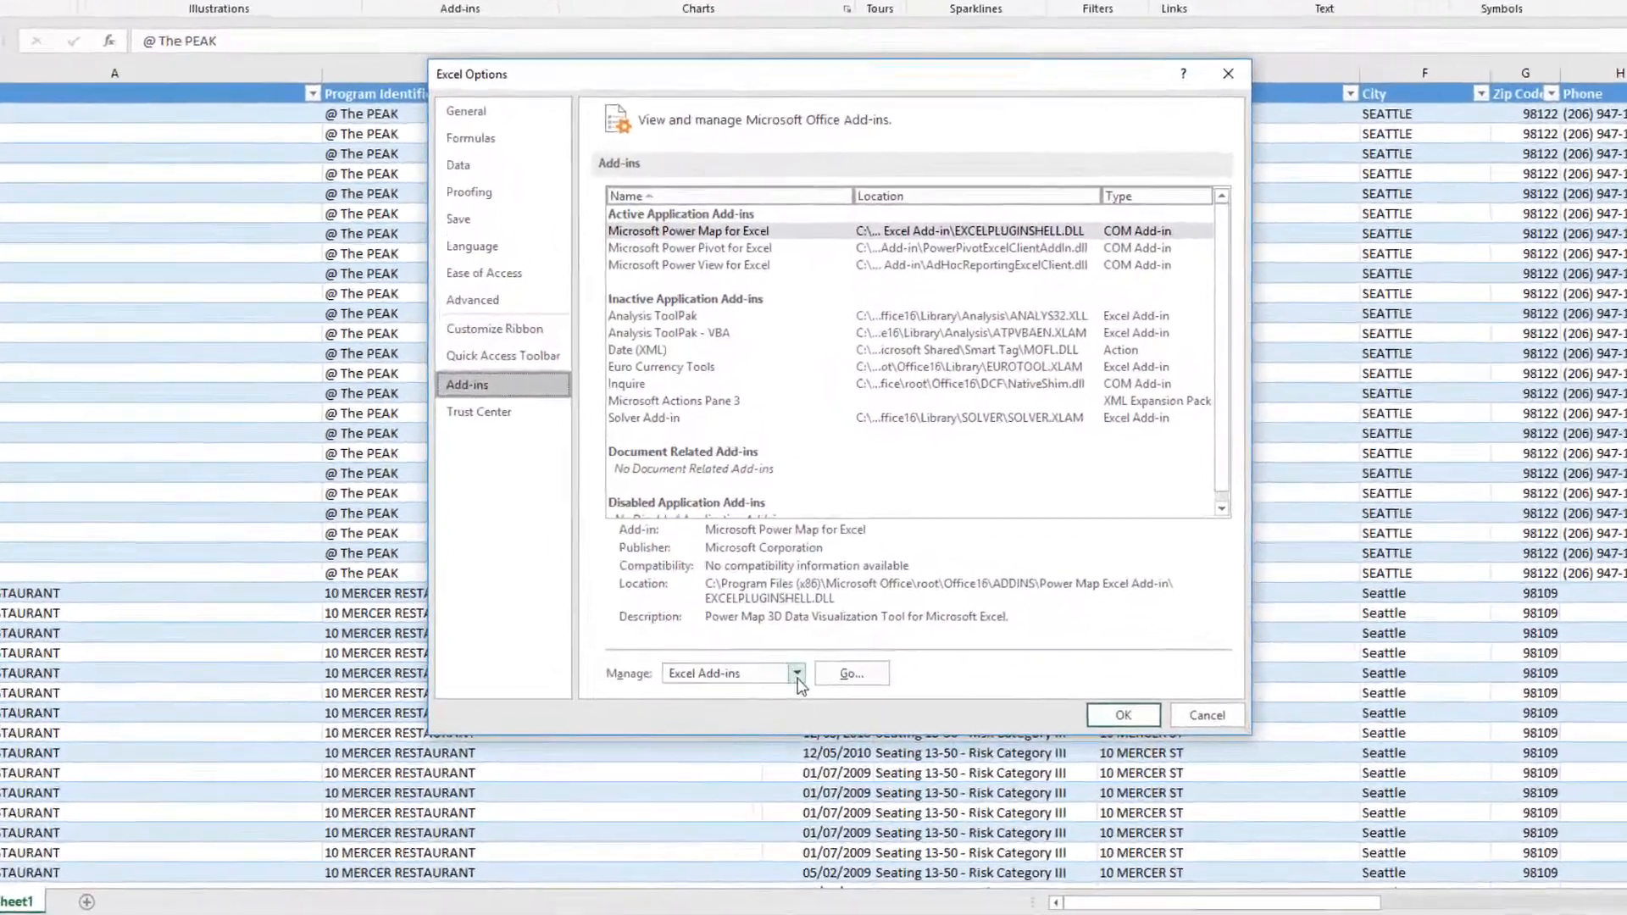
click(796, 672)
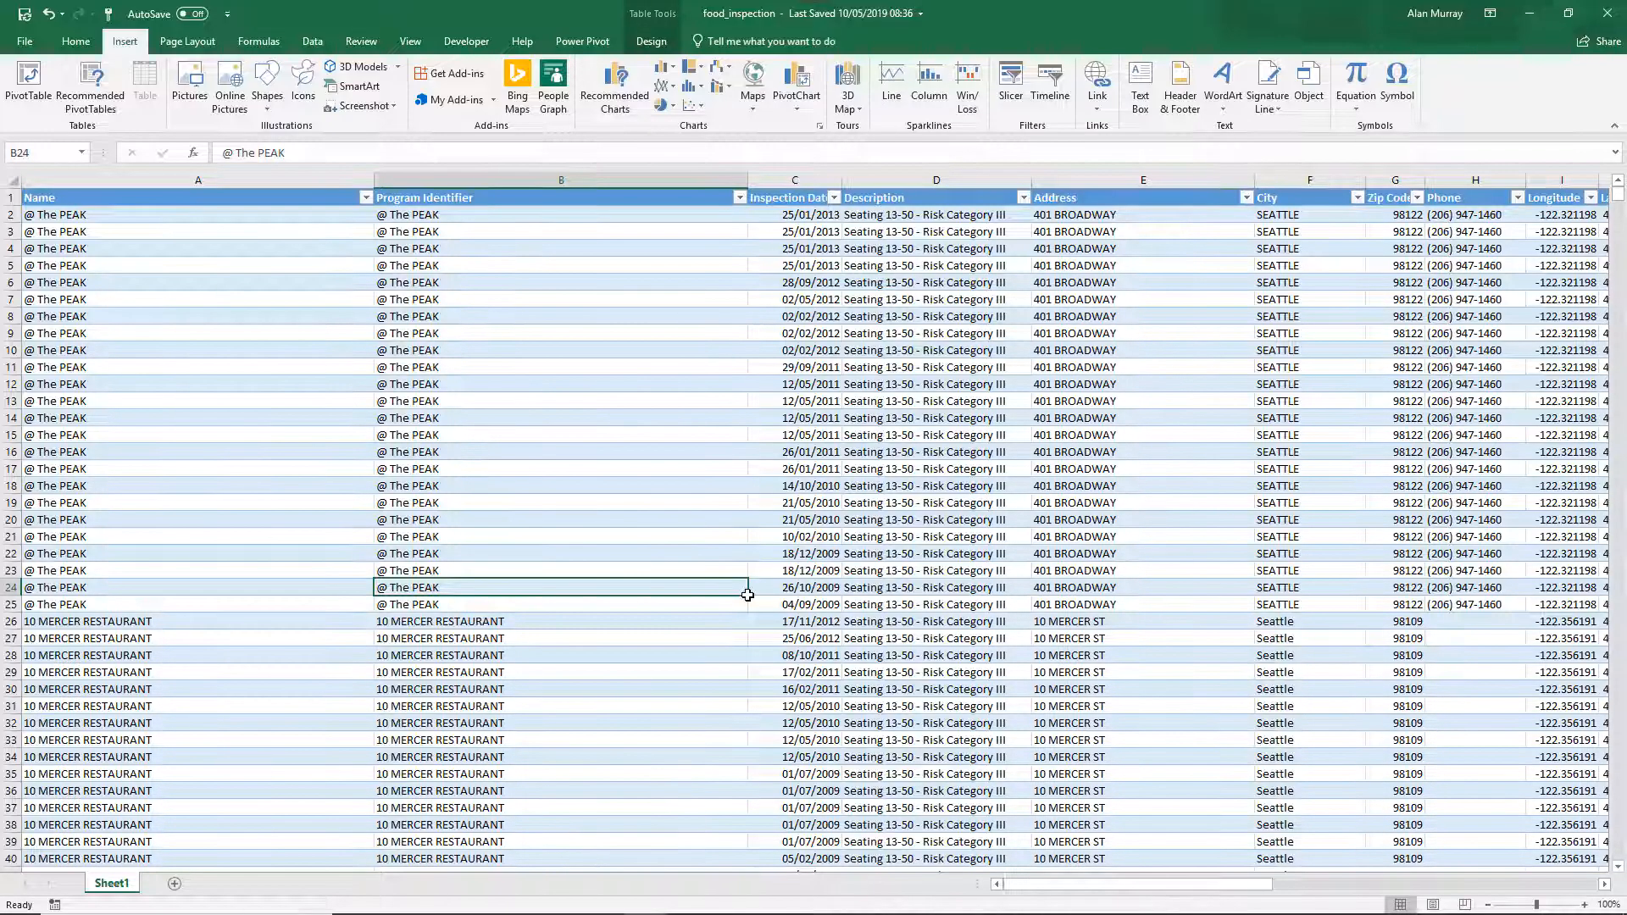
mouse_move(1164, 484)
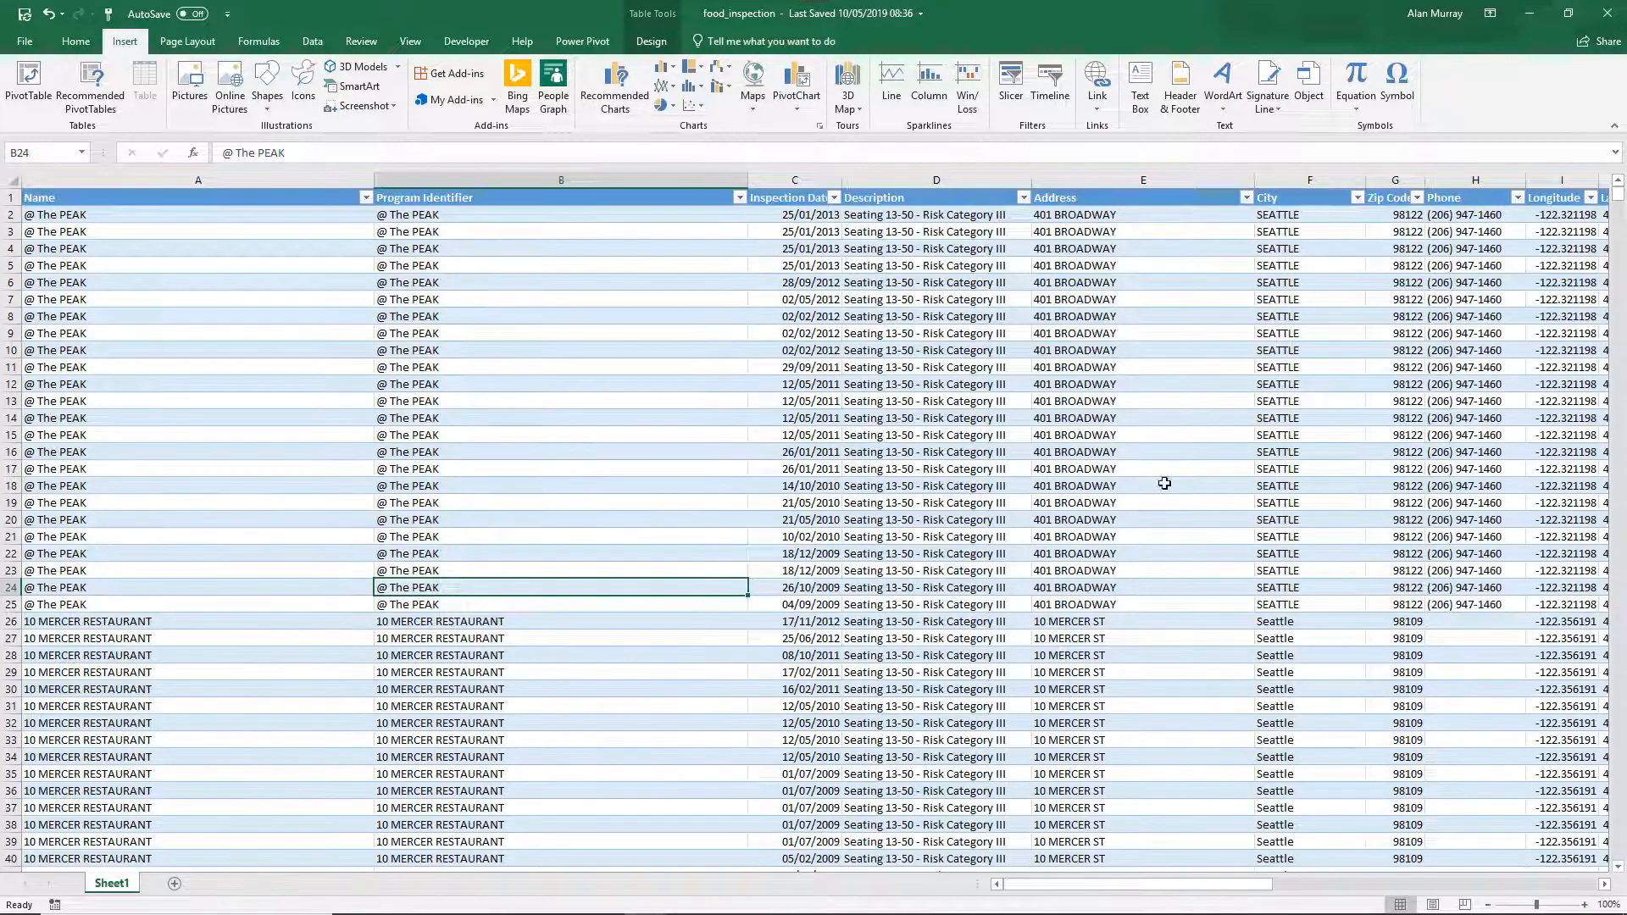
click(560, 486)
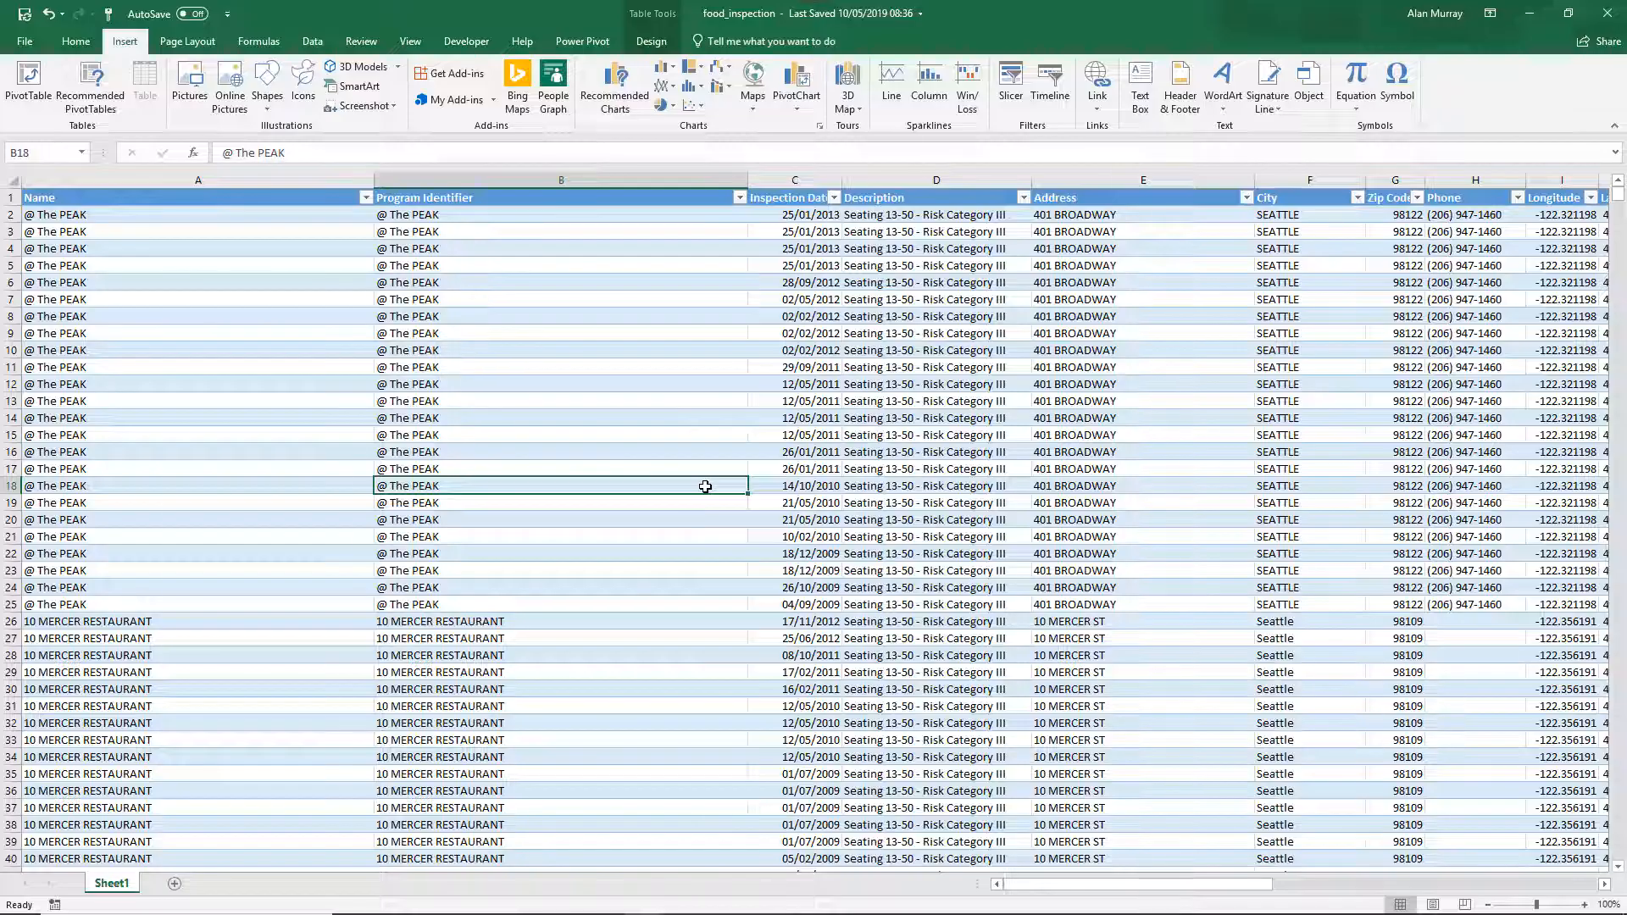
click(847, 84)
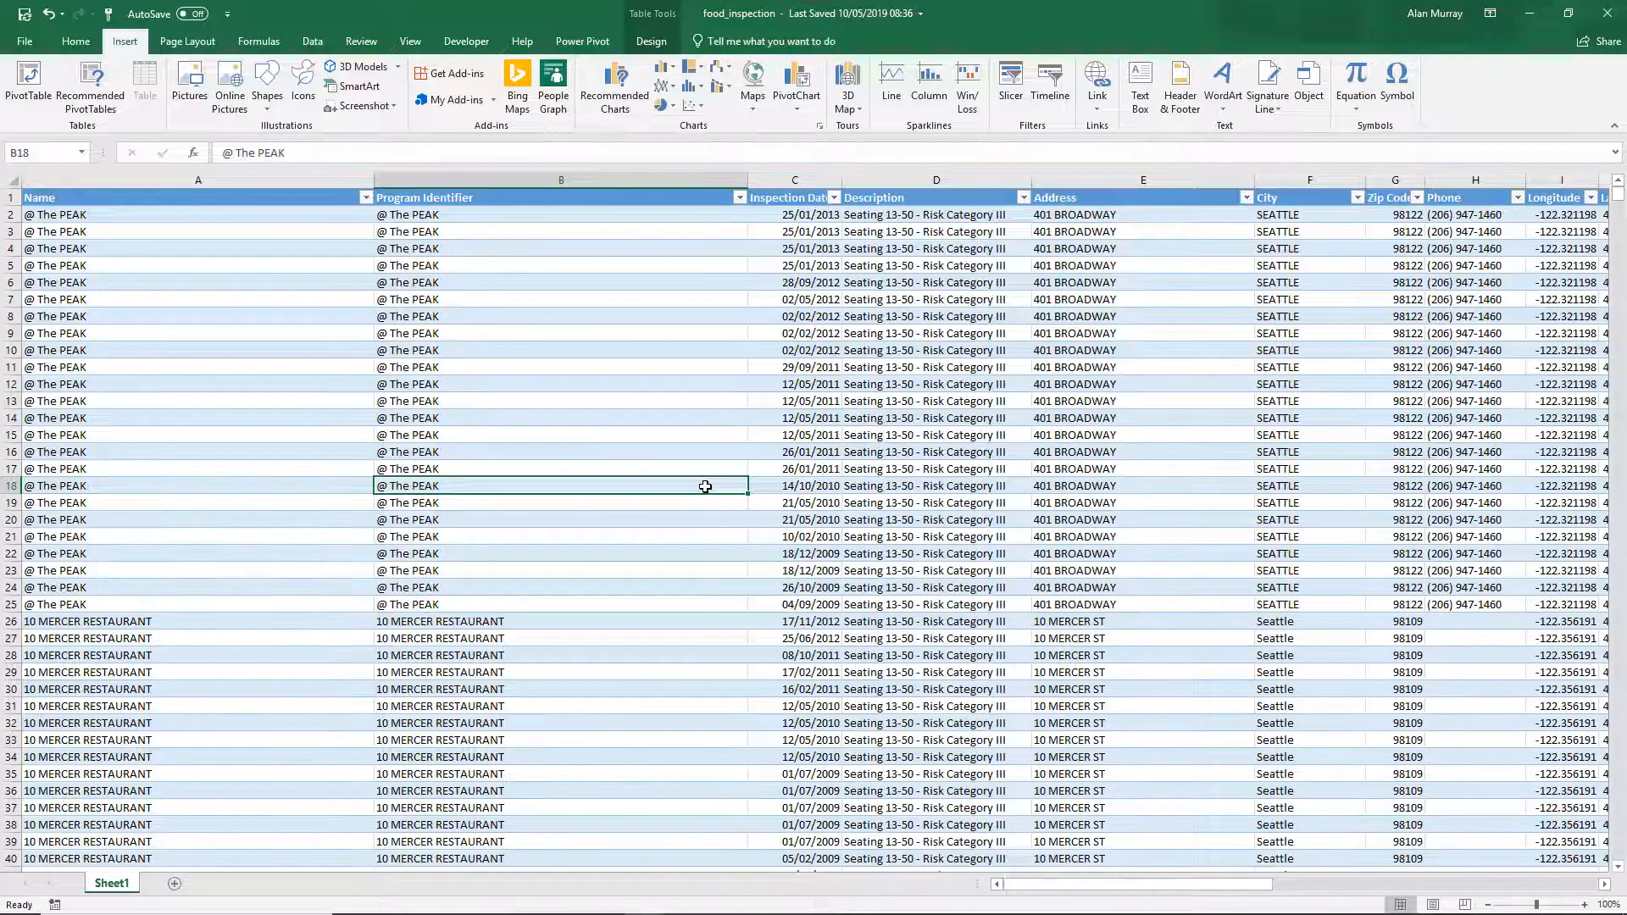
click(560, 384)
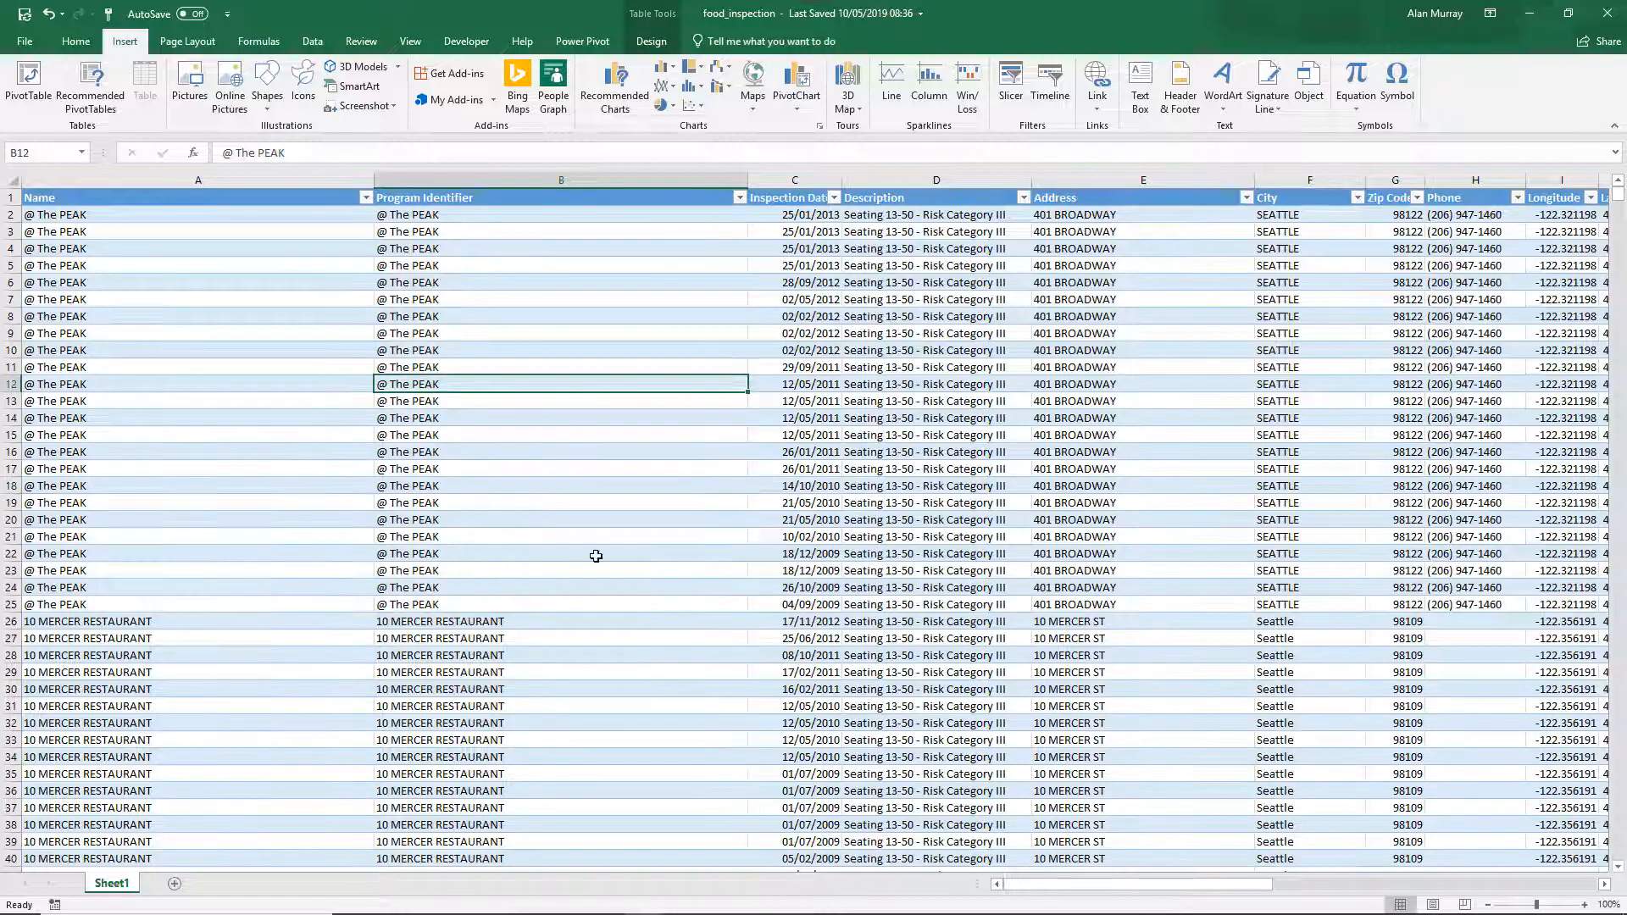
mouse_move(736, 356)
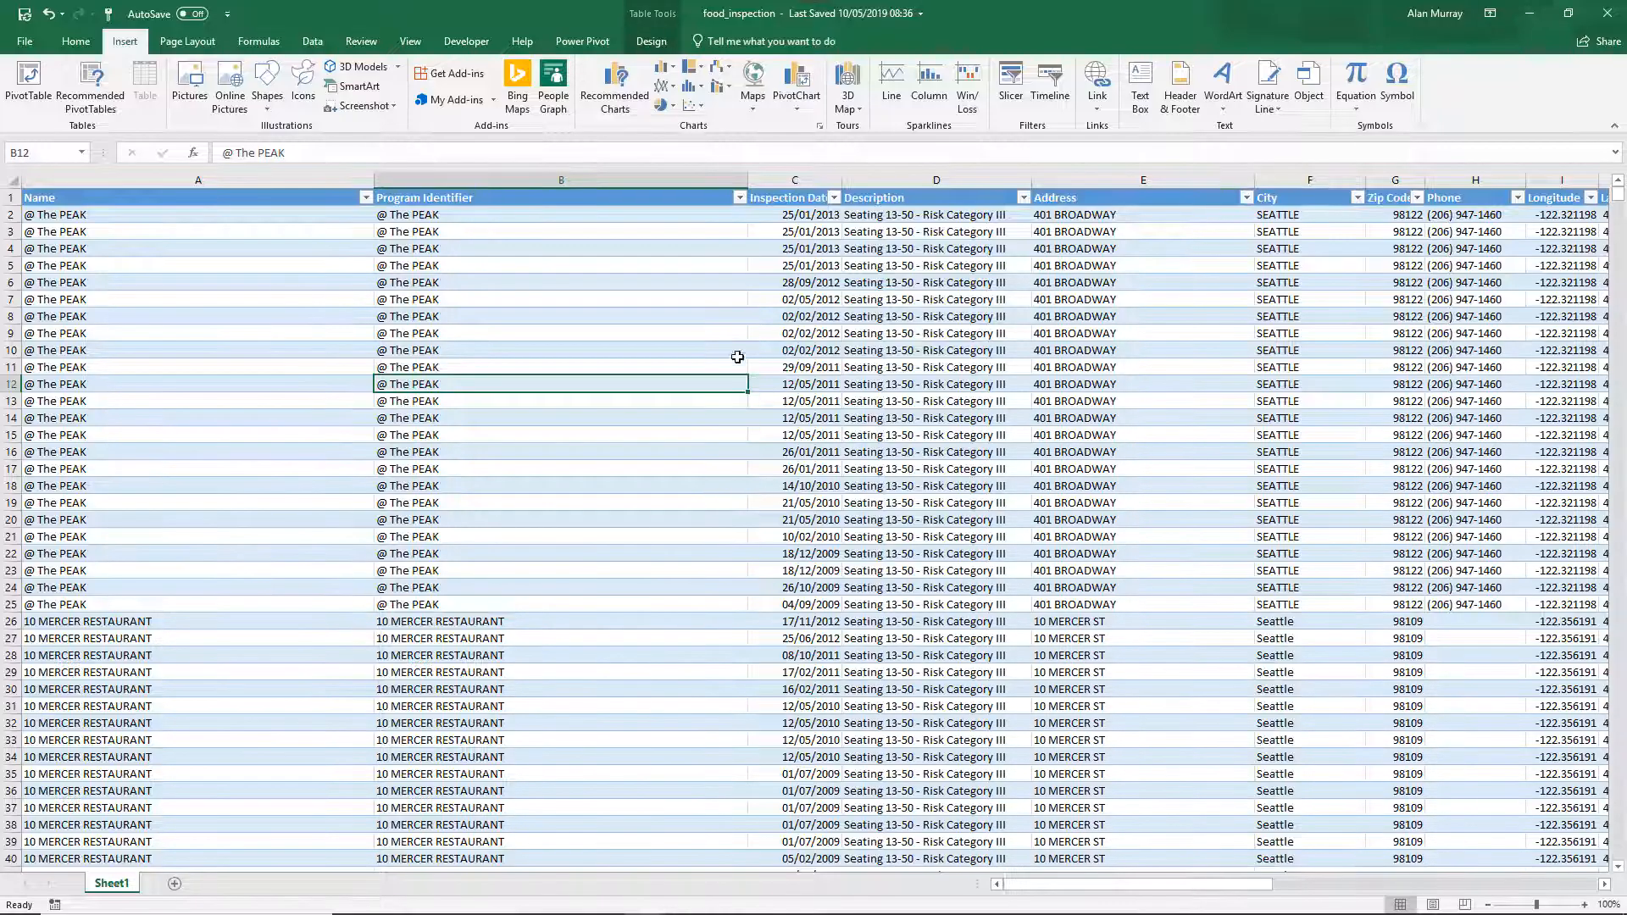
mouse_move(683, 775)
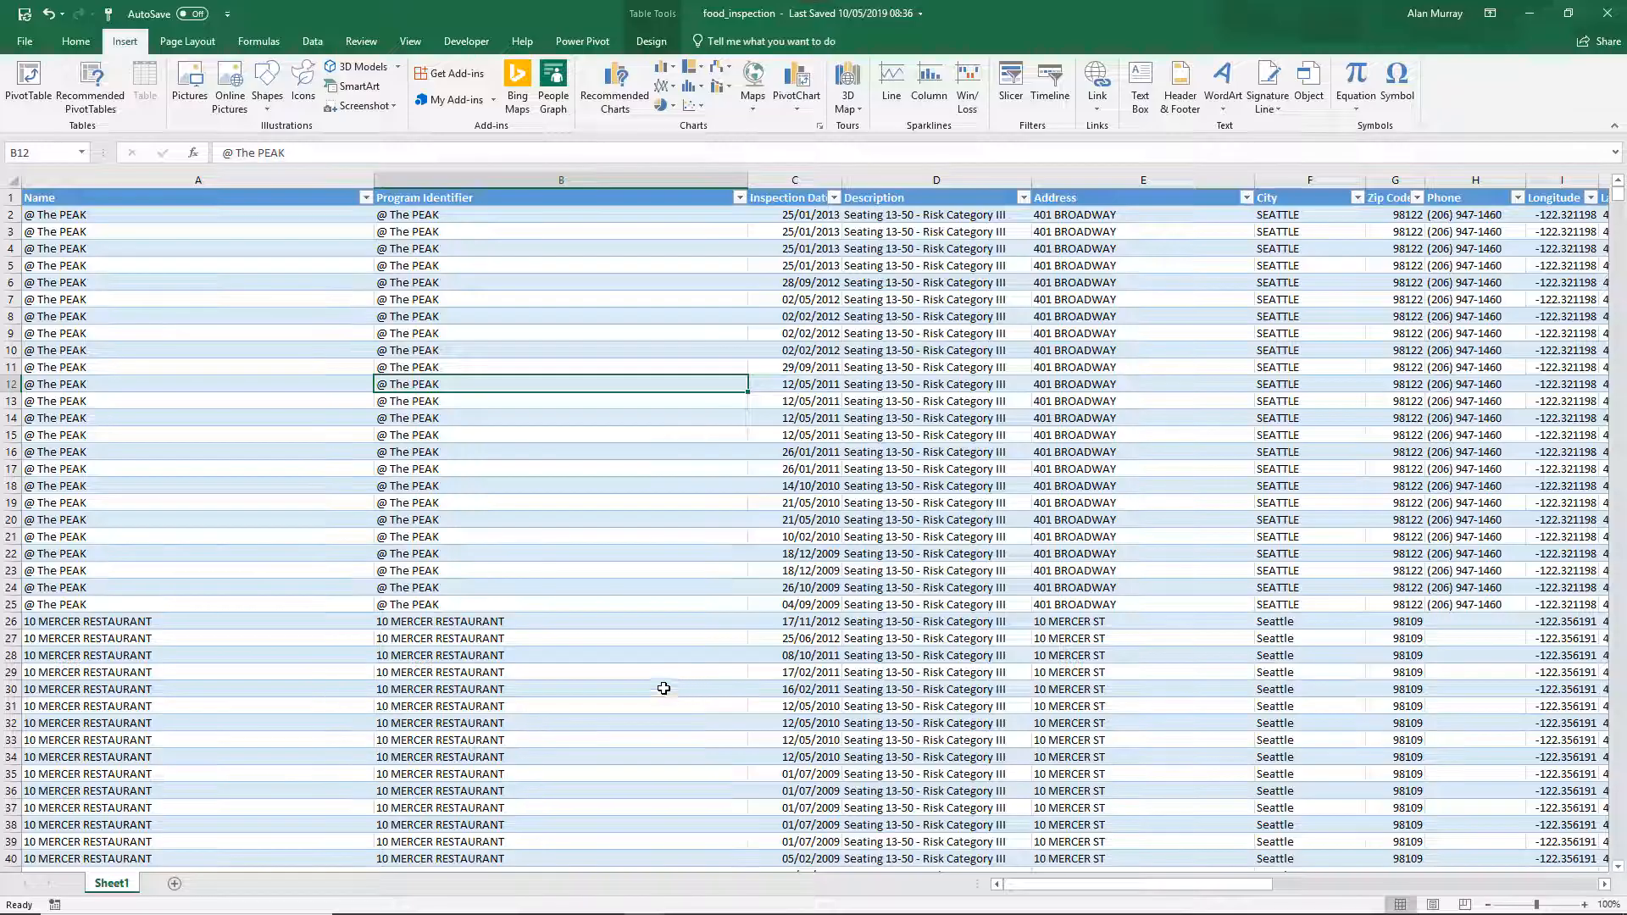
mouse_move(1063, 619)
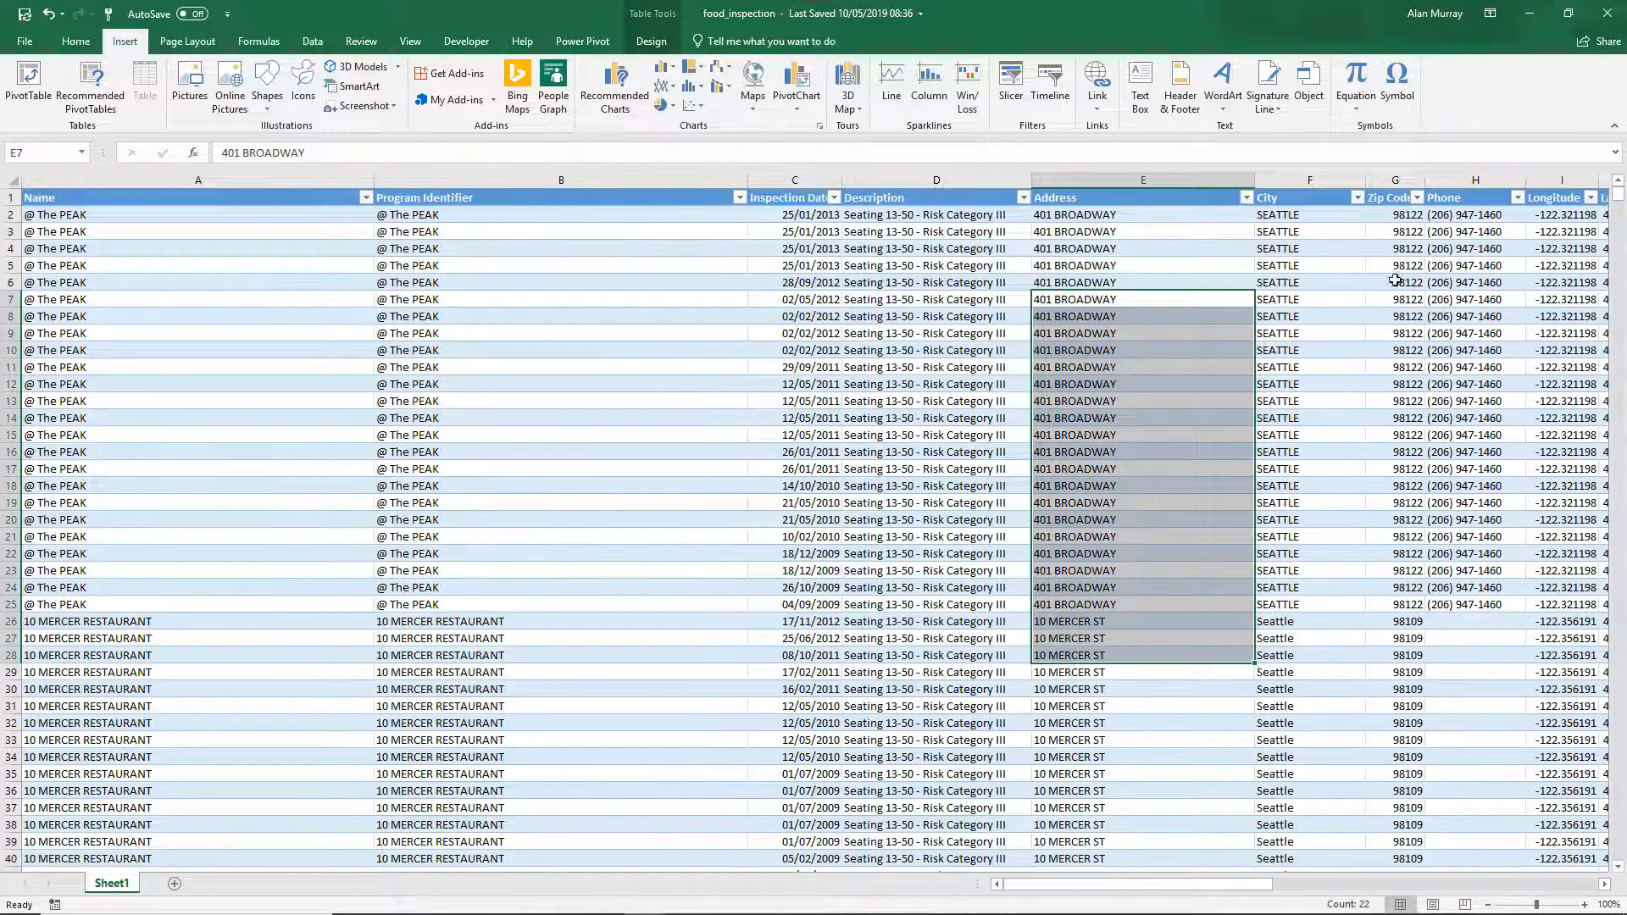
click(1309, 264)
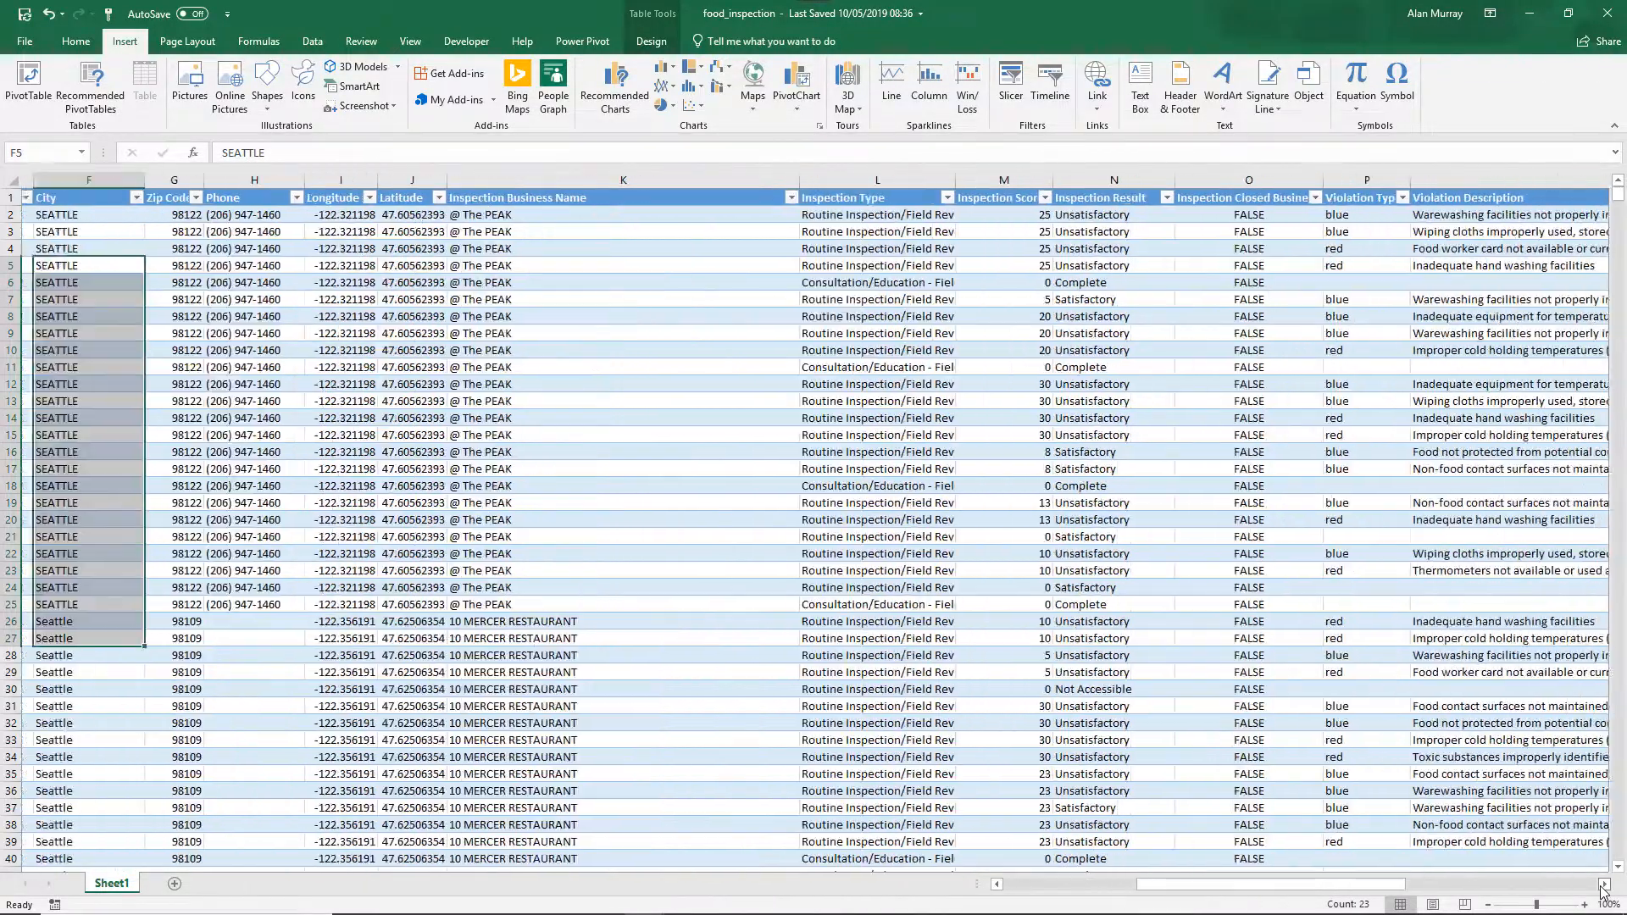
scroll(right, 3)
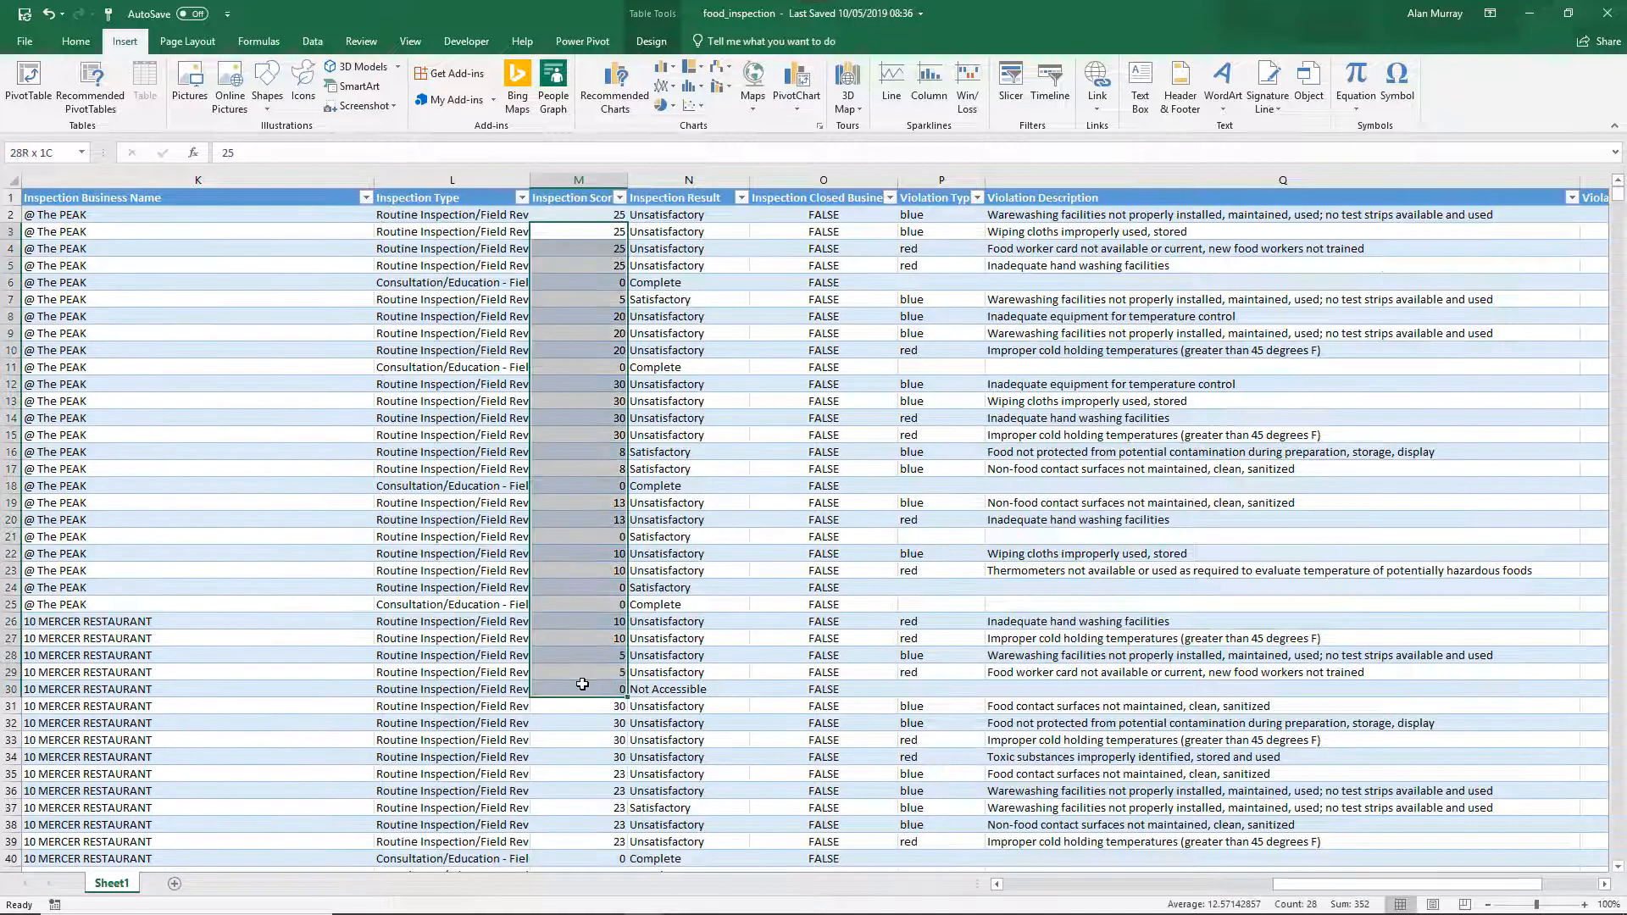
click(924, 723)
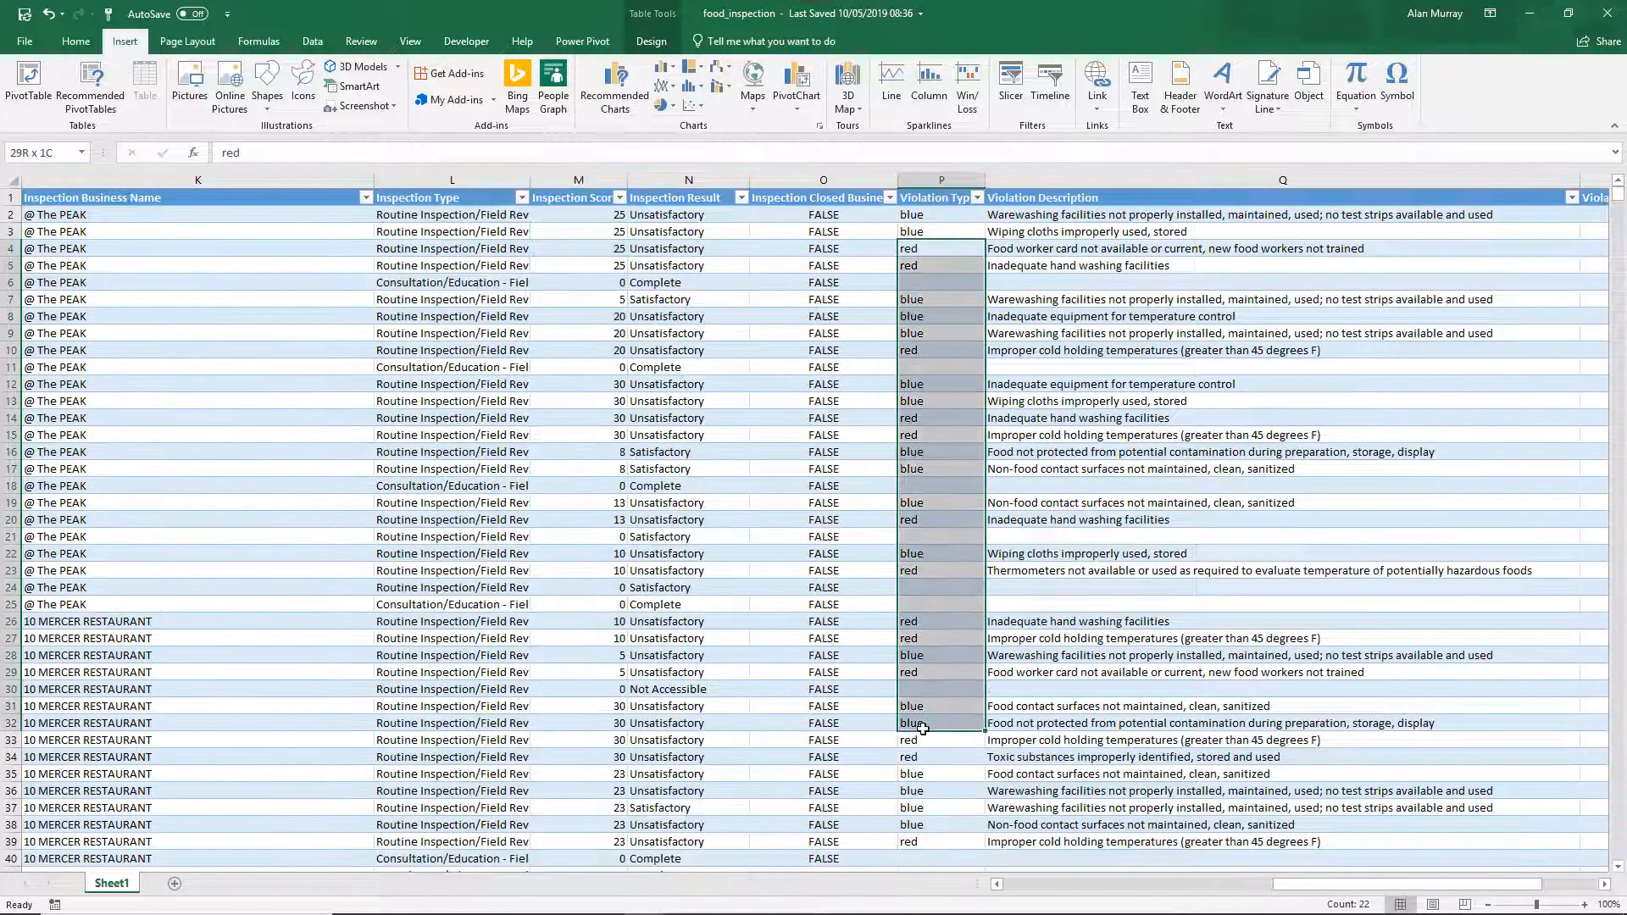
click(917, 249)
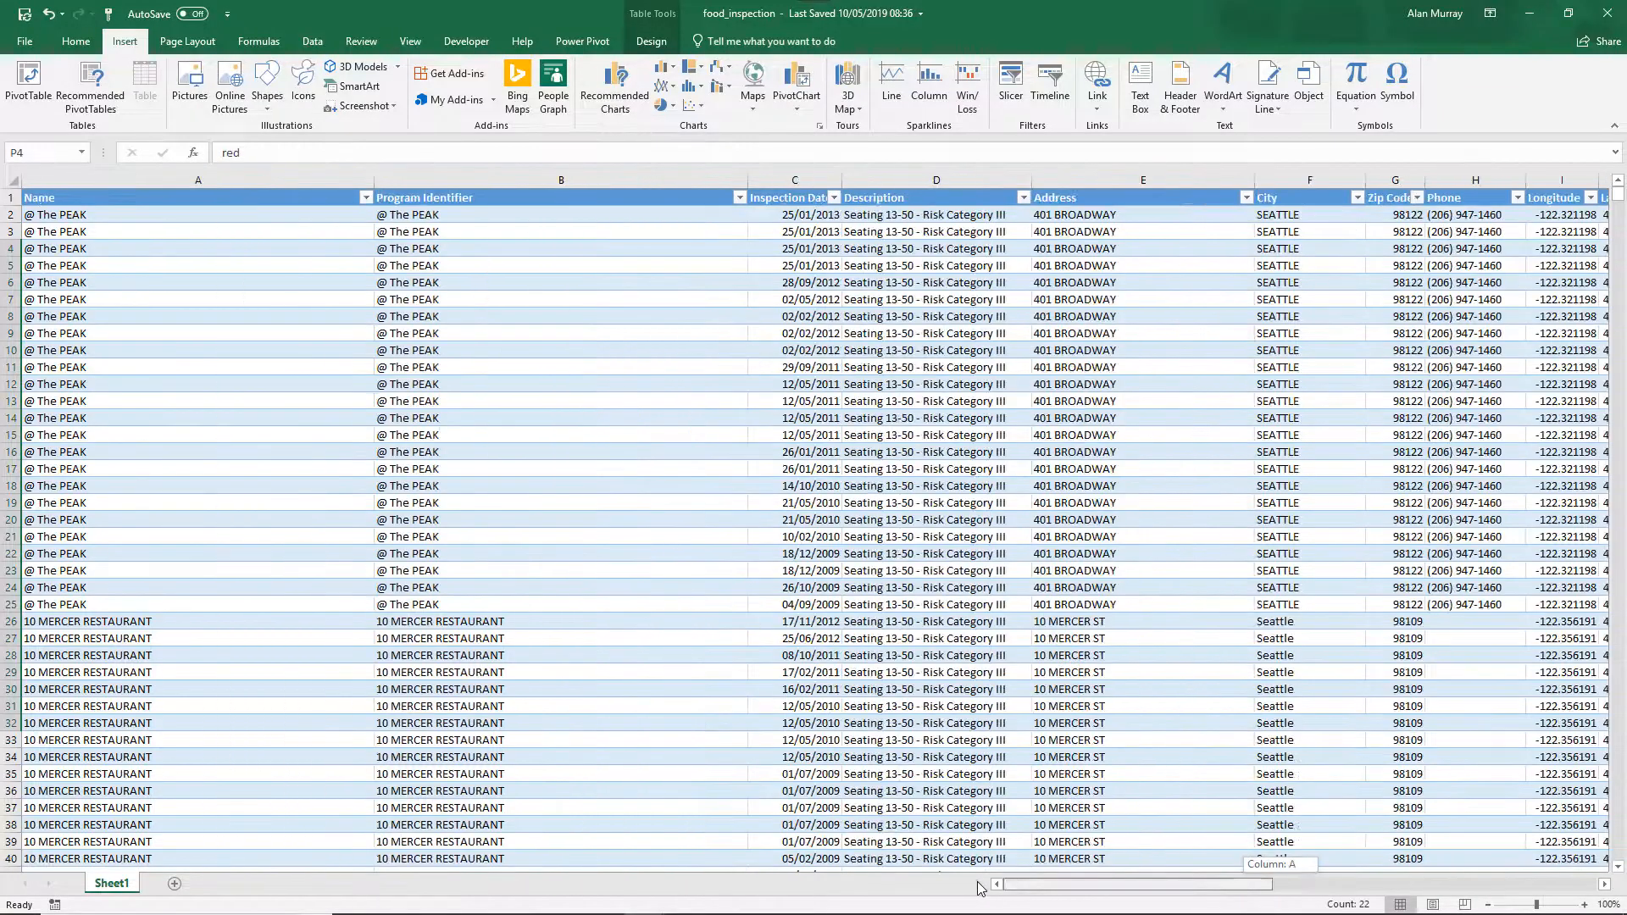
click(560, 435)
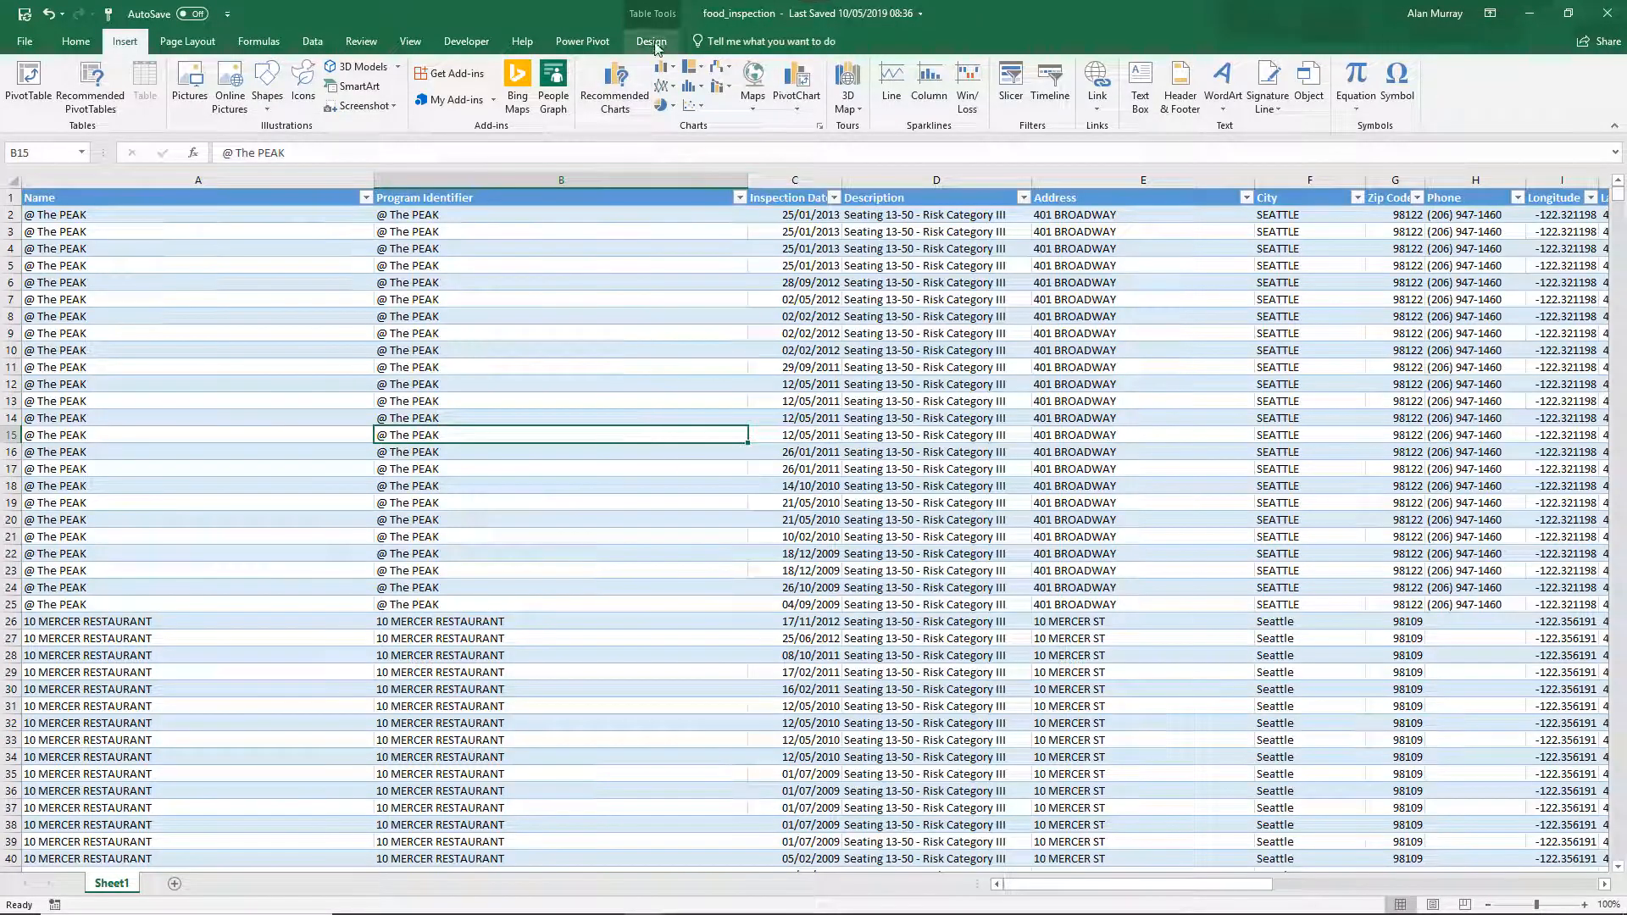
click(651, 41)
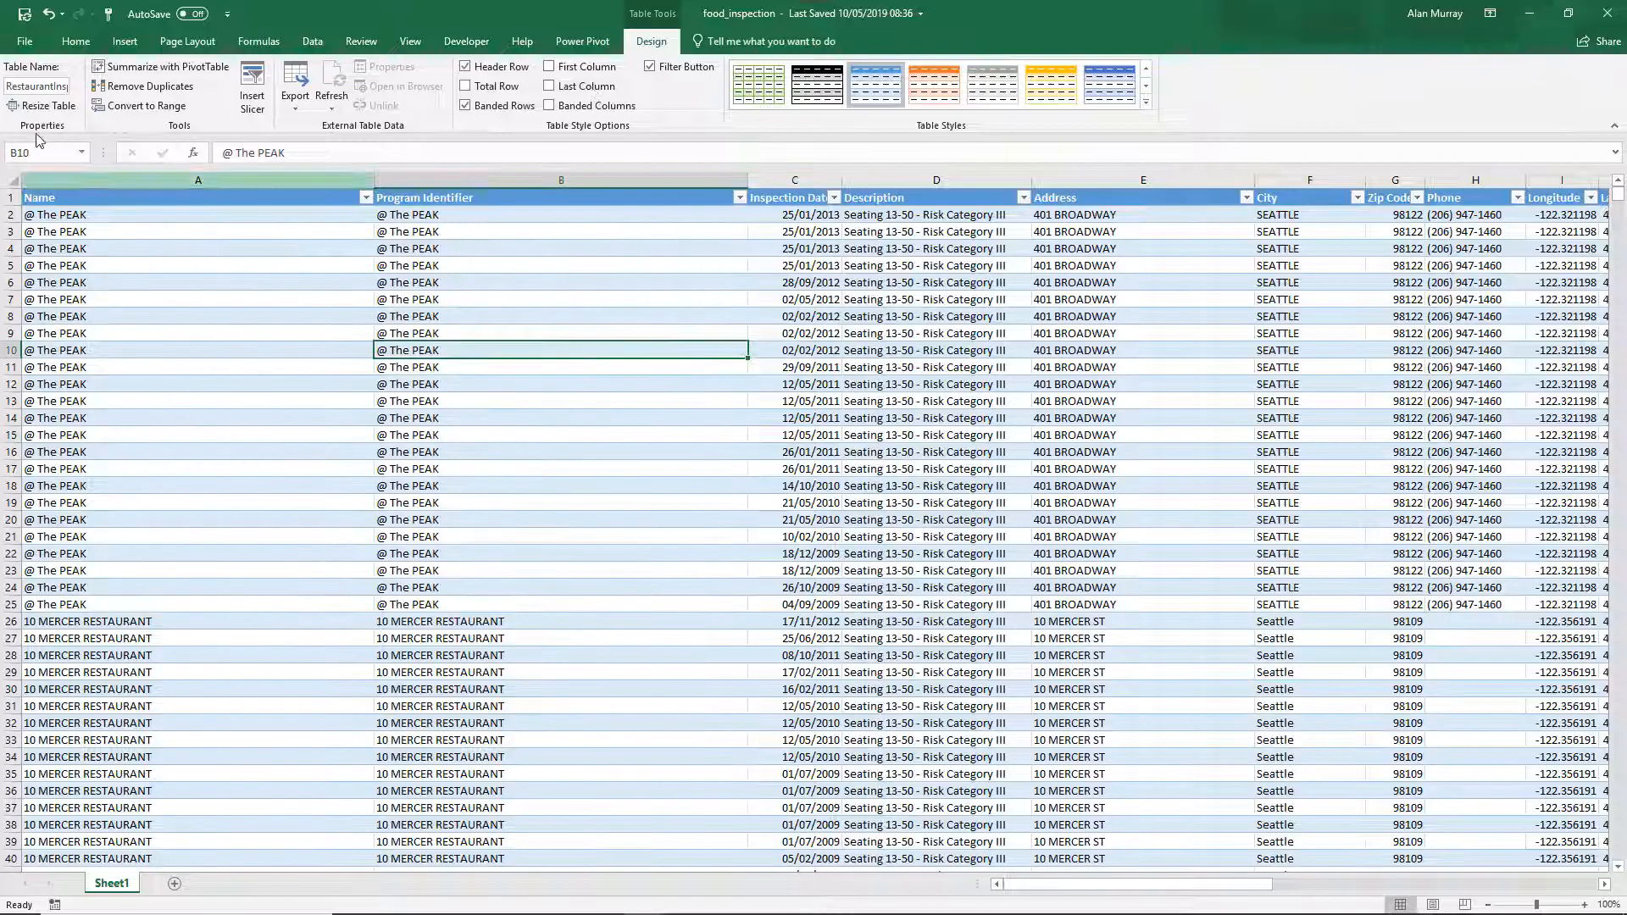
click(123, 41)
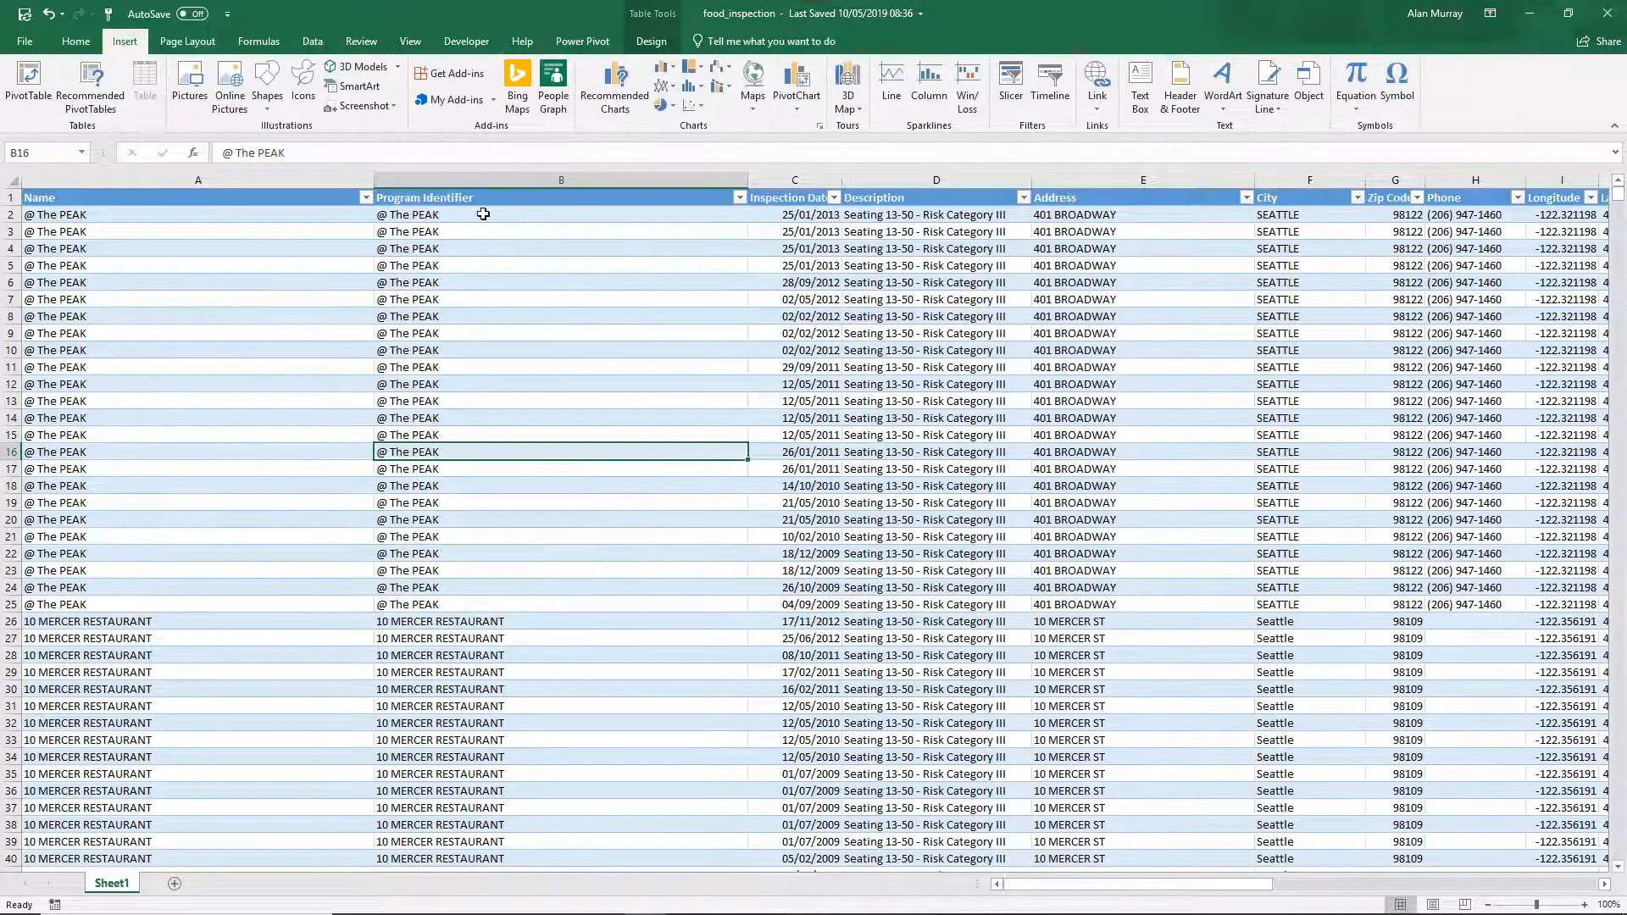
mouse_move(847, 83)
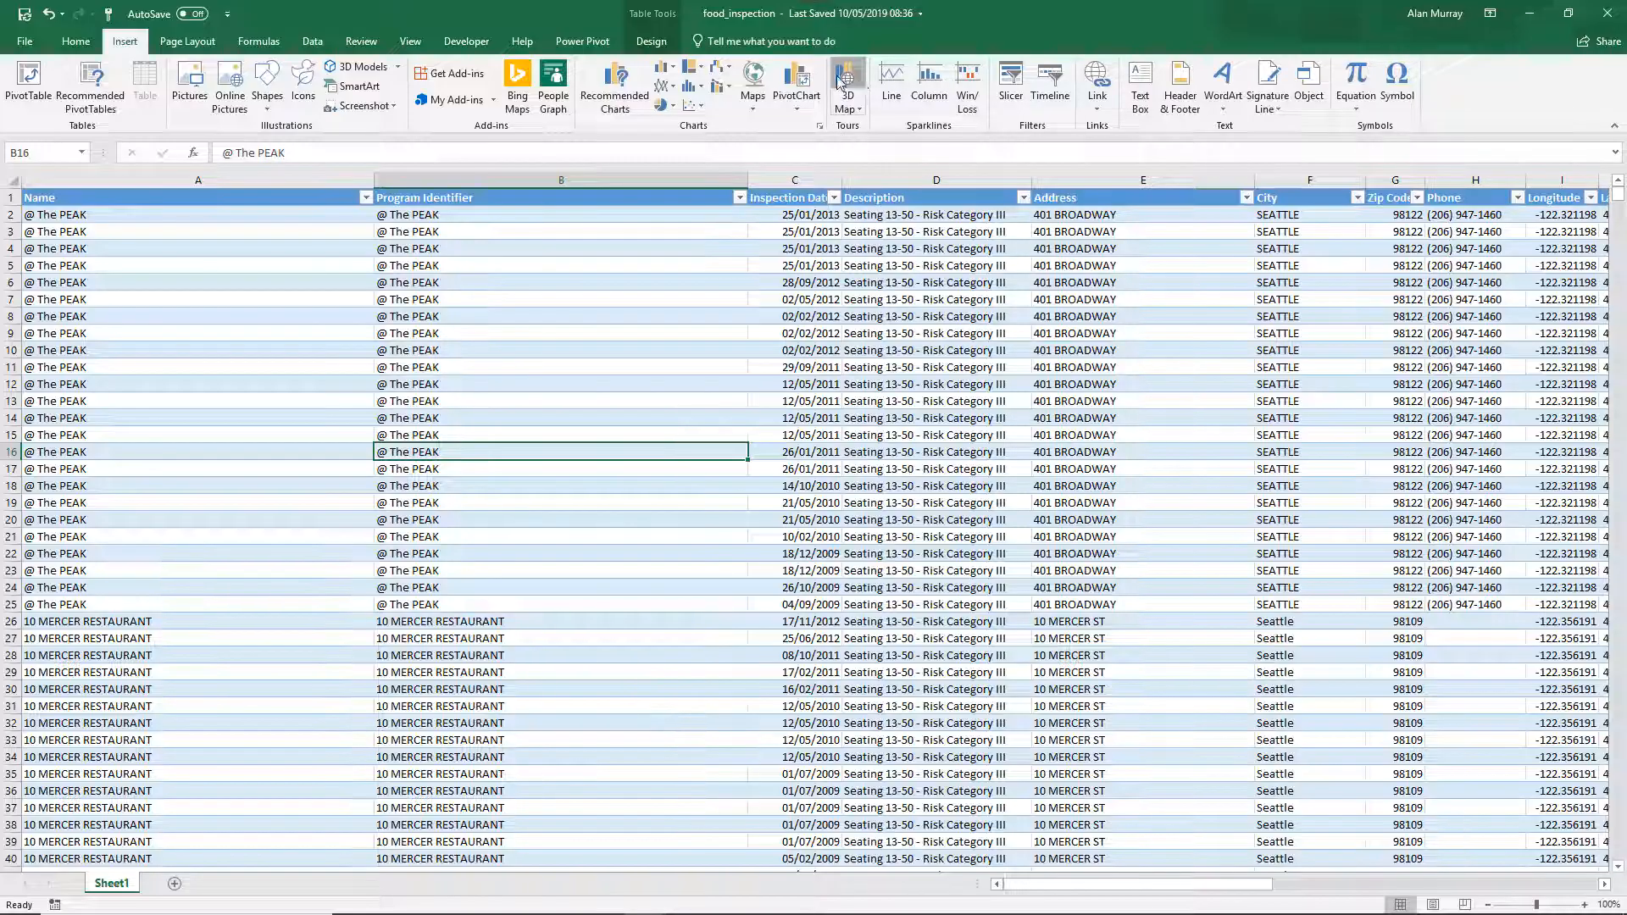
mouse_move(665, 625)
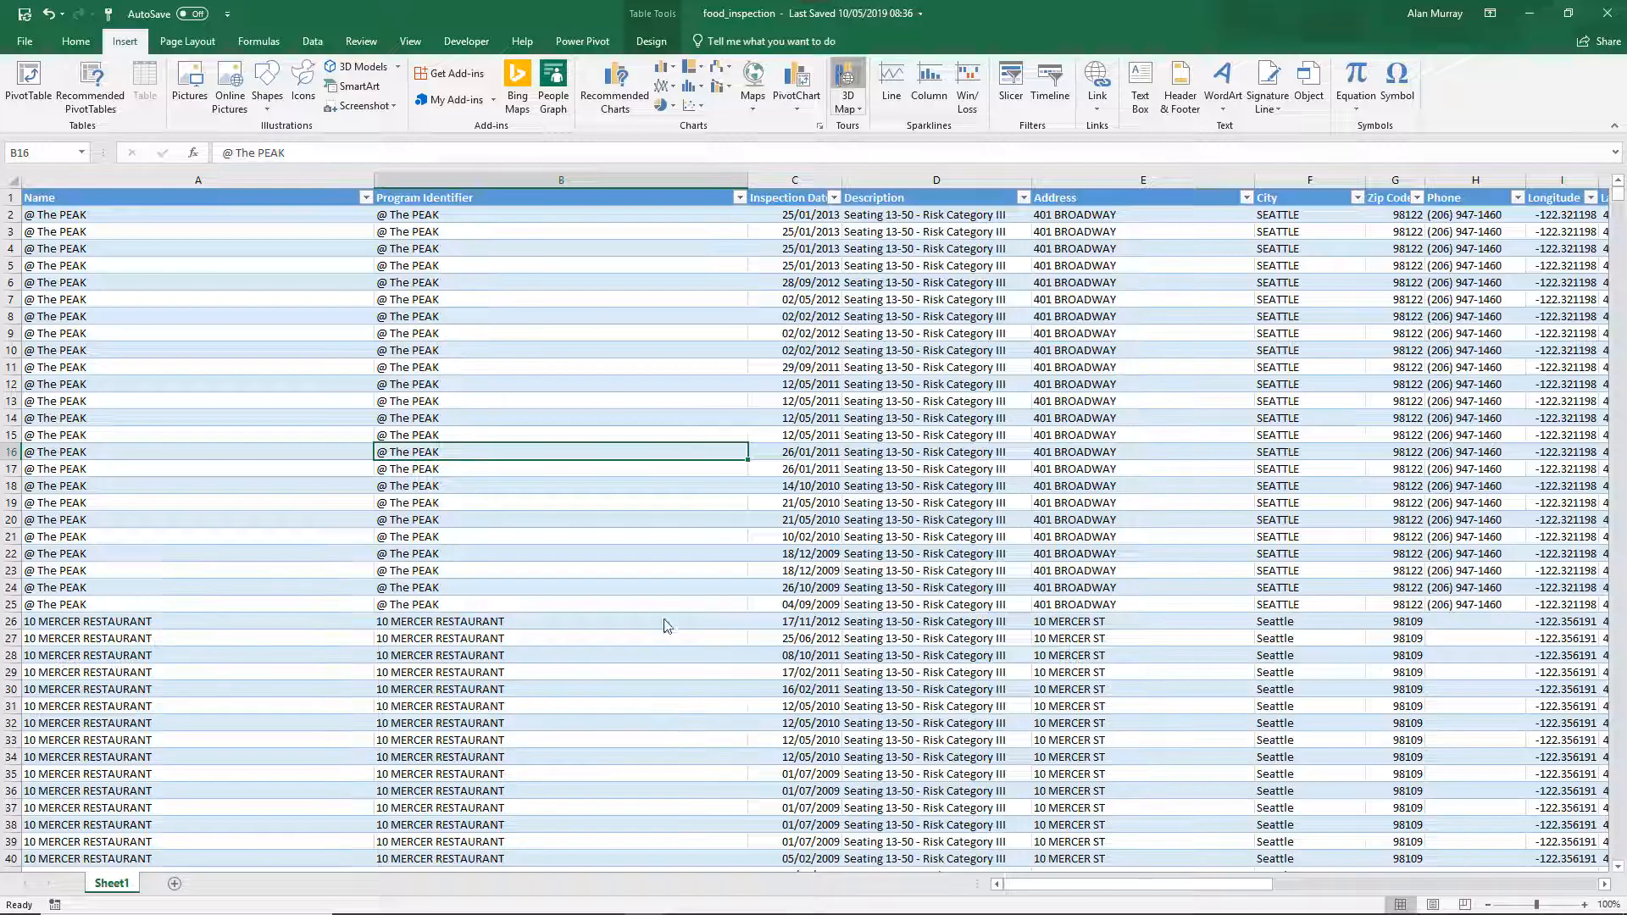
Launch 3D Maps on the inspection data to create a tour with a first layer
click(846, 83)
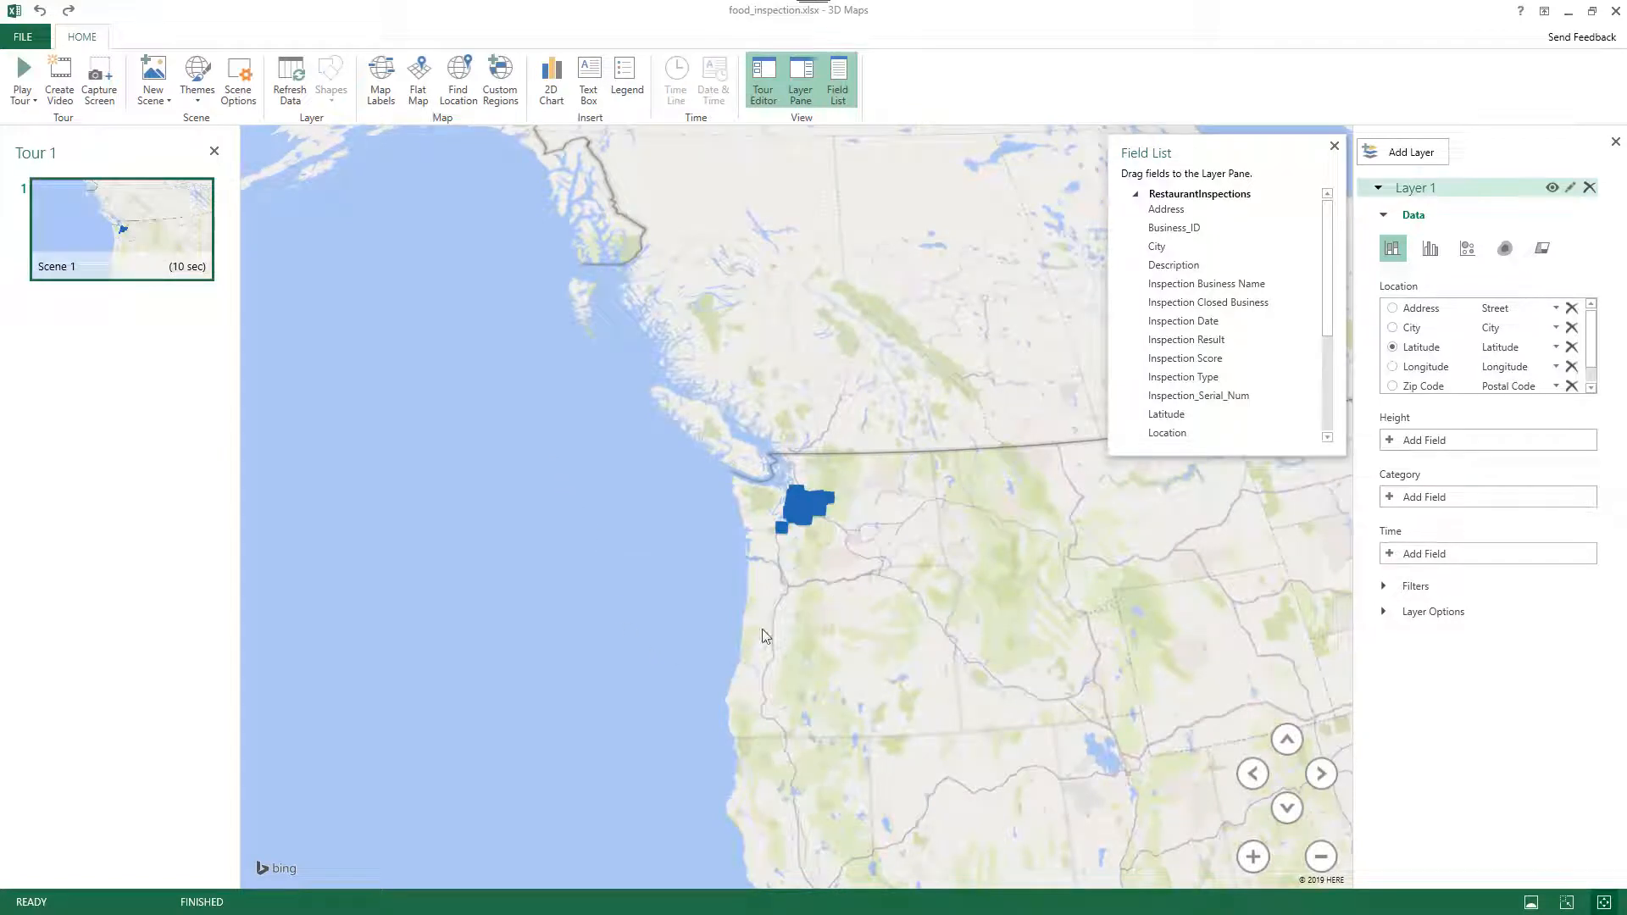
mouse_move(827, 518)
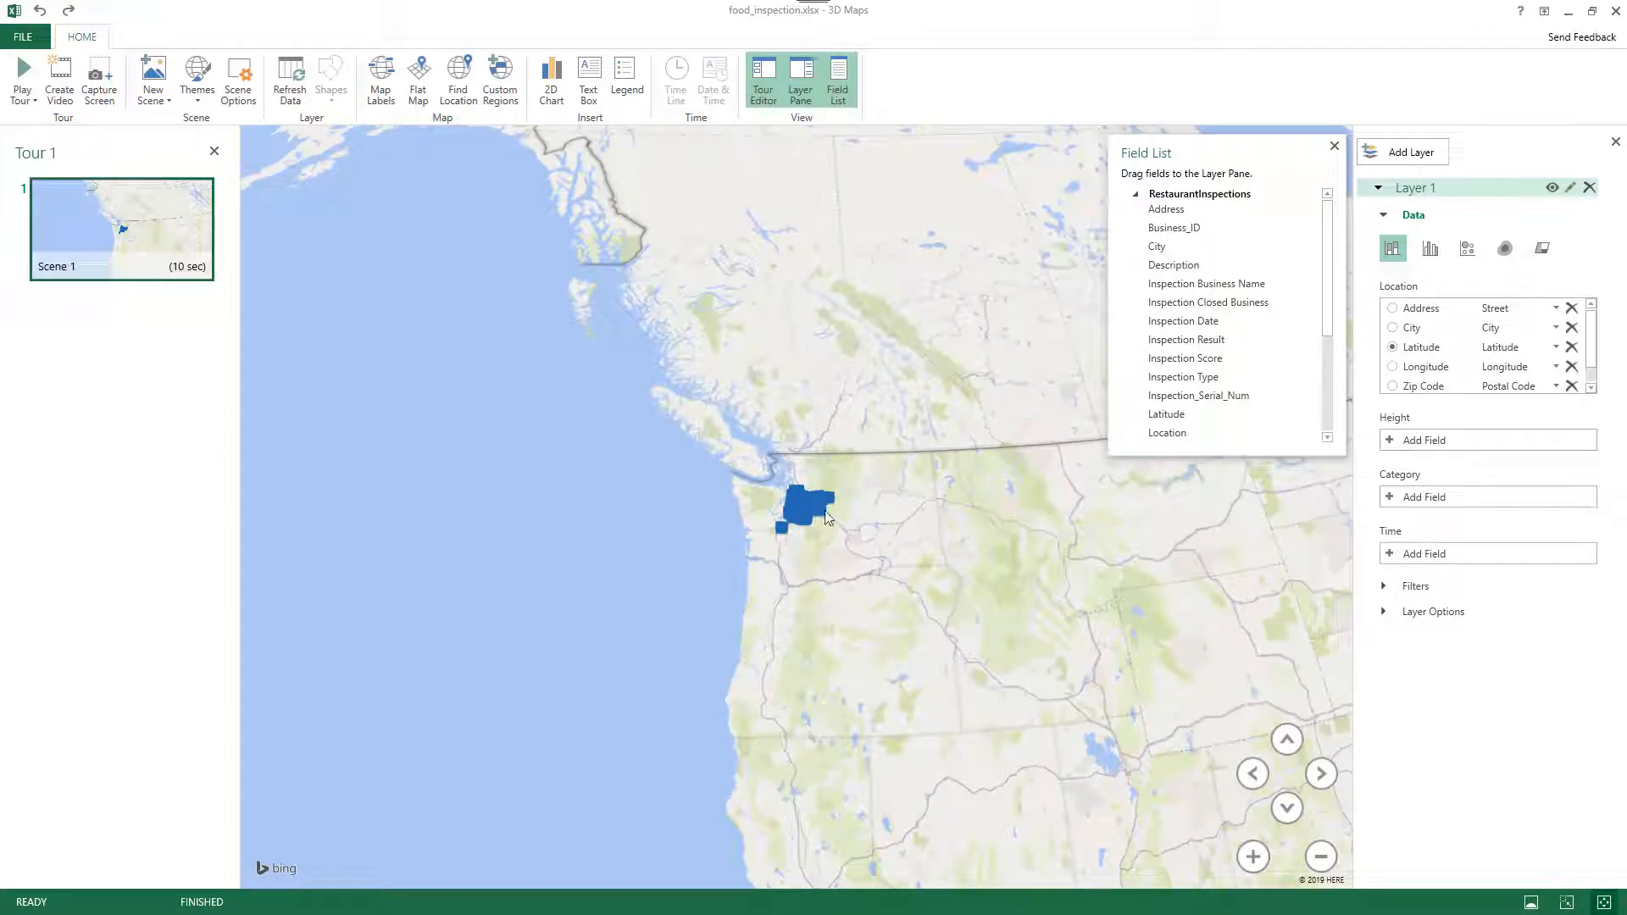
mouse_move(809, 508)
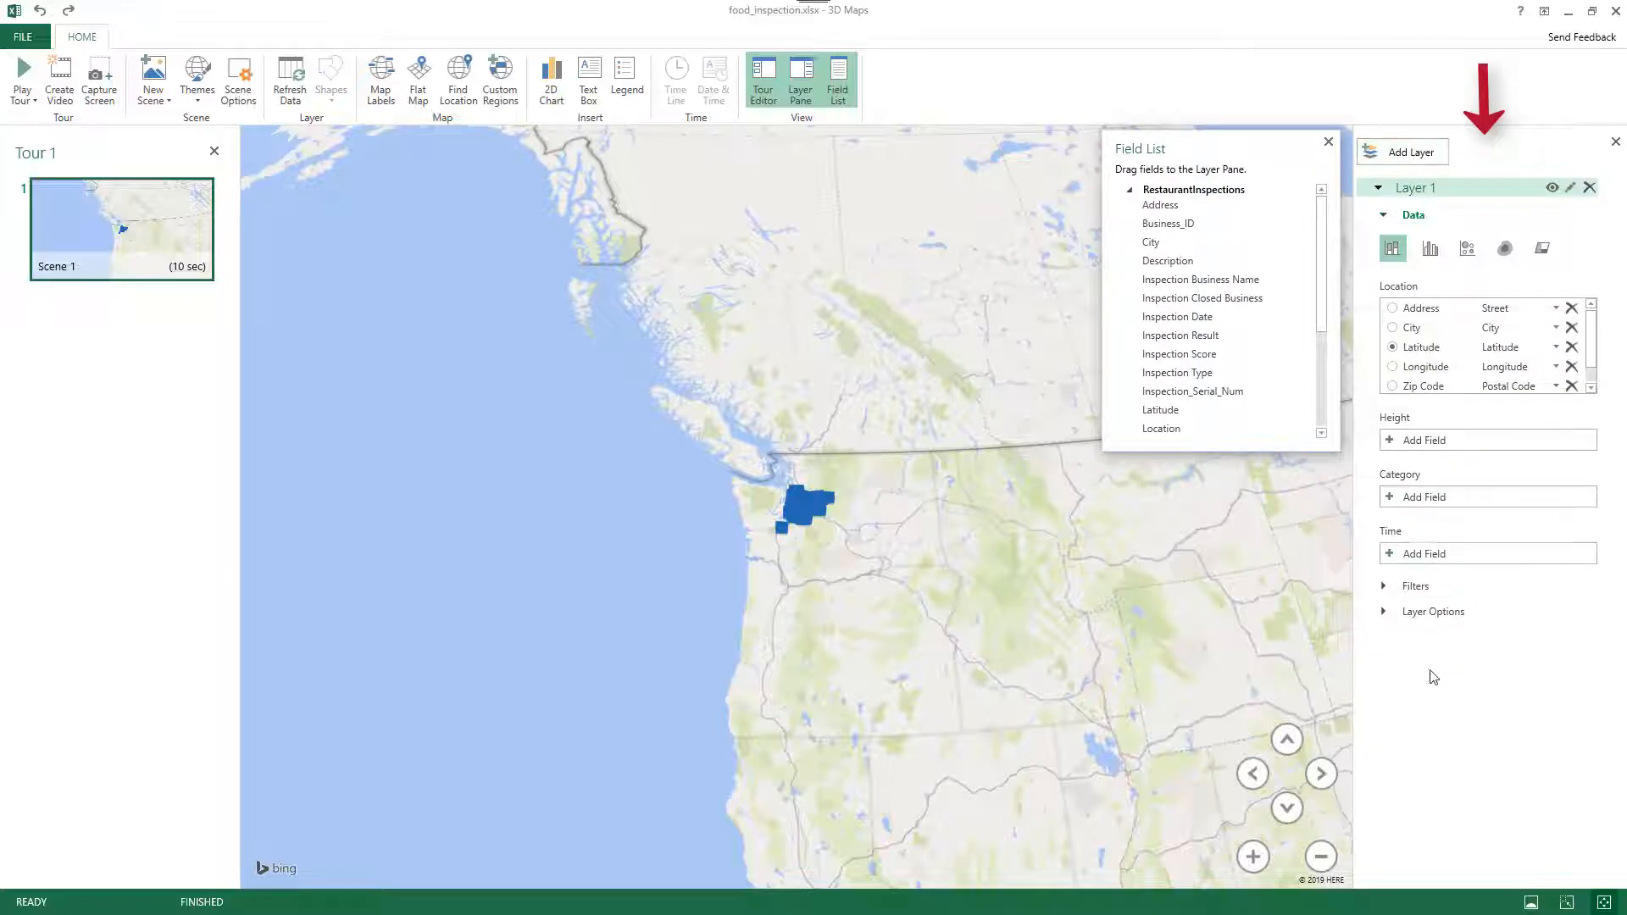
mouse_move(1435, 683)
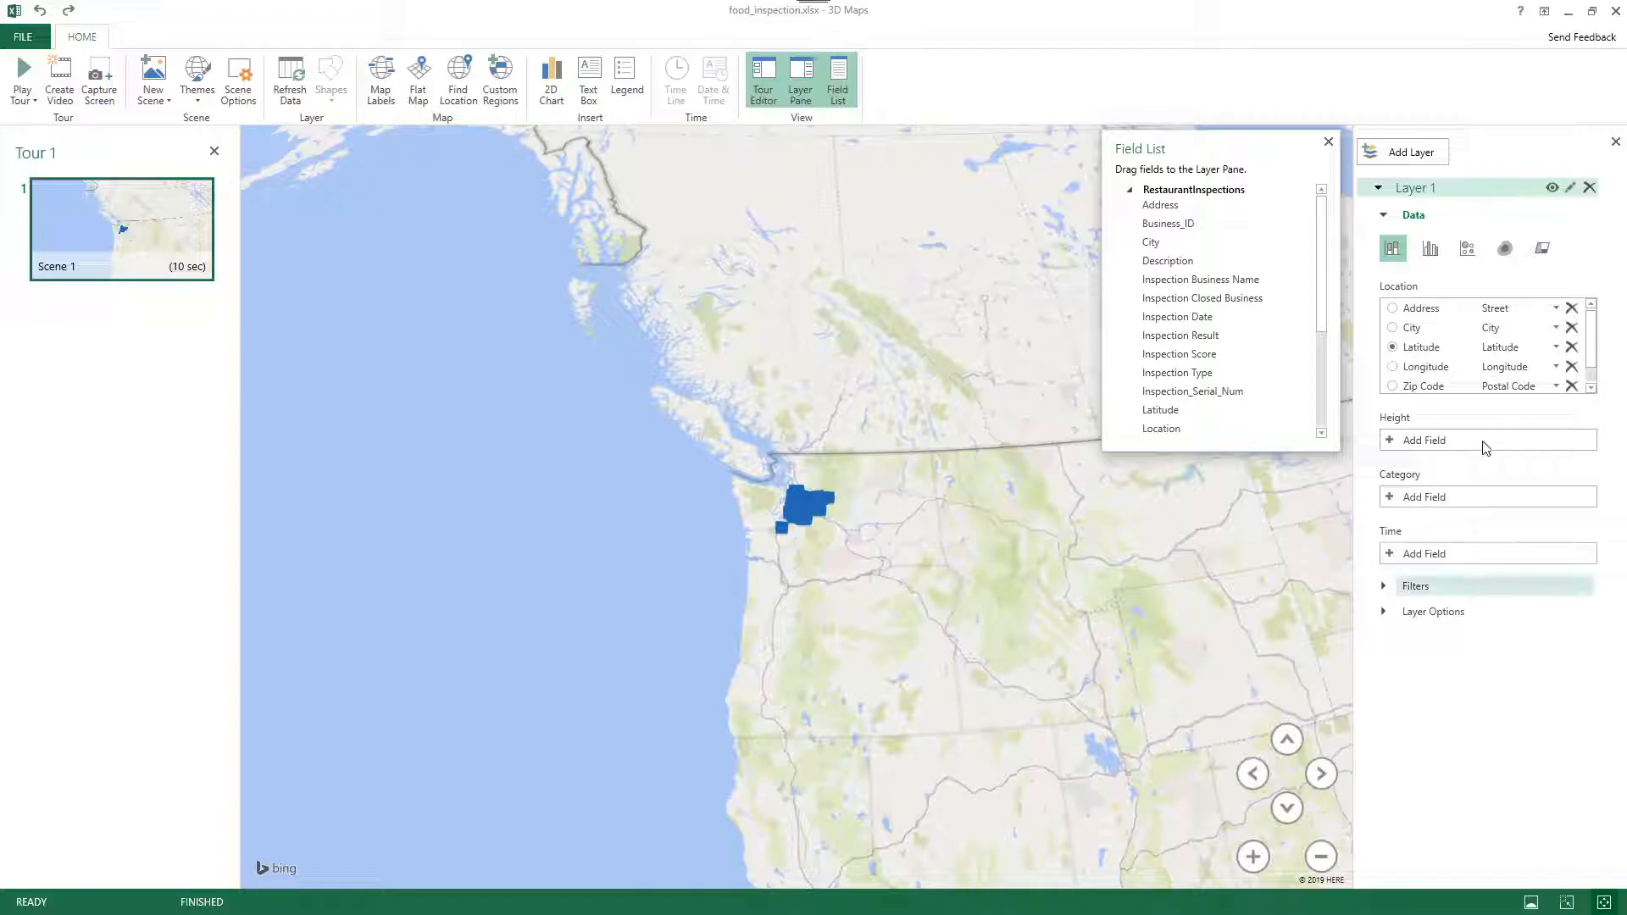
mouse_move(459, 361)
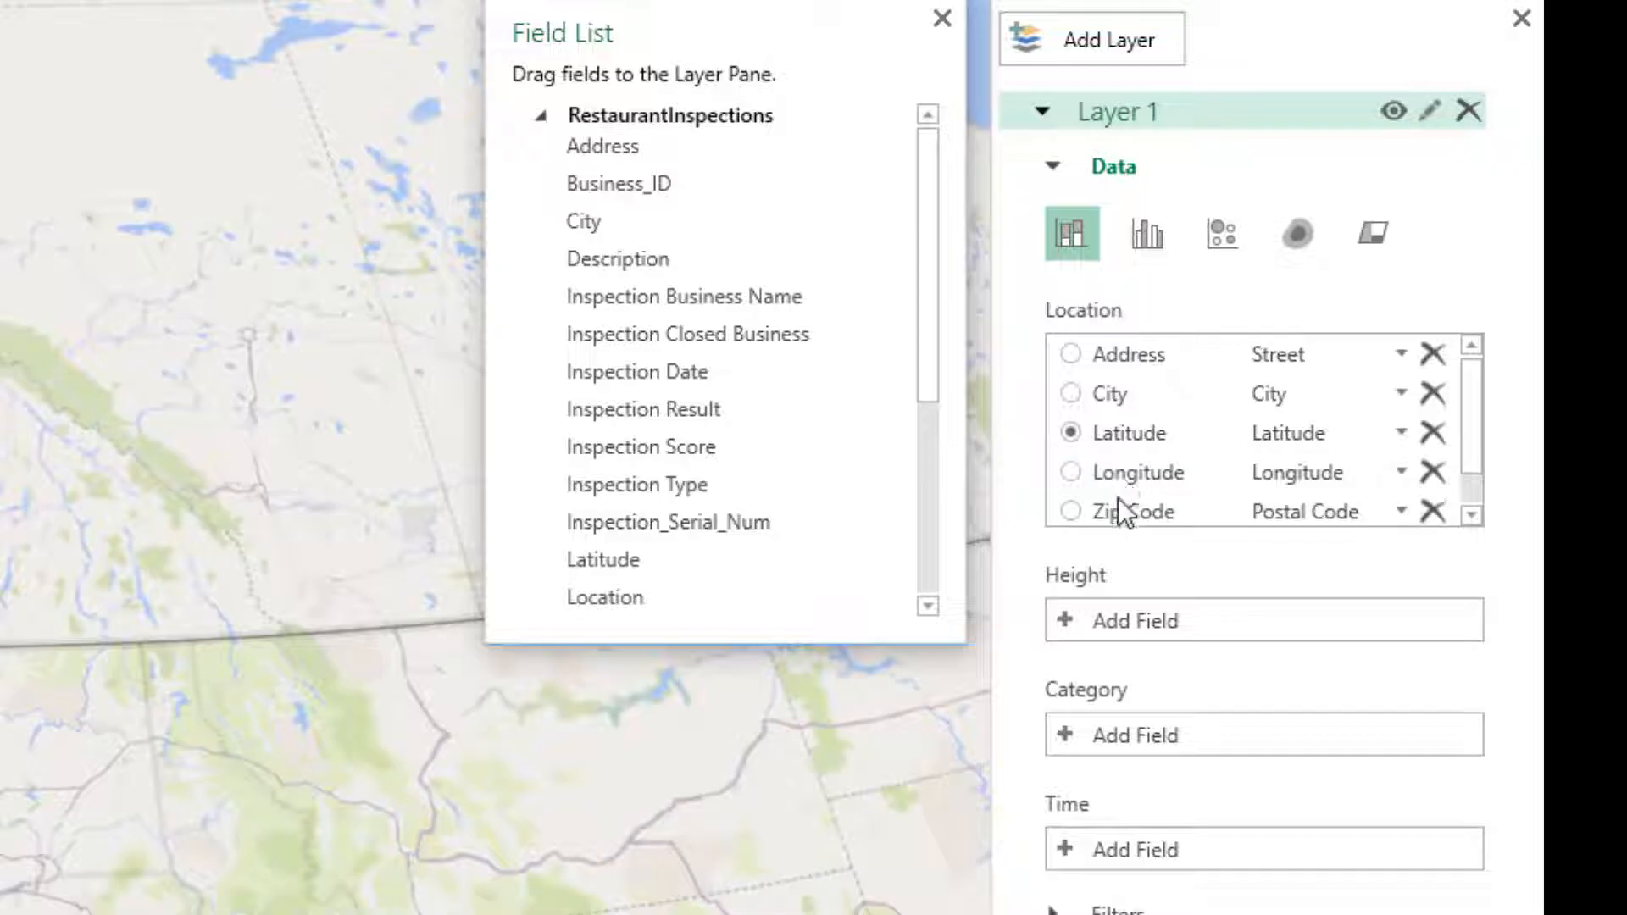
mouse_move(1230, 680)
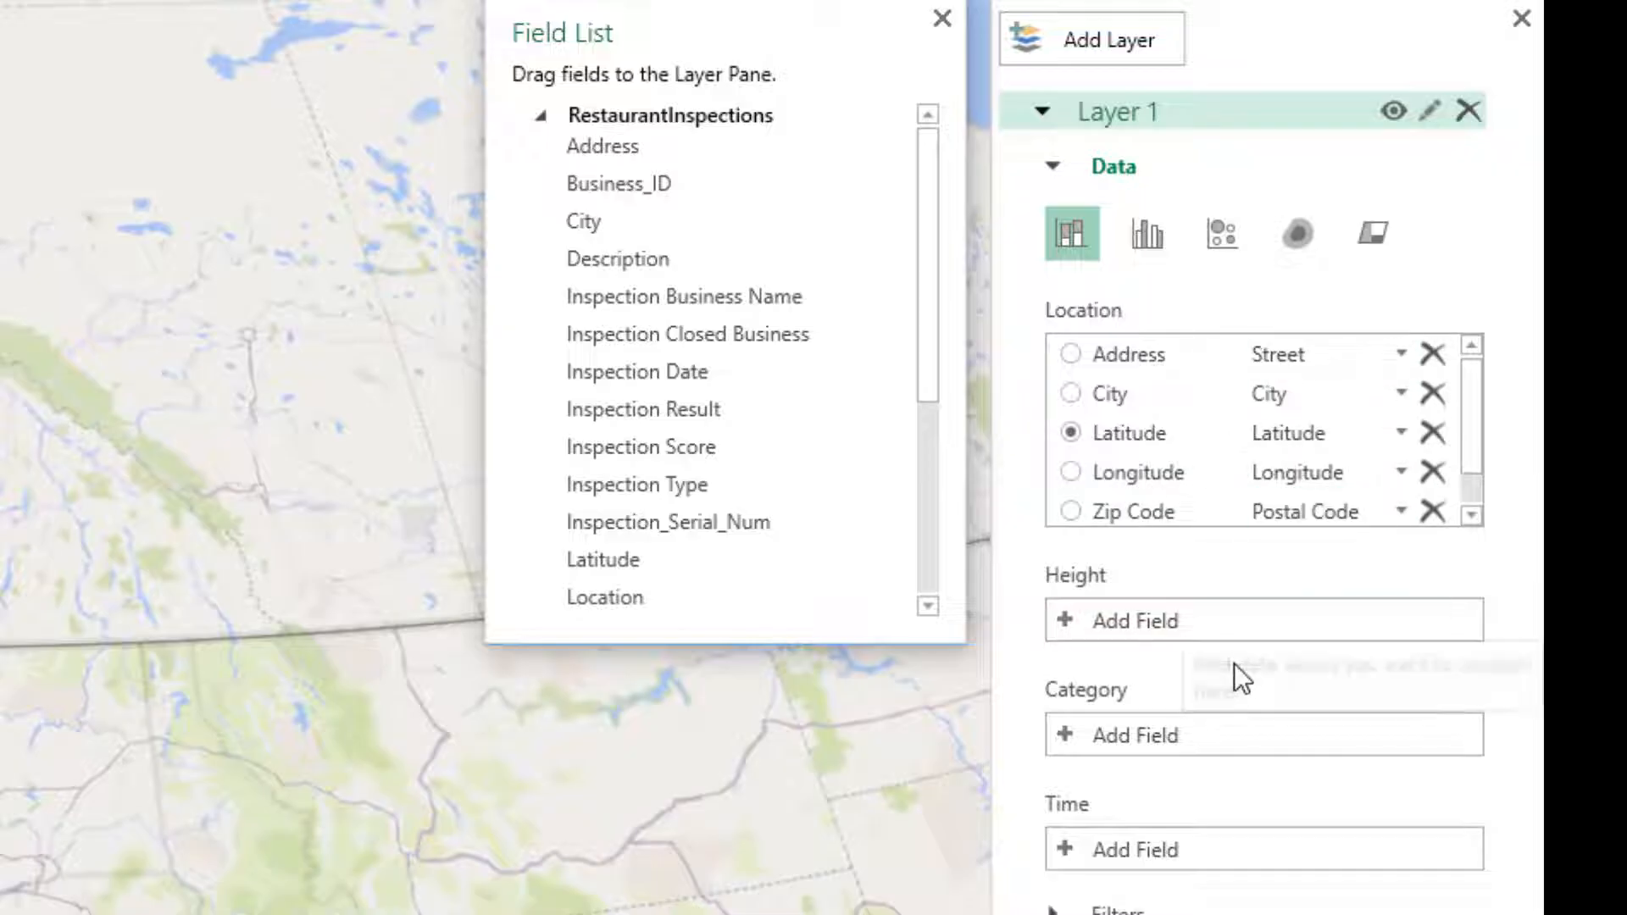
mouse_move(1271, 582)
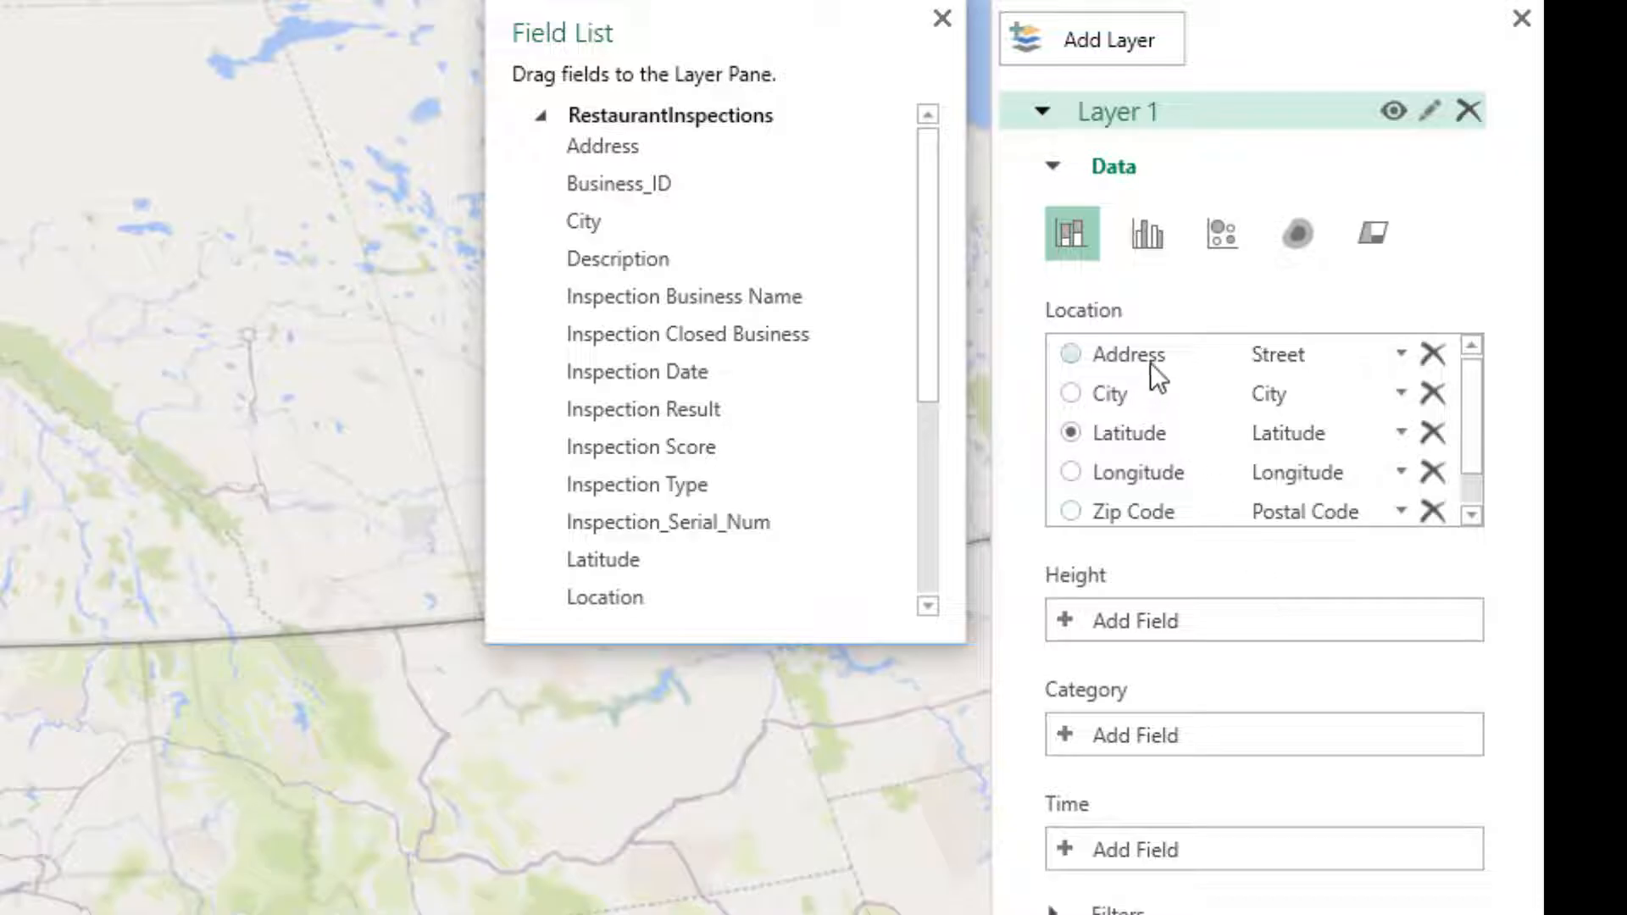
mouse_move(1139, 524)
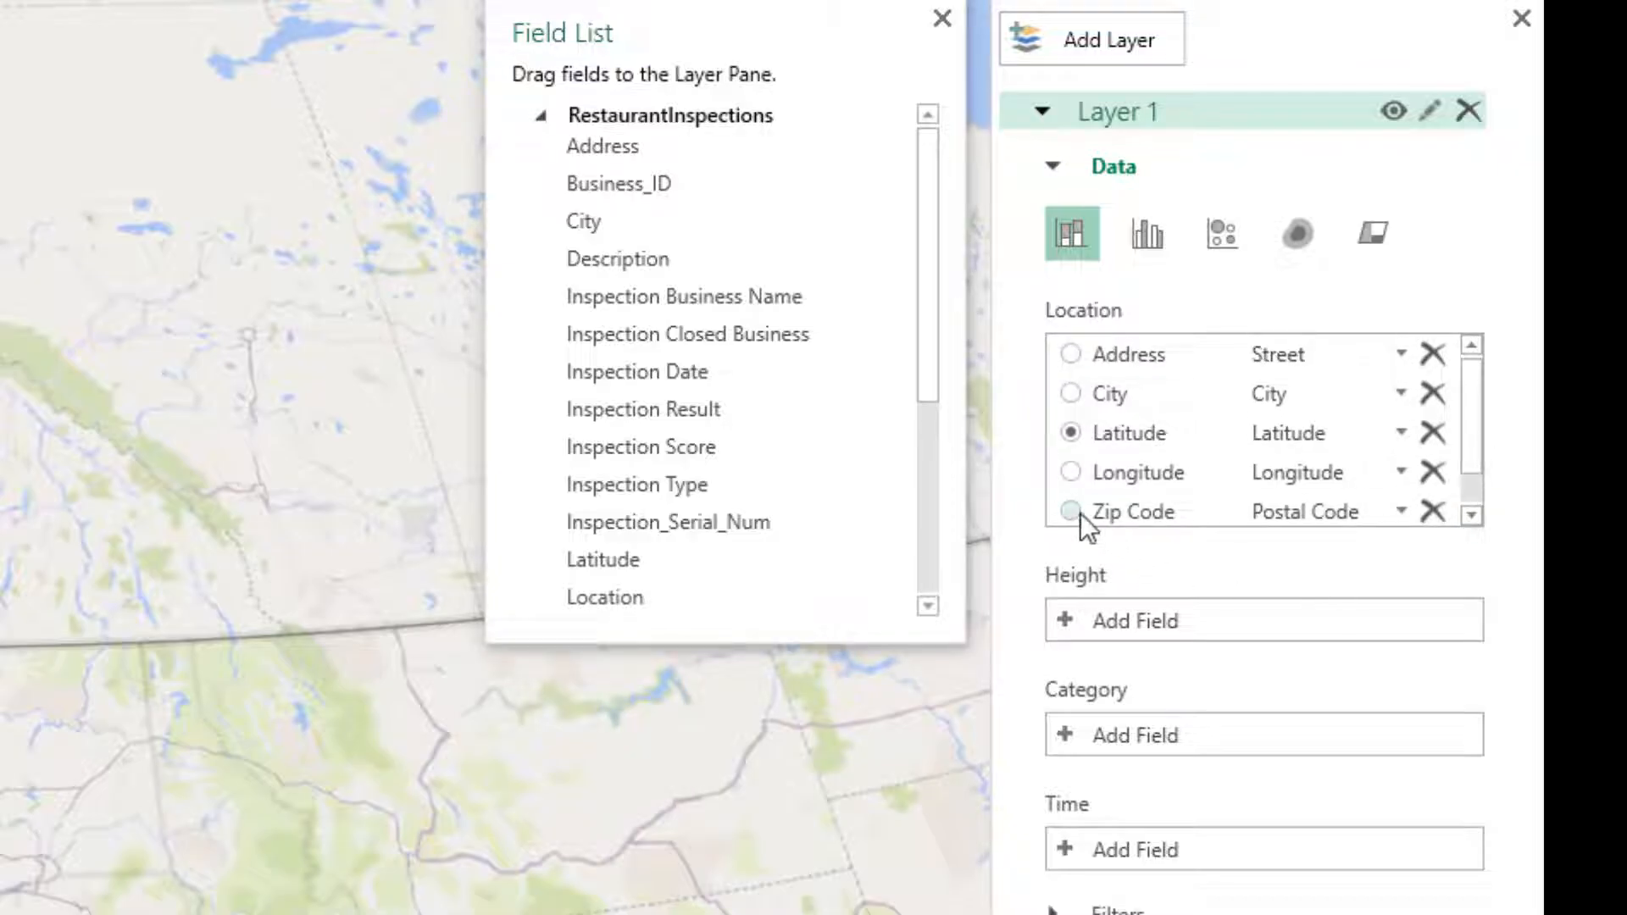
Geocode the layer by Zip Code instead of Latitude
click(1070, 512)
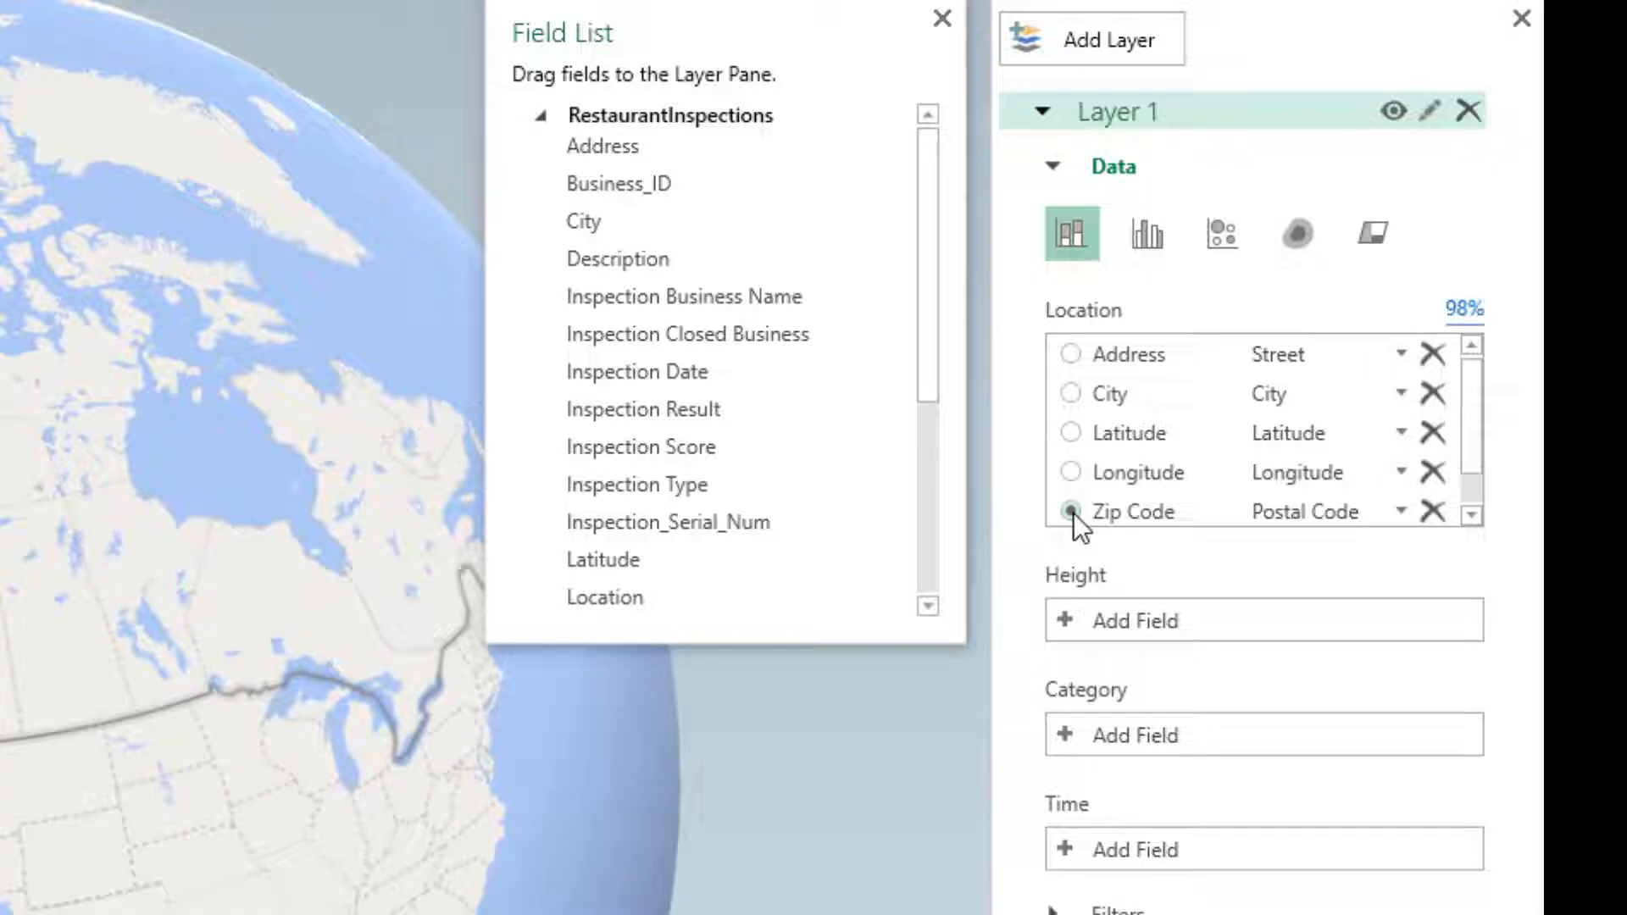
click(1071, 510)
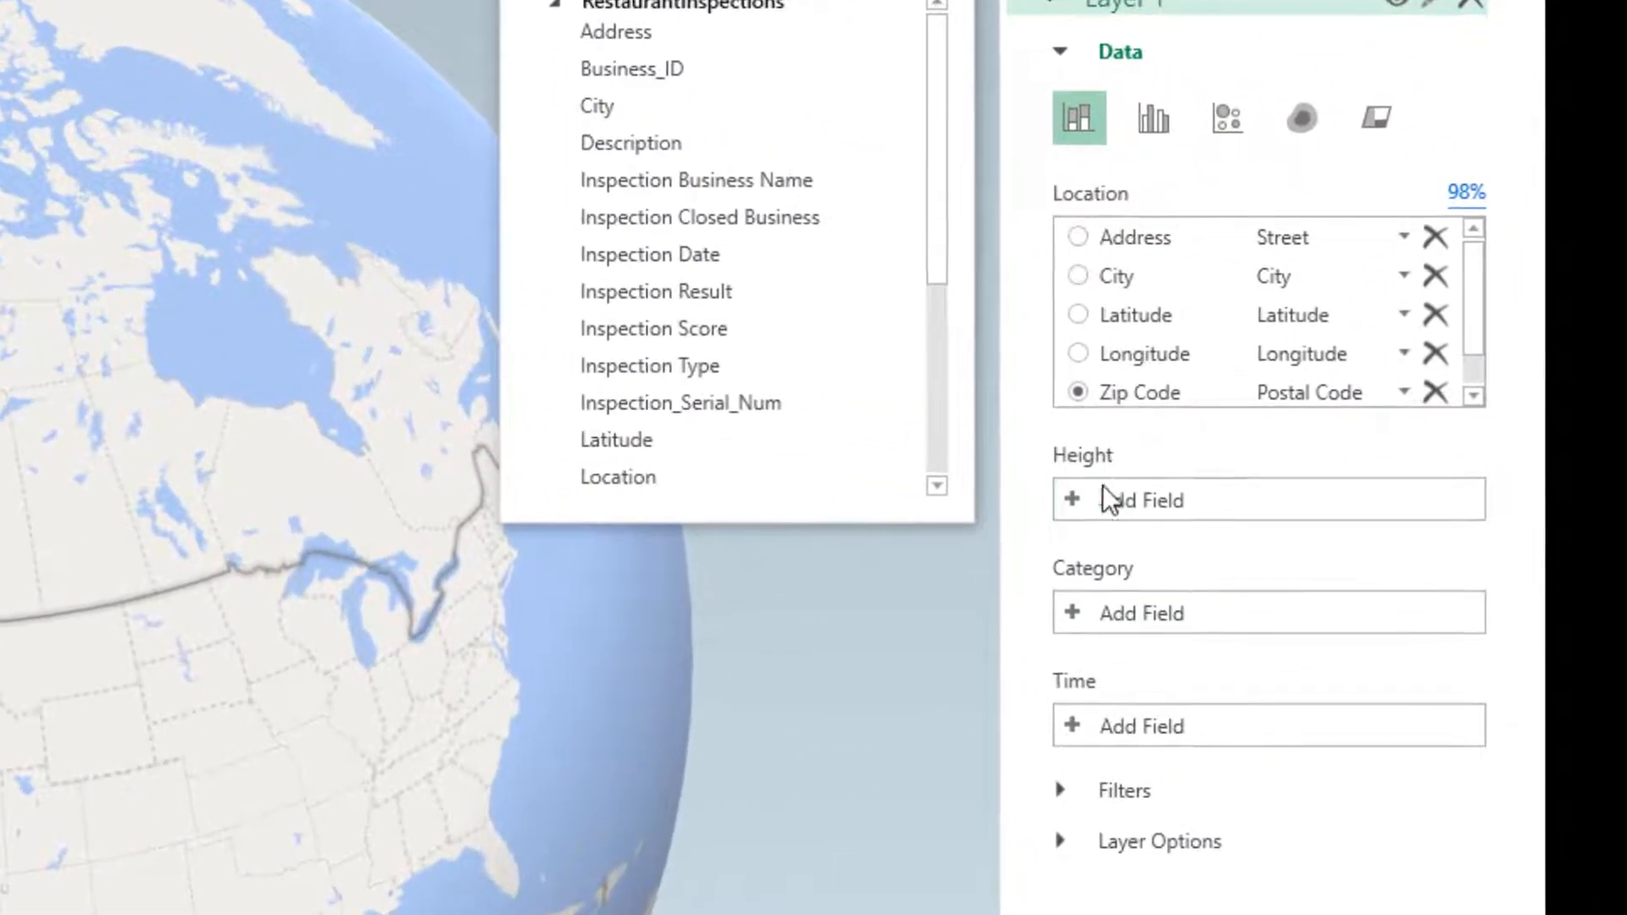
mouse_move(1110, 592)
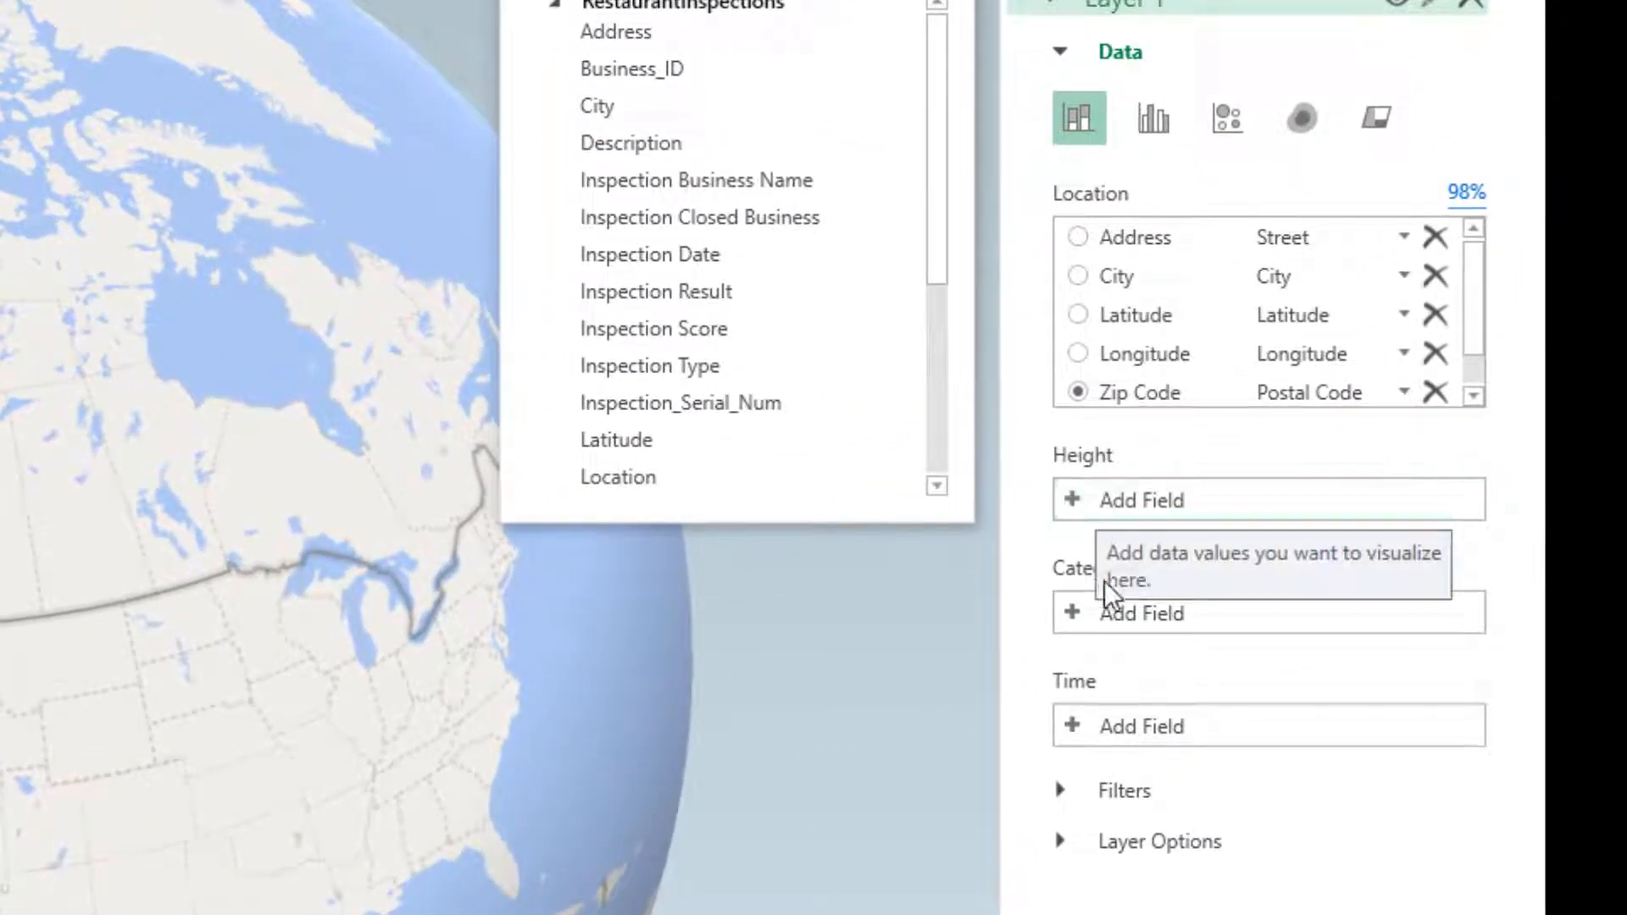
mouse_move(1138, 726)
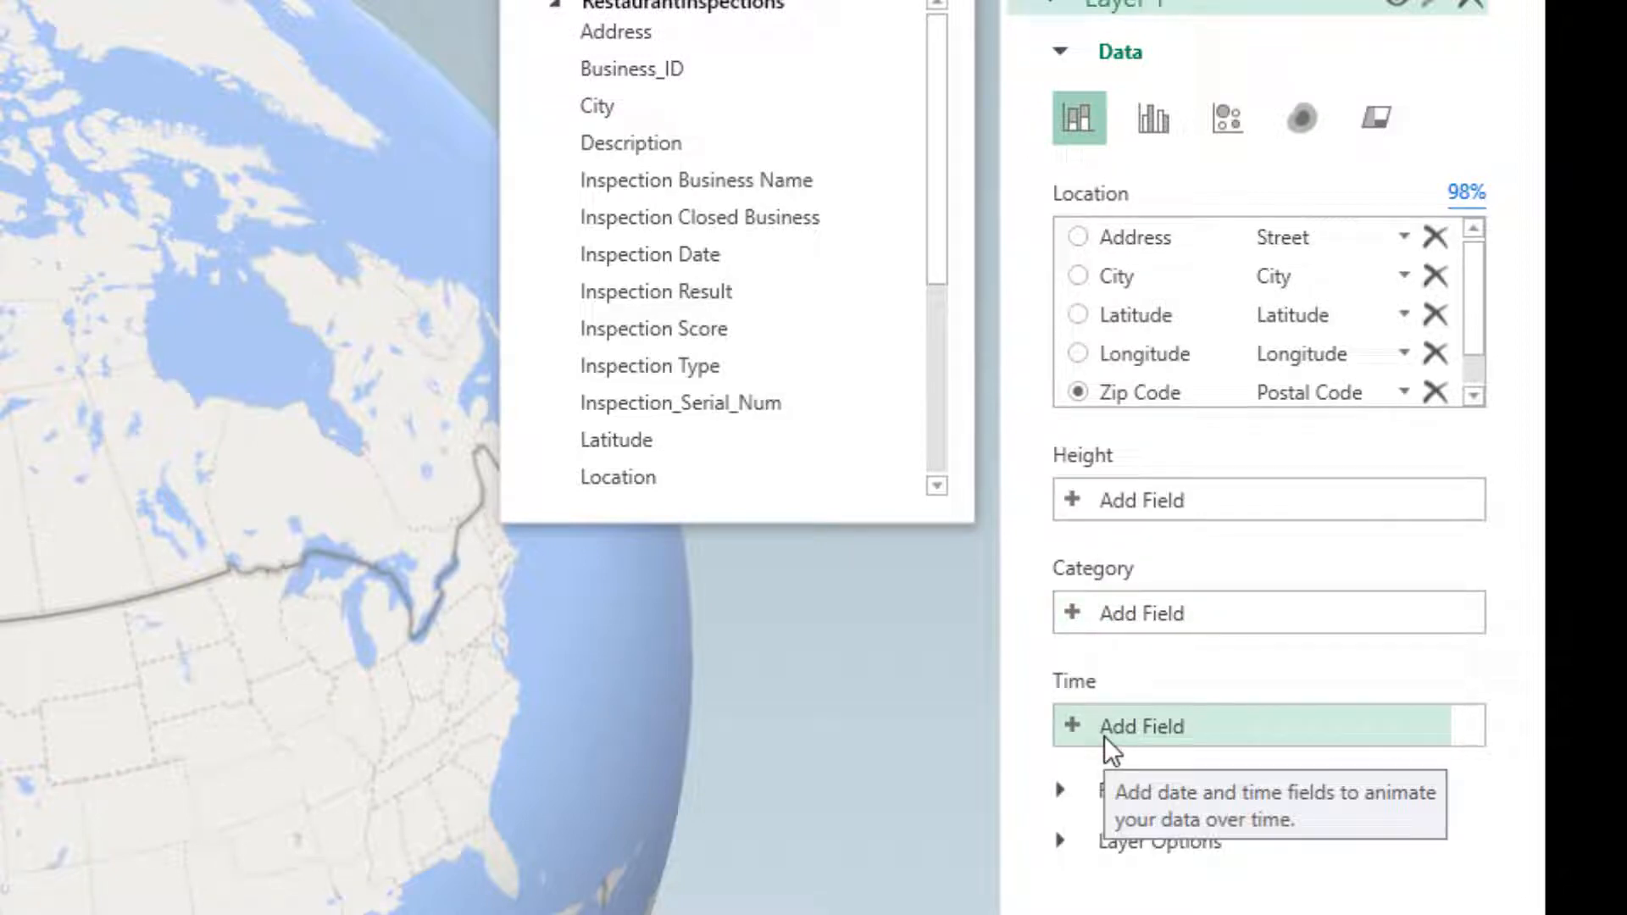
mouse_move(1082, 531)
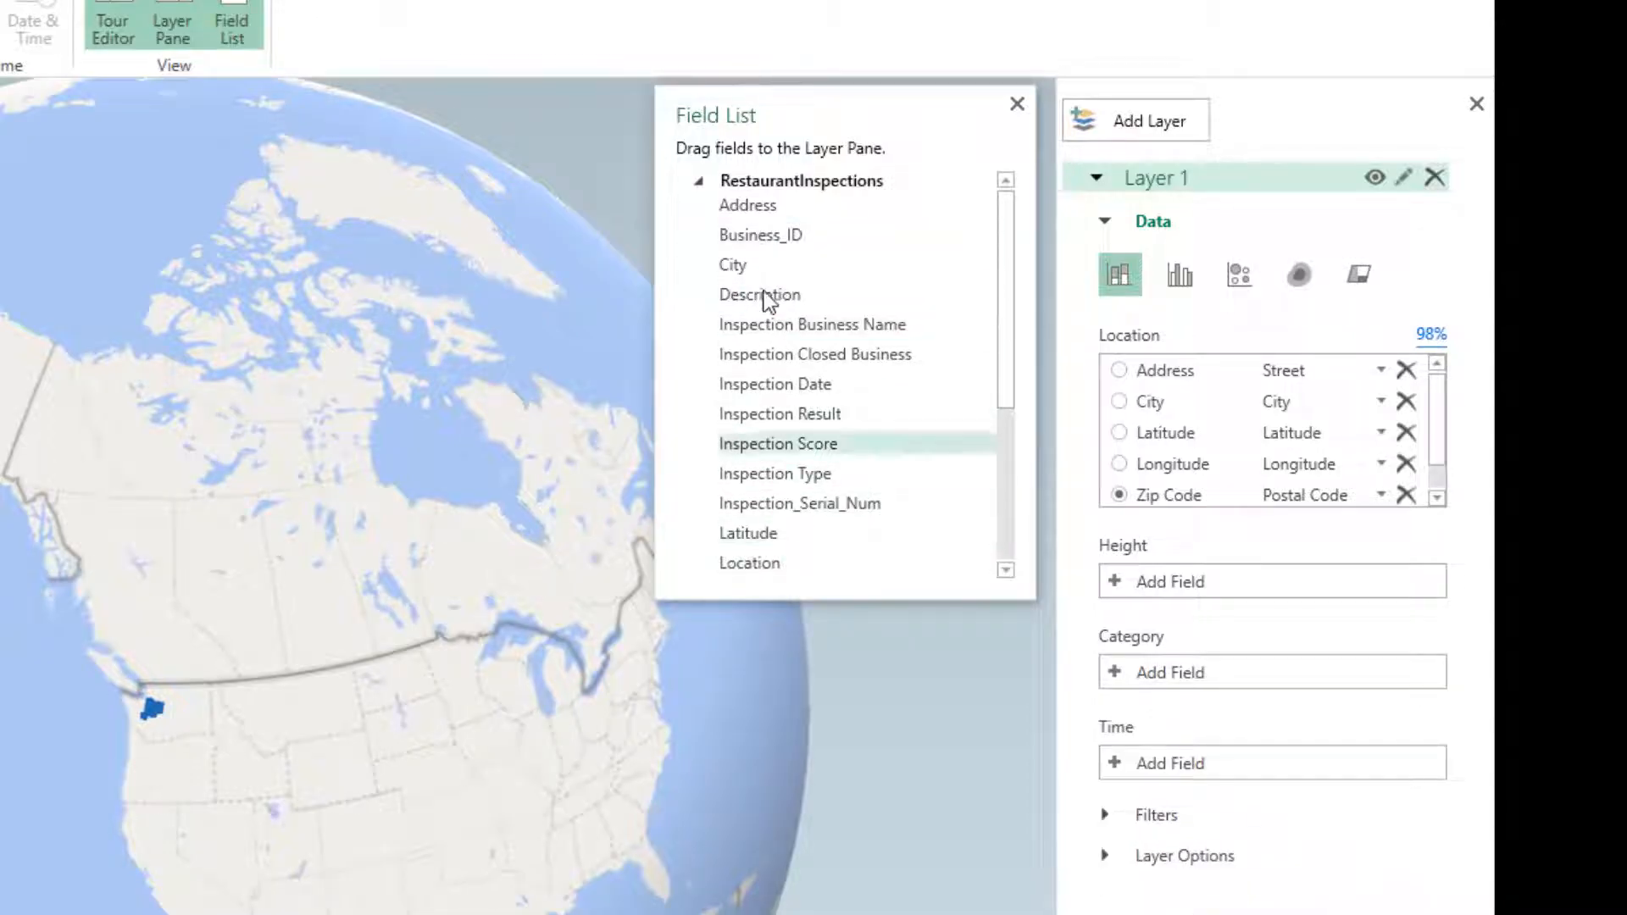
mouse_move(1117, 574)
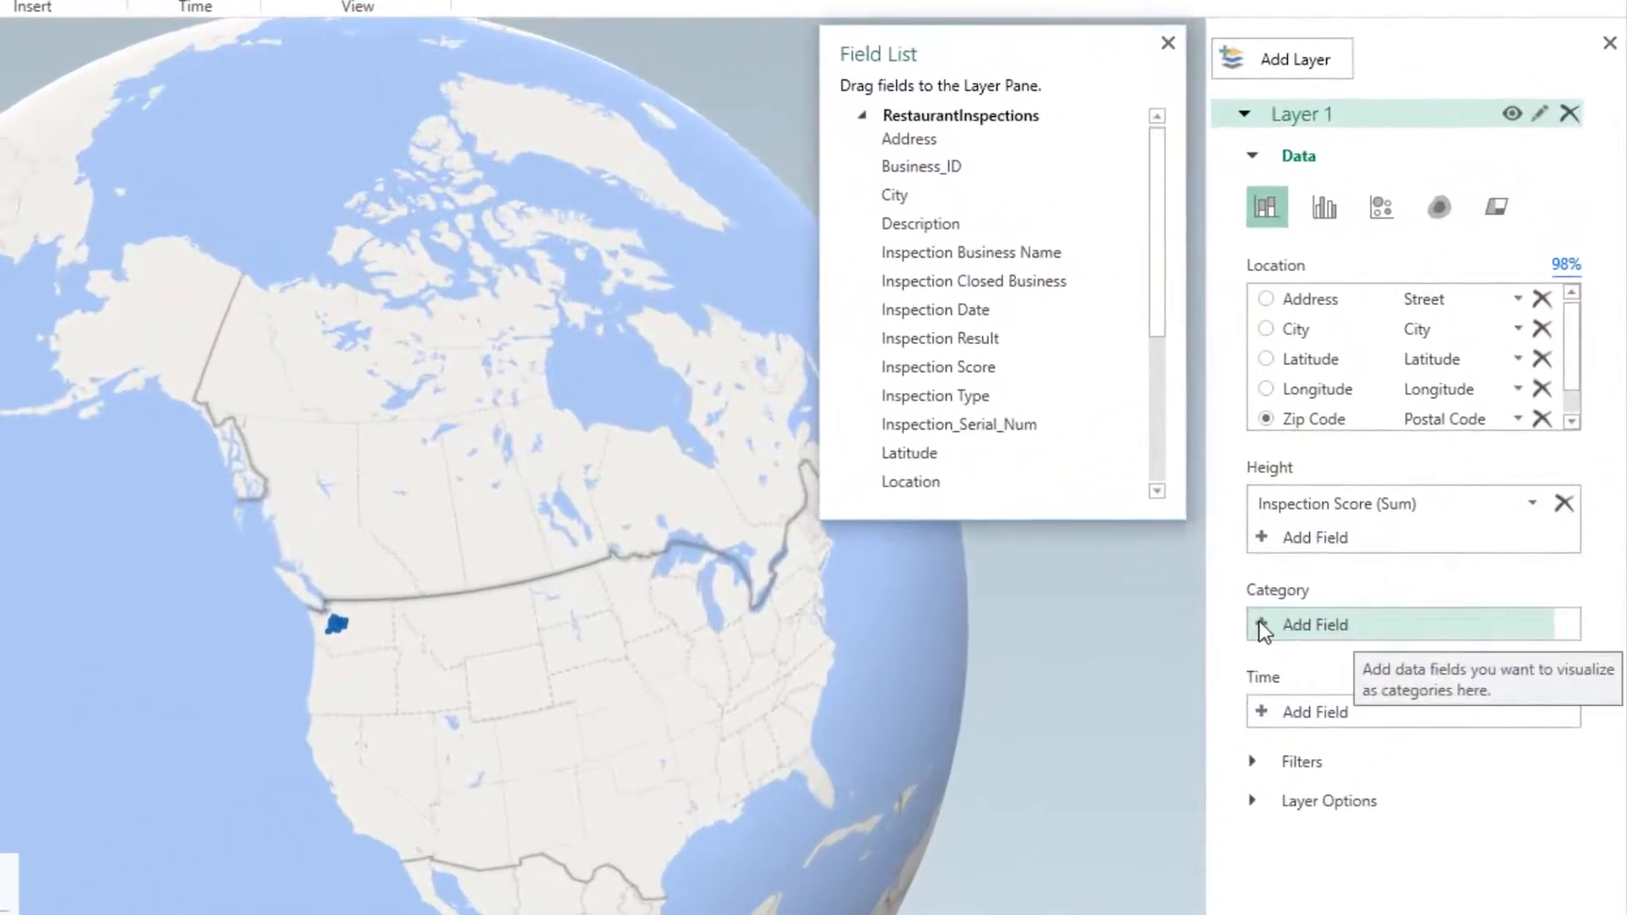
Make Violation Type the layer's category, replacing Inspection Type
click(1314, 624)
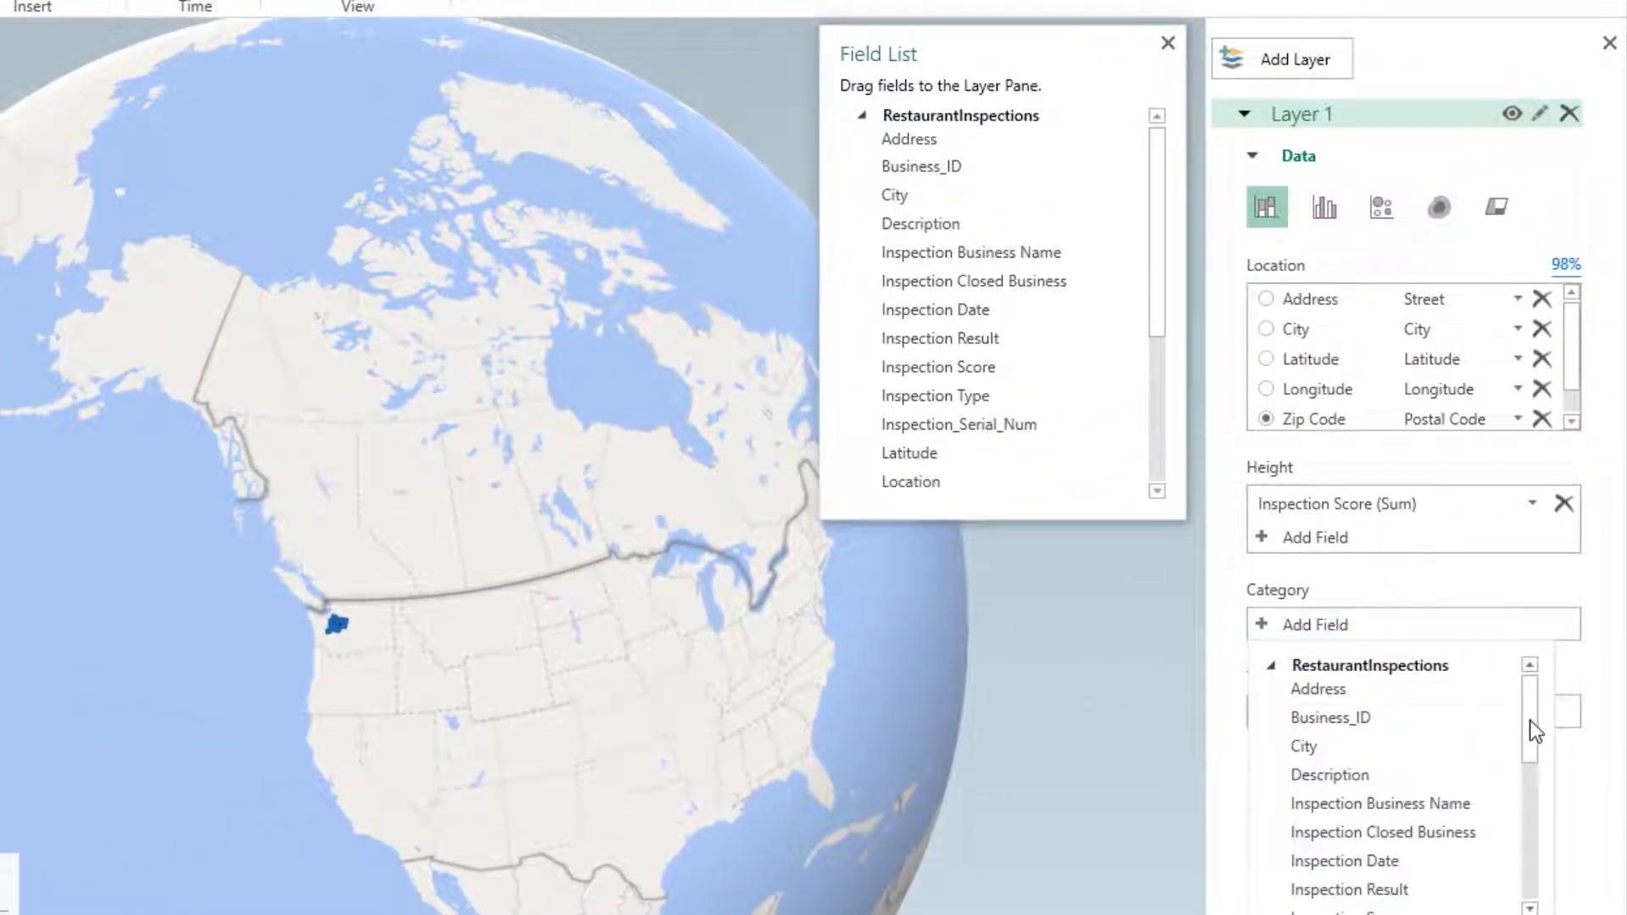
scroll(down, 3)
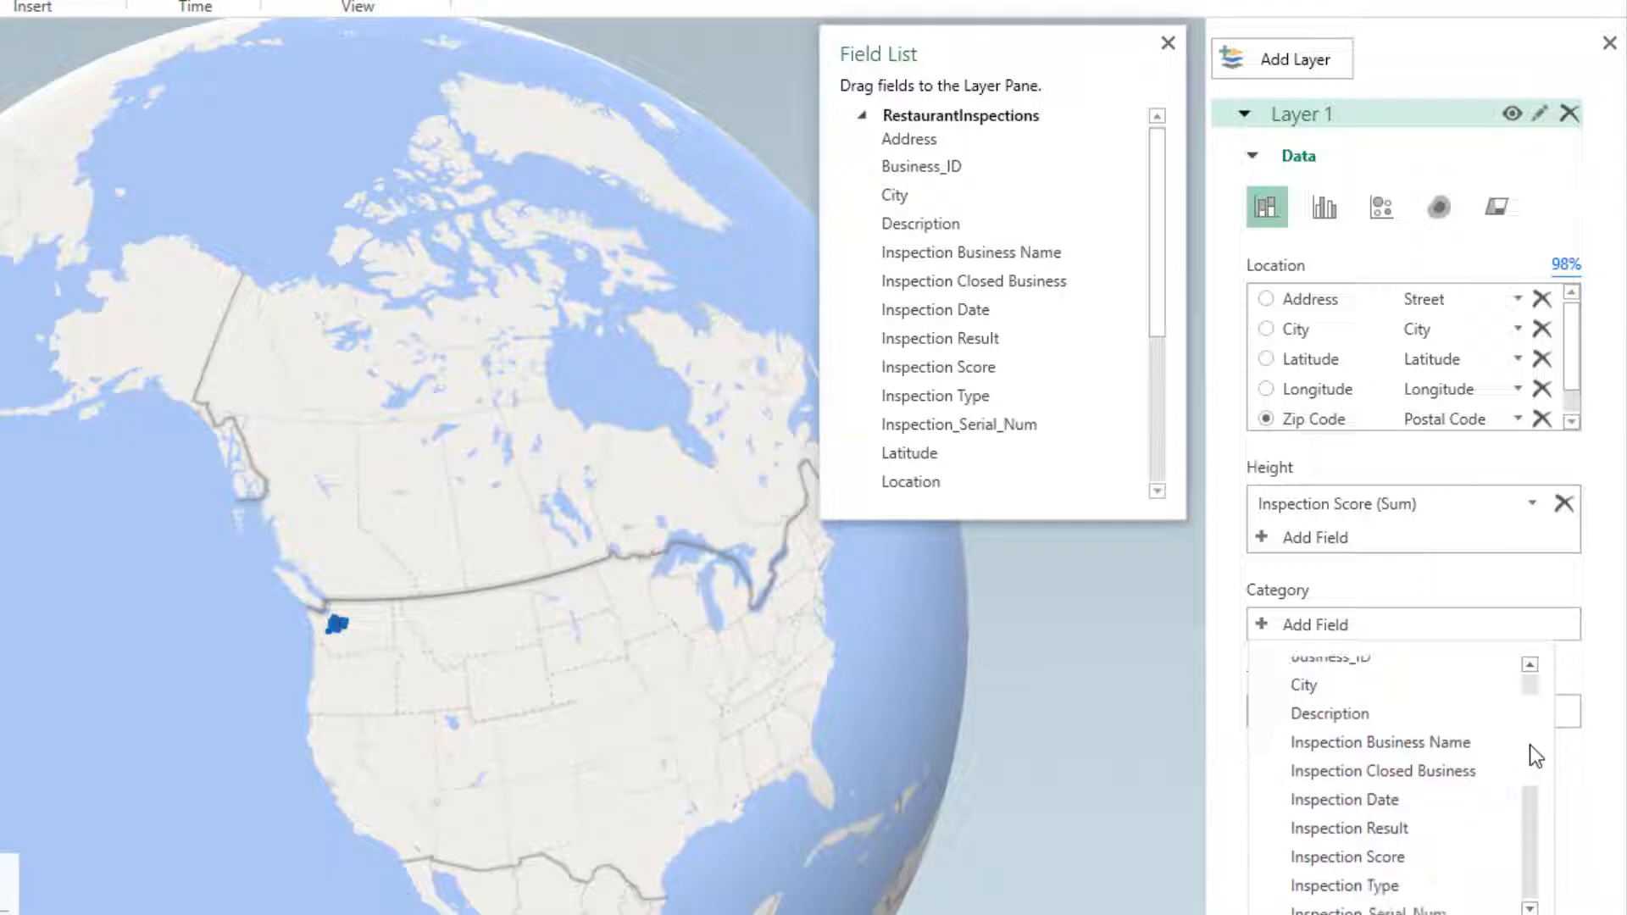
scroll(down, 3)
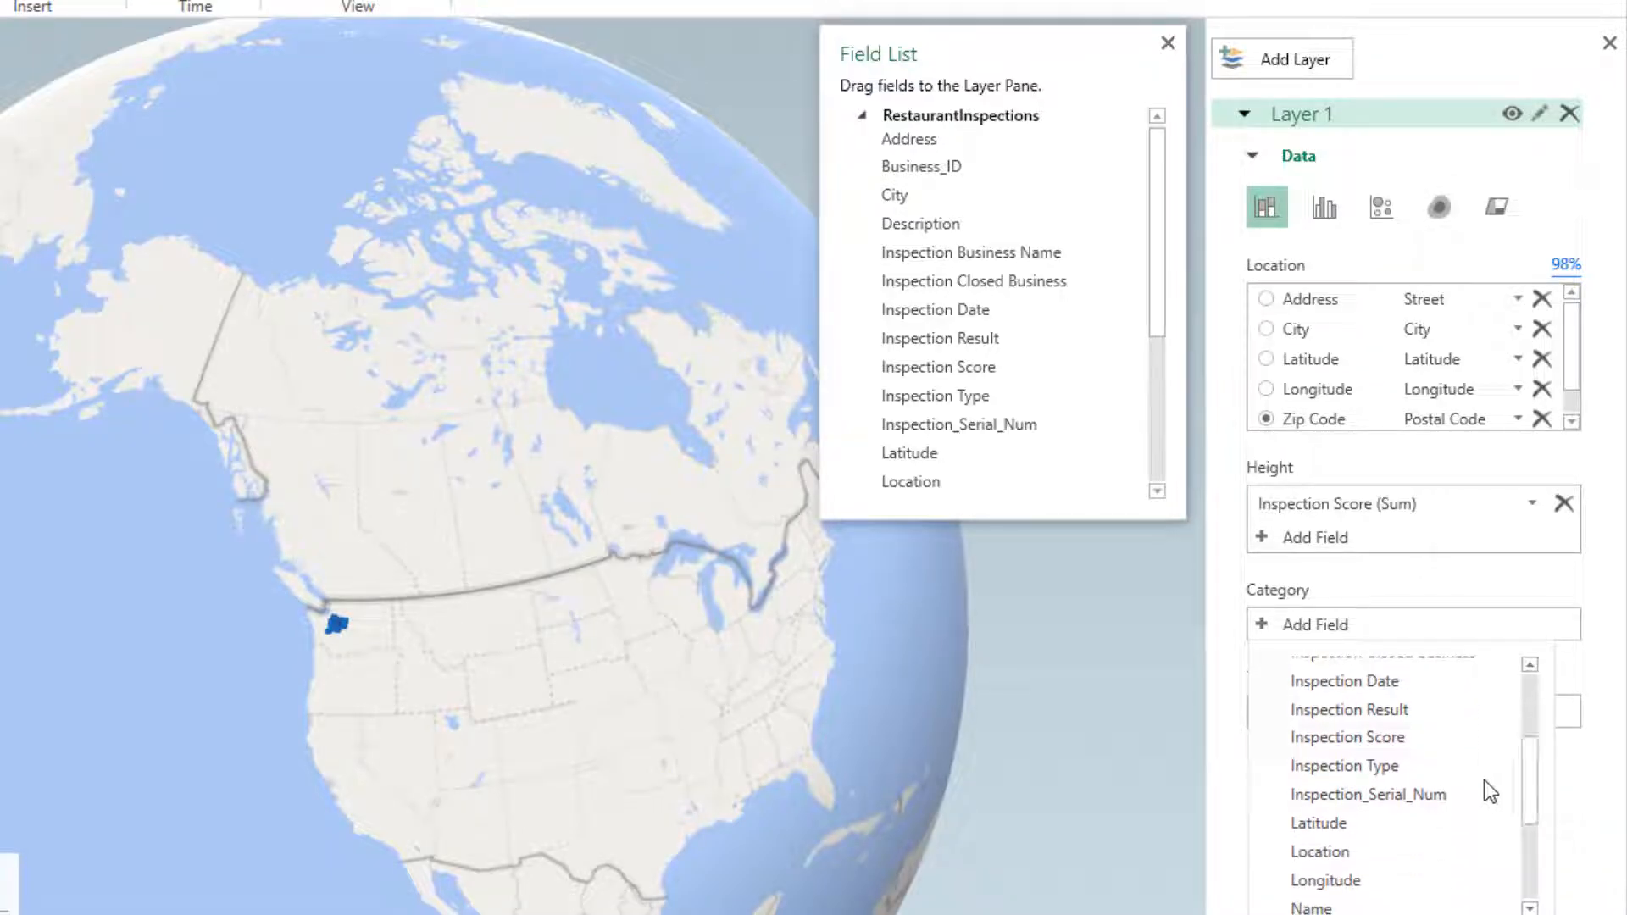
click(1343, 766)
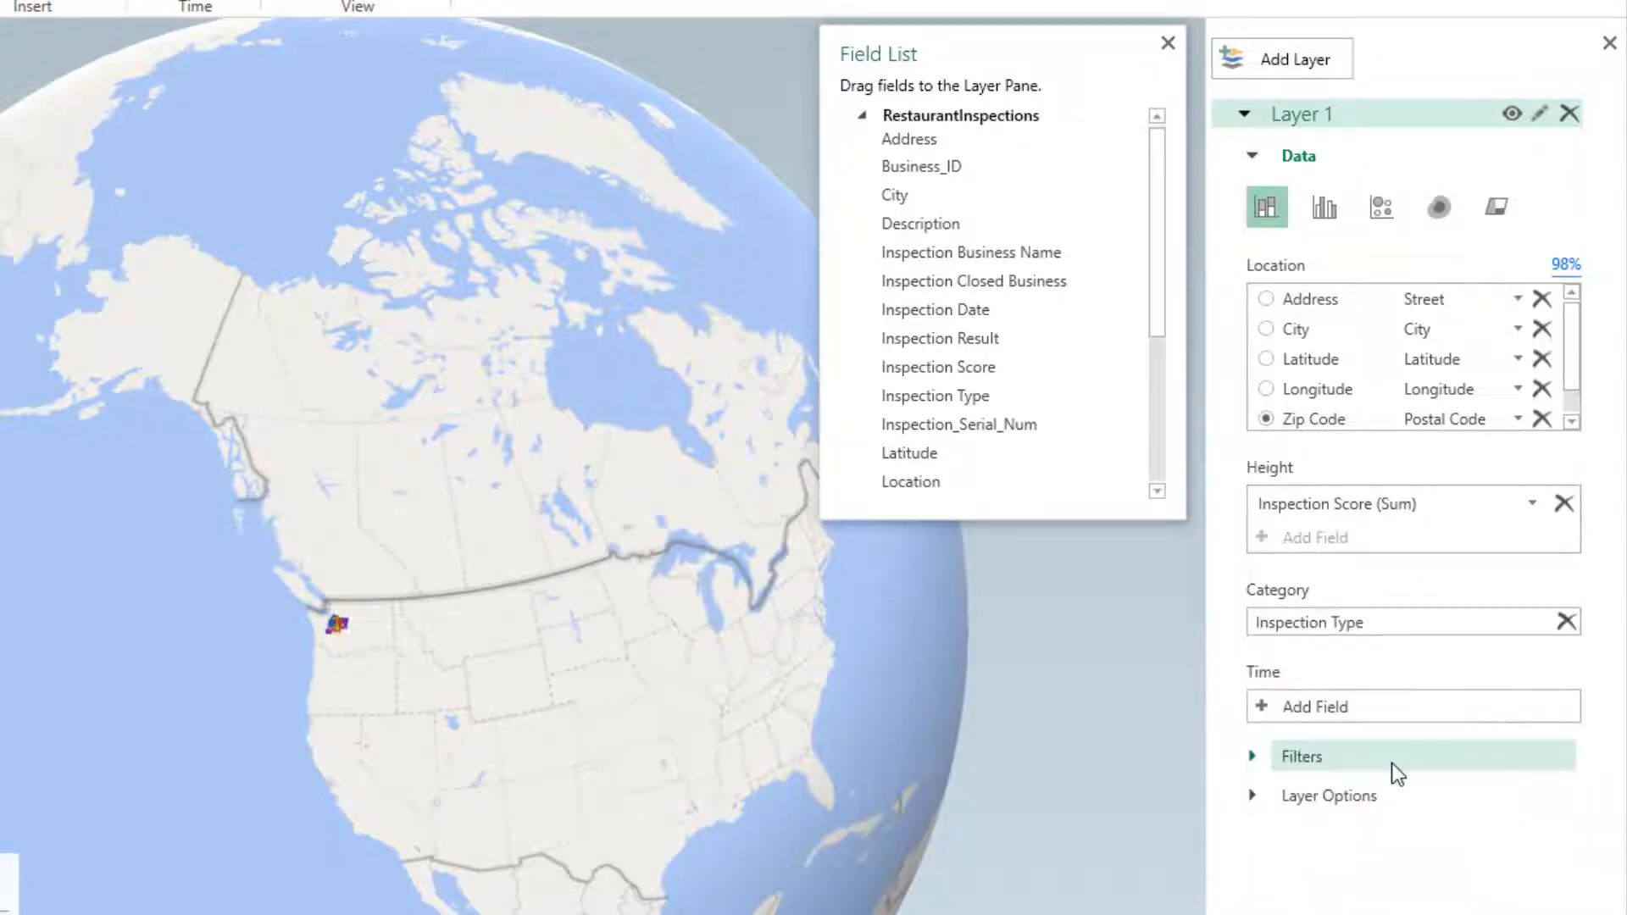
mouse_move(1566, 621)
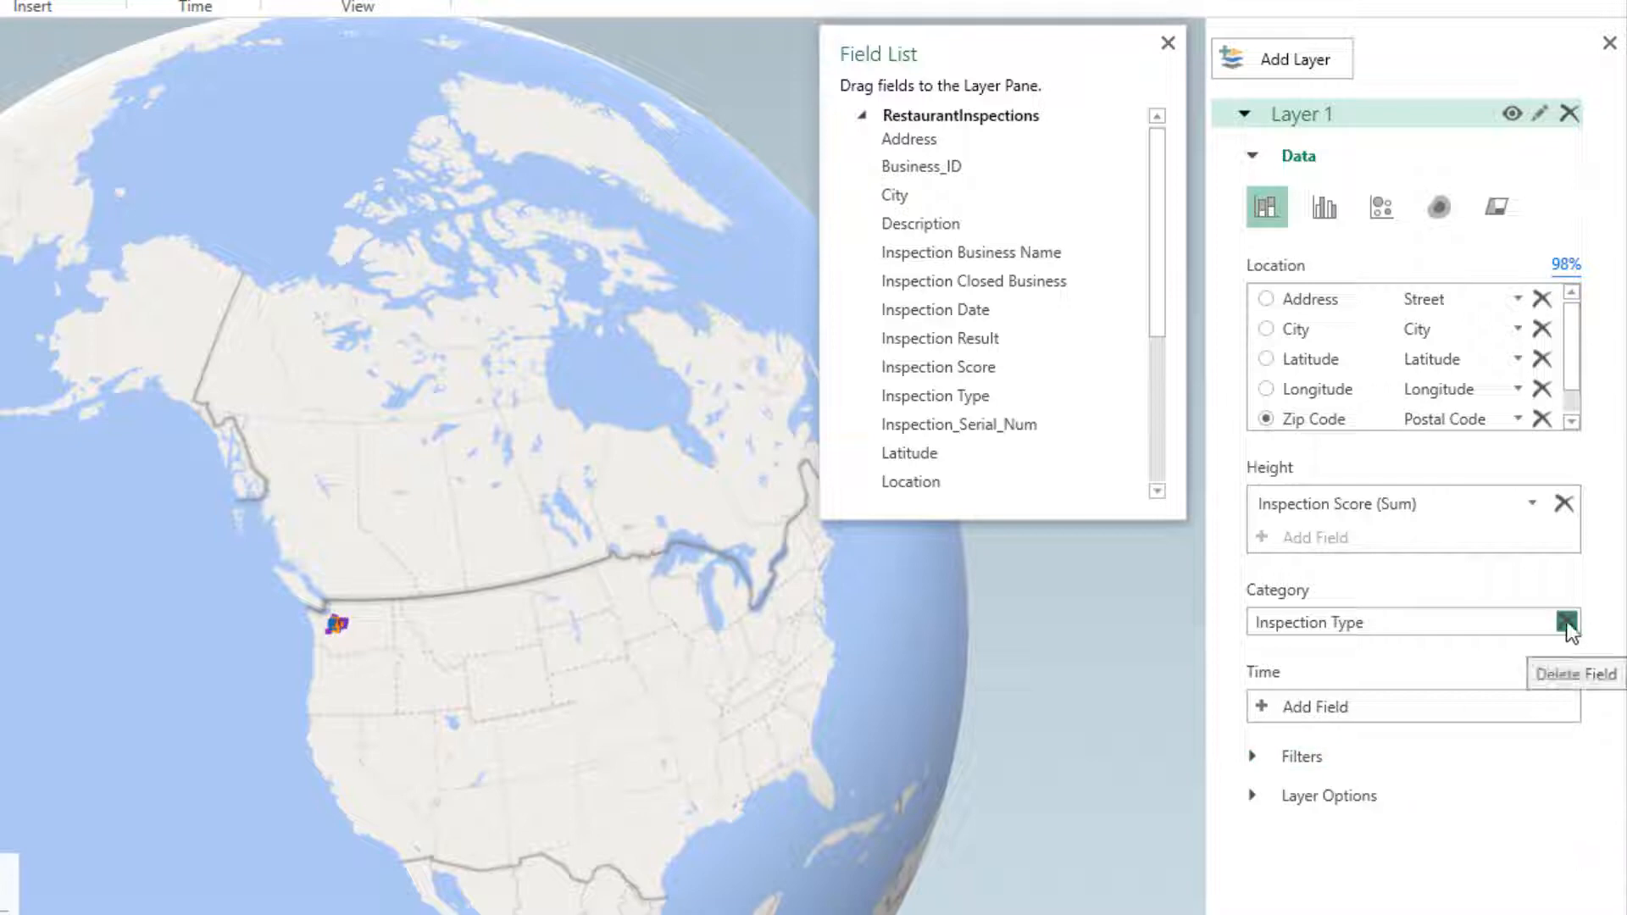
click(1570, 622)
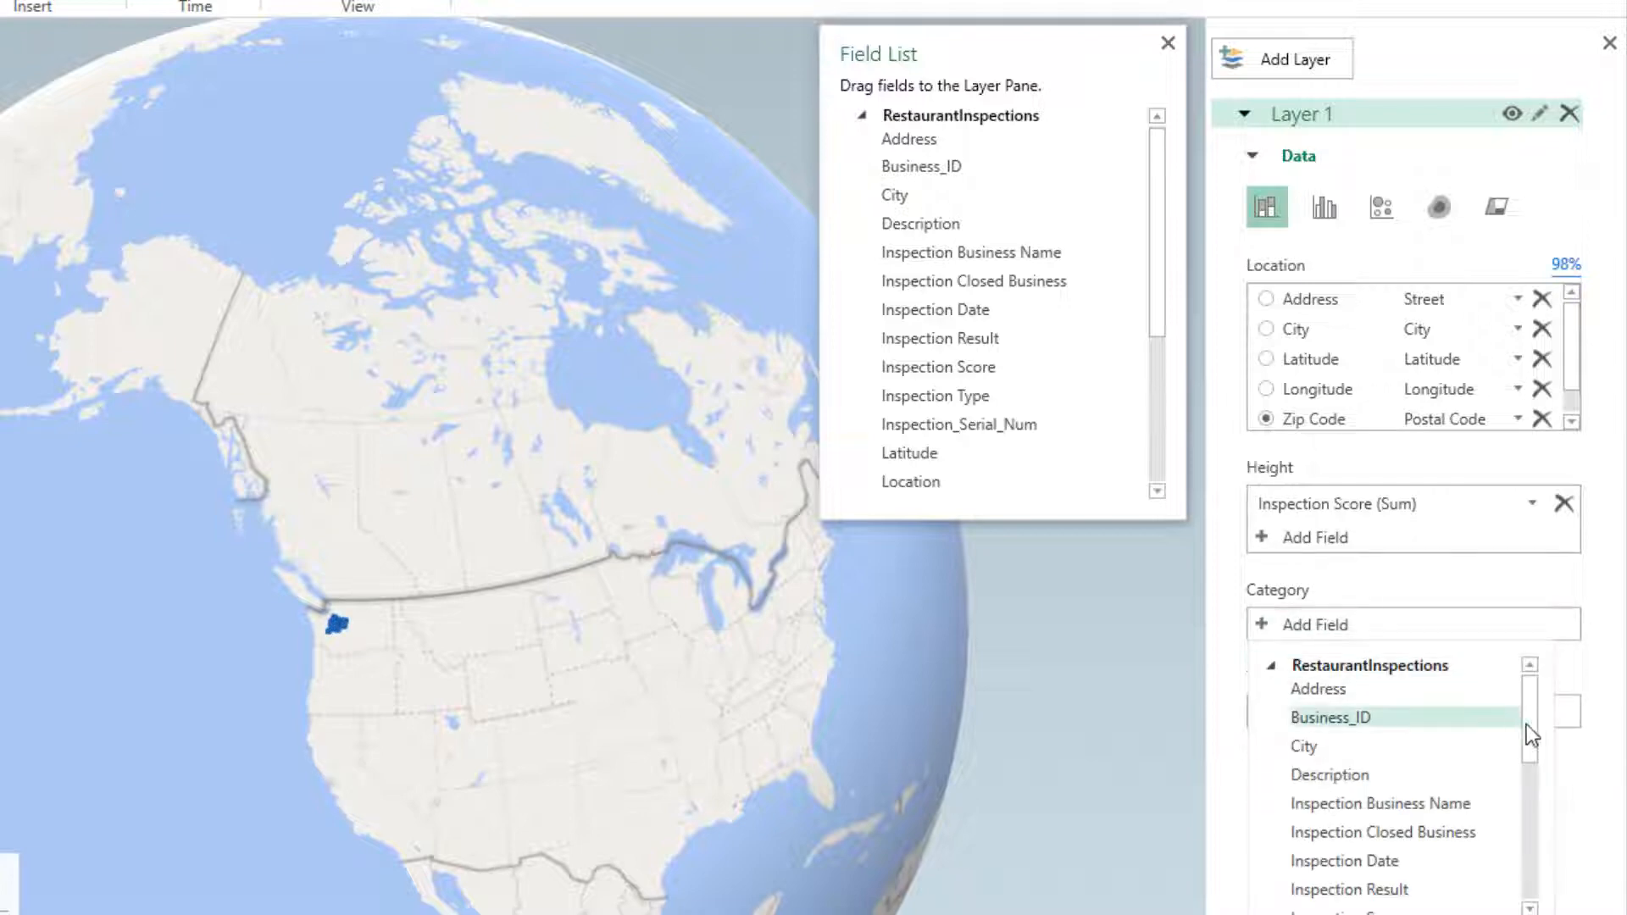
scroll(down, 3)
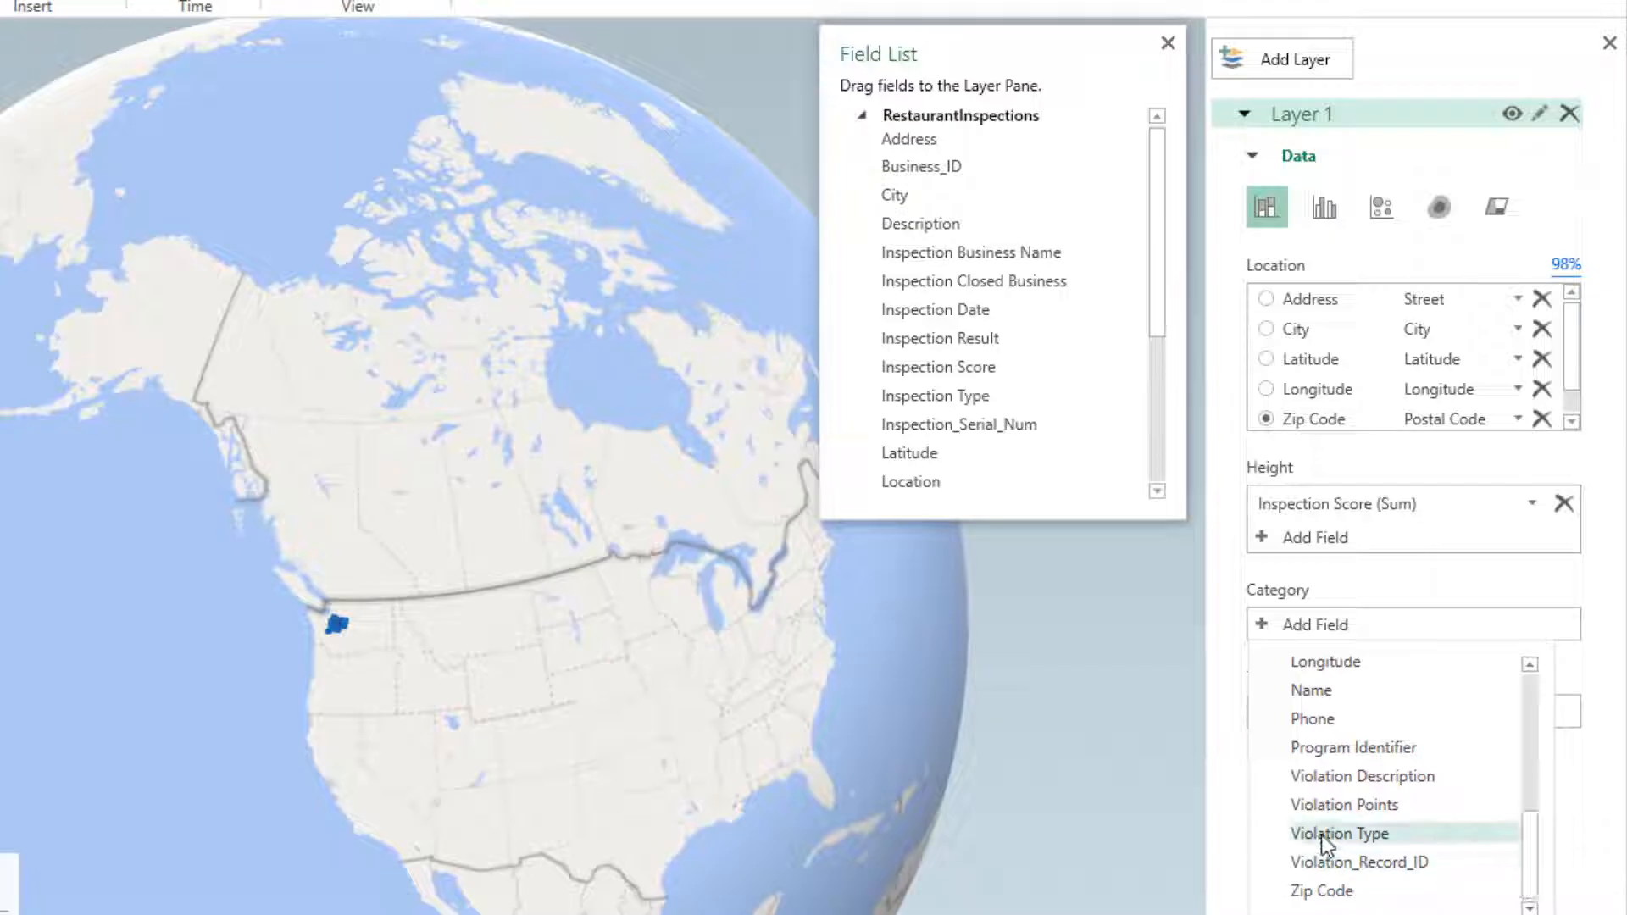
click(1340, 833)
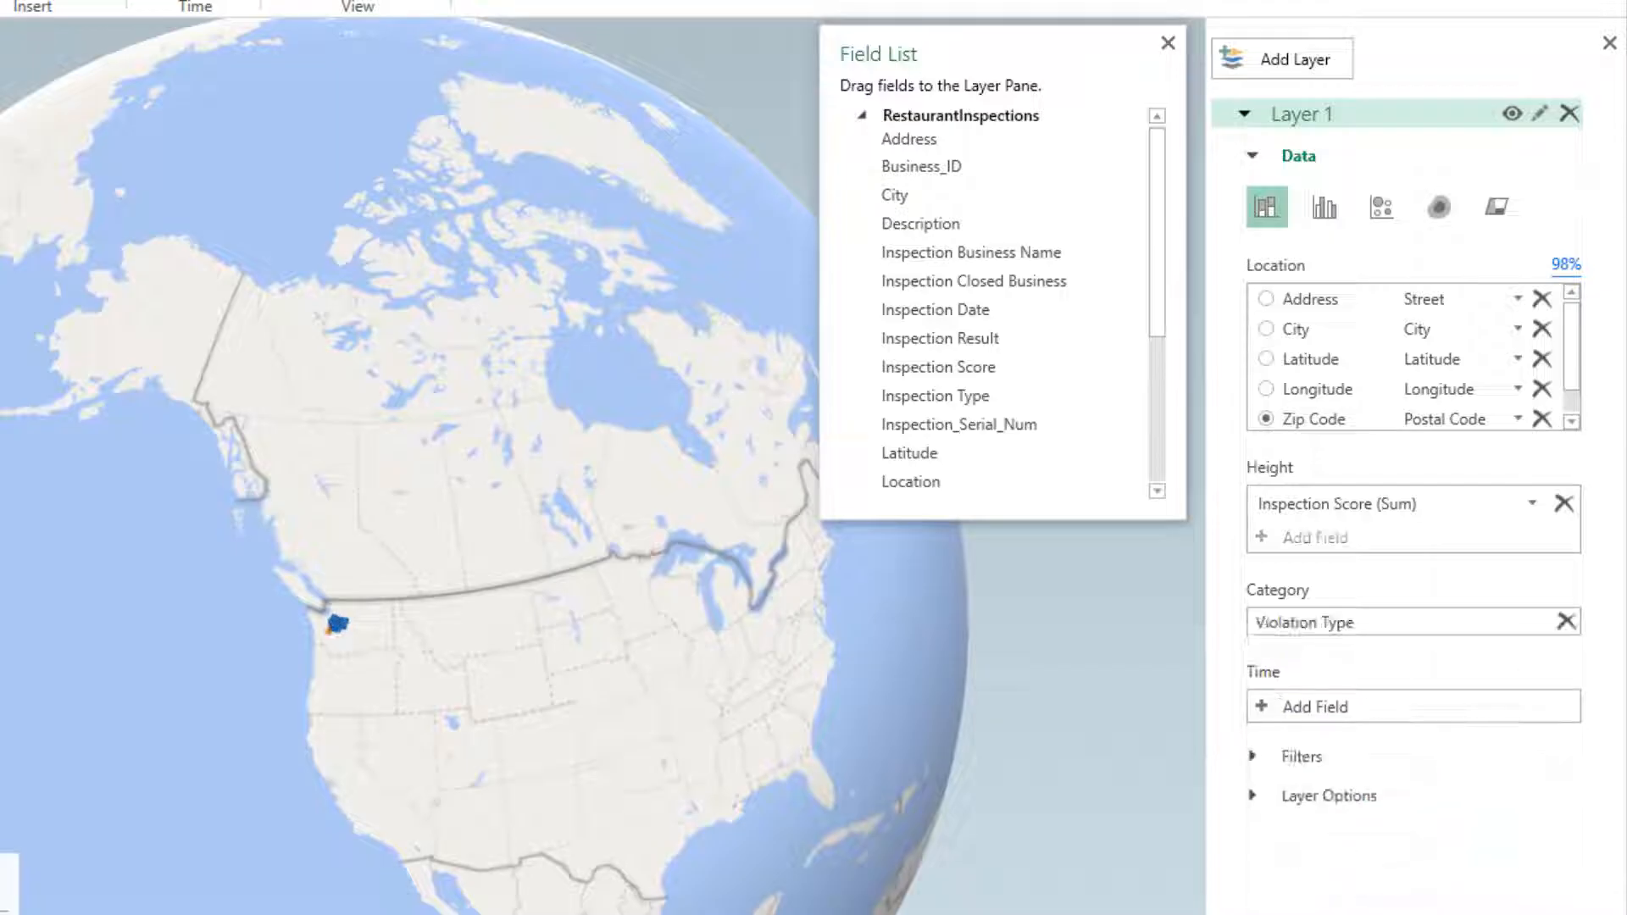
mouse_move(653, 327)
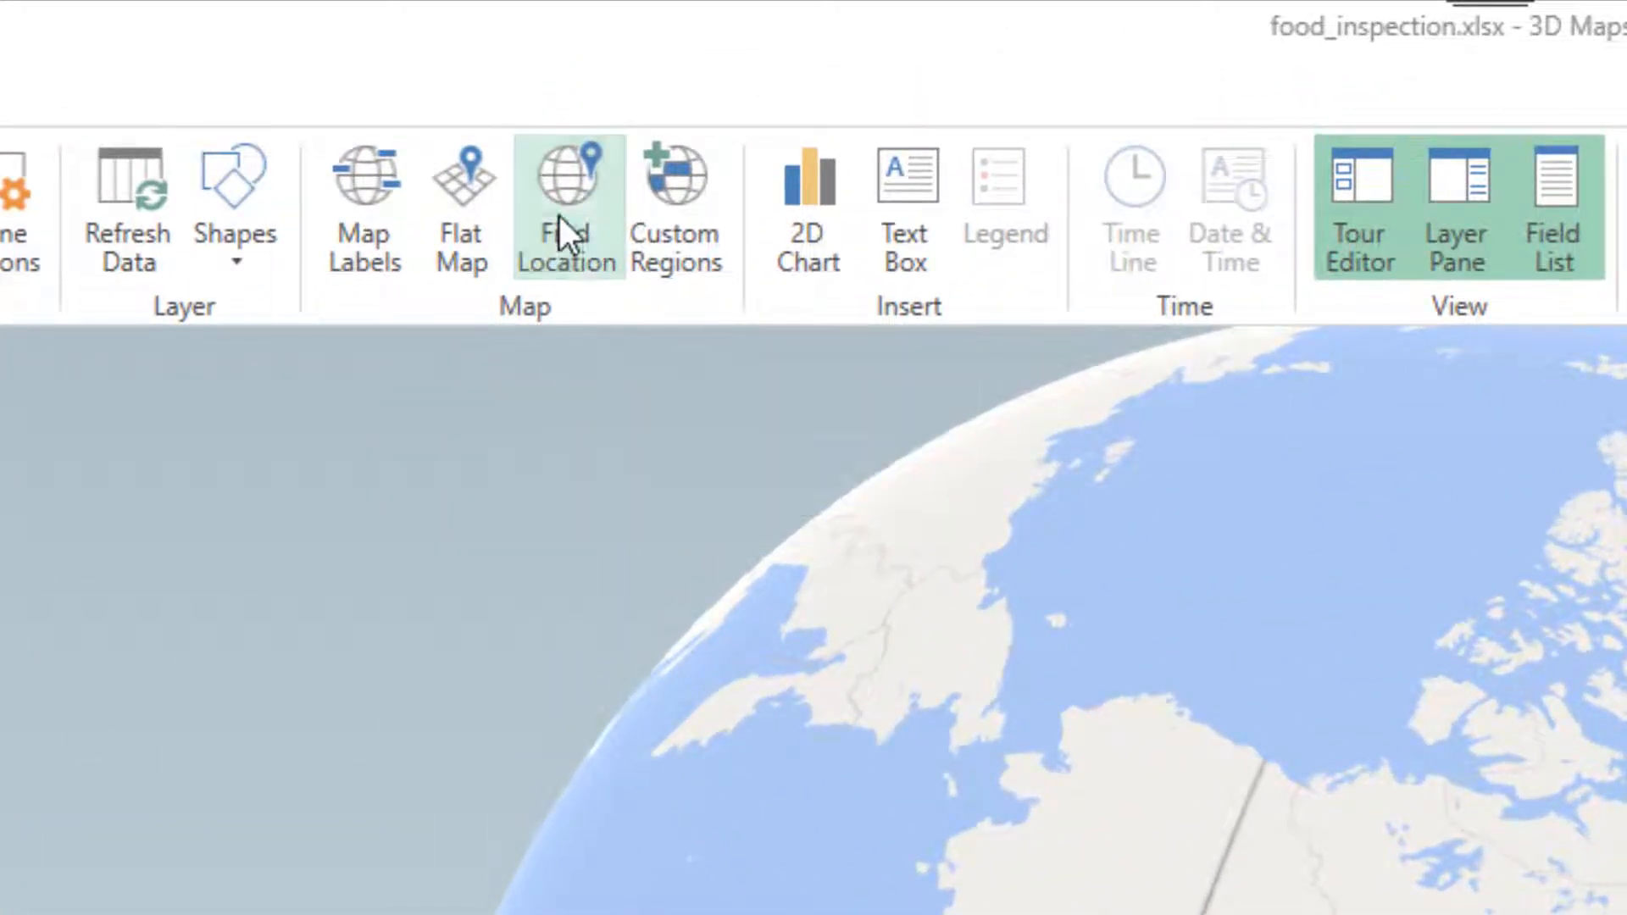
Search the map for the location 'redmond'
click(567, 208)
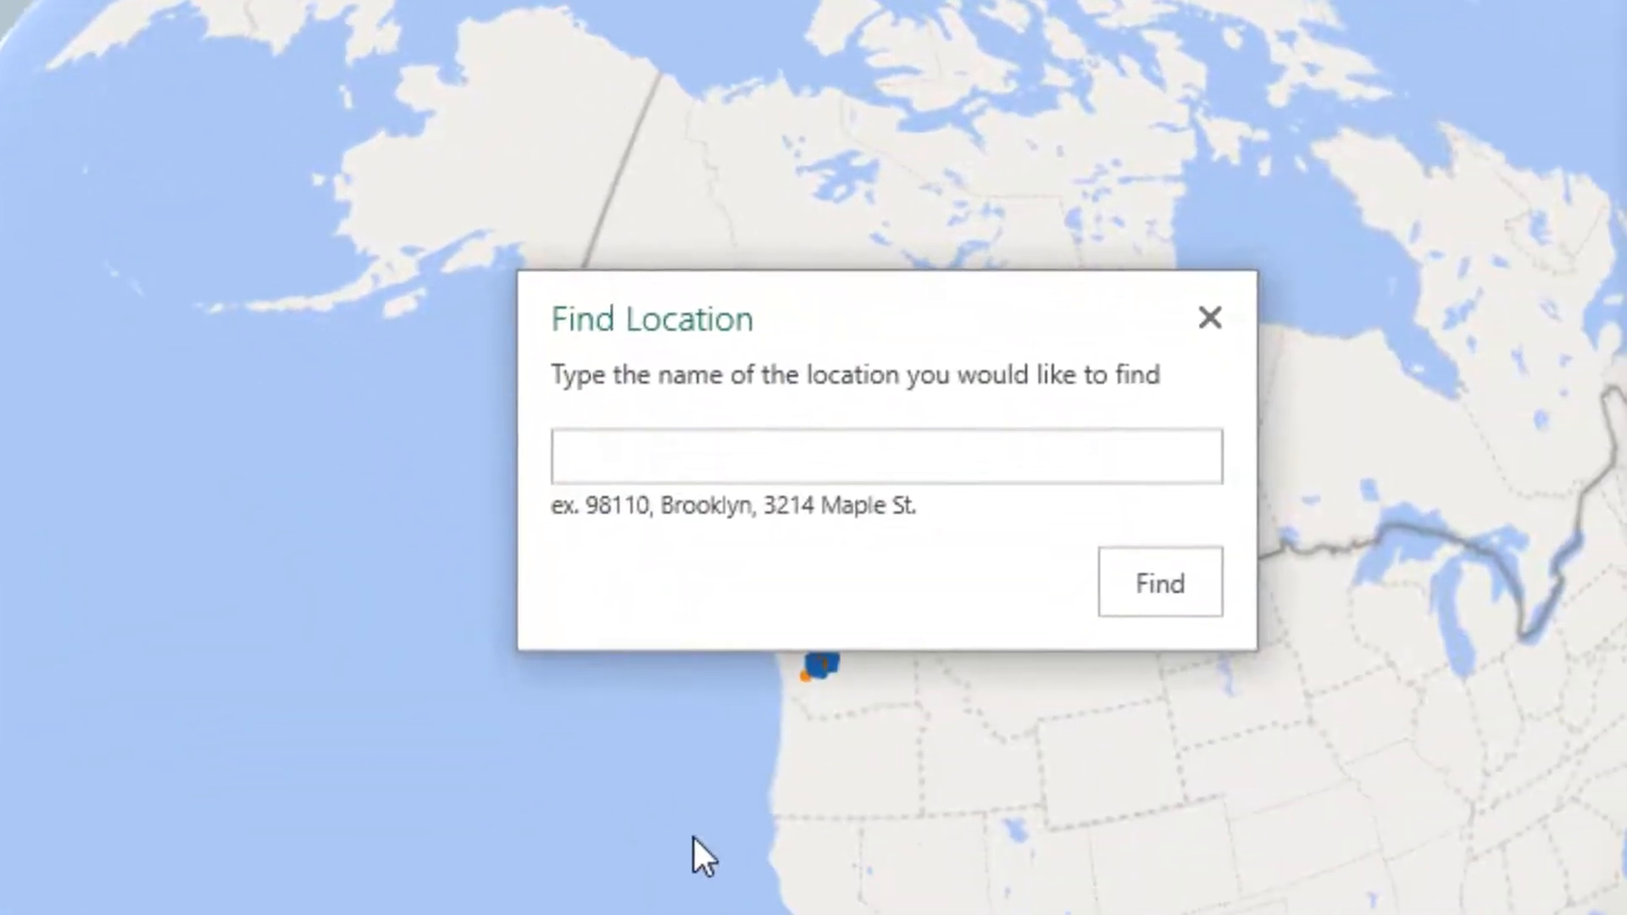
text(redmond)
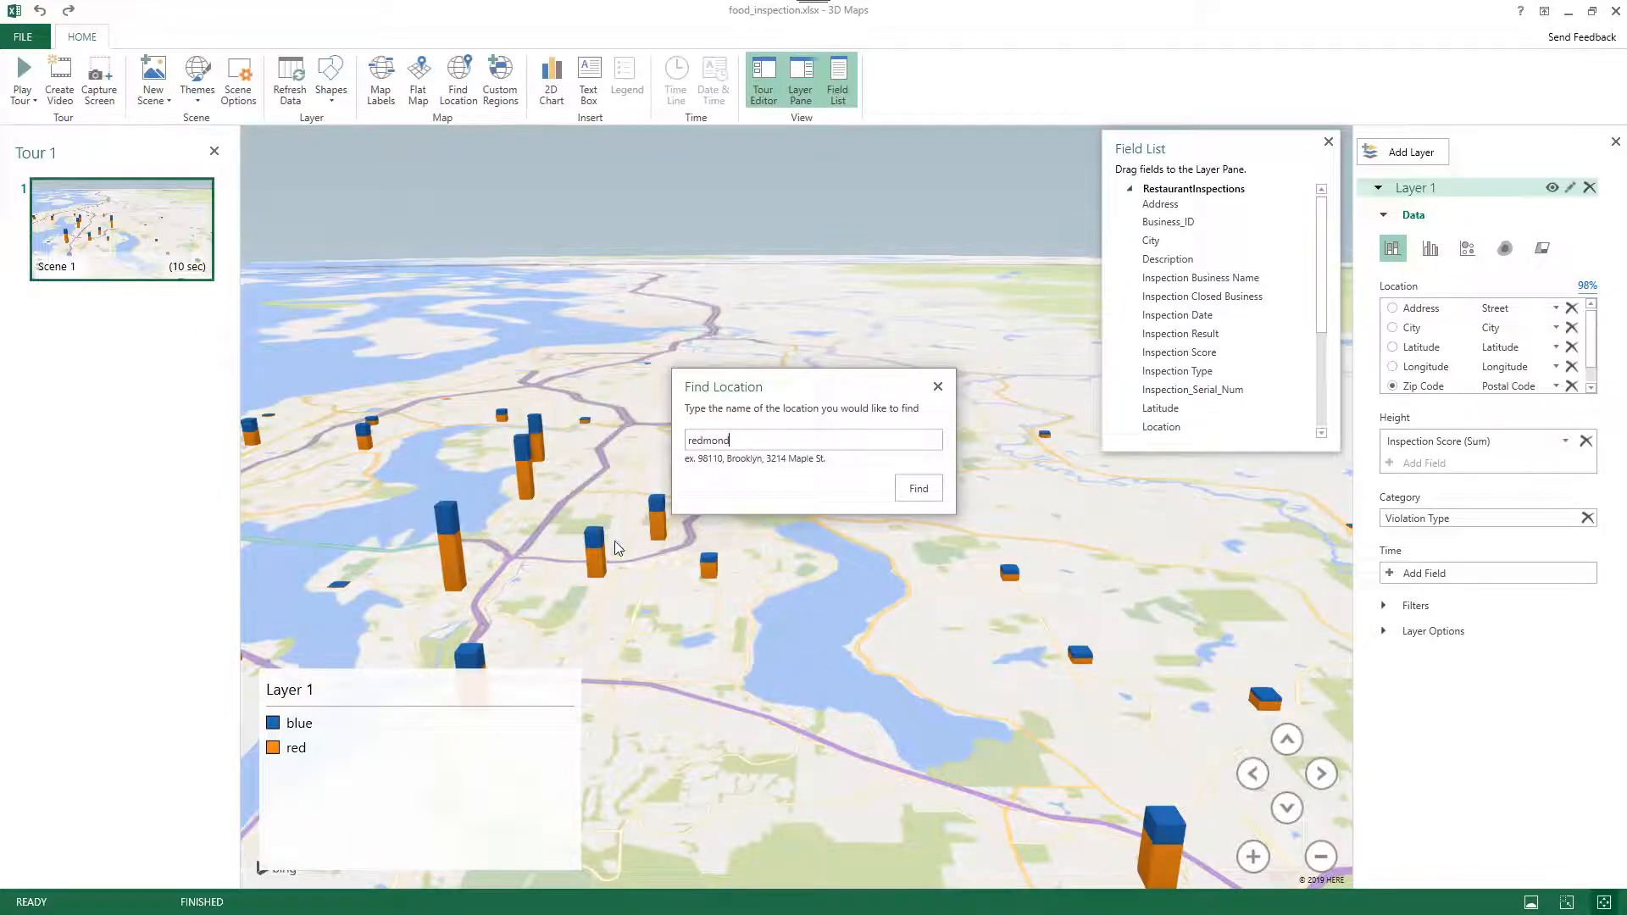
mouse_move(916, 438)
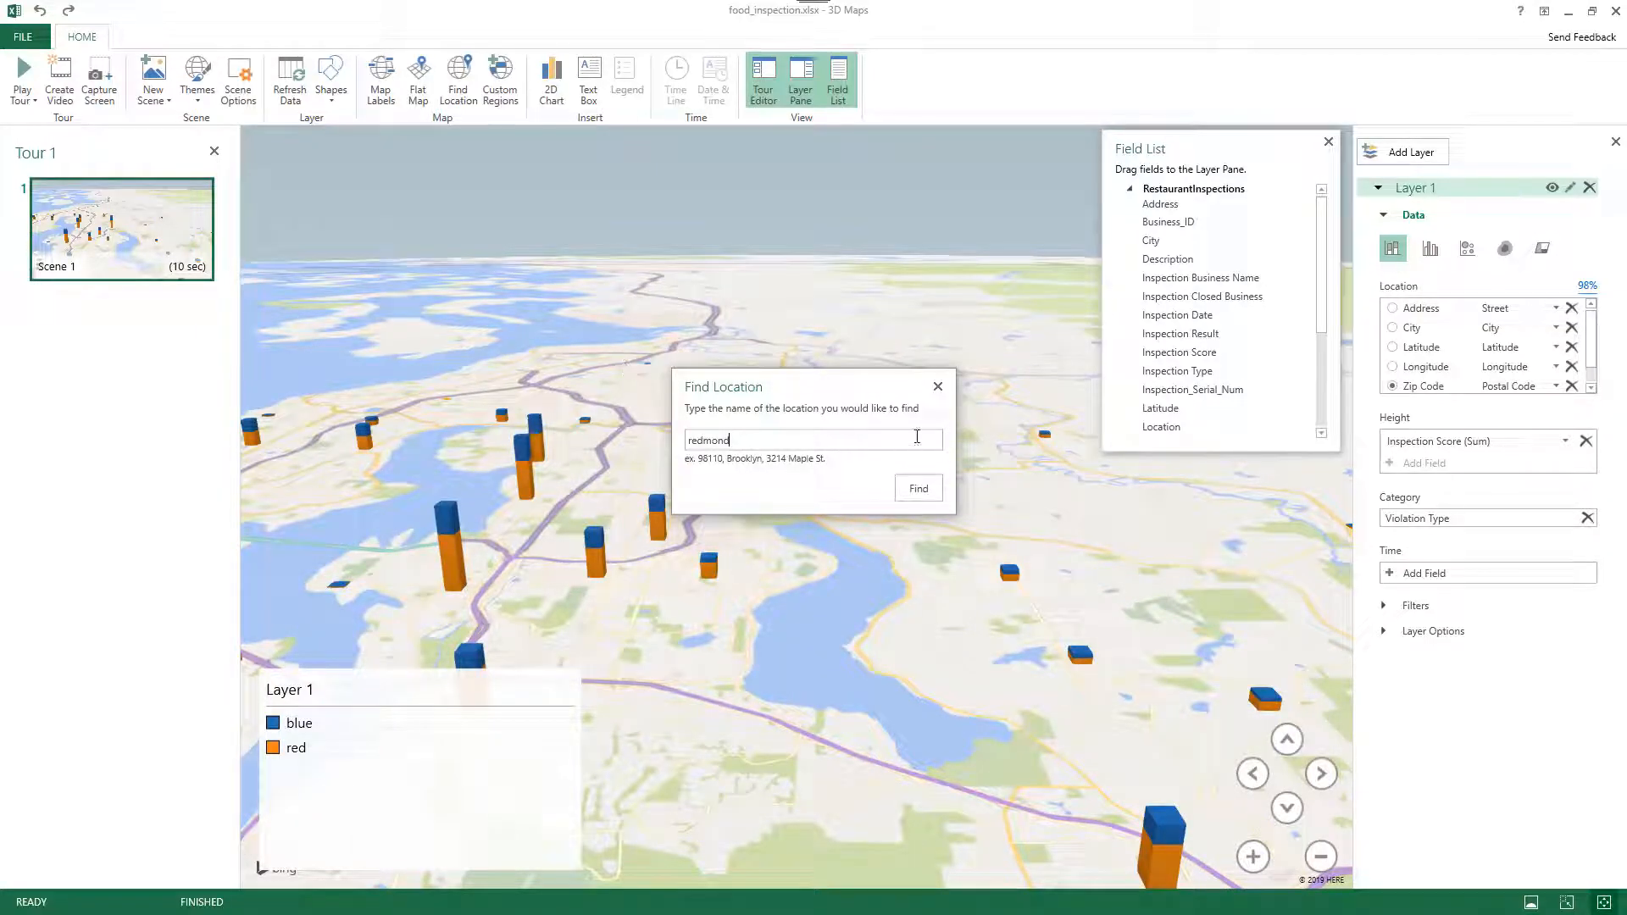
Close the place search, hide the Field List and remove the legend
click(935, 386)
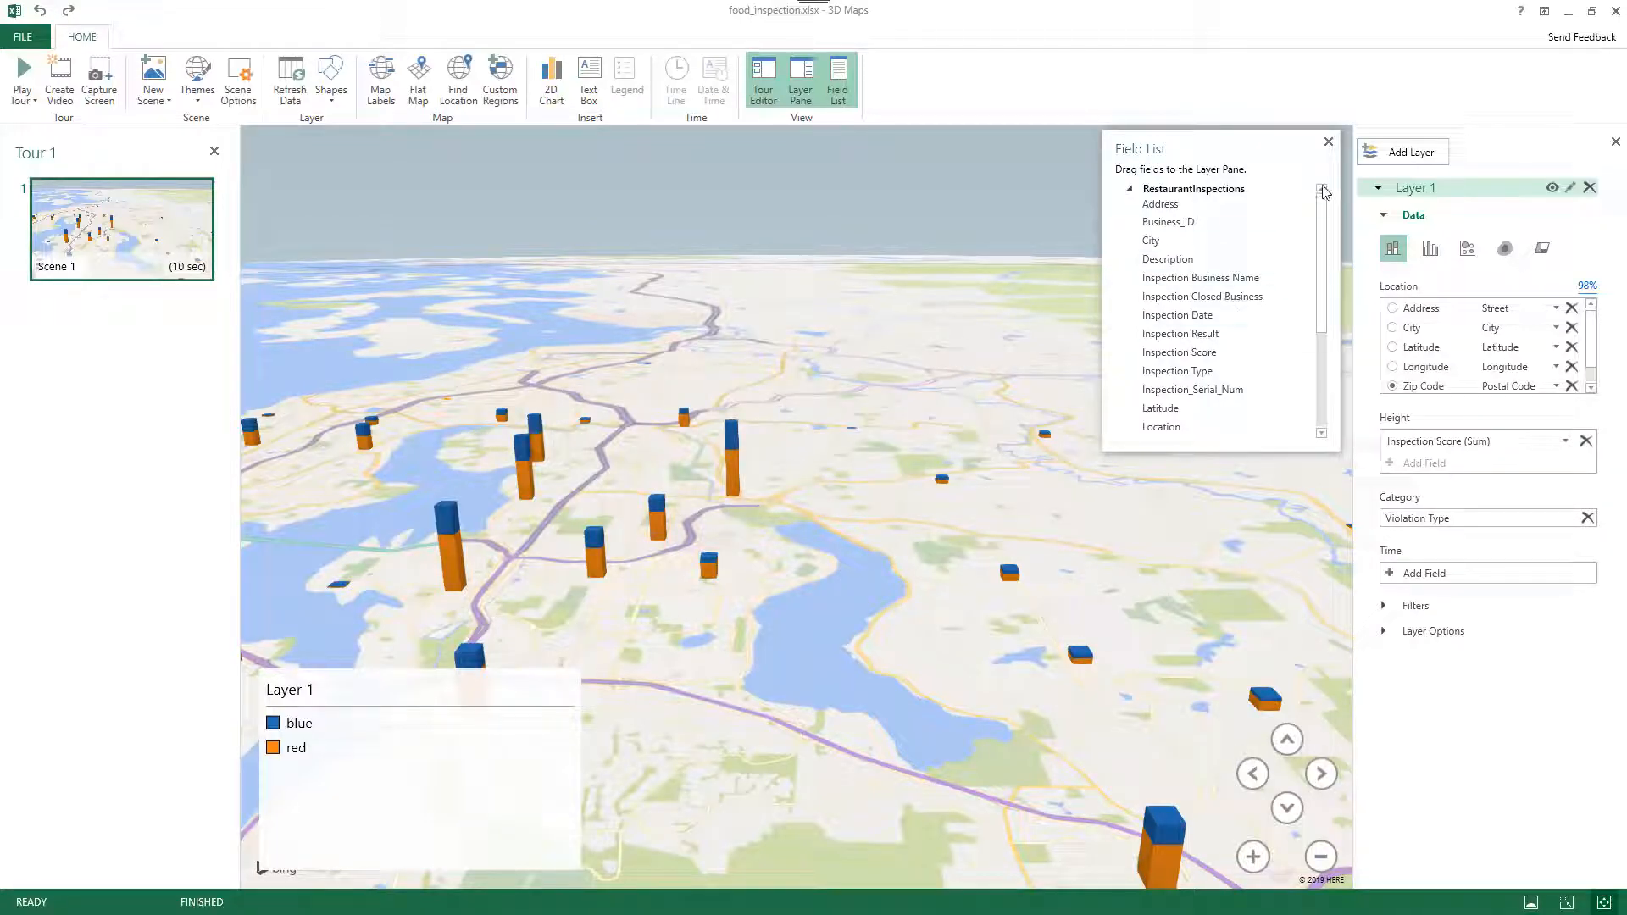
click(1329, 142)
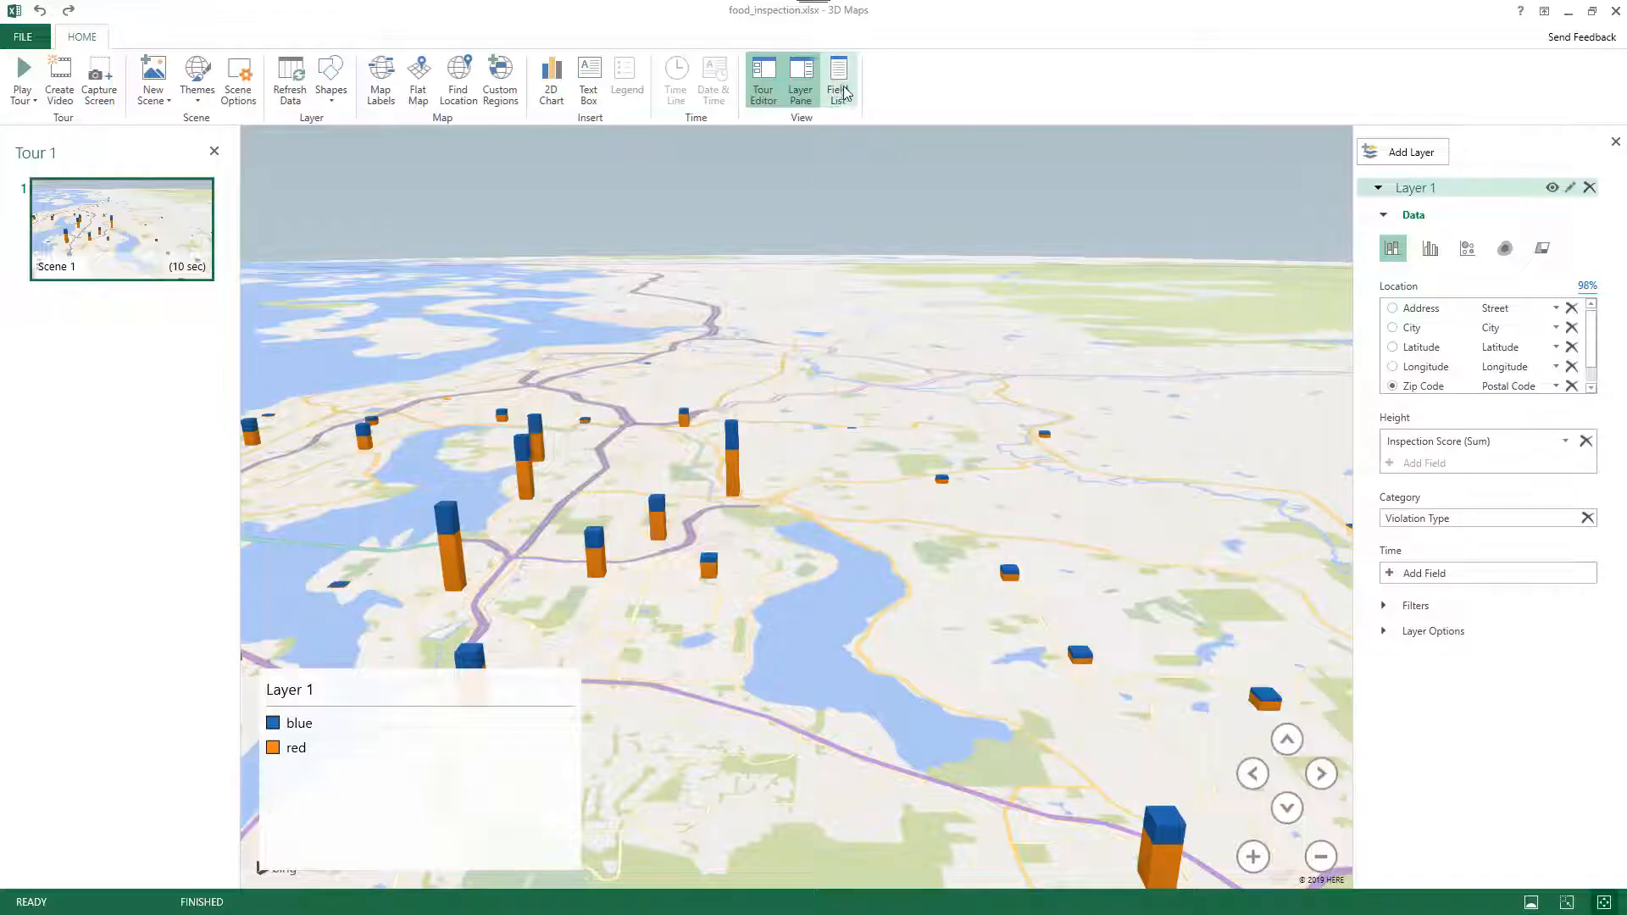
click(838, 78)
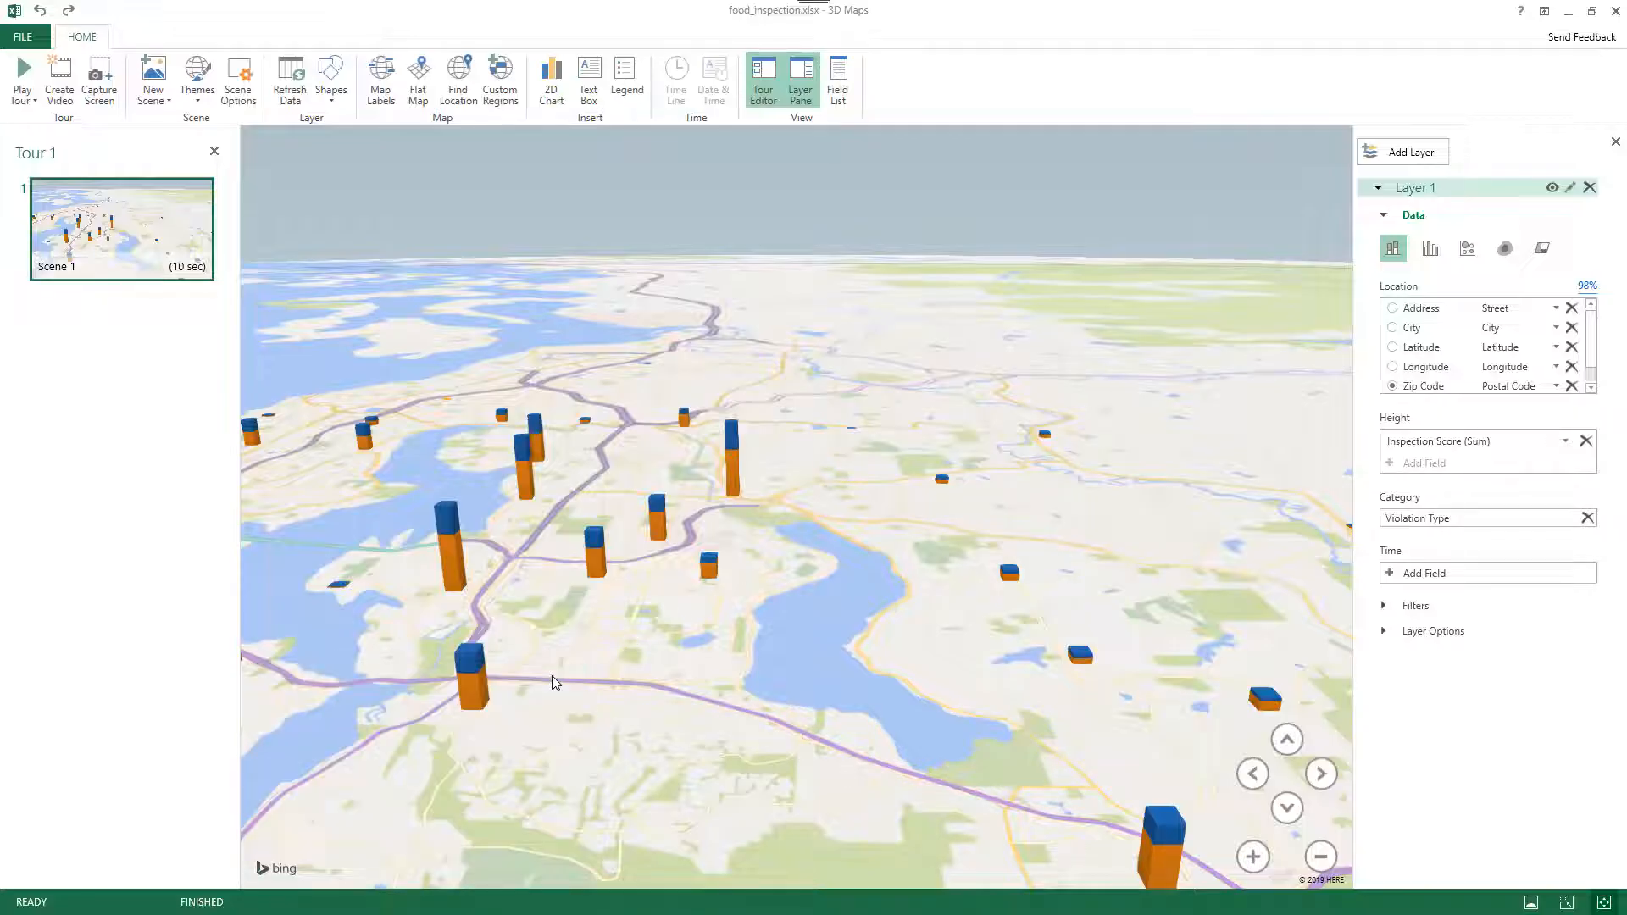
mouse_move(627, 88)
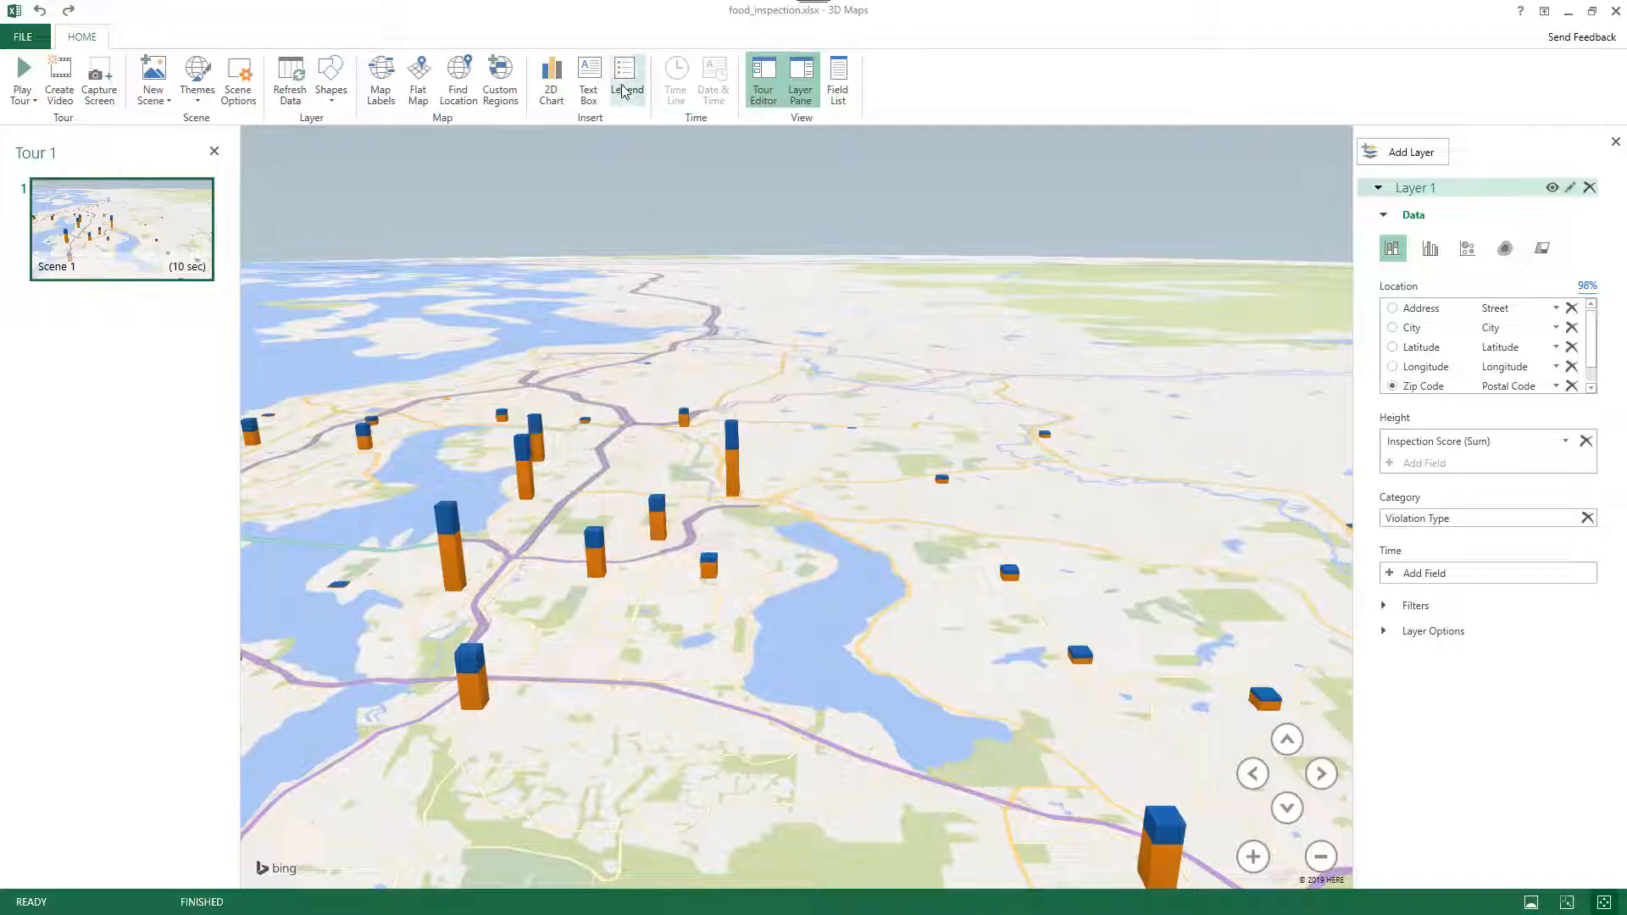
mouse_move(627, 79)
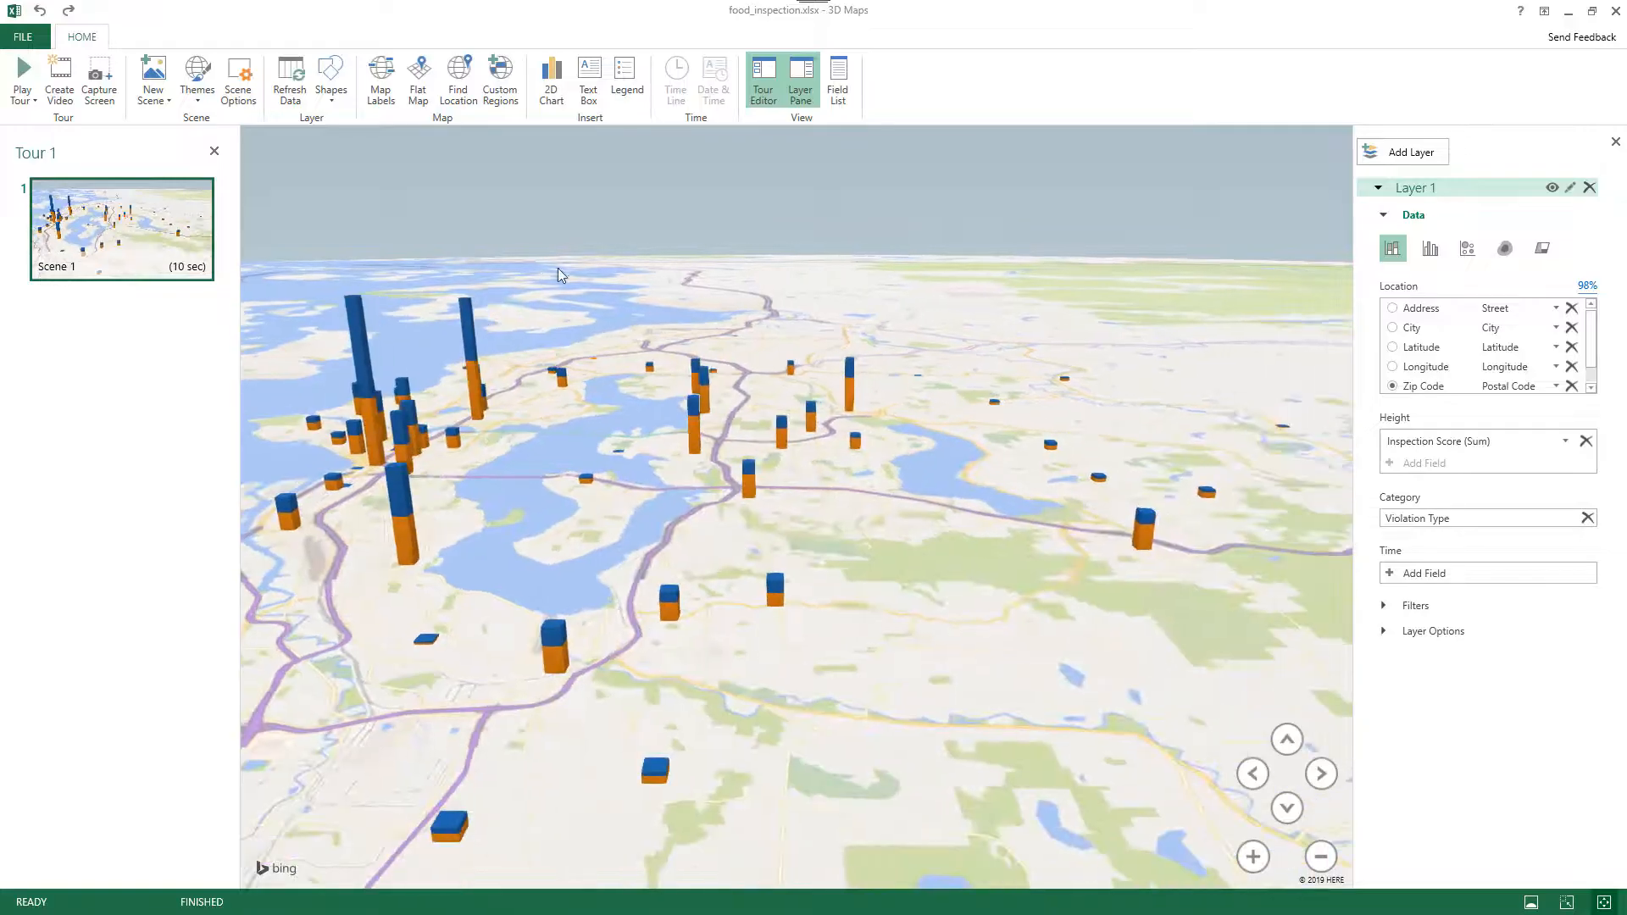
mouse_move(458, 78)
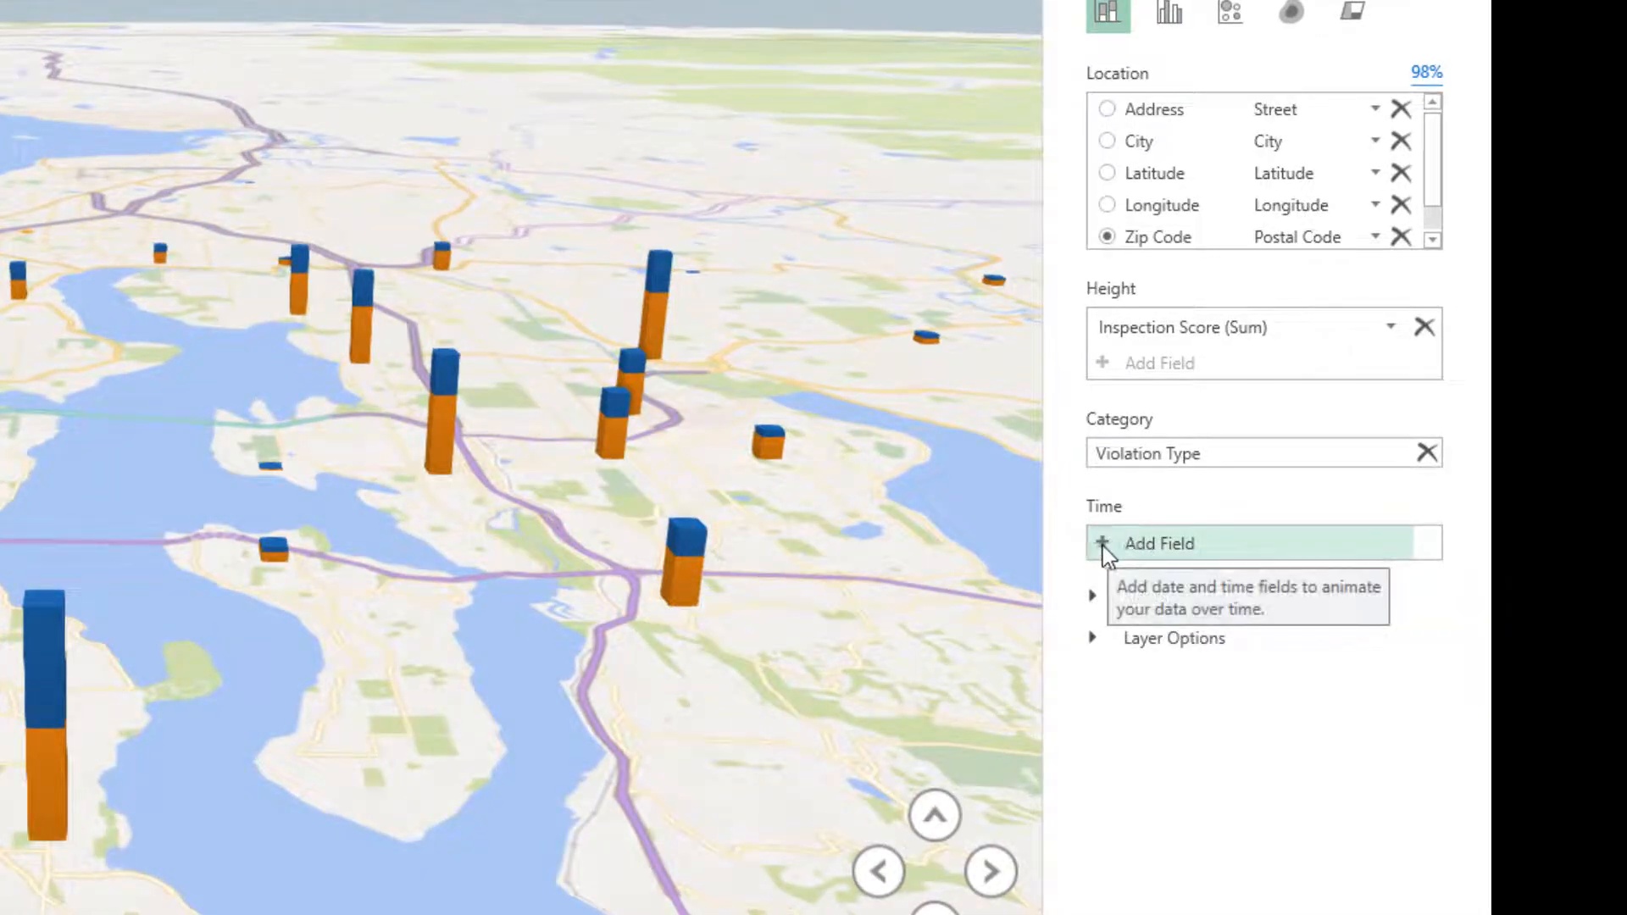
Use Inspection Date as the layer's time field
click(1157, 543)
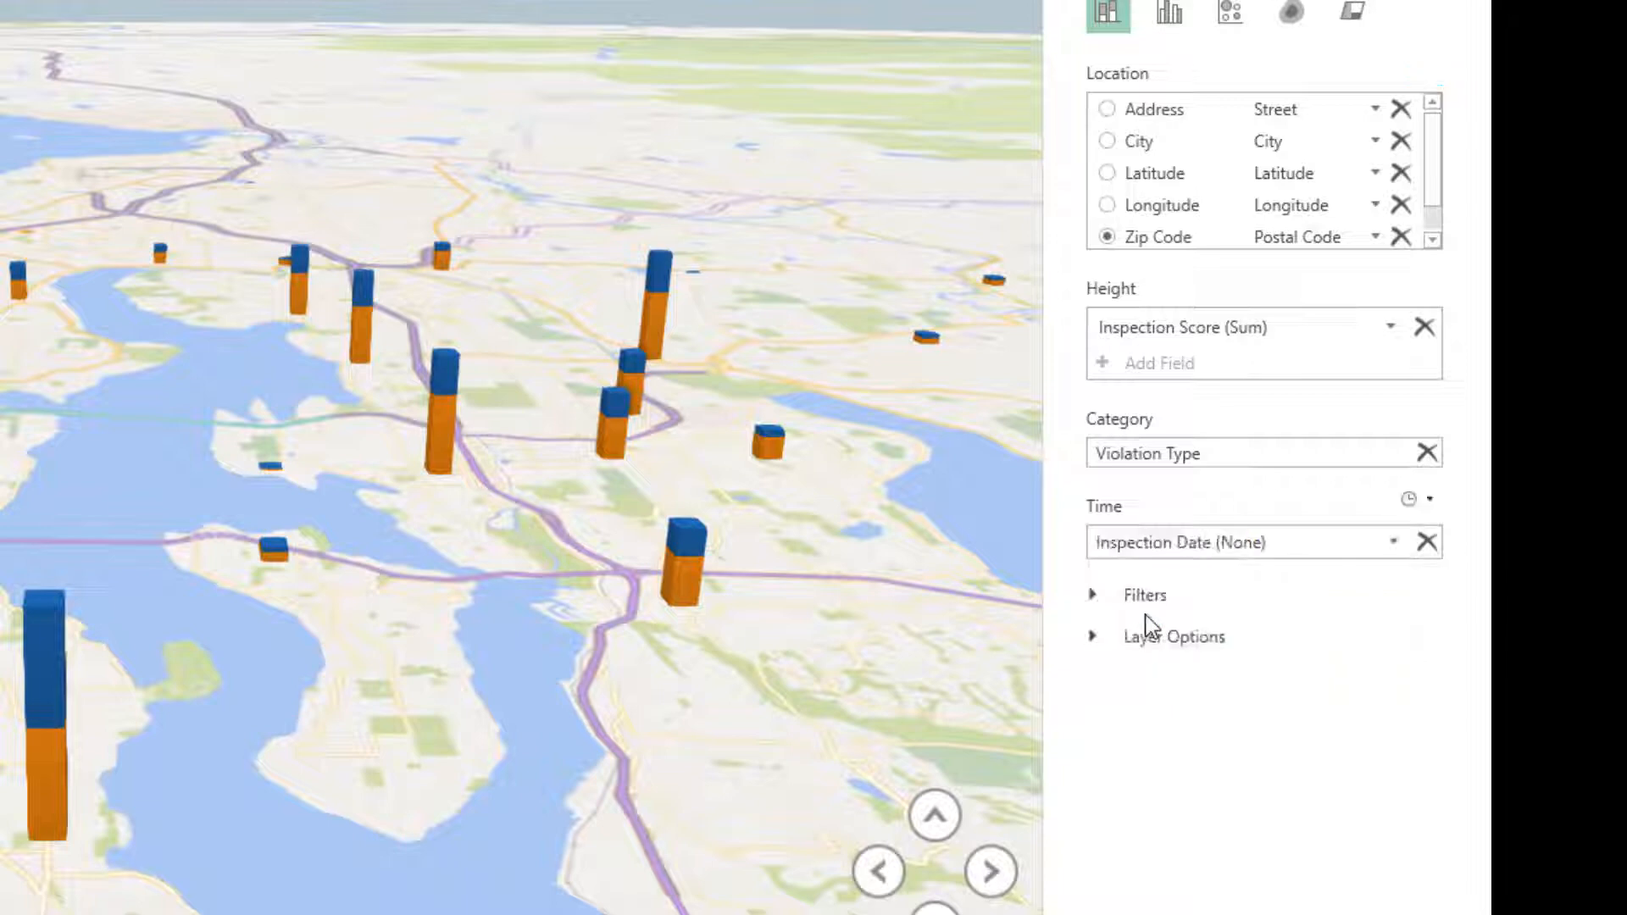
mouse_move(1155, 779)
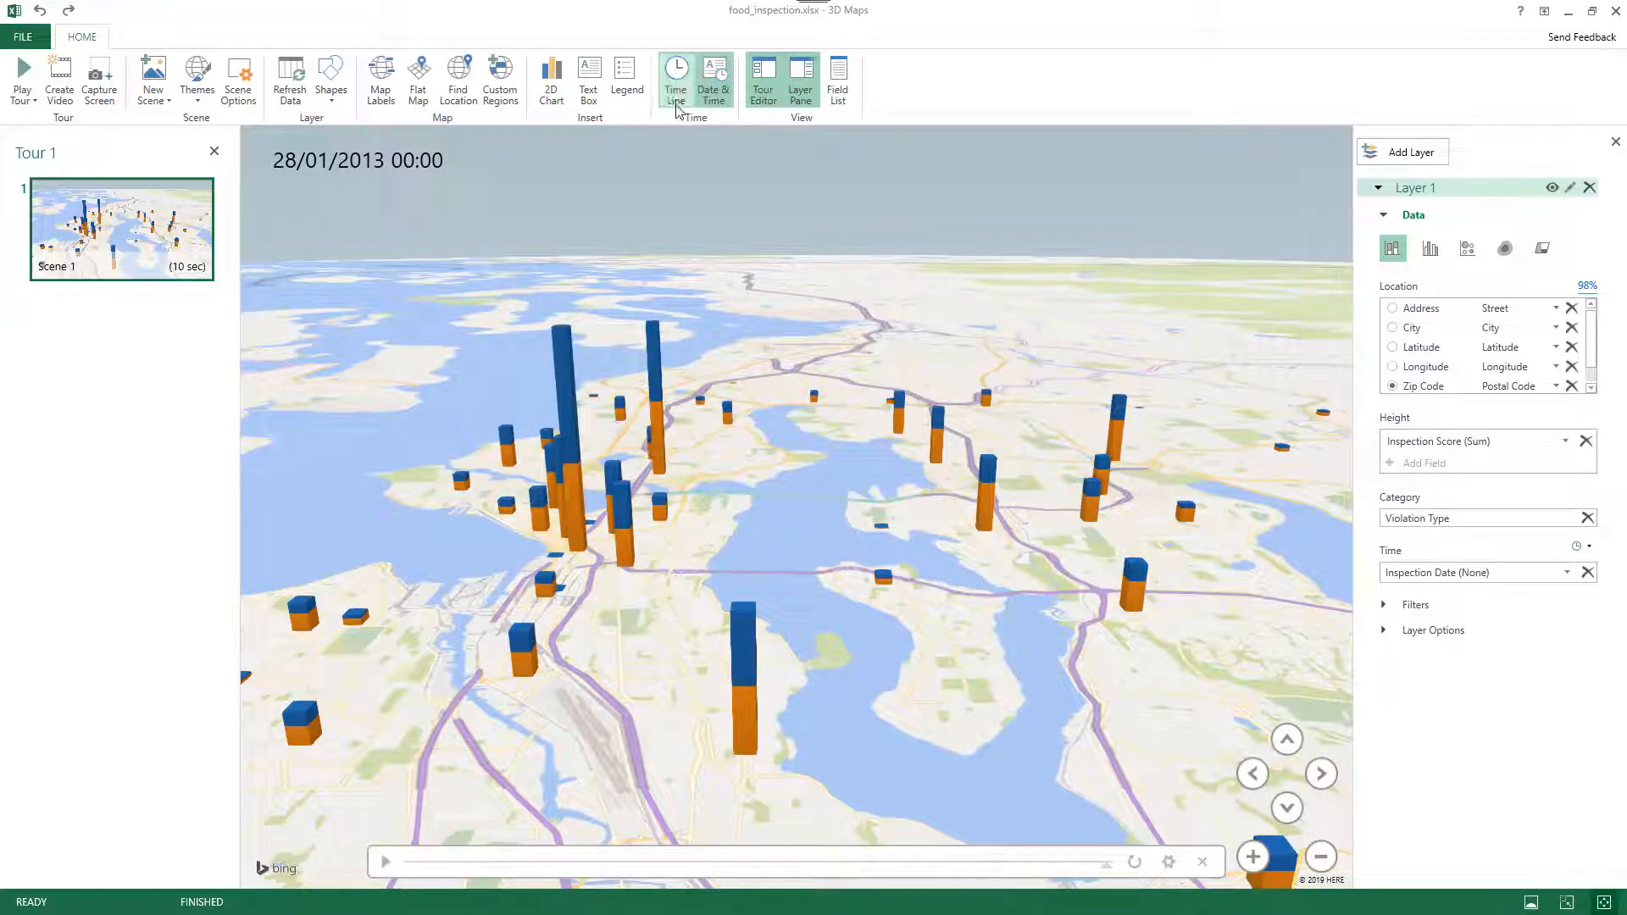
mouse_move(675, 80)
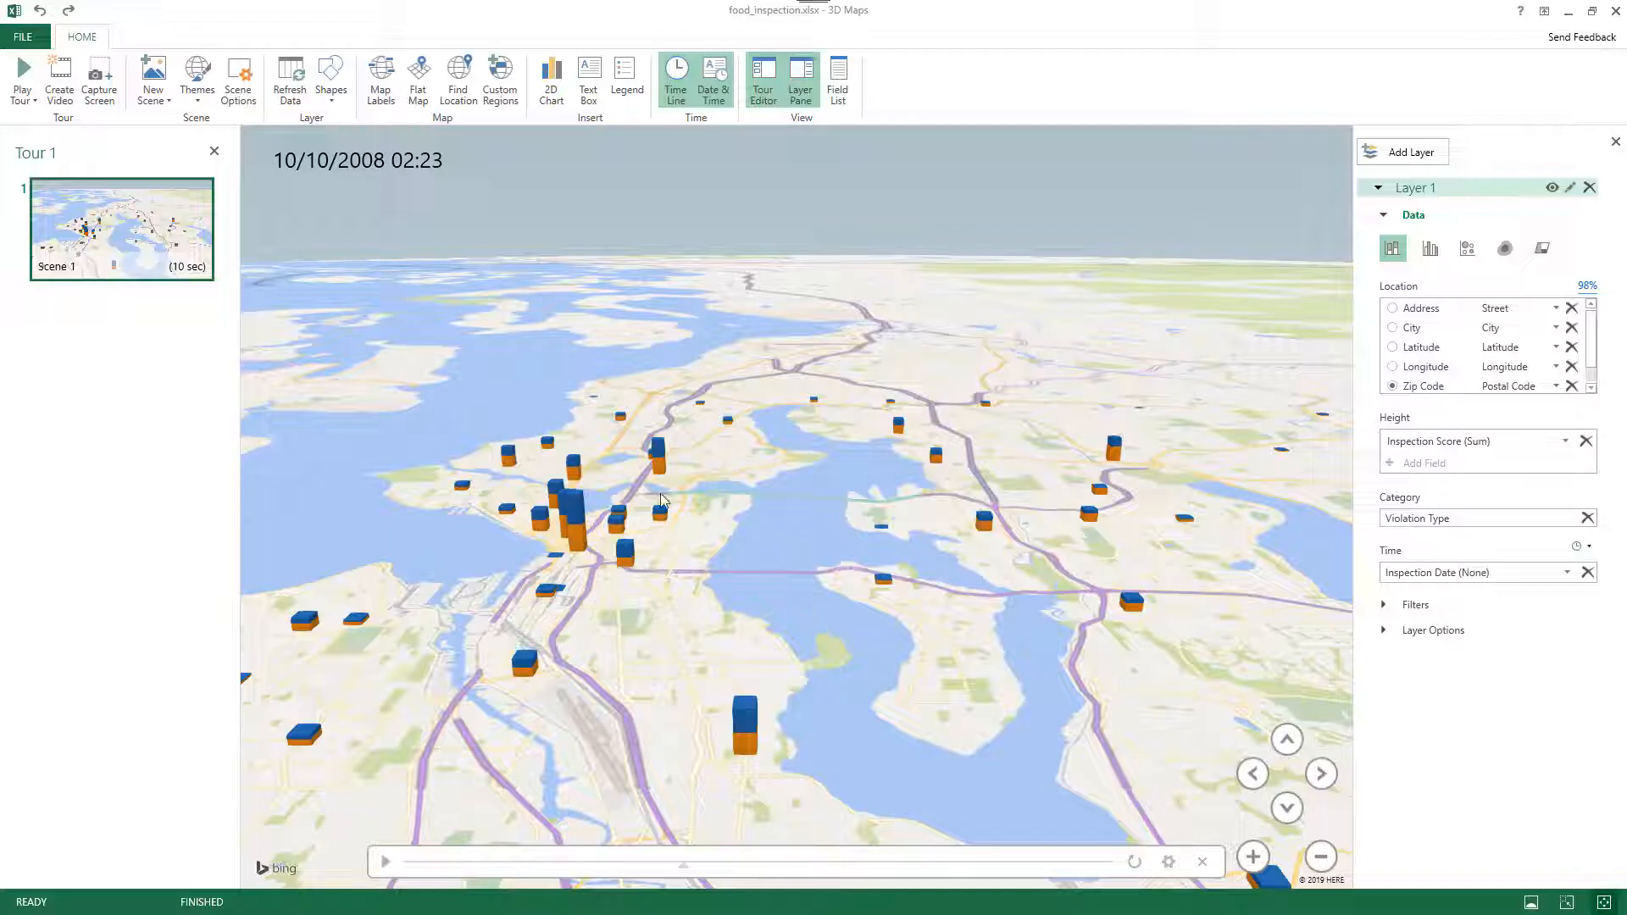
Play the time animation until the columns reach 28/01/2013
click(356, 161)
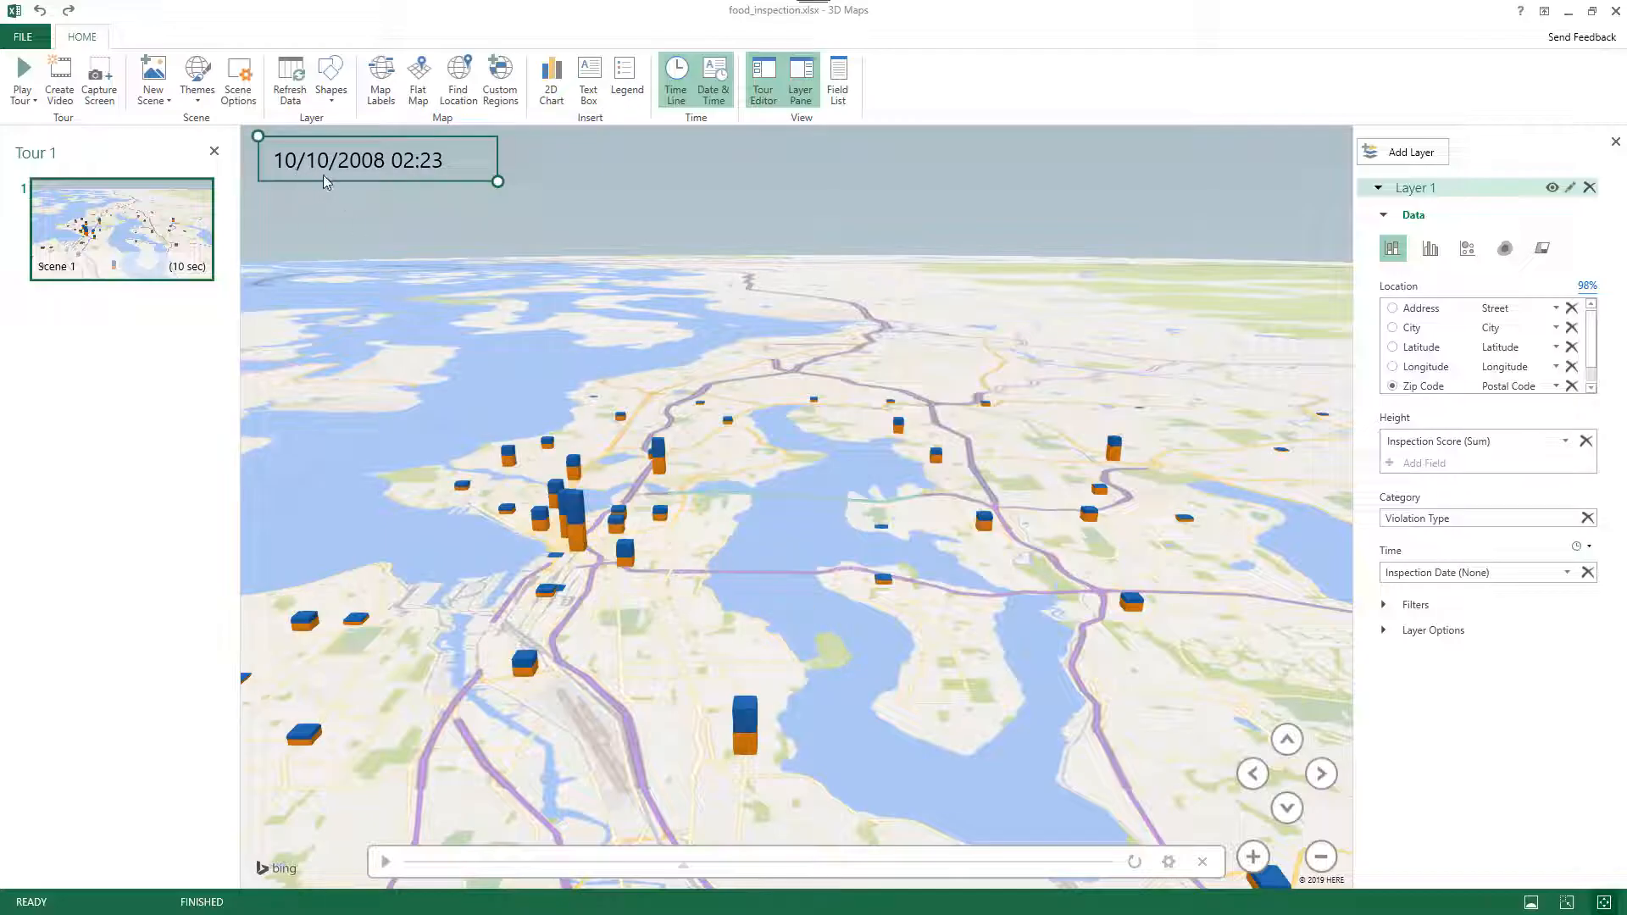
mouse_move(424, 174)
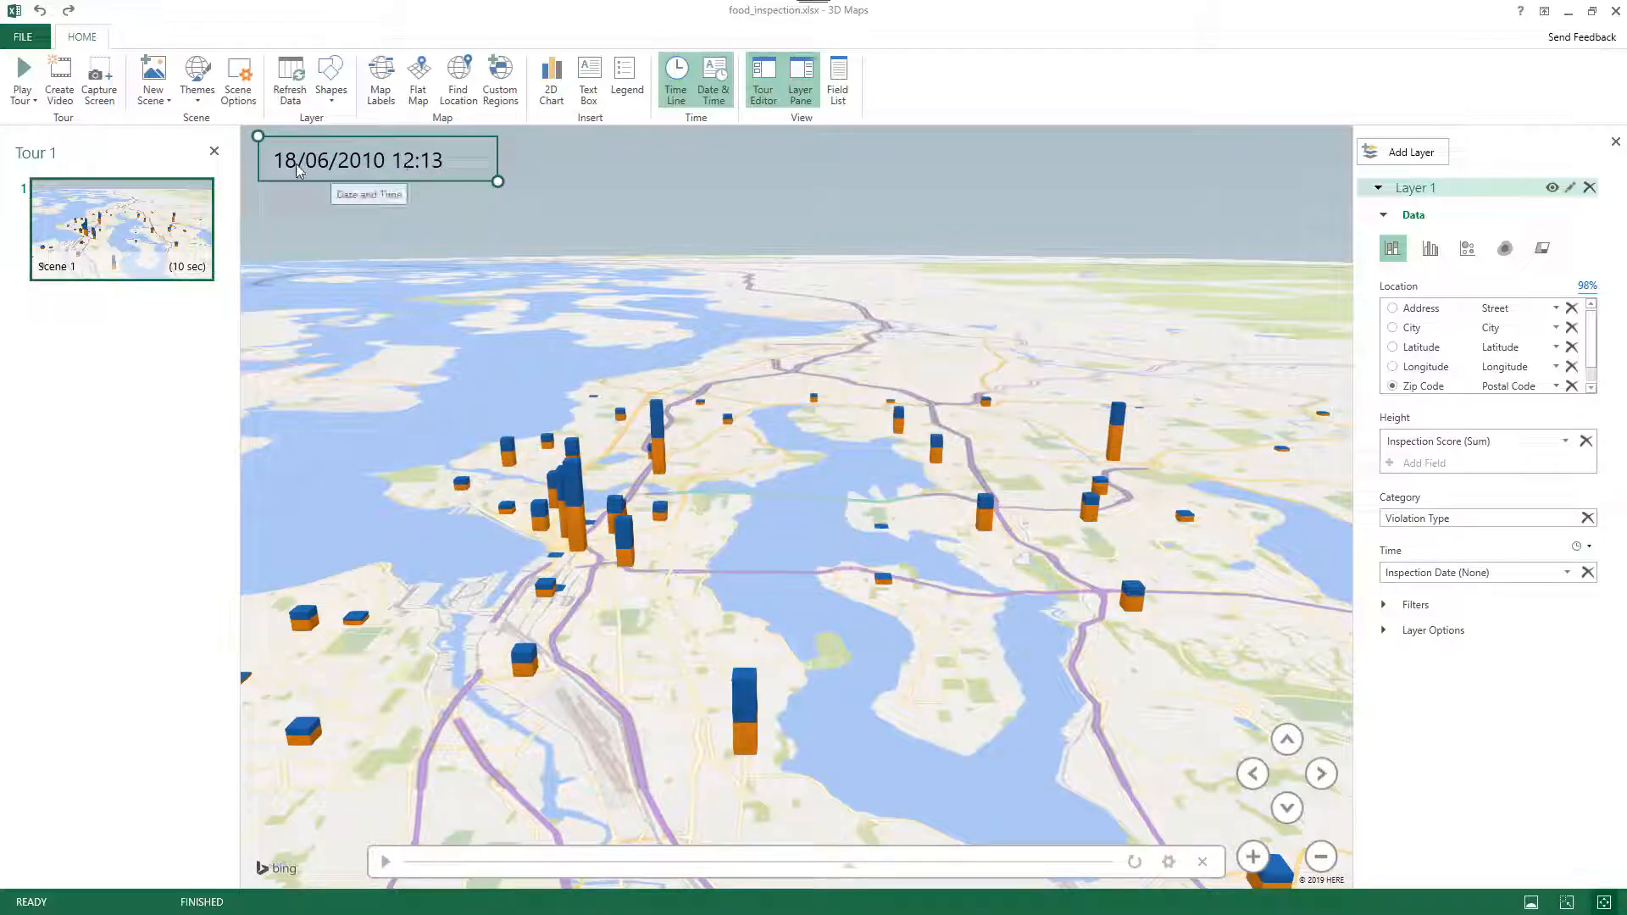
click(766, 575)
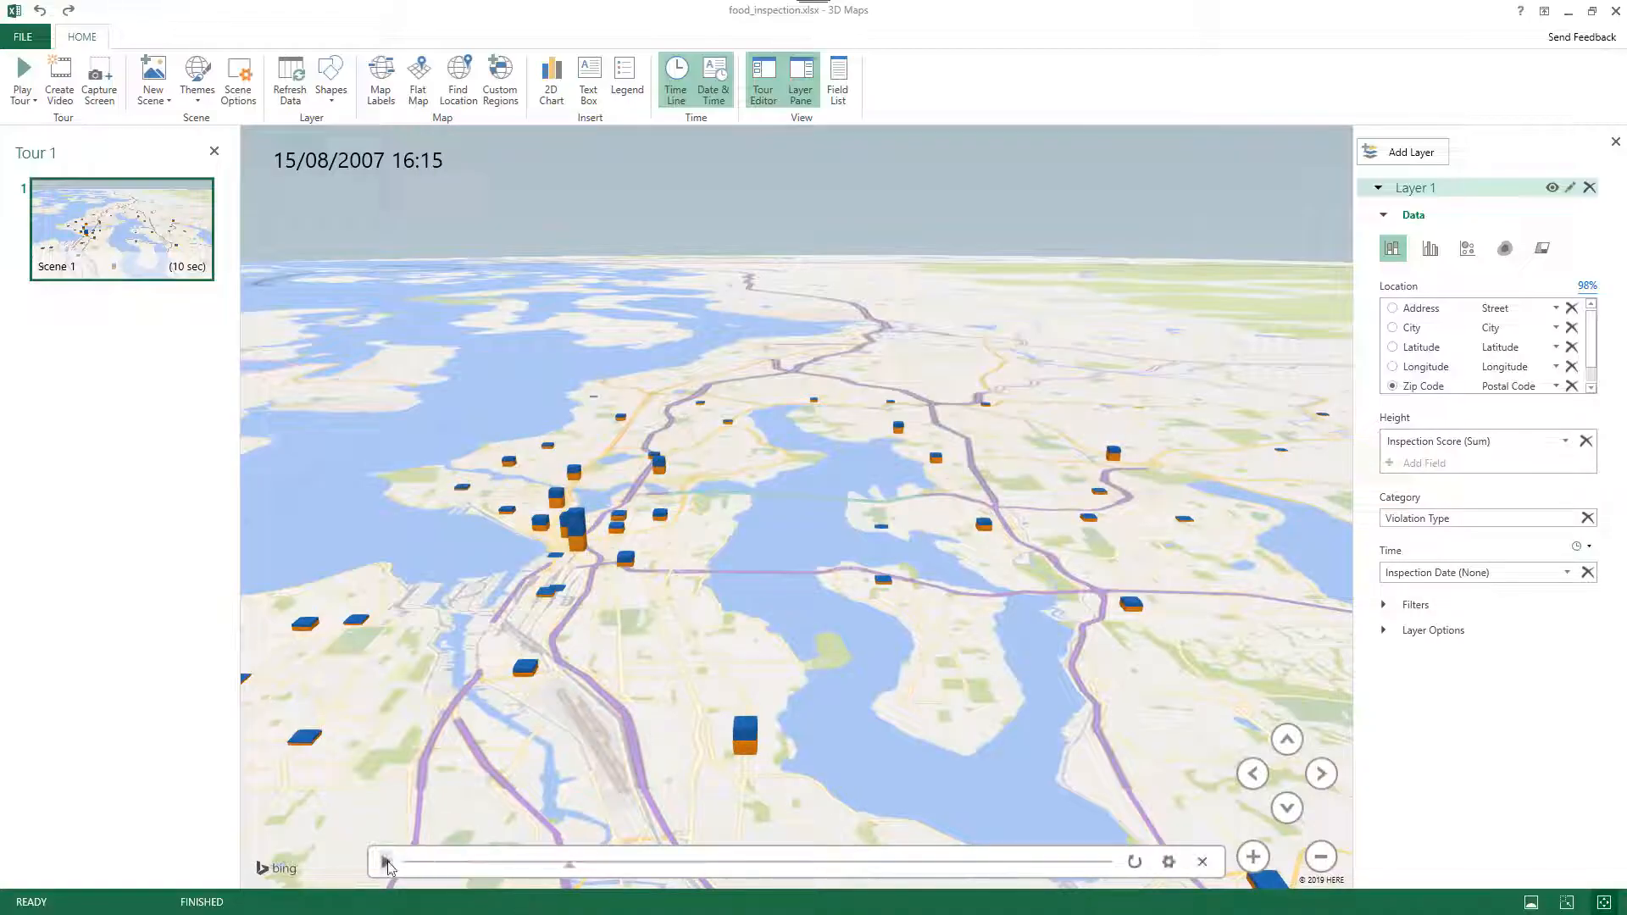
click(385, 861)
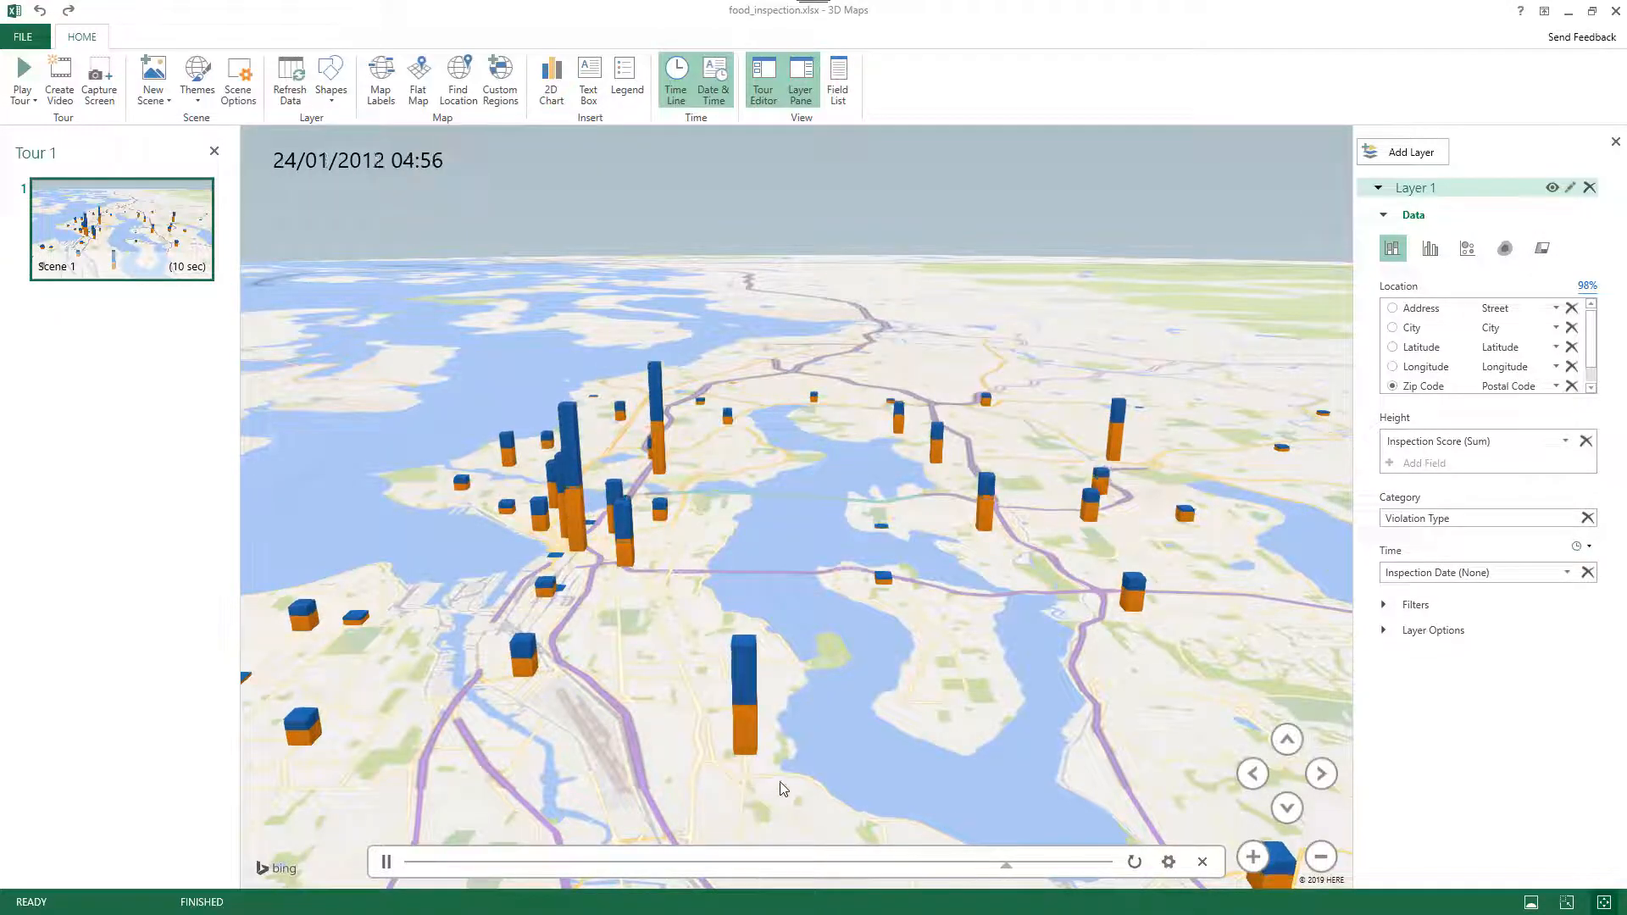
click(385, 861)
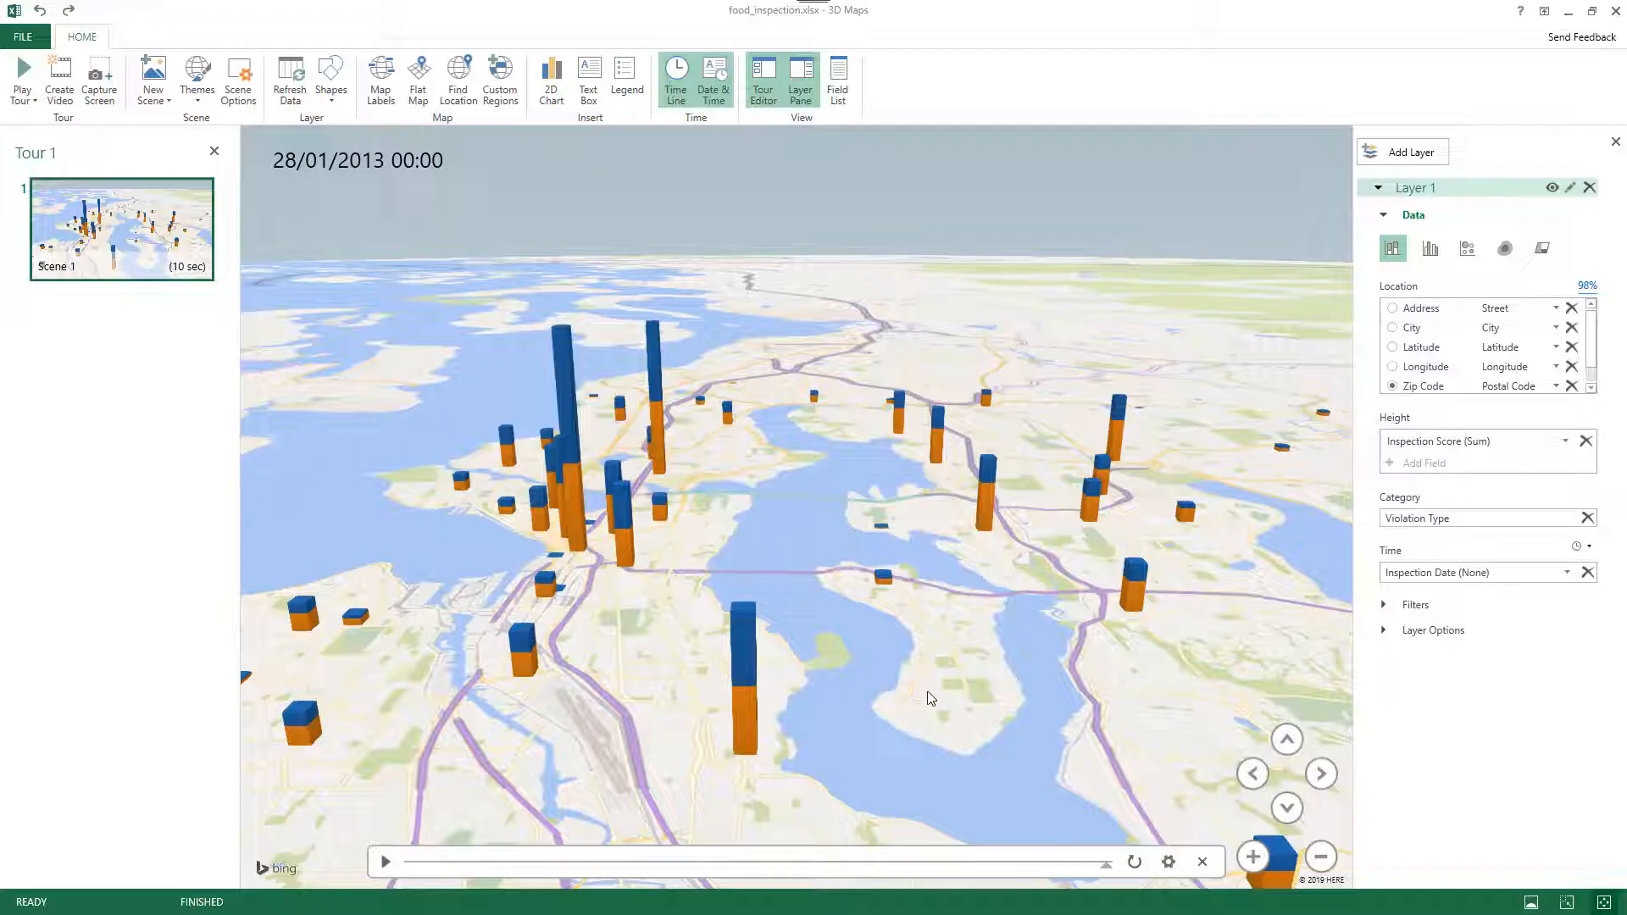
mouse_move(1072, 619)
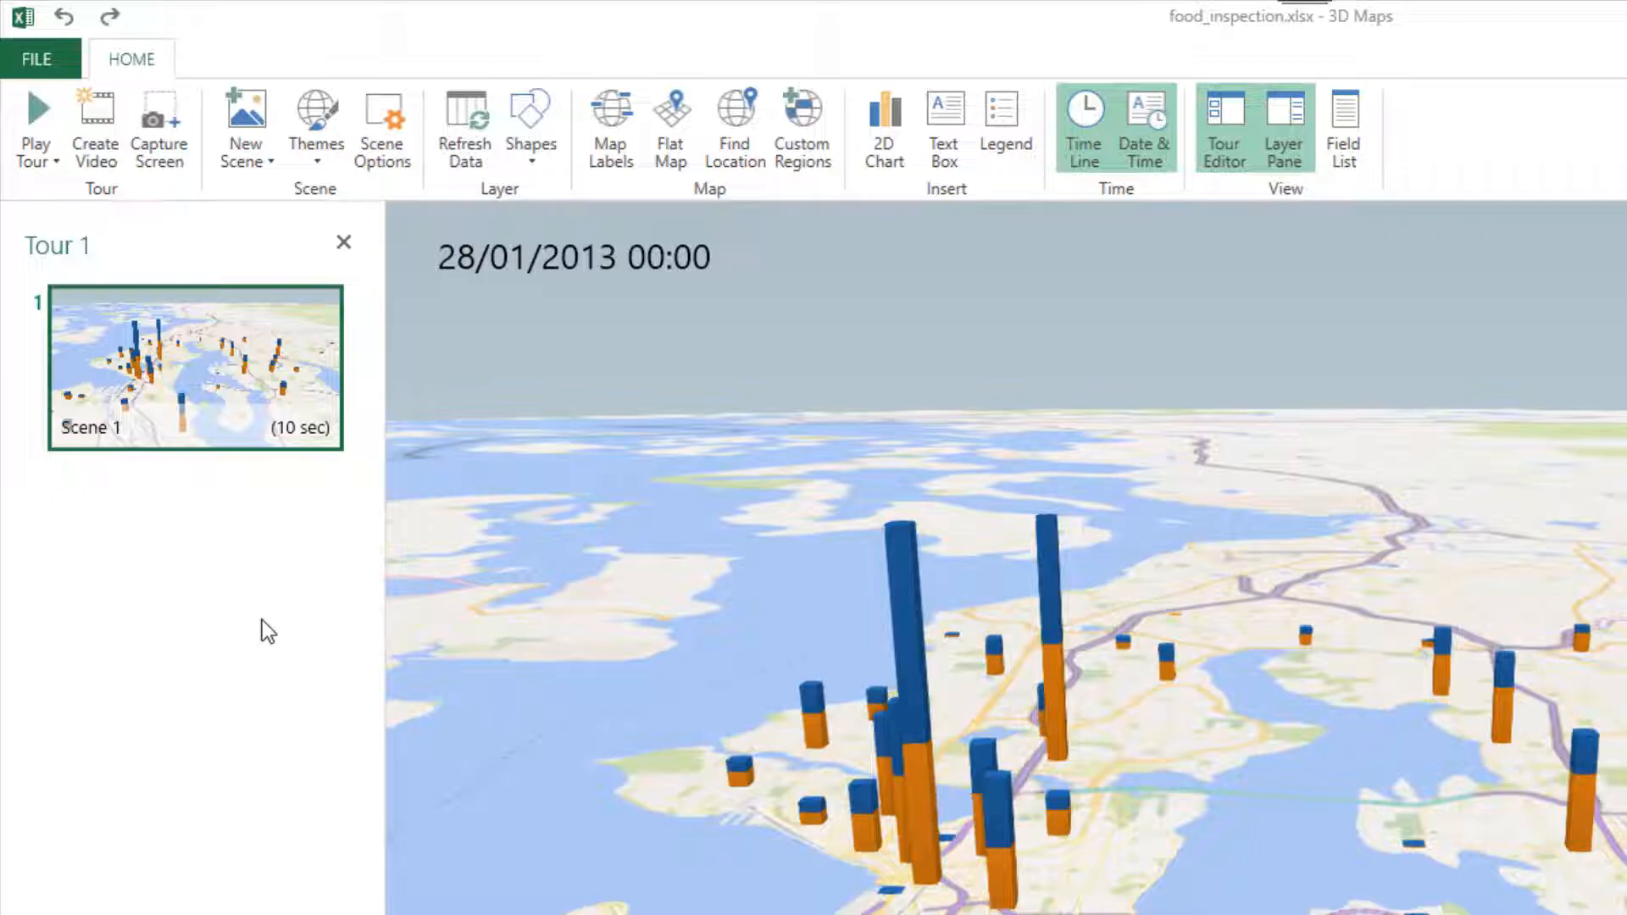
mouse_move(222, 402)
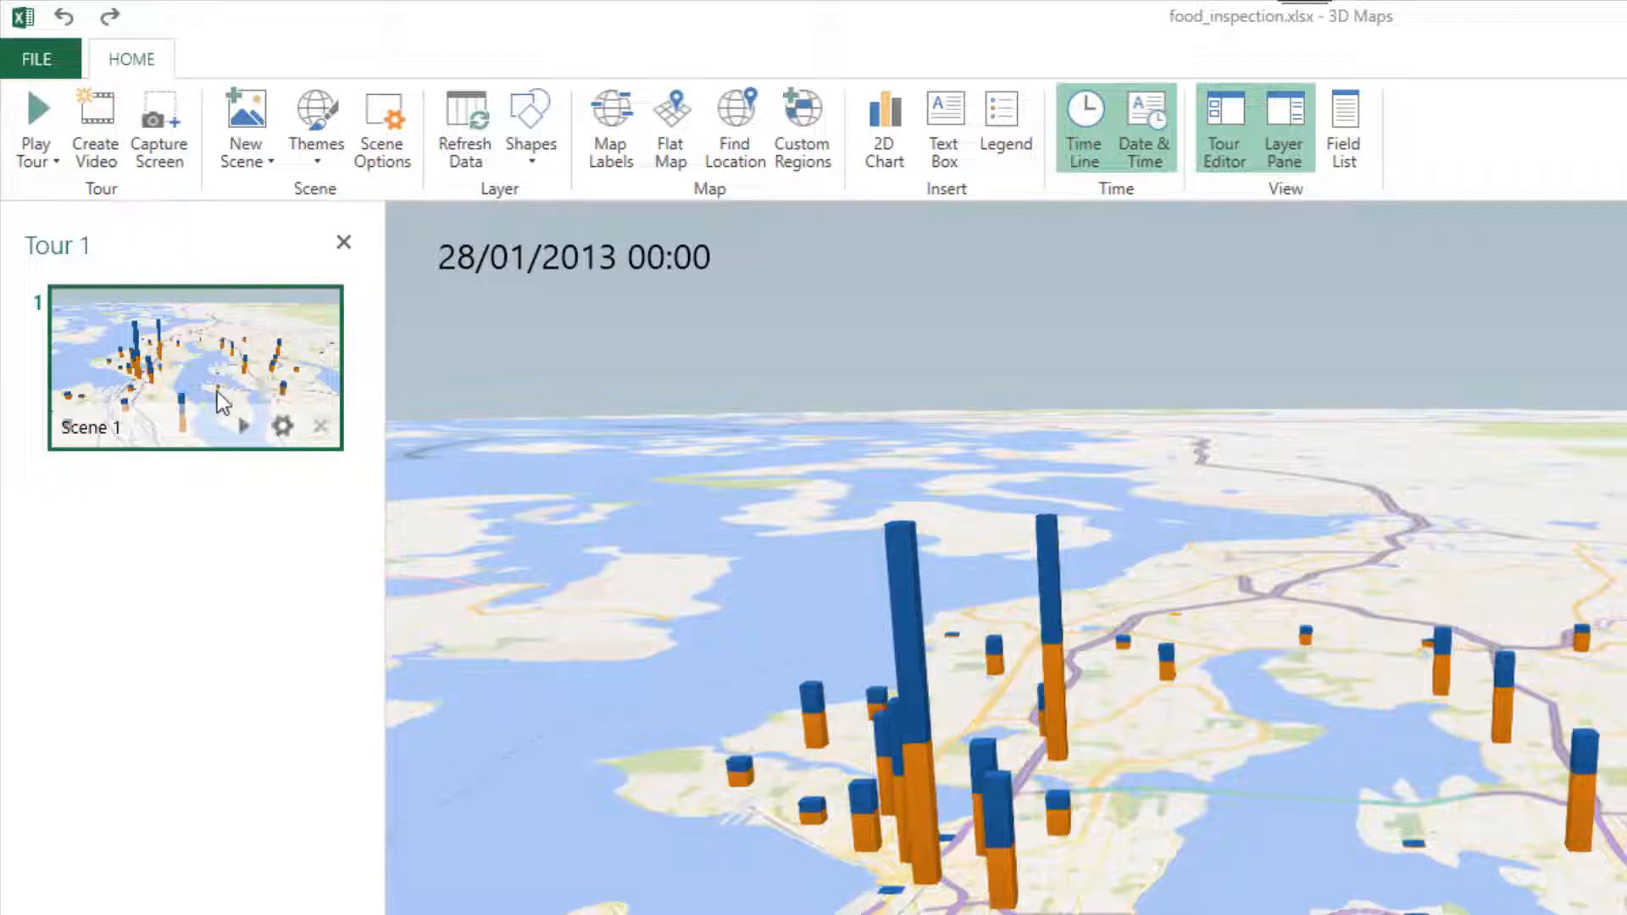
mouse_move(298, 499)
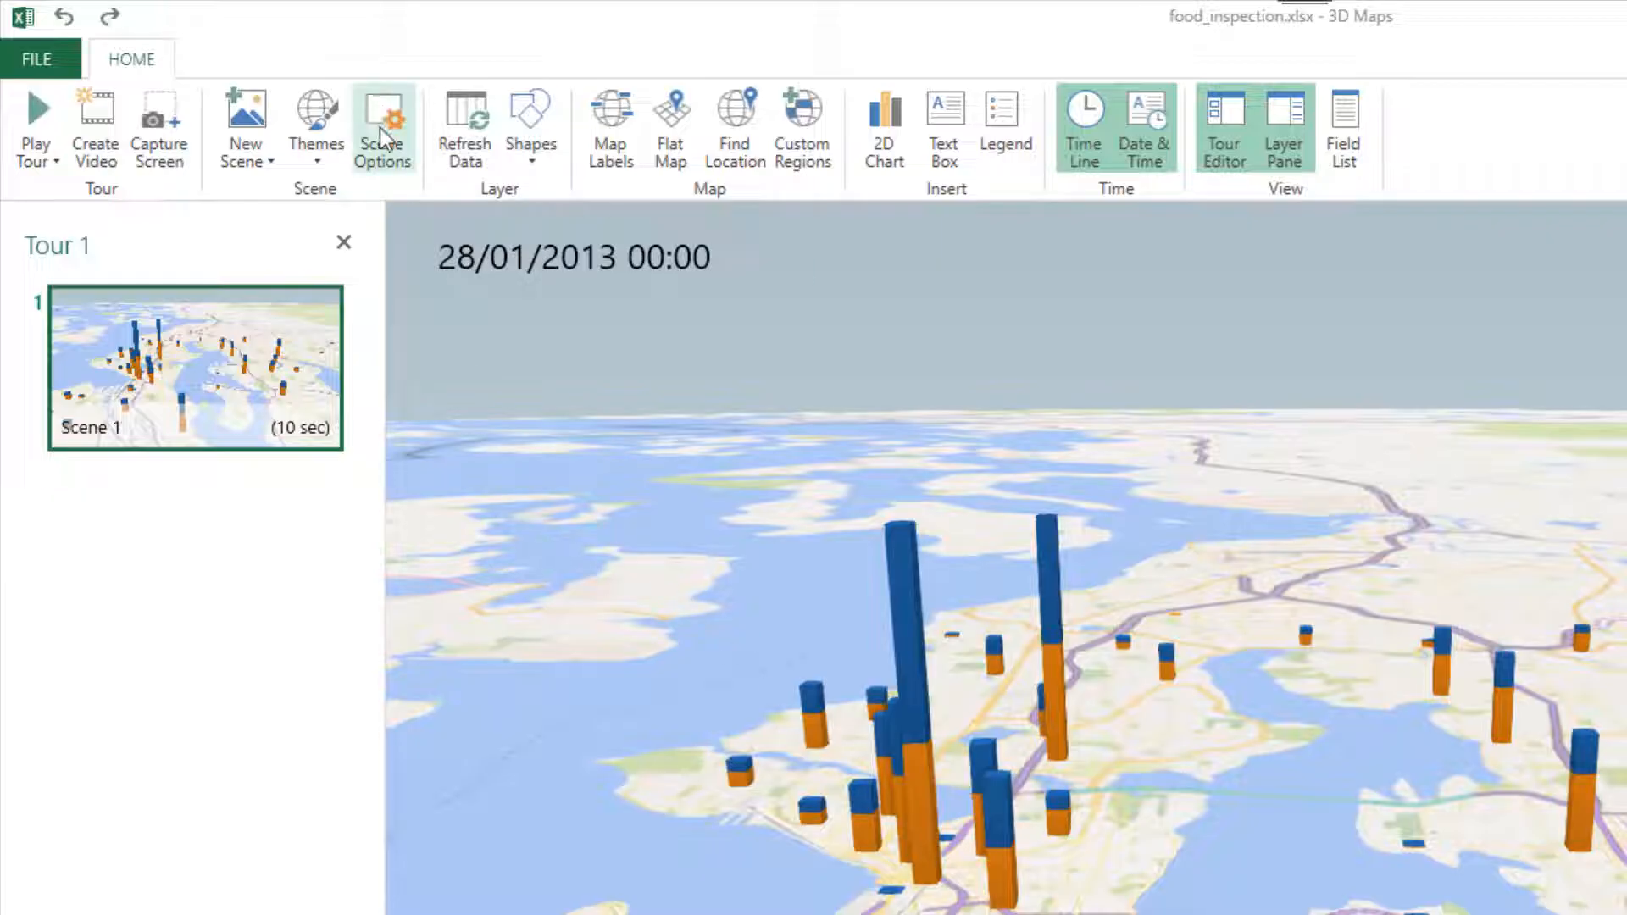
Slow the scene speed so its duration becomes 22.81 seconds
click(382, 124)
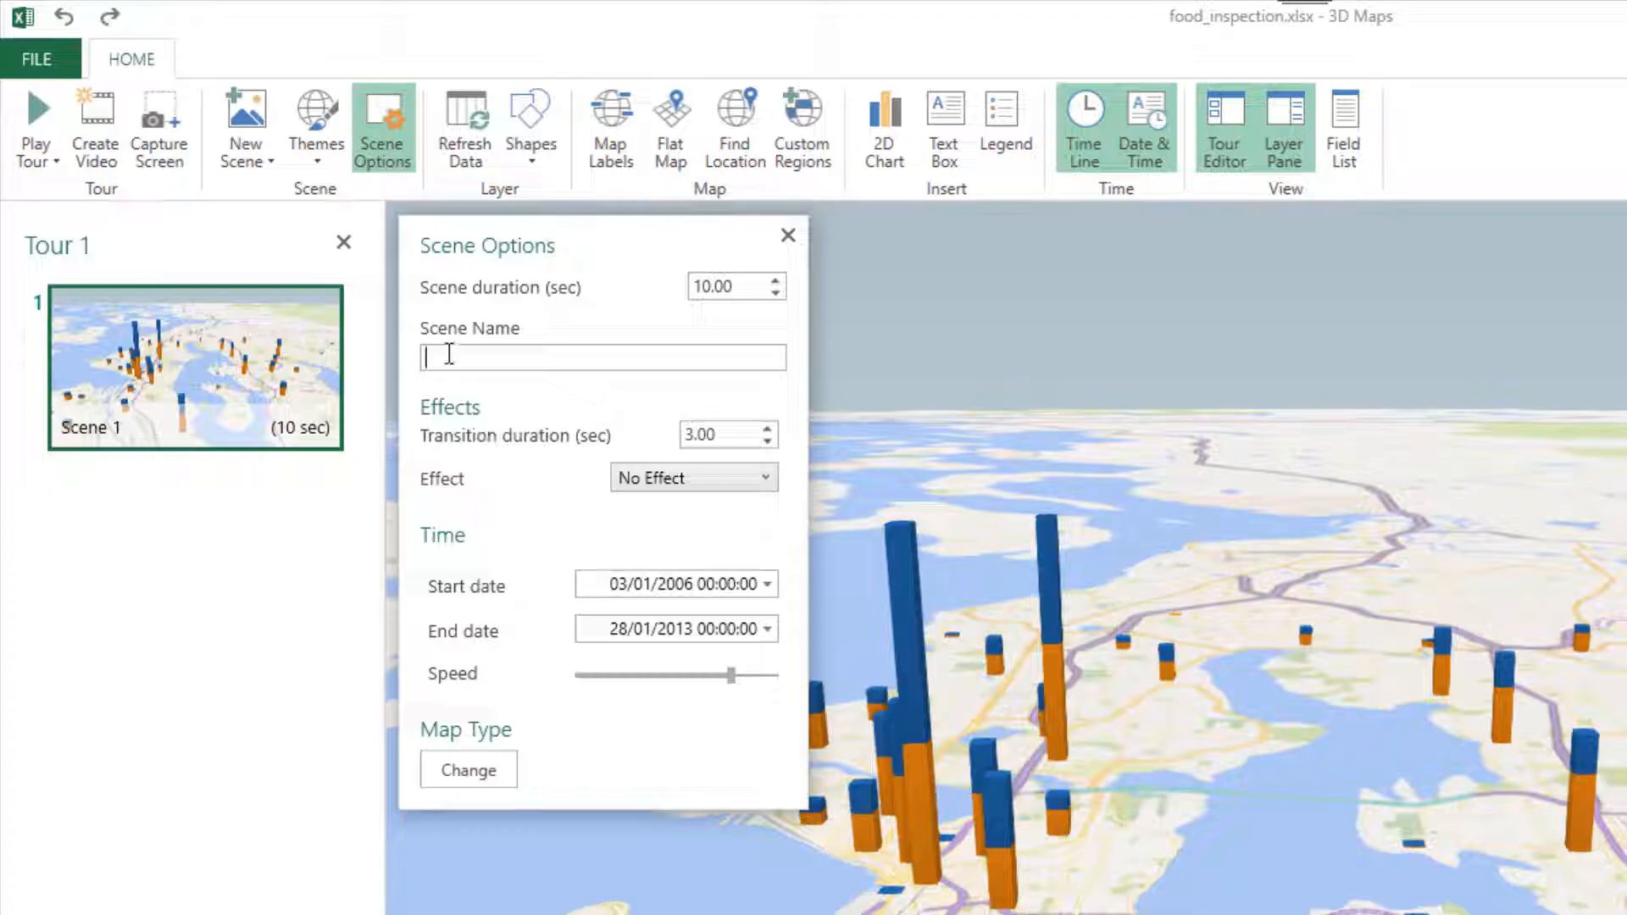
mouse_move(520, 356)
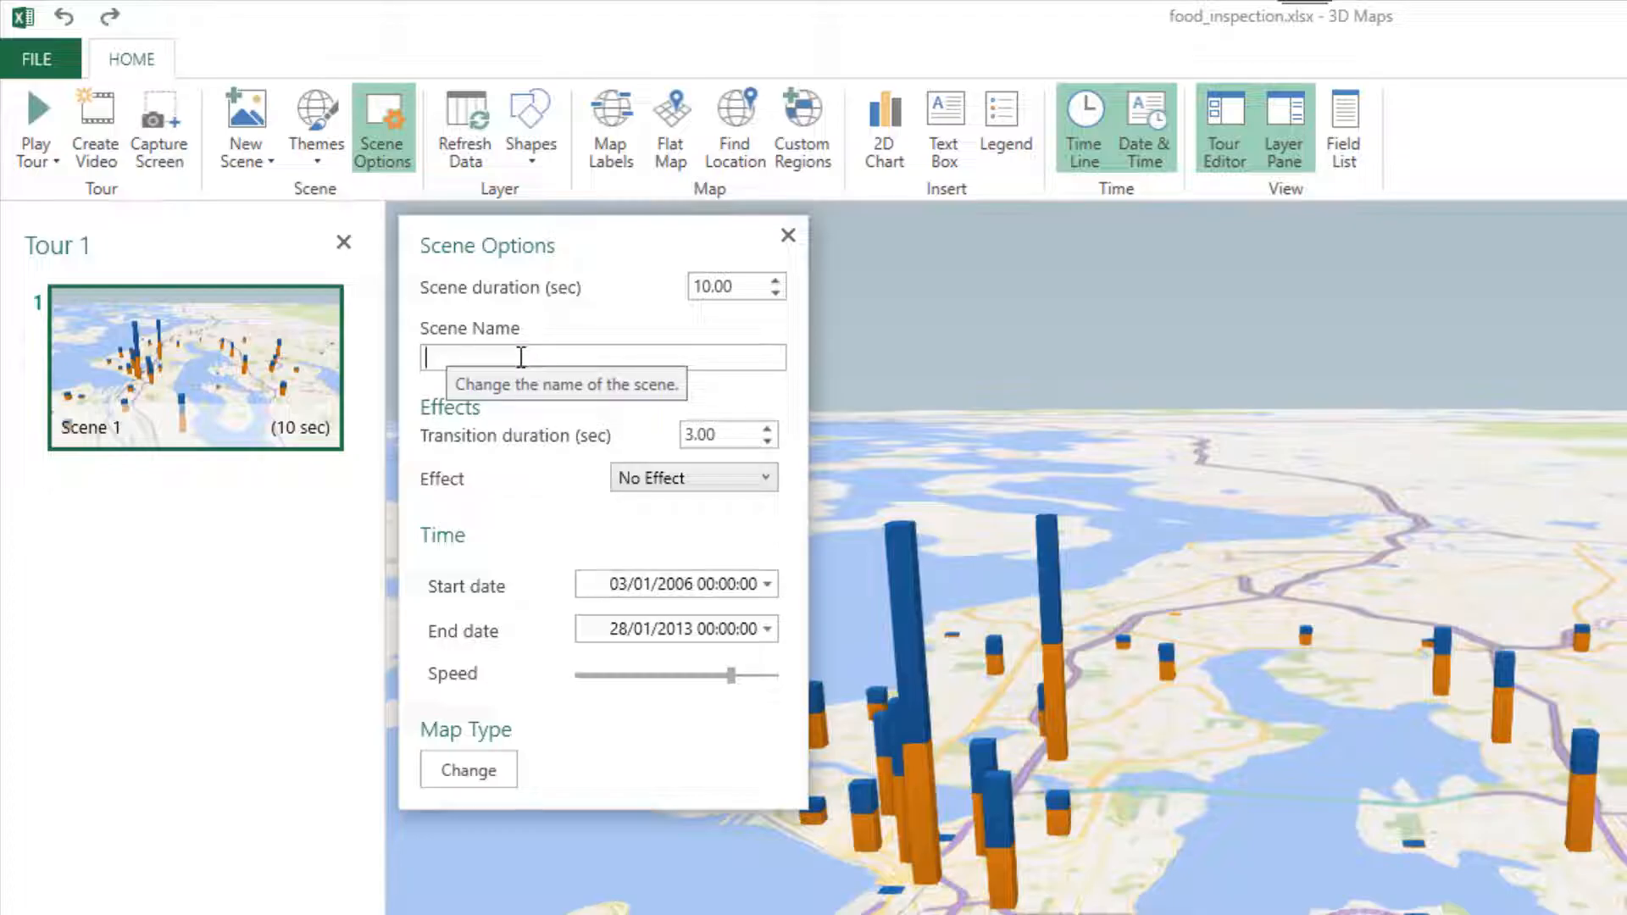
mouse_move(245, 122)
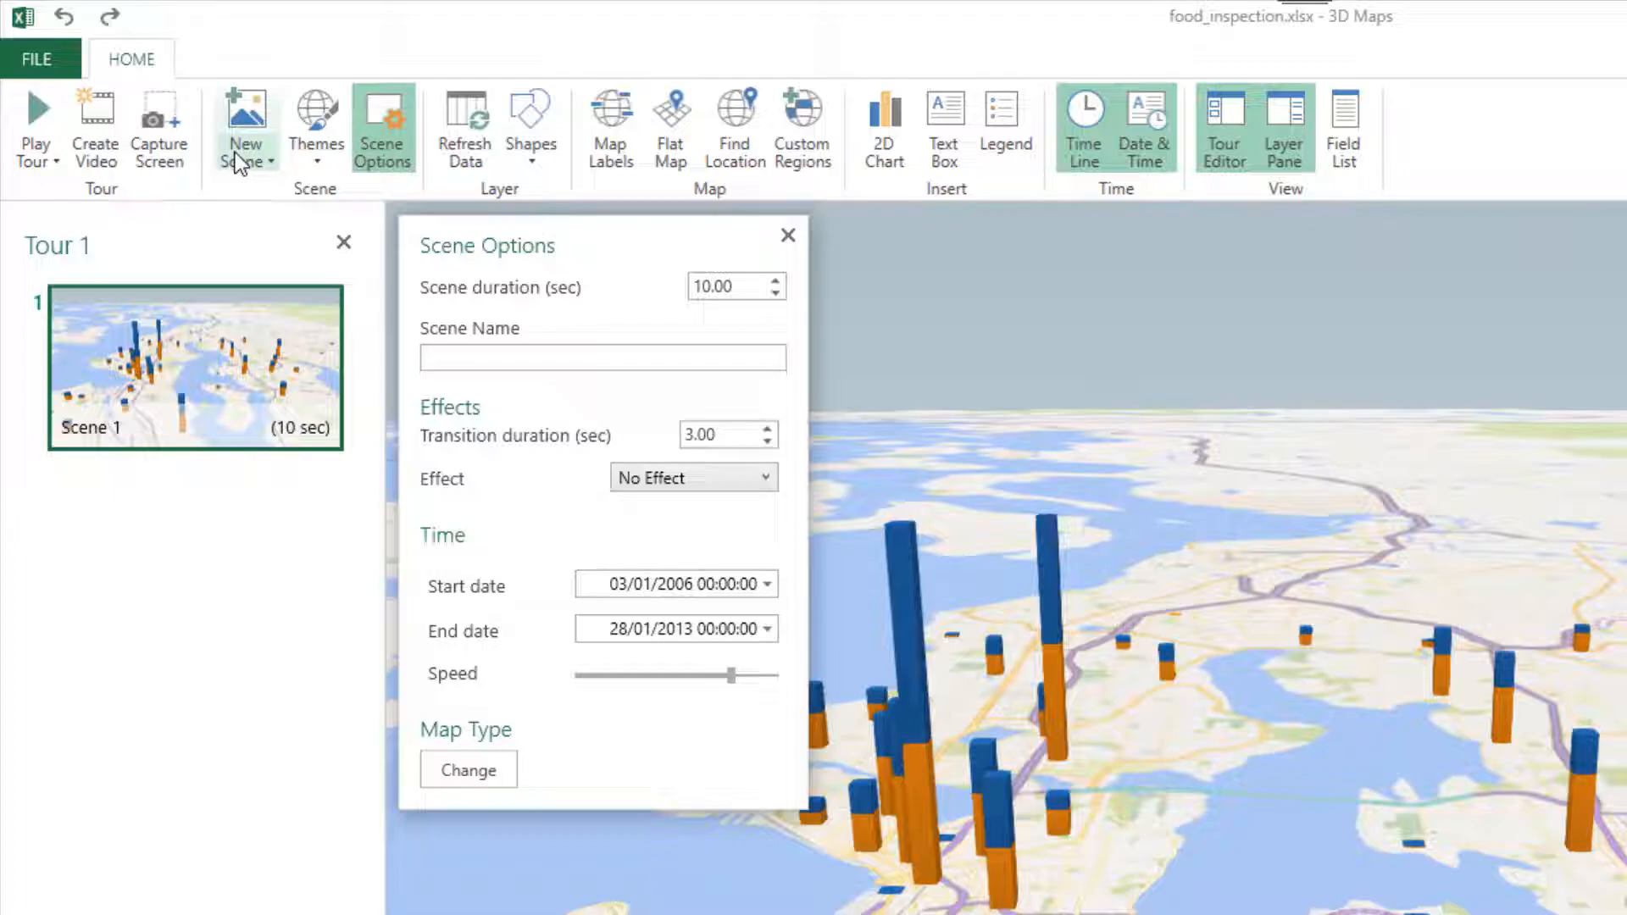
click(601, 358)
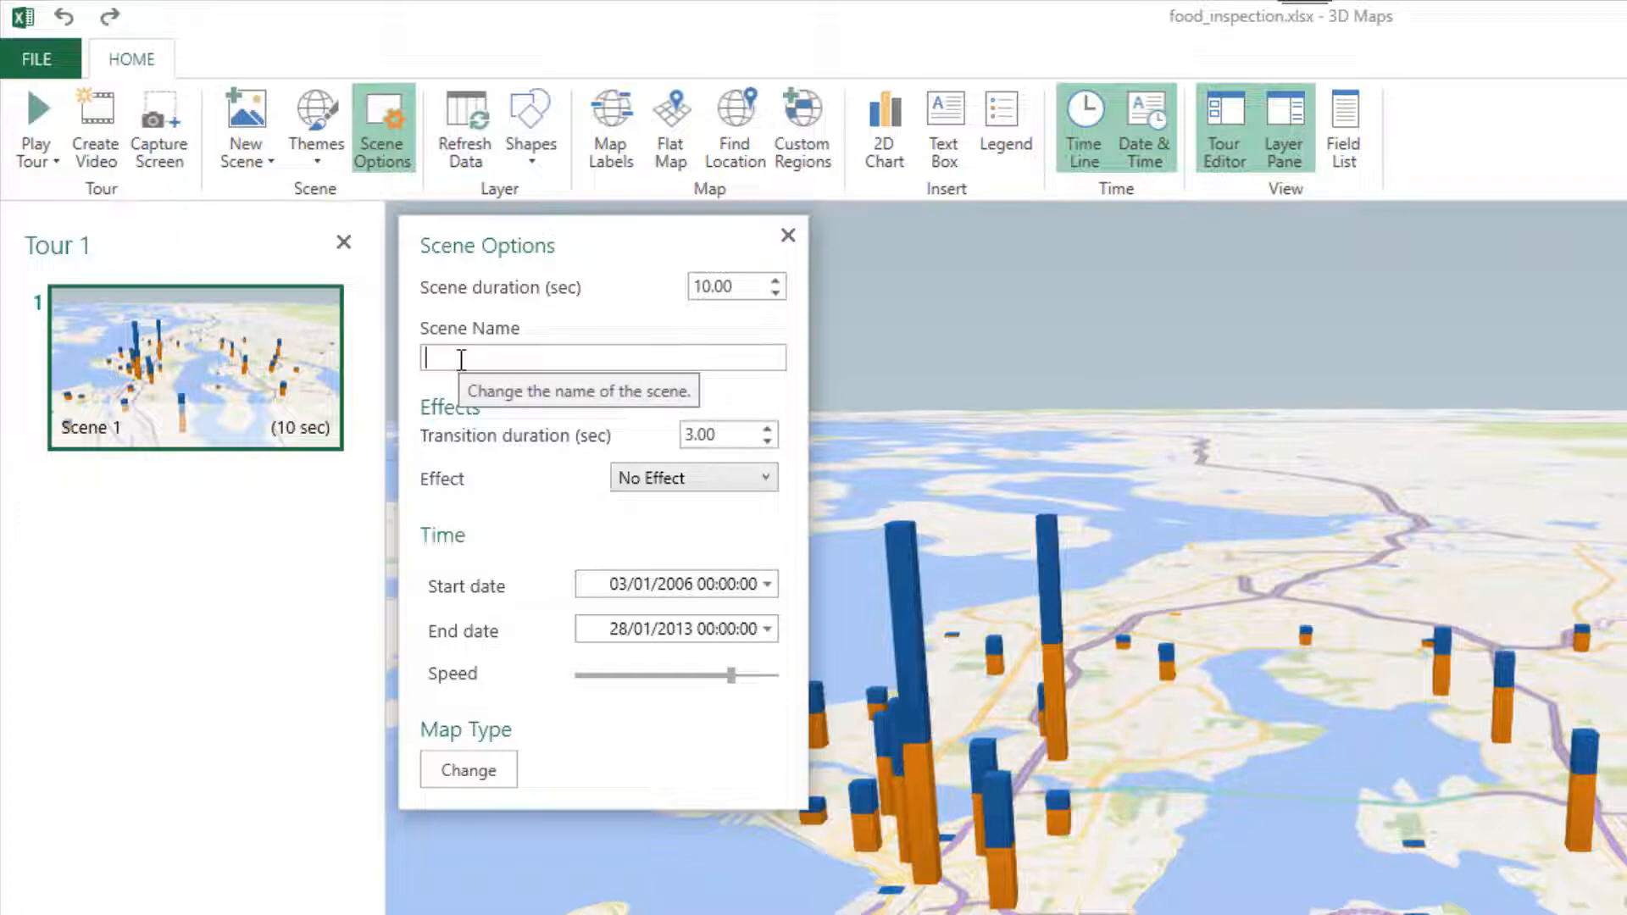
mouse_move(569, 766)
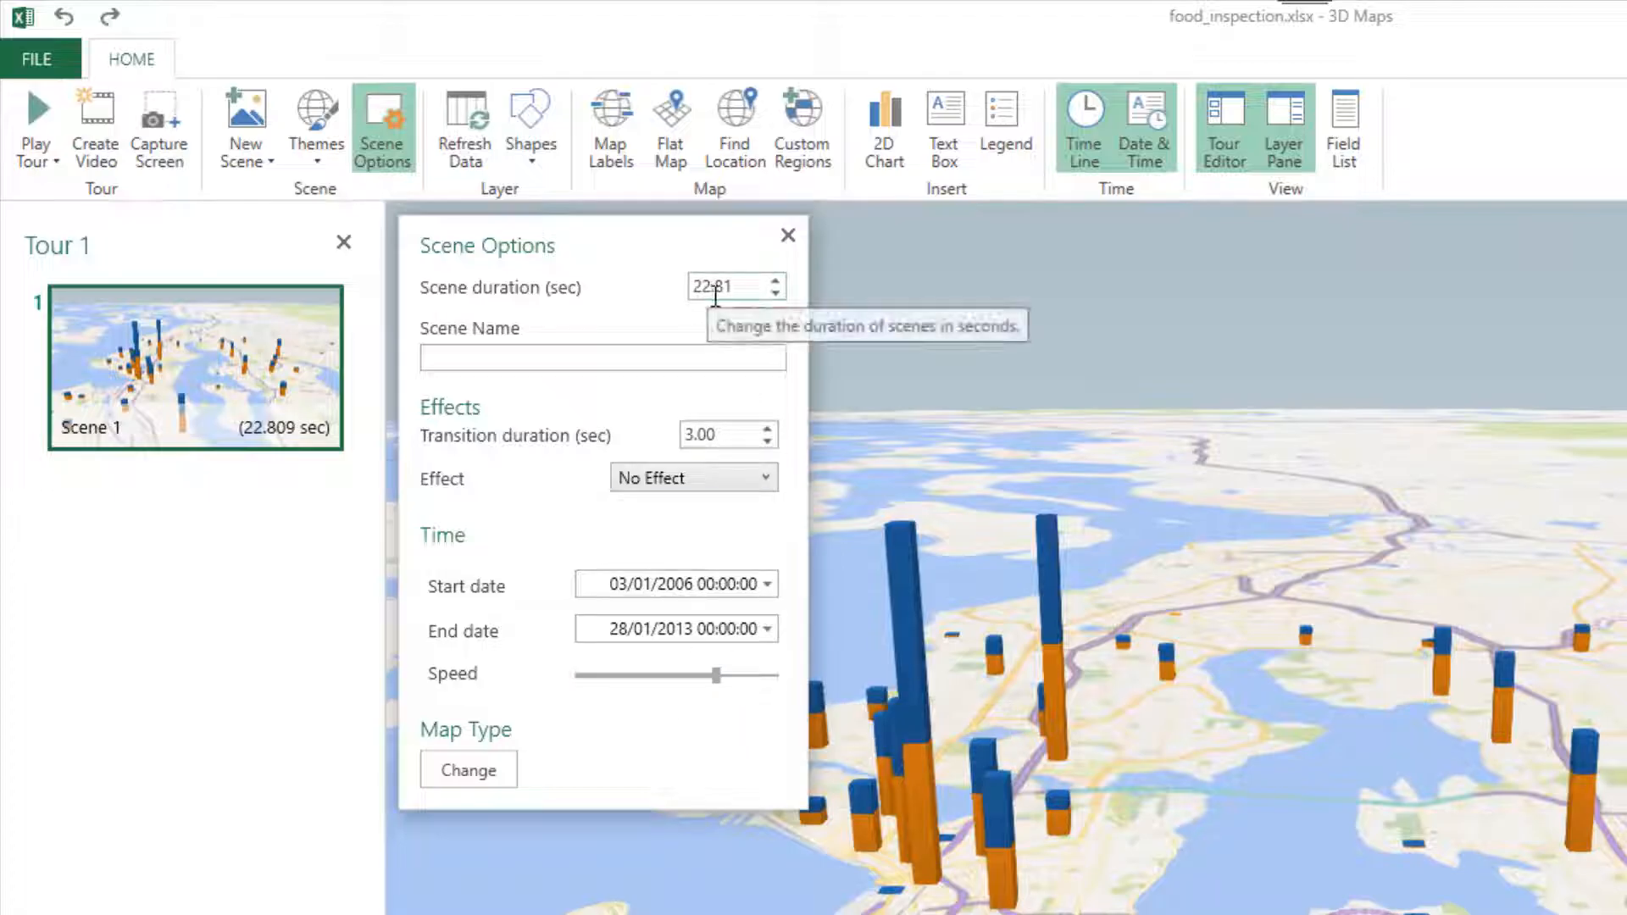
mouse_move(630, 597)
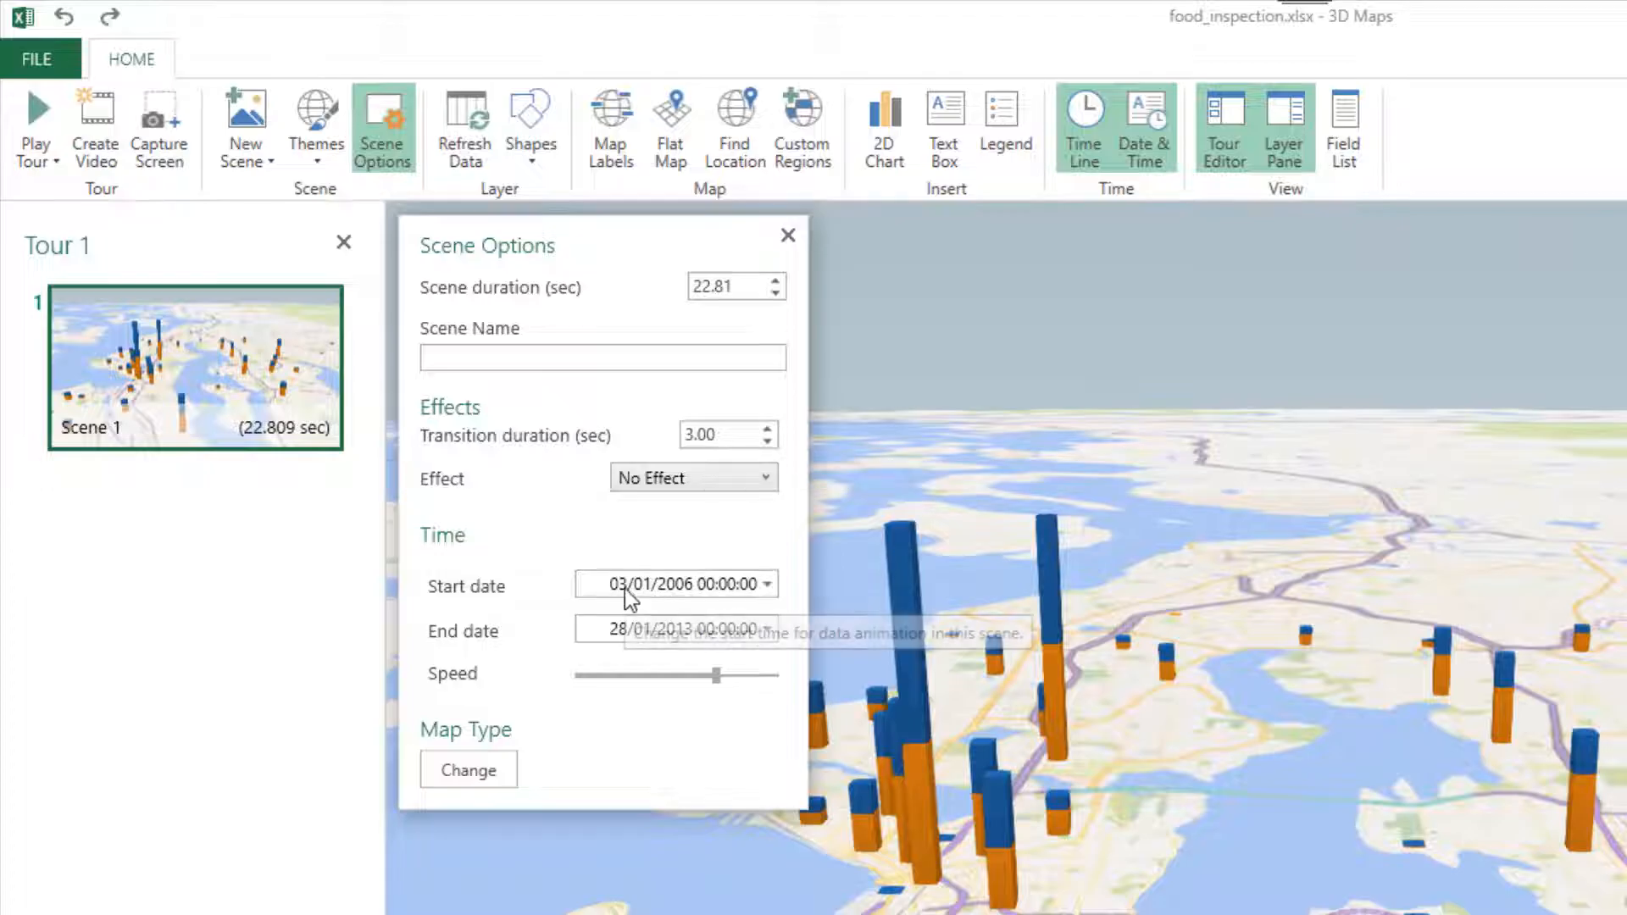
mouse_move(733, 637)
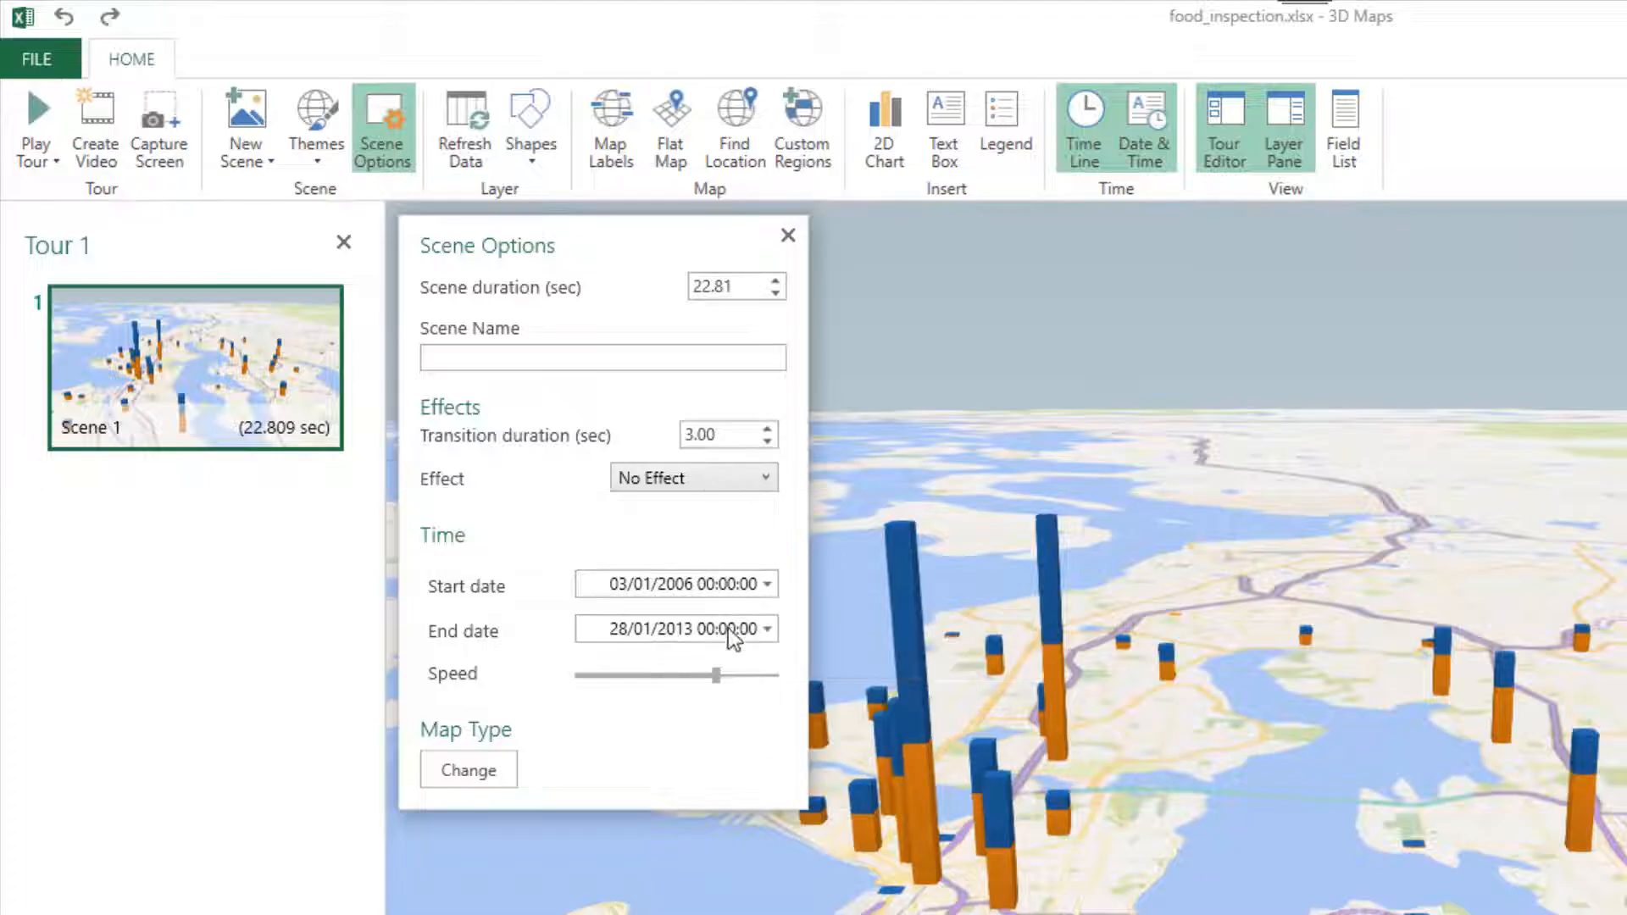
mouse_move(695, 647)
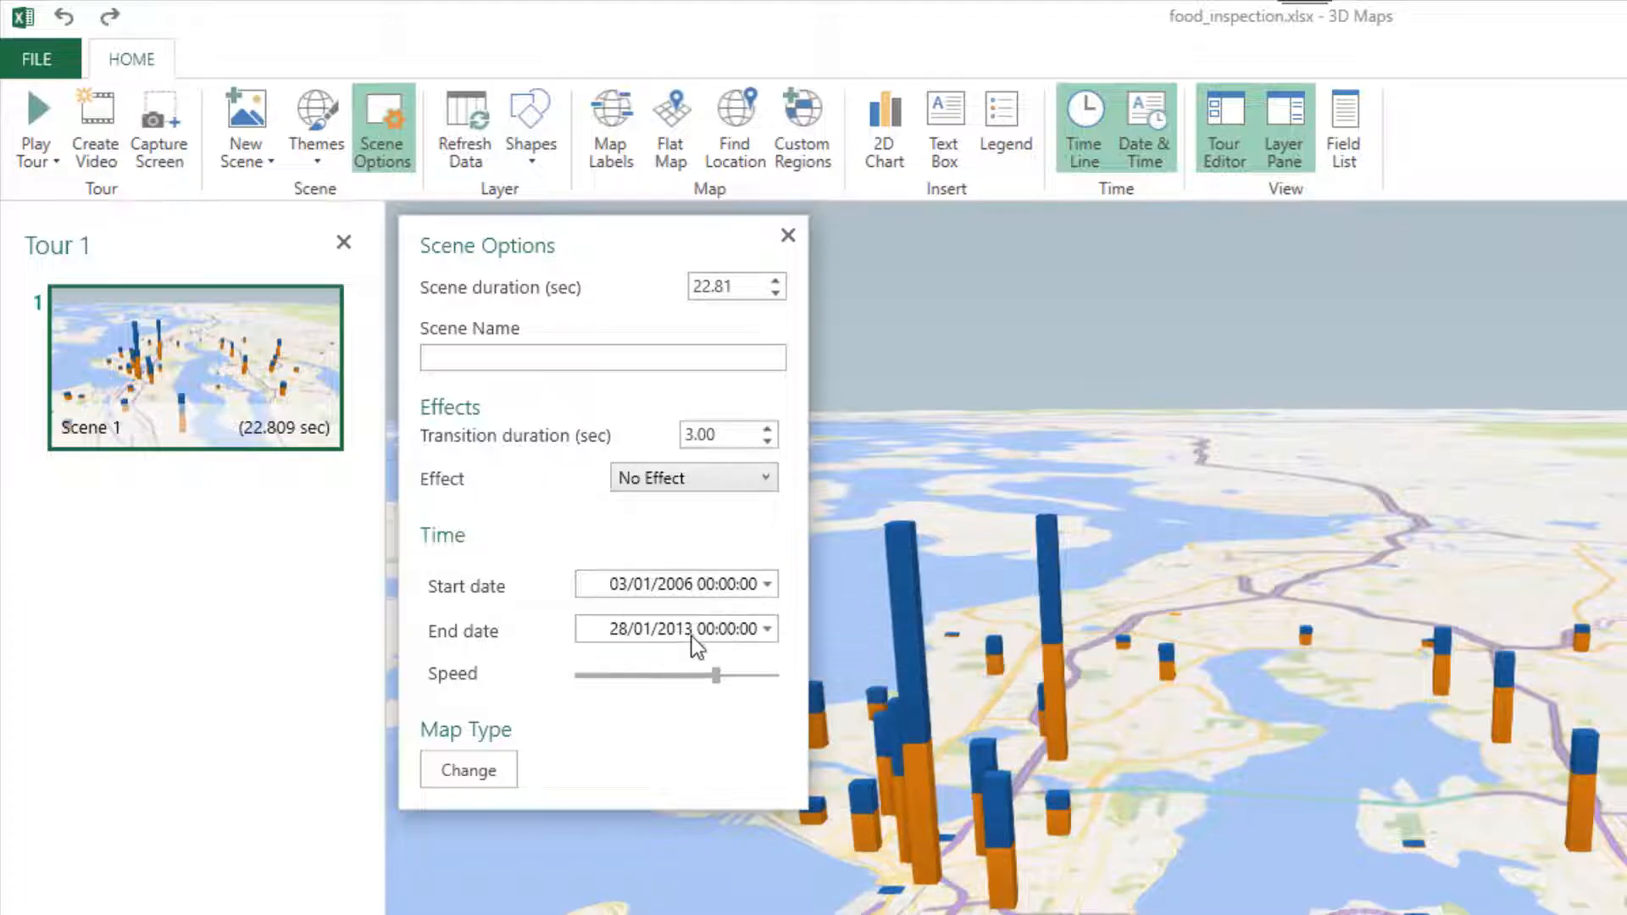
mouse_move(773, 550)
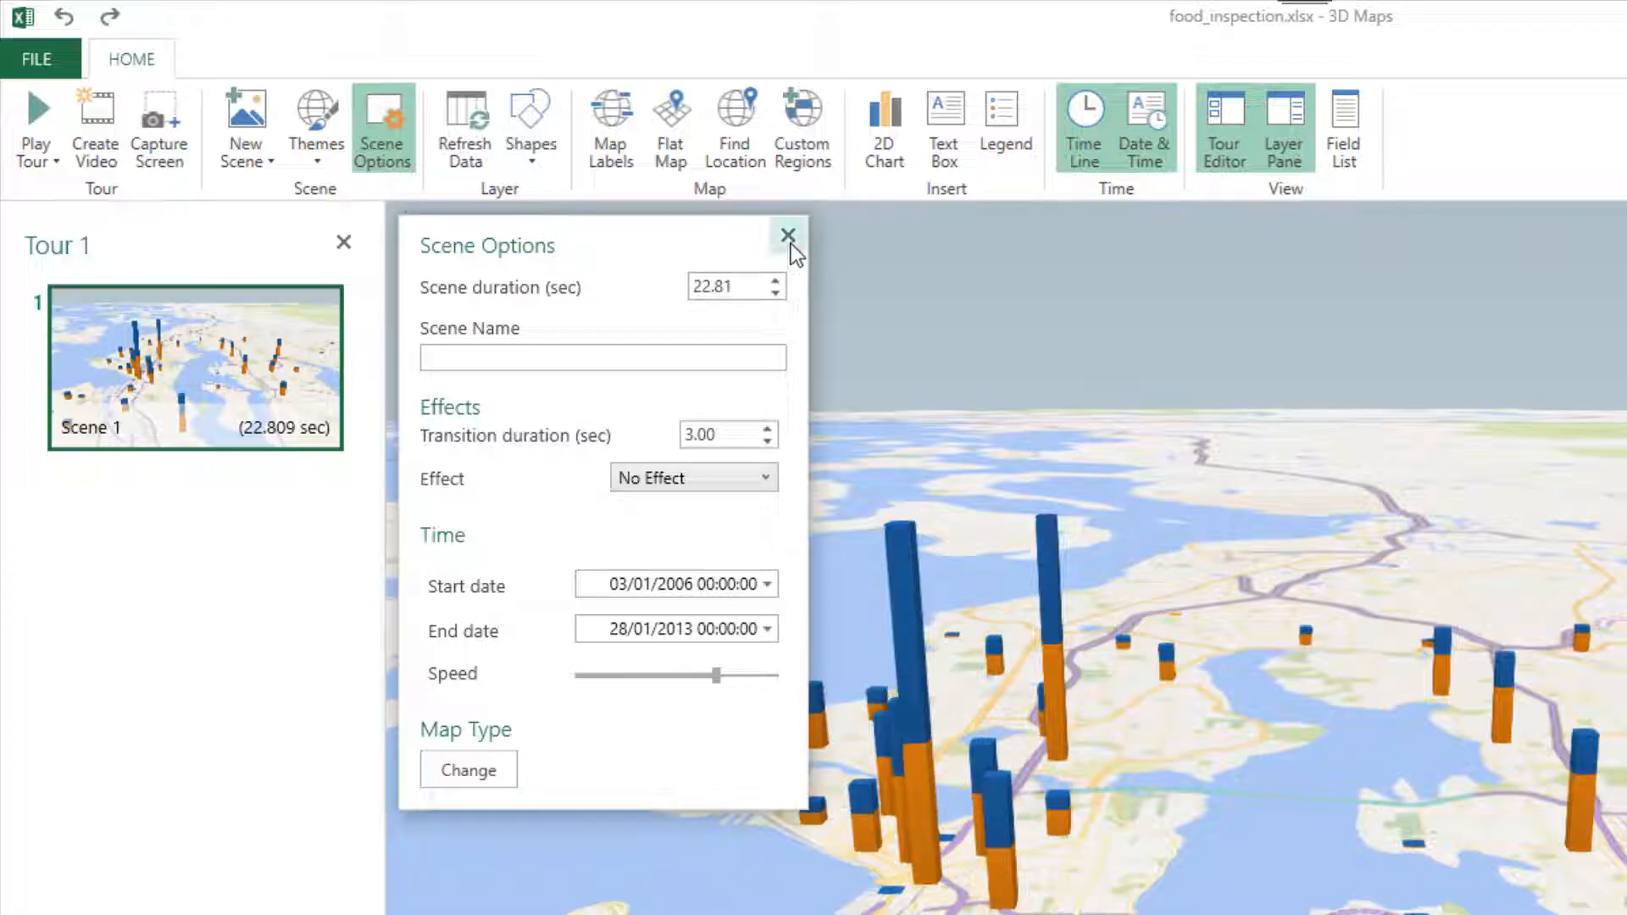
click(789, 236)
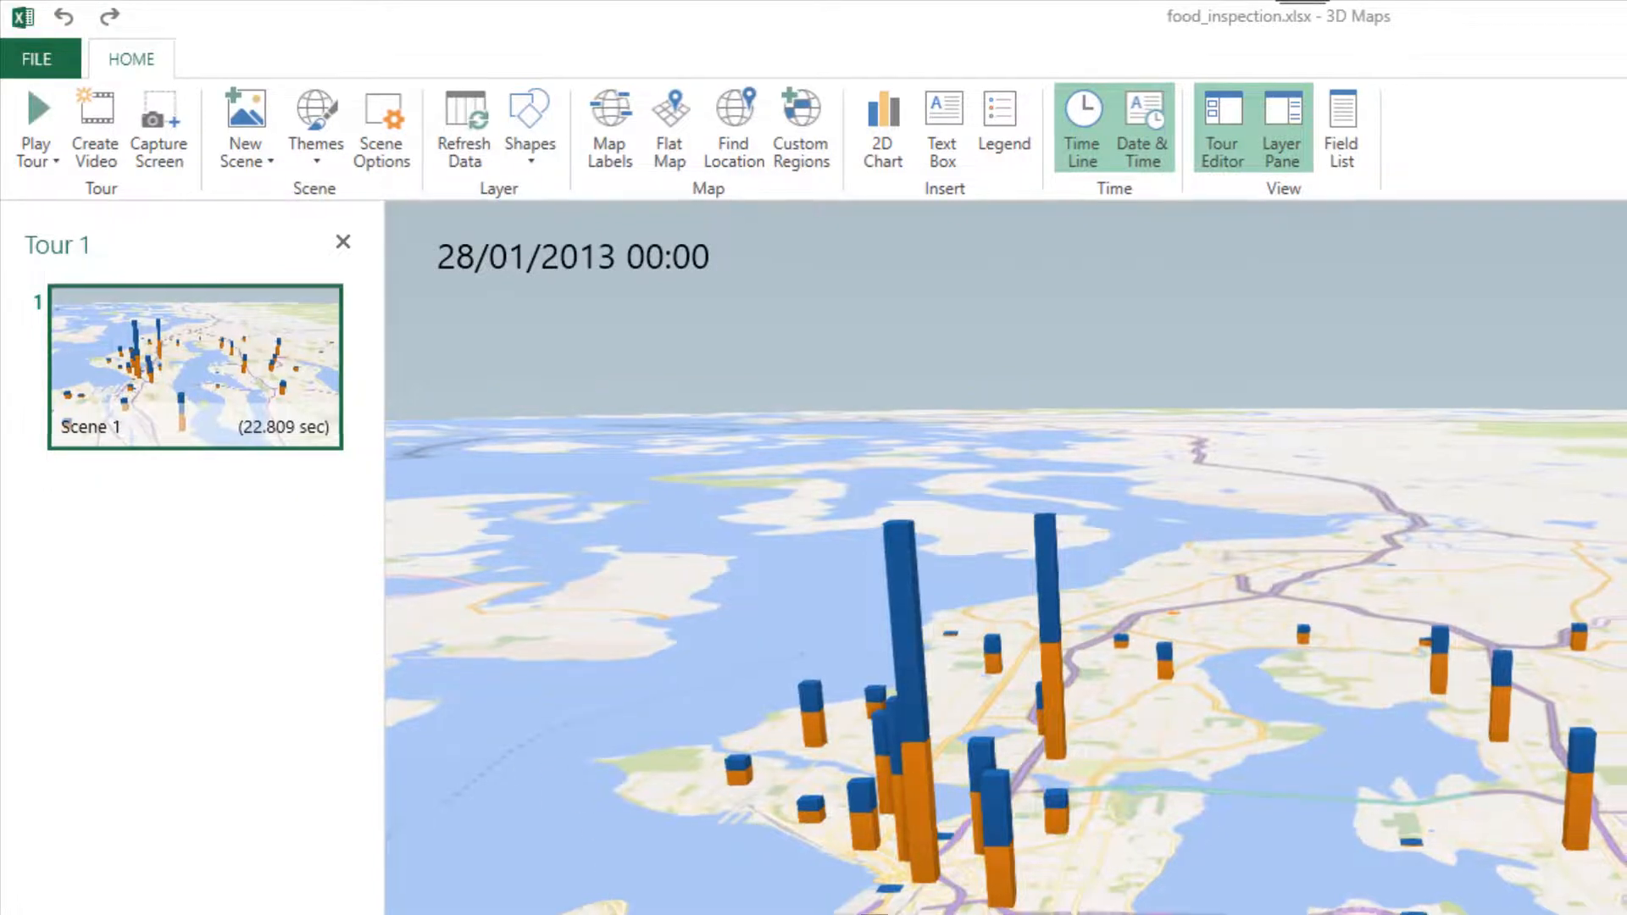
Replay the slower animation and pause it at 13/05/2008
click(1281, 125)
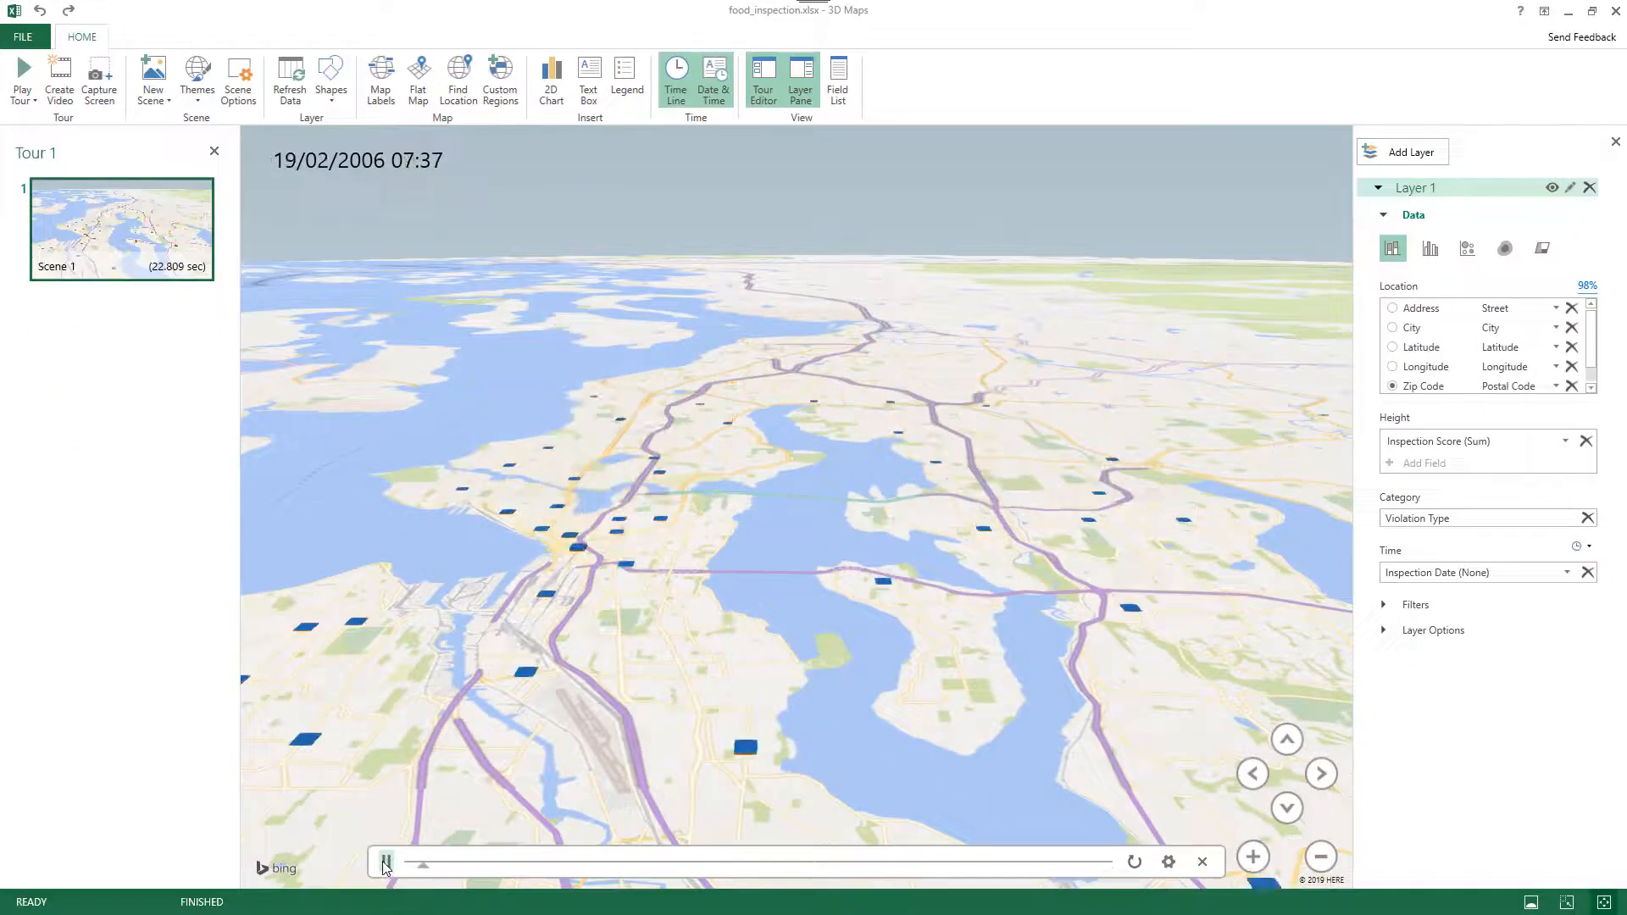
click(384, 861)
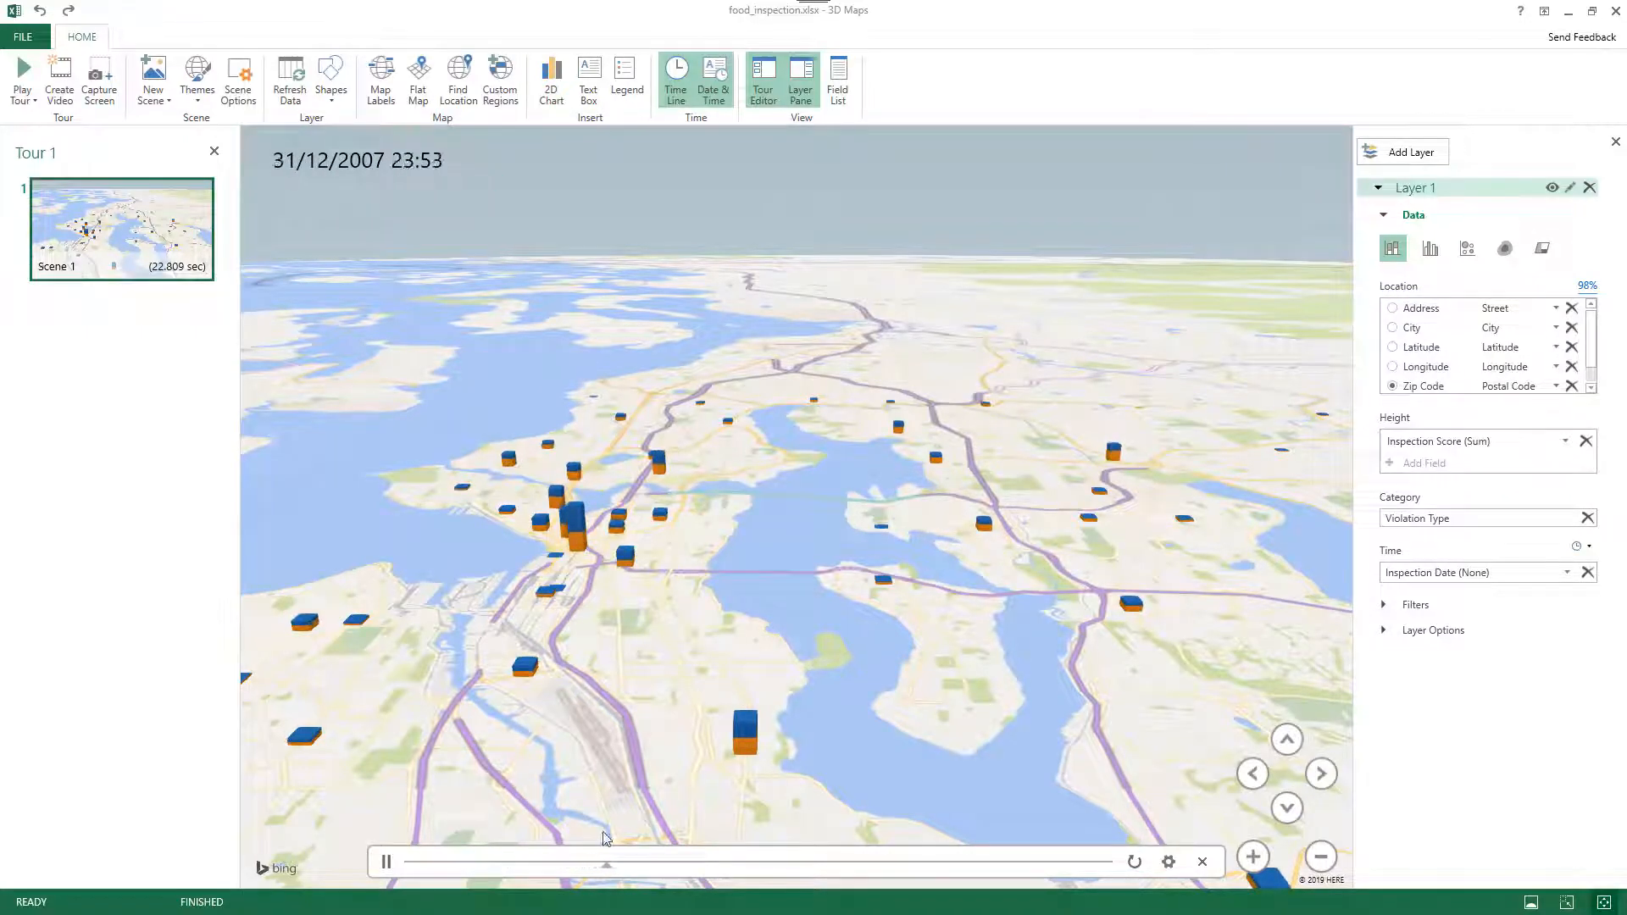
click(384, 863)
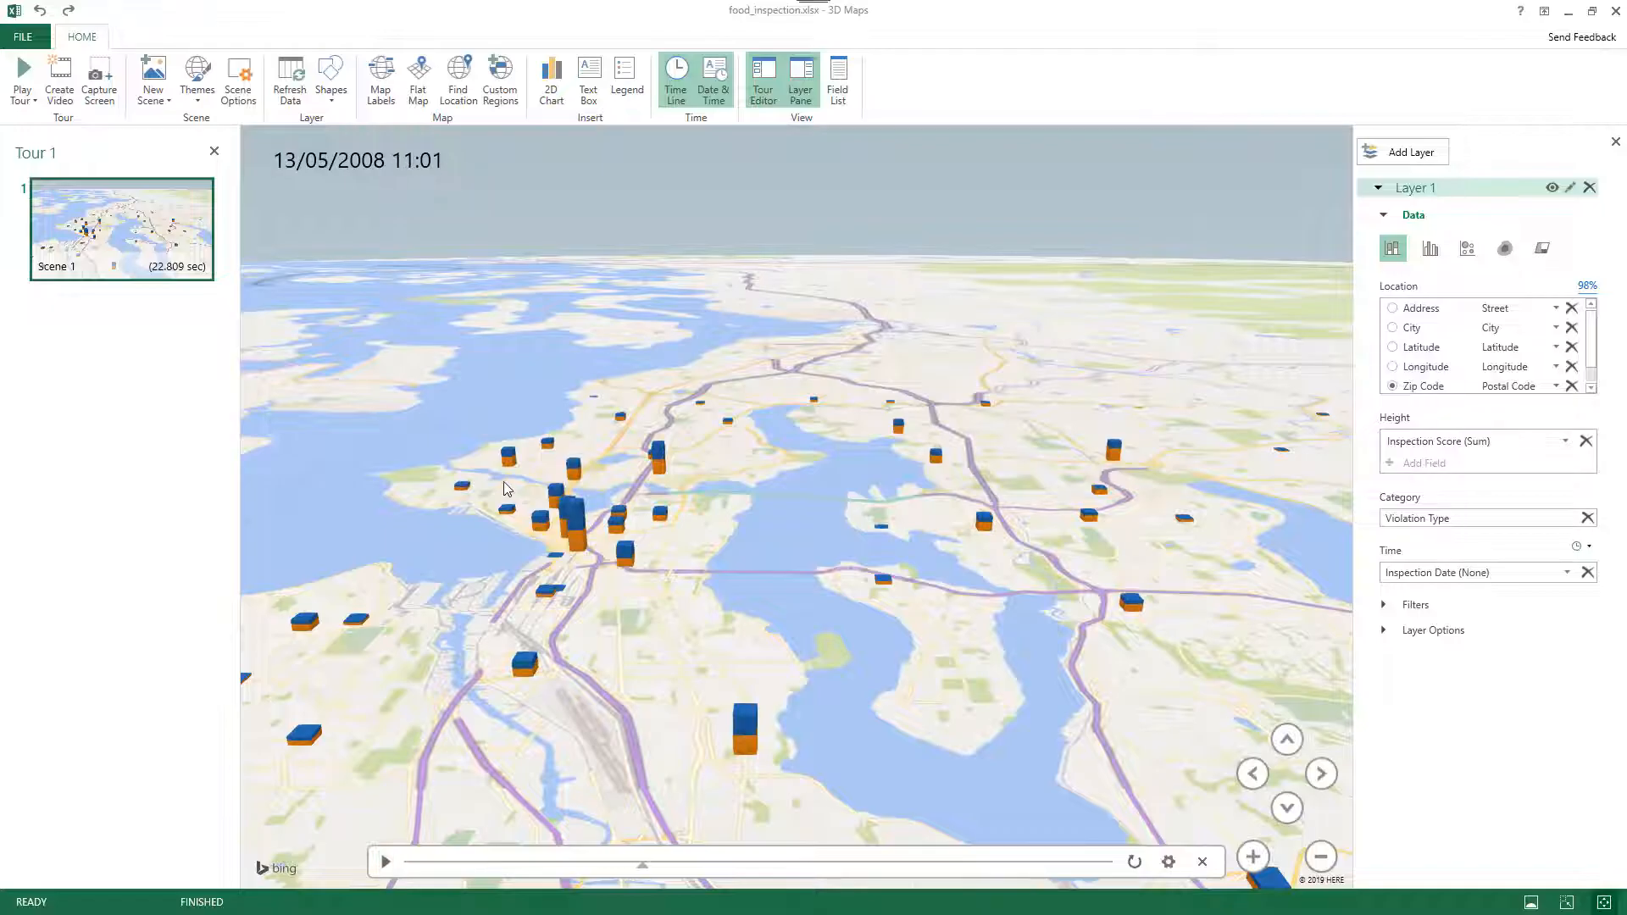
mouse_move(59, 81)
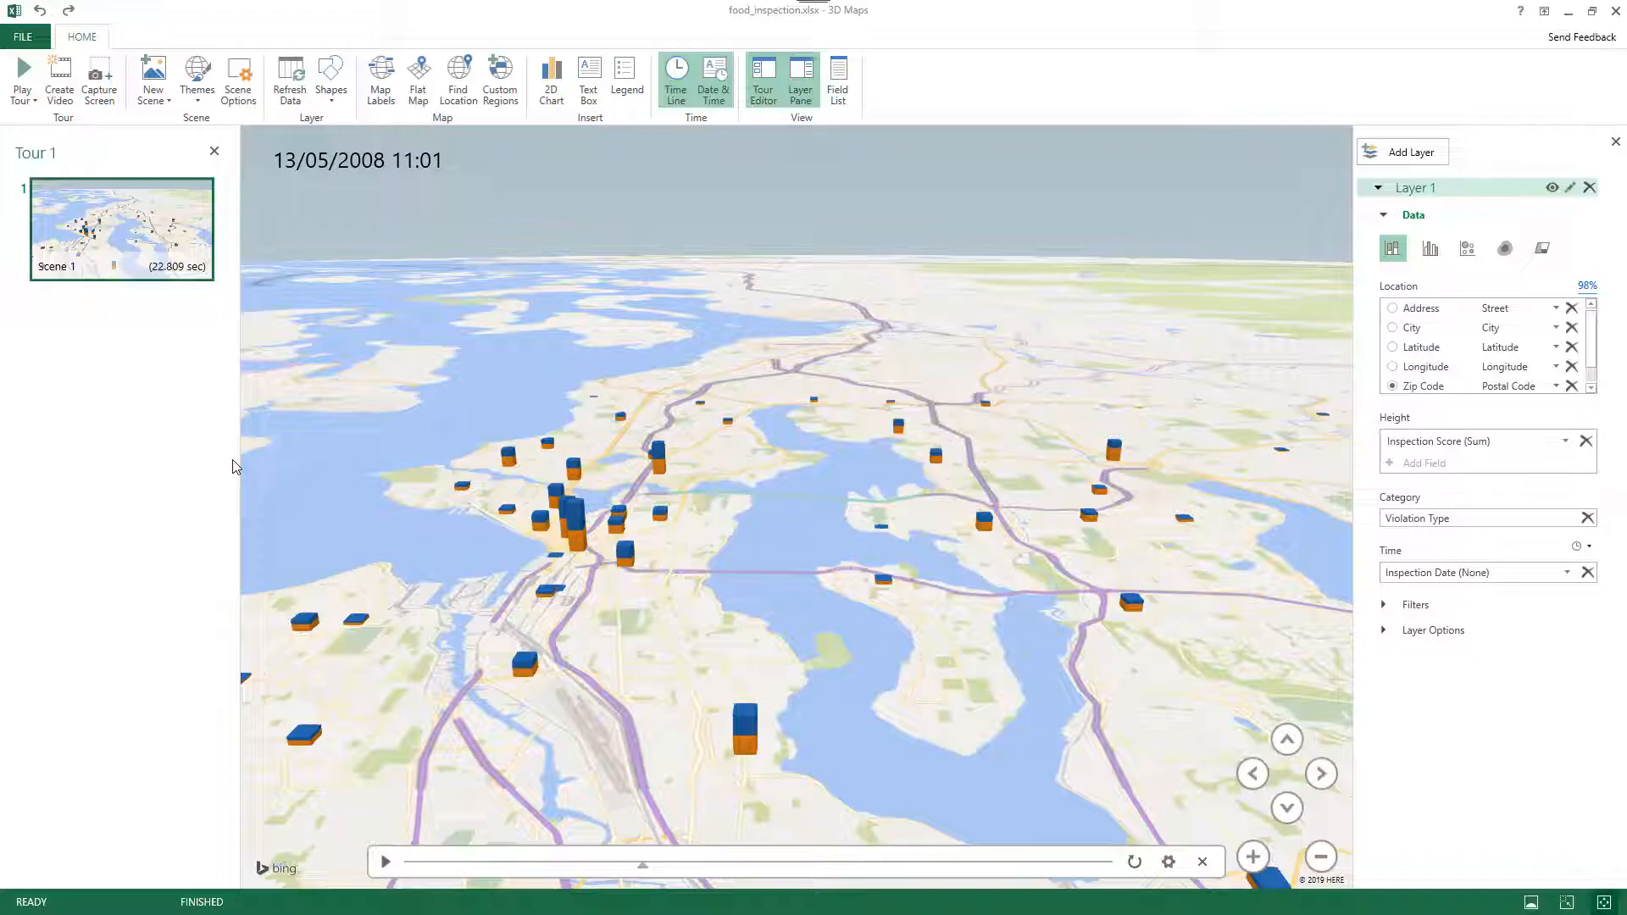
mouse_move(199, 610)
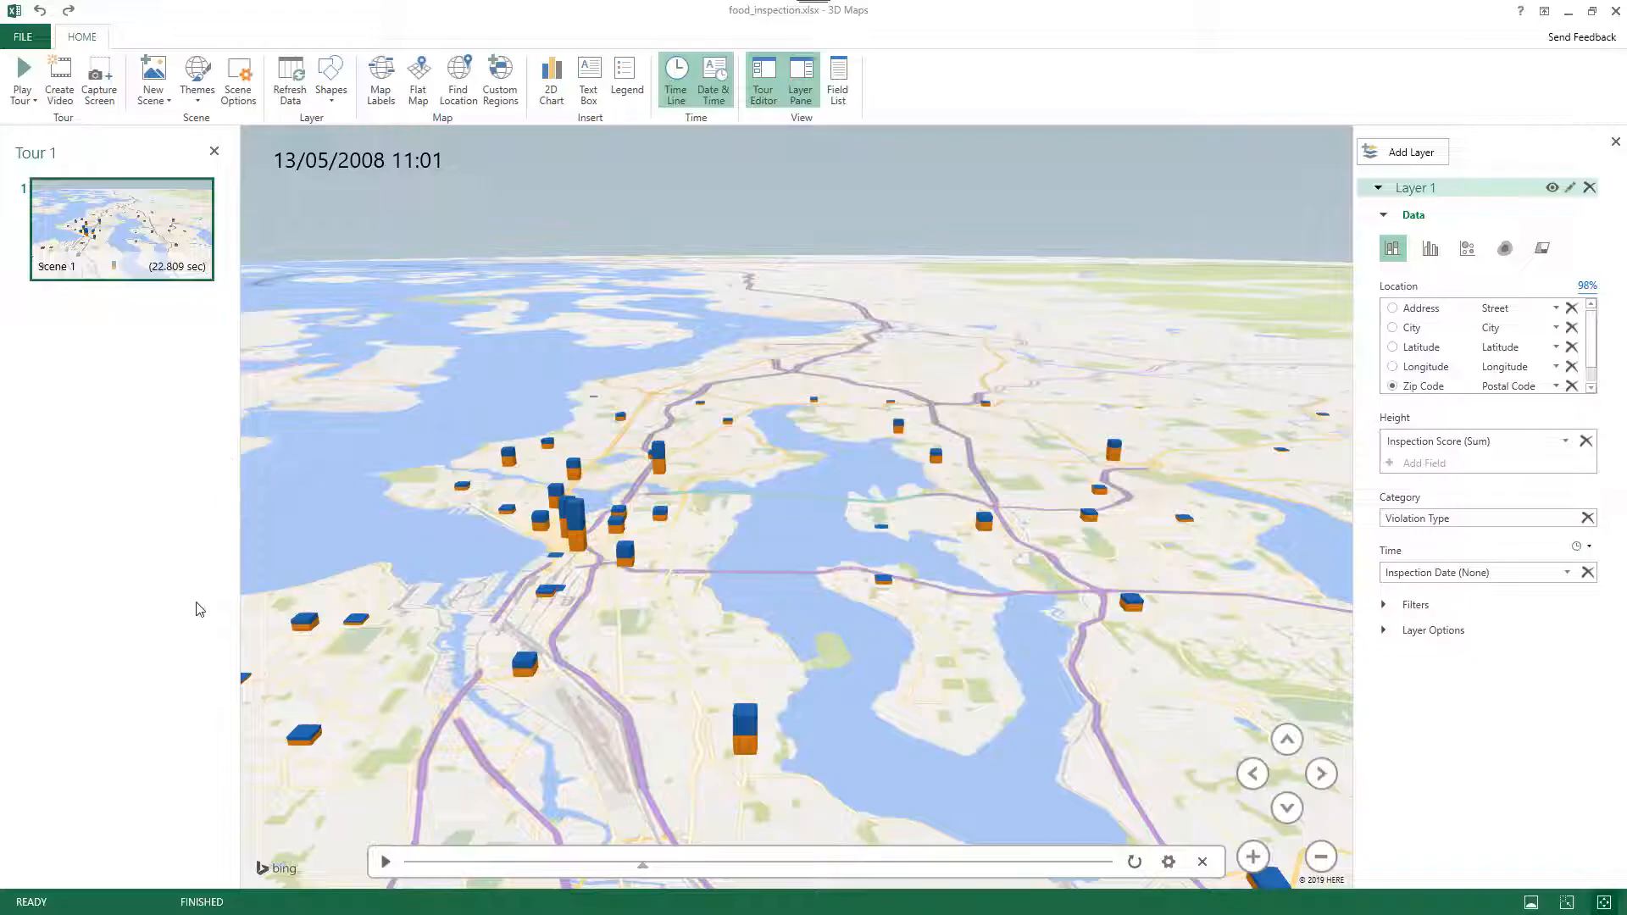
mouse_move(641, 568)
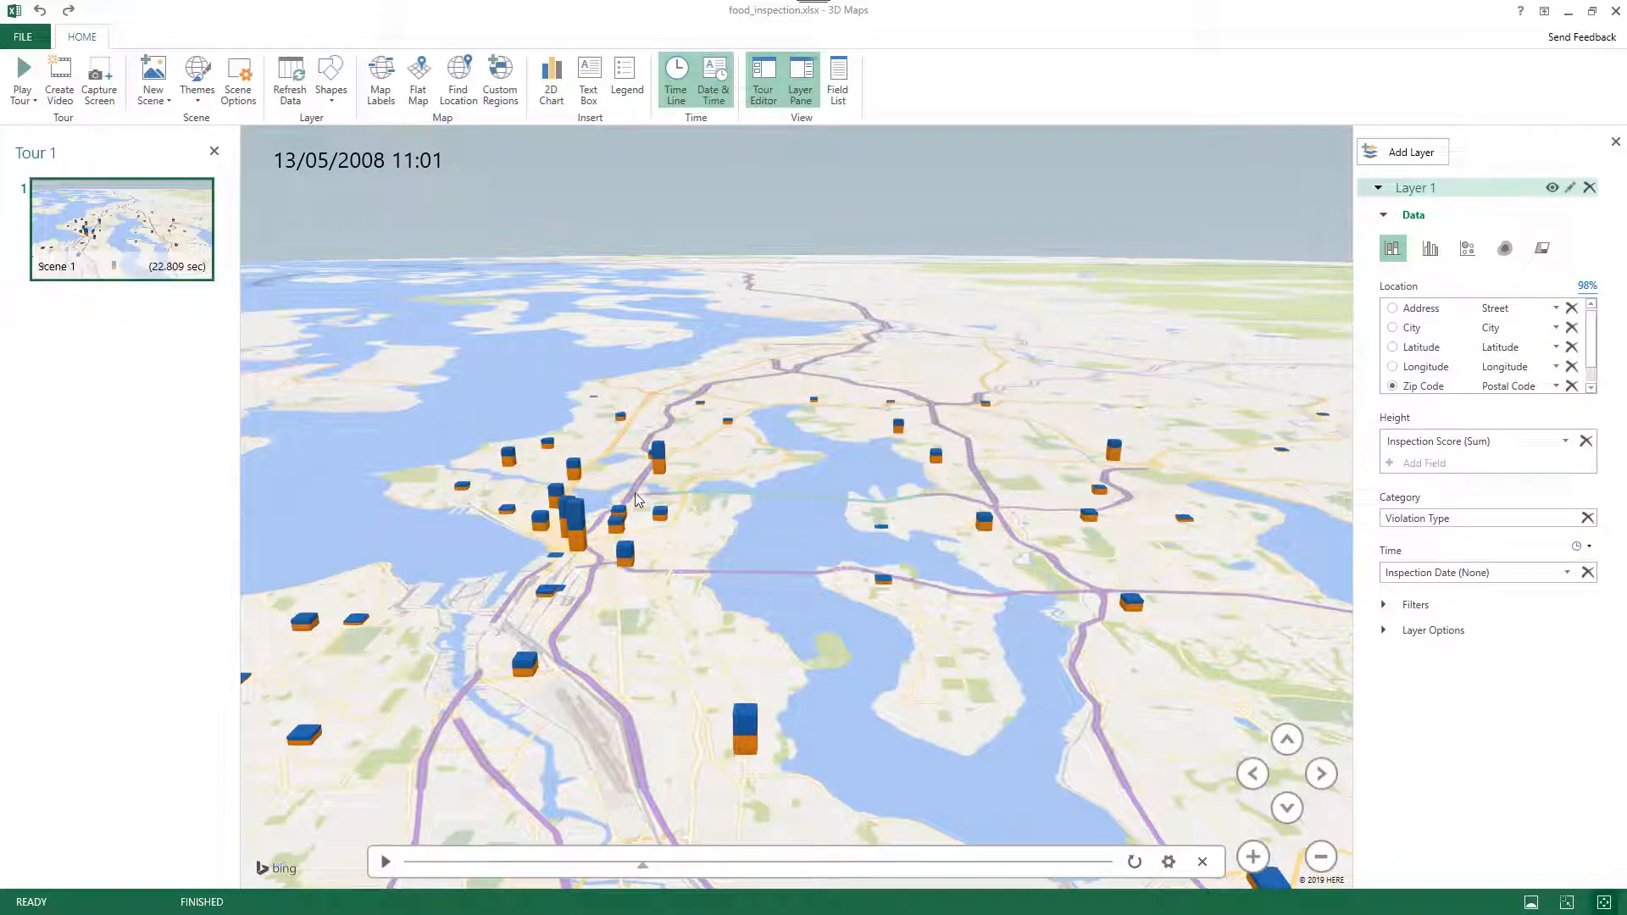
mouse_move(763, 633)
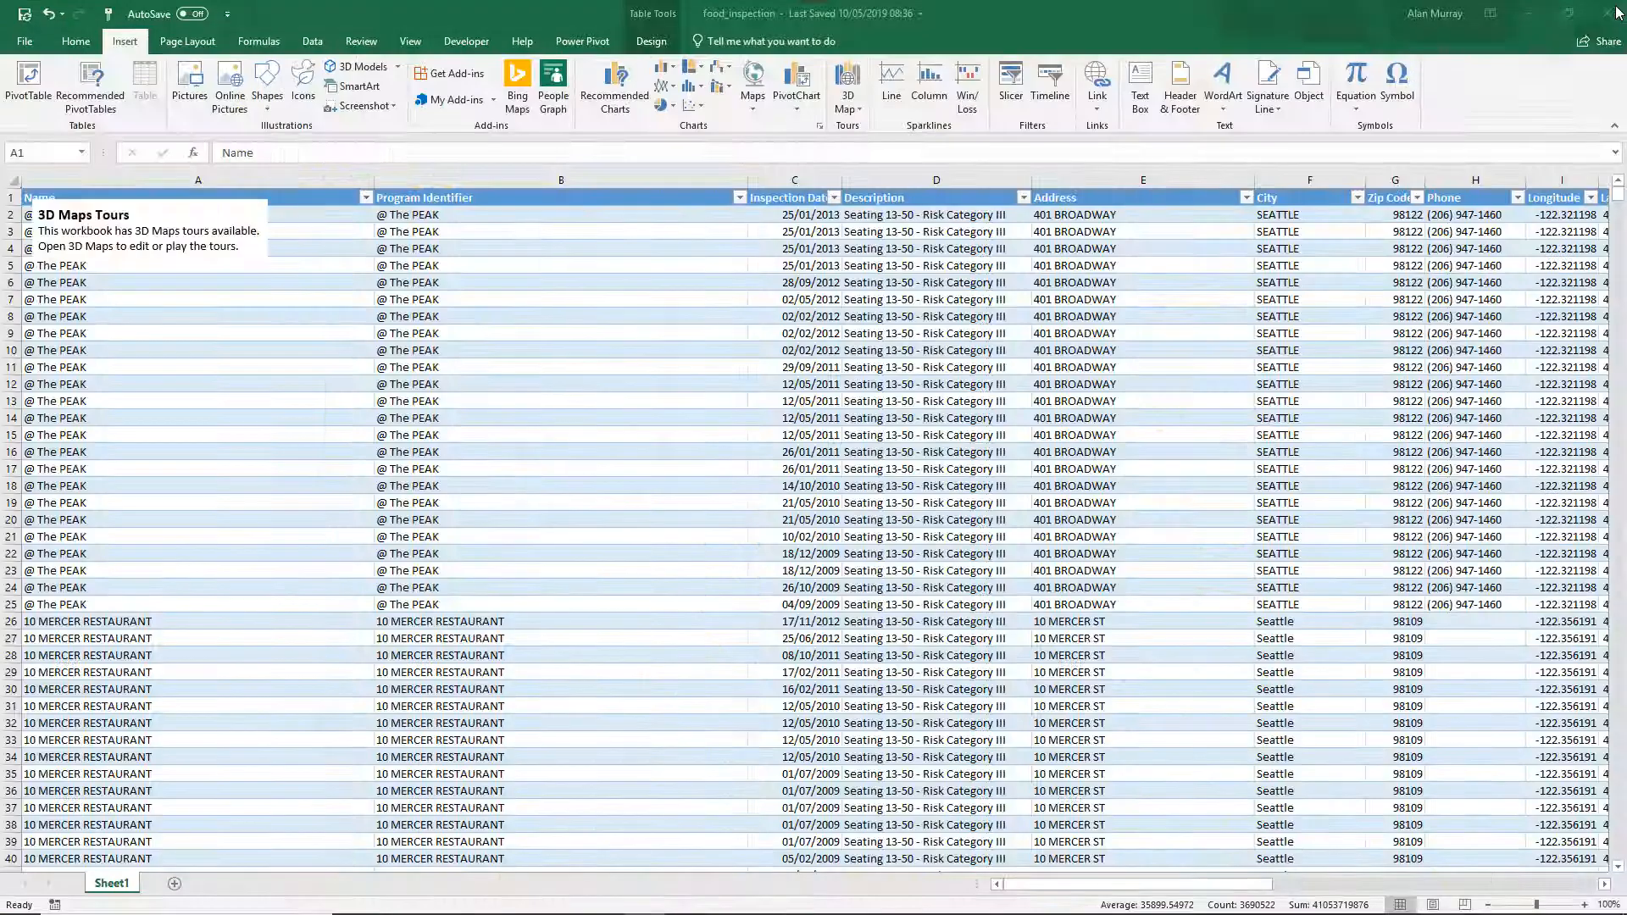
Close 3D Maps and work in the worksheet ribbon again
click(927, 435)
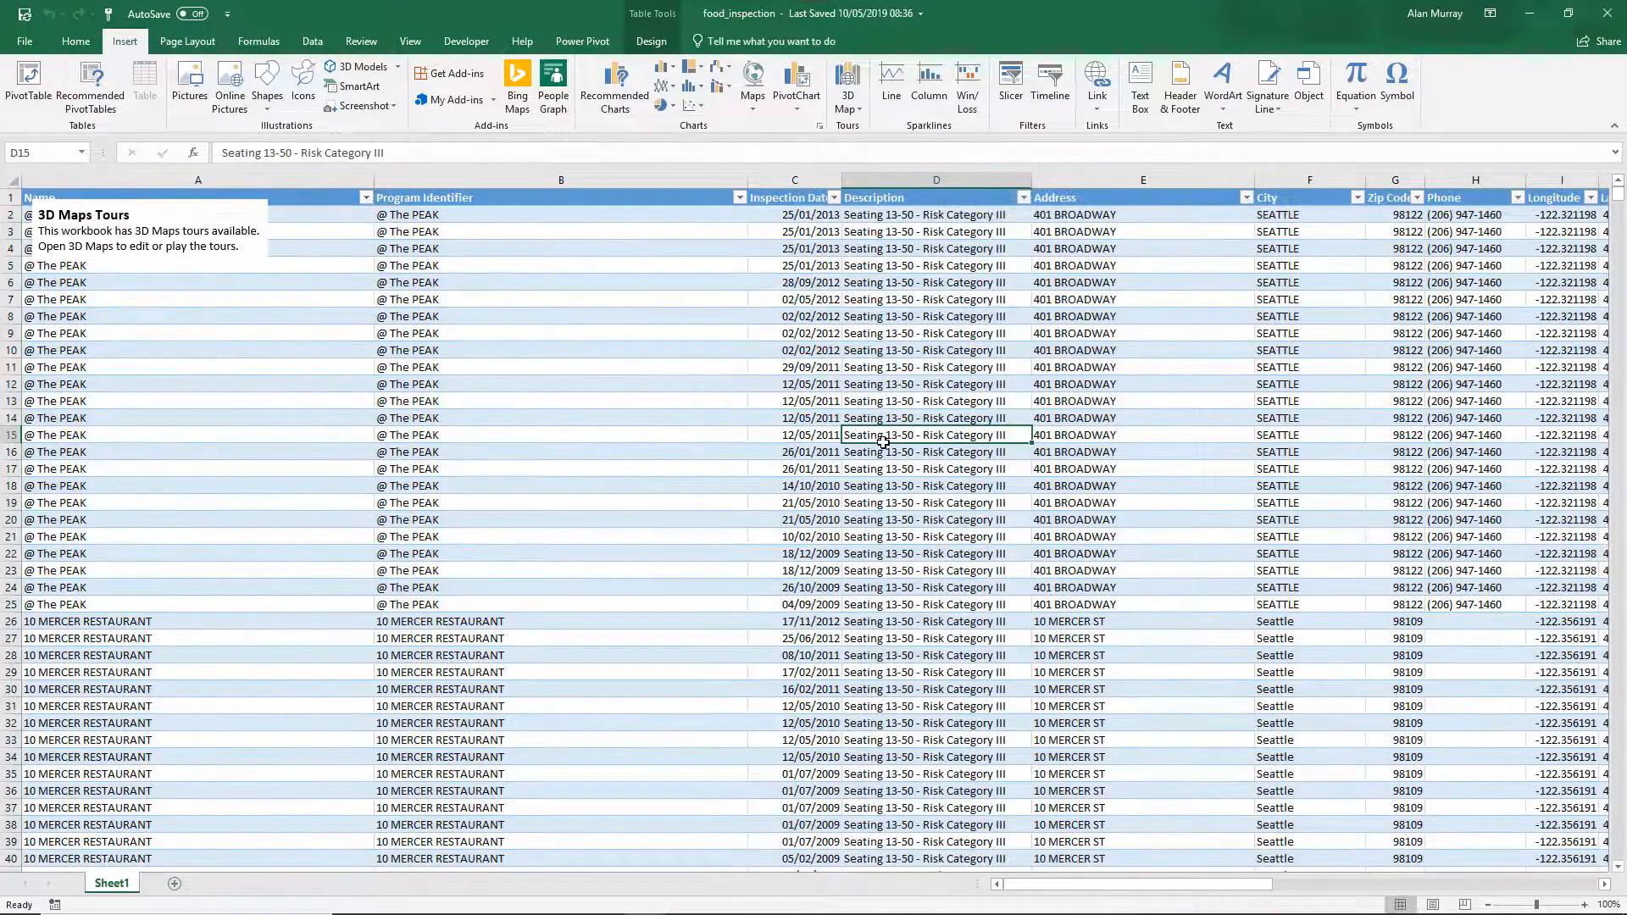
mouse_move(522, 40)
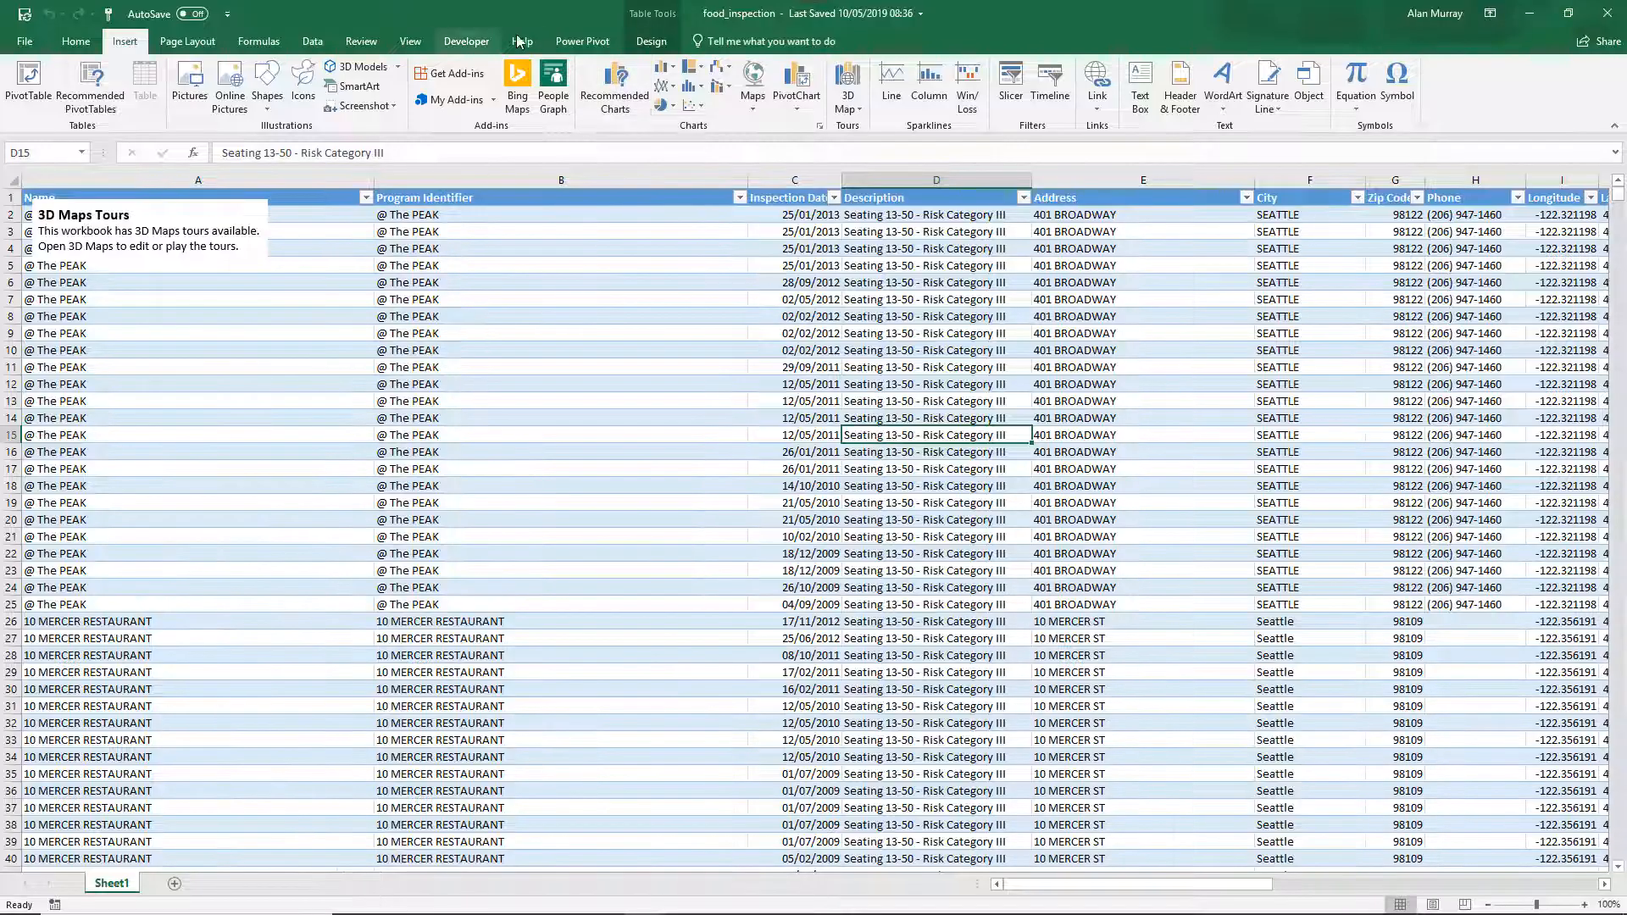
click(408, 41)
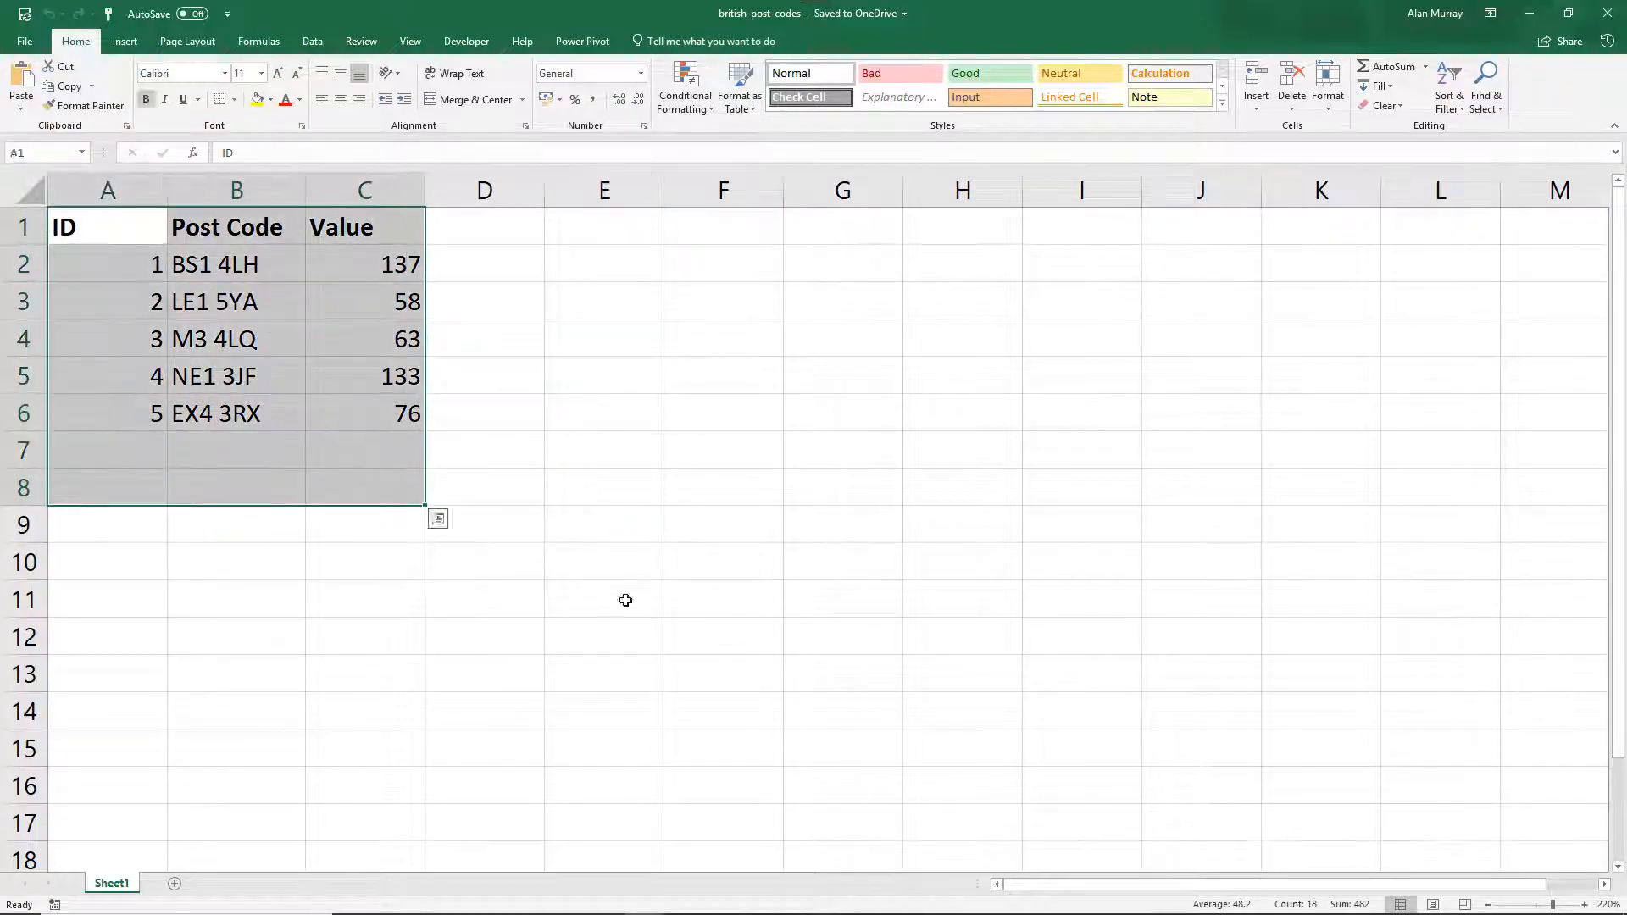
Review the ID, Post Code and Value table, ending with a cell inside it selected
click(723, 635)
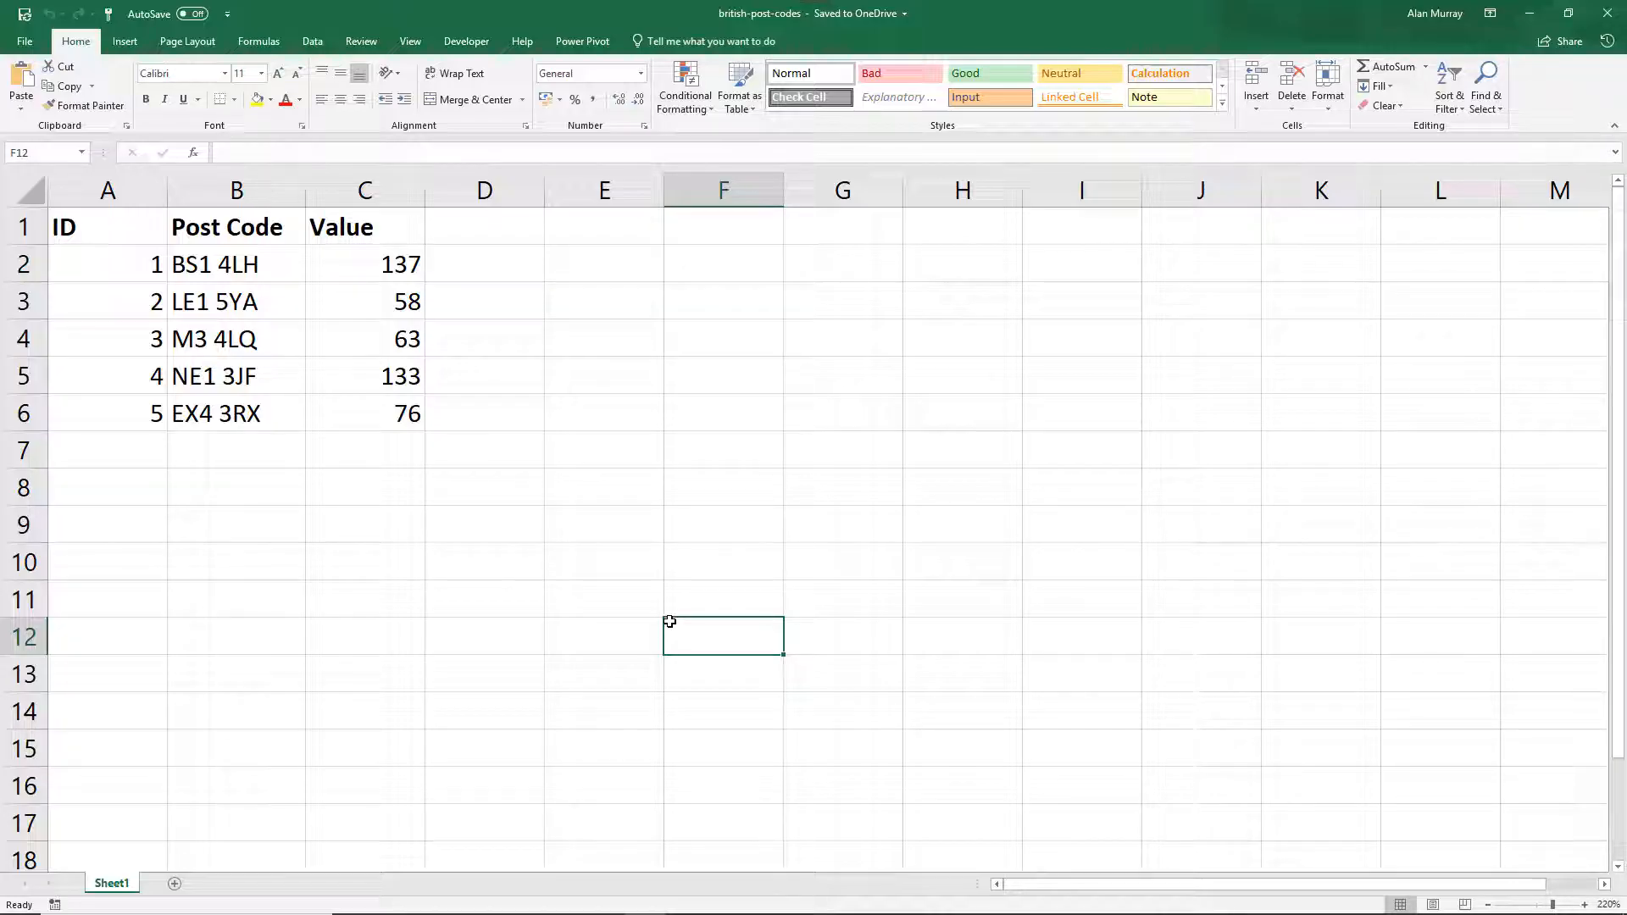
scroll(down, 3)
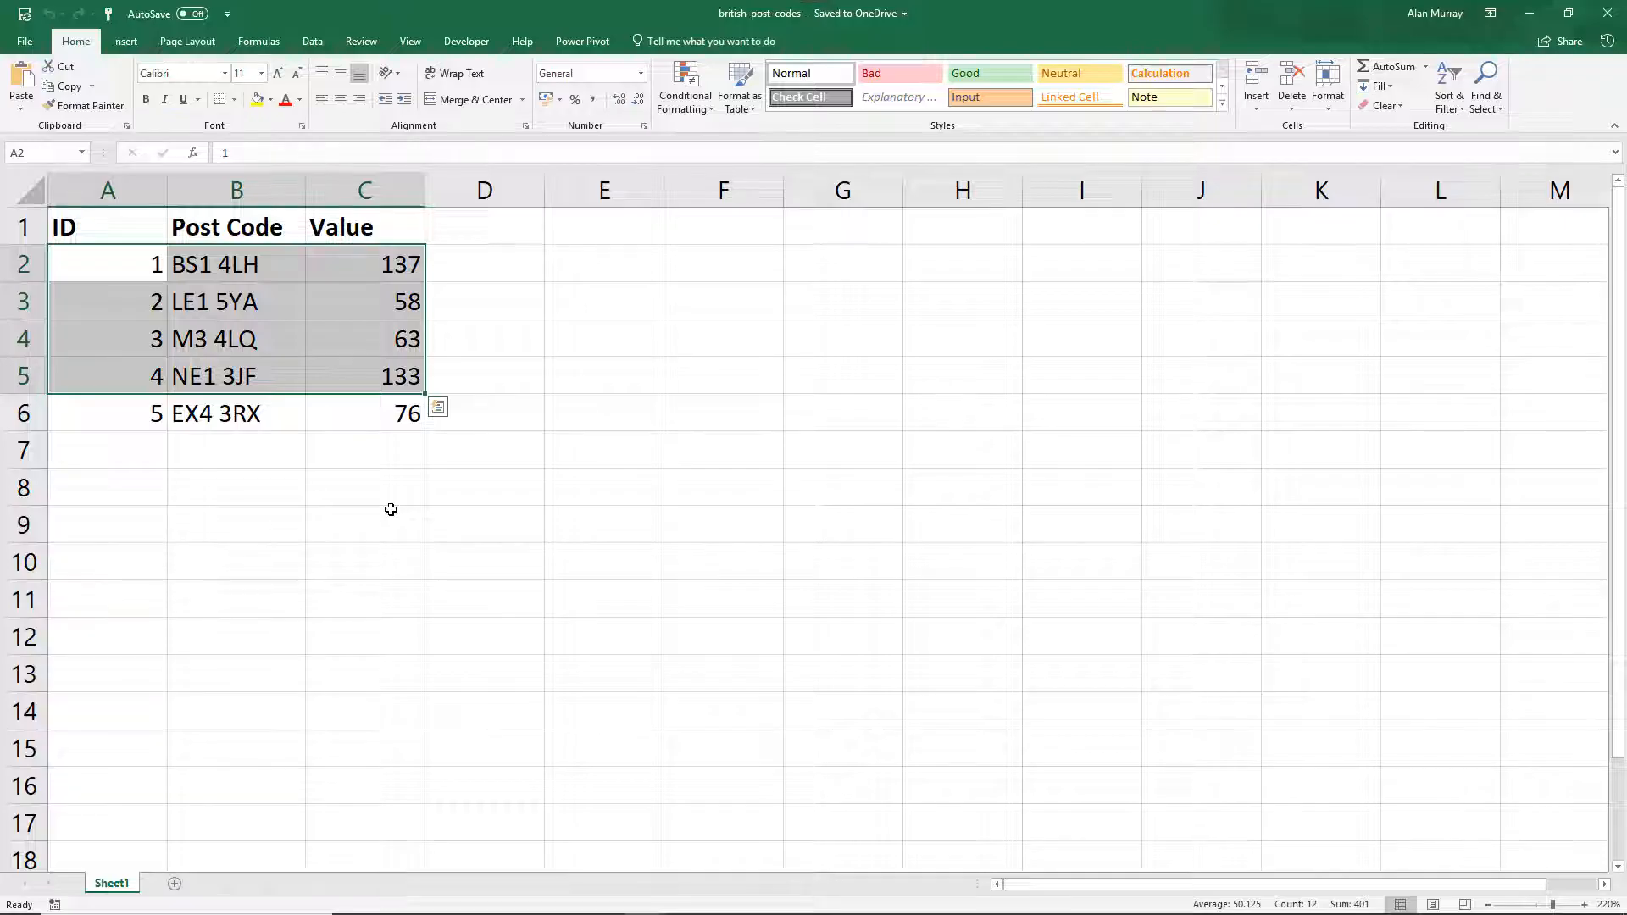
click(364, 486)
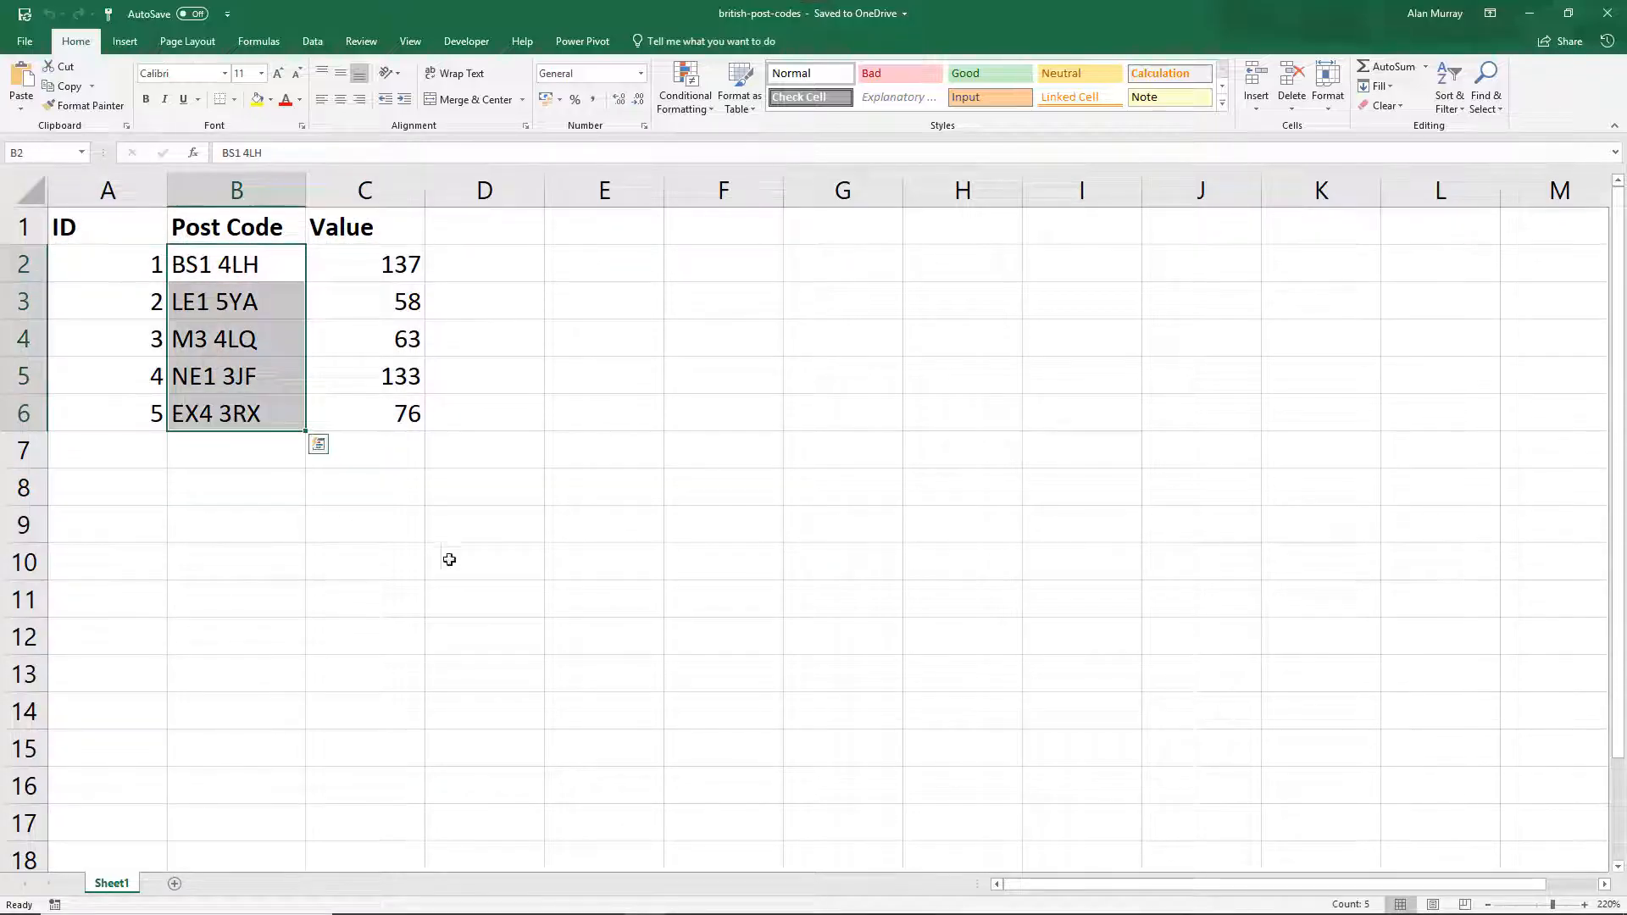
click(483, 562)
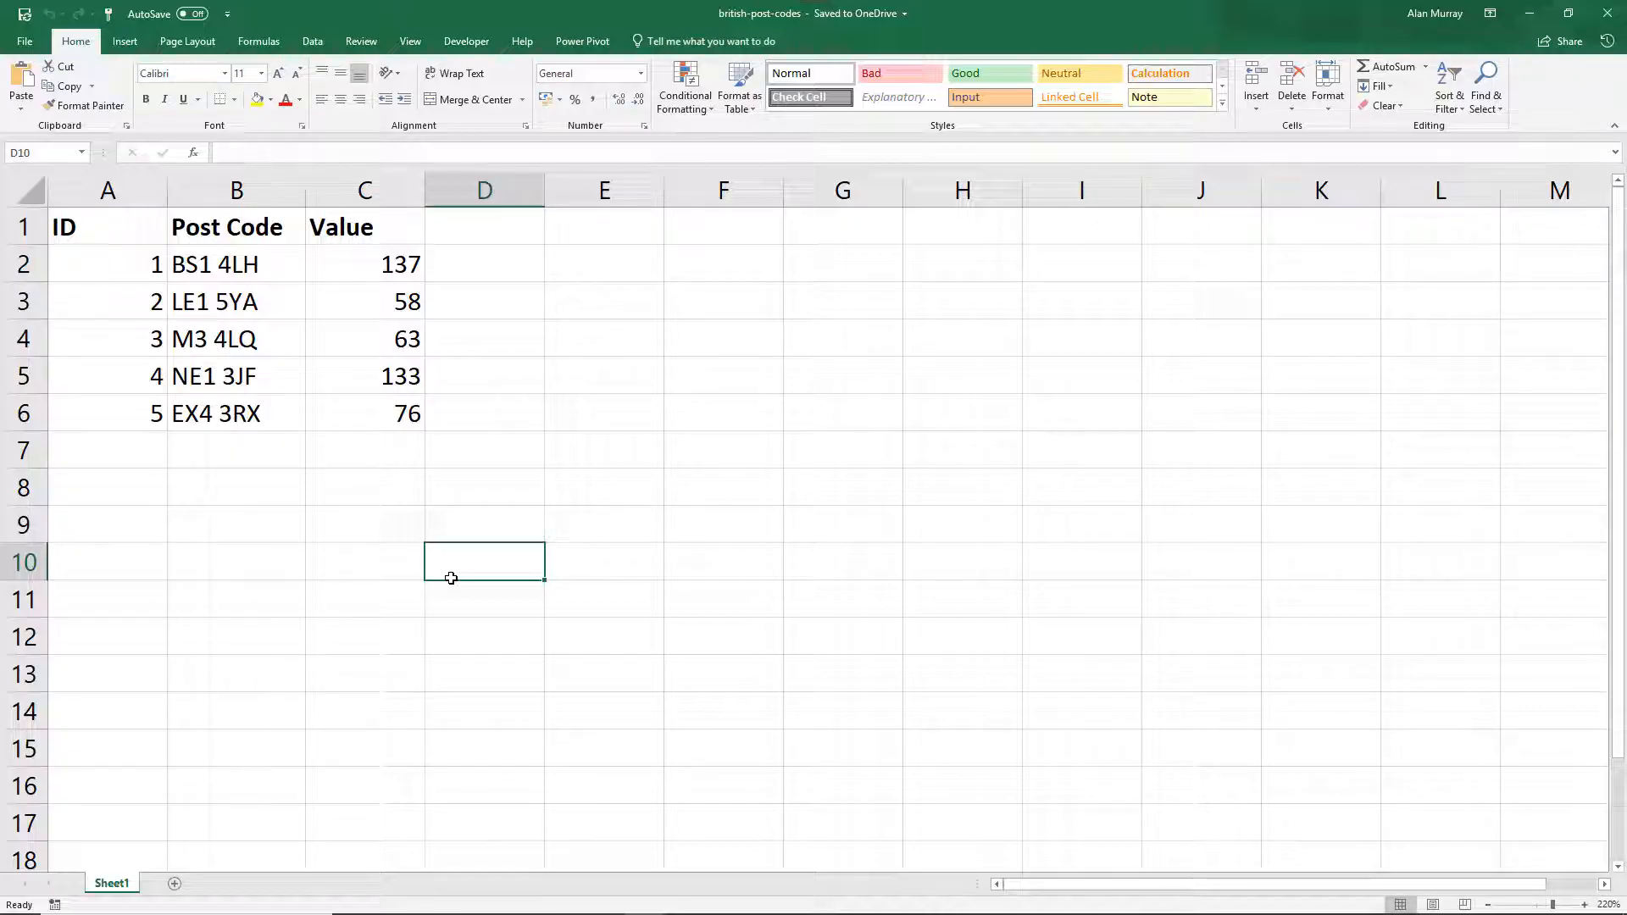
mouse_move(596, 617)
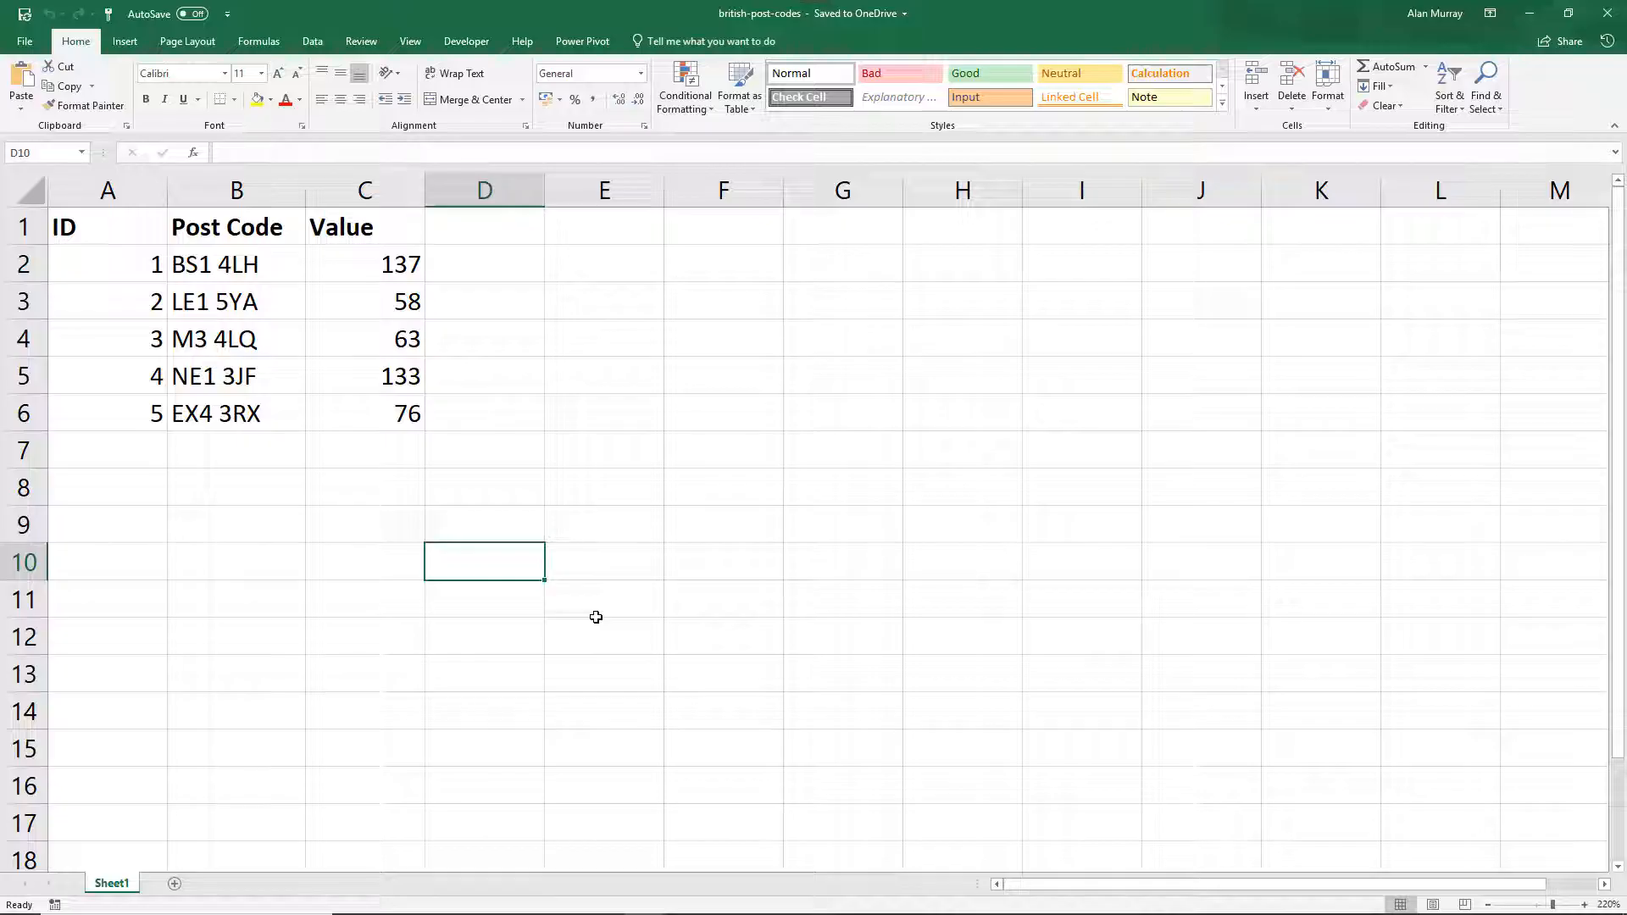
mouse_move(677, 655)
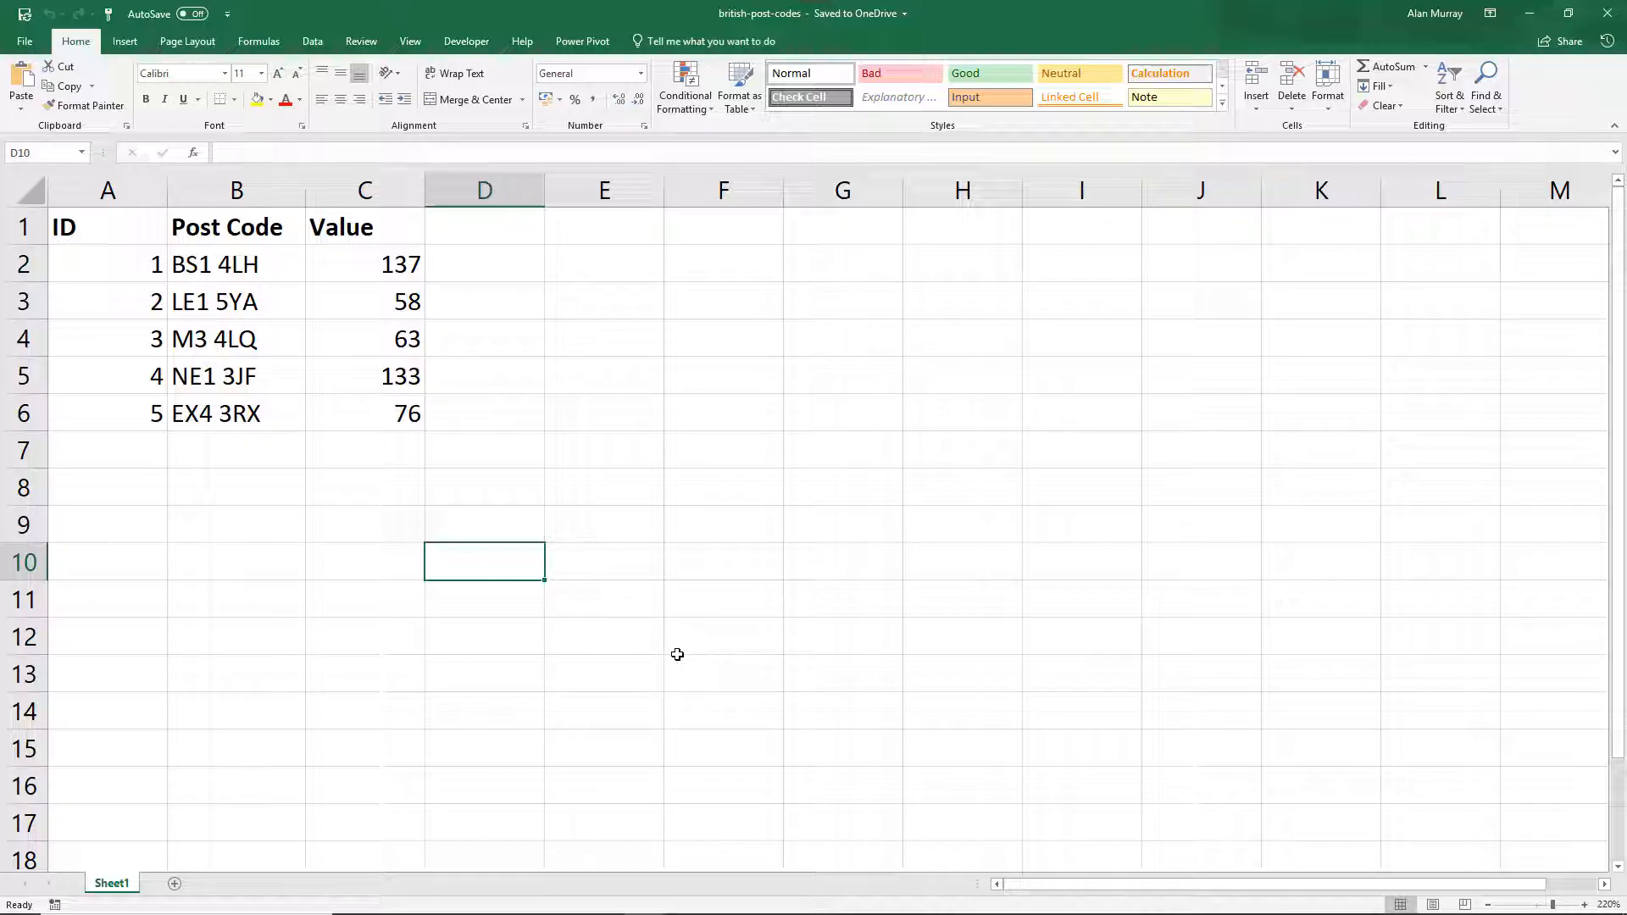
click(723, 672)
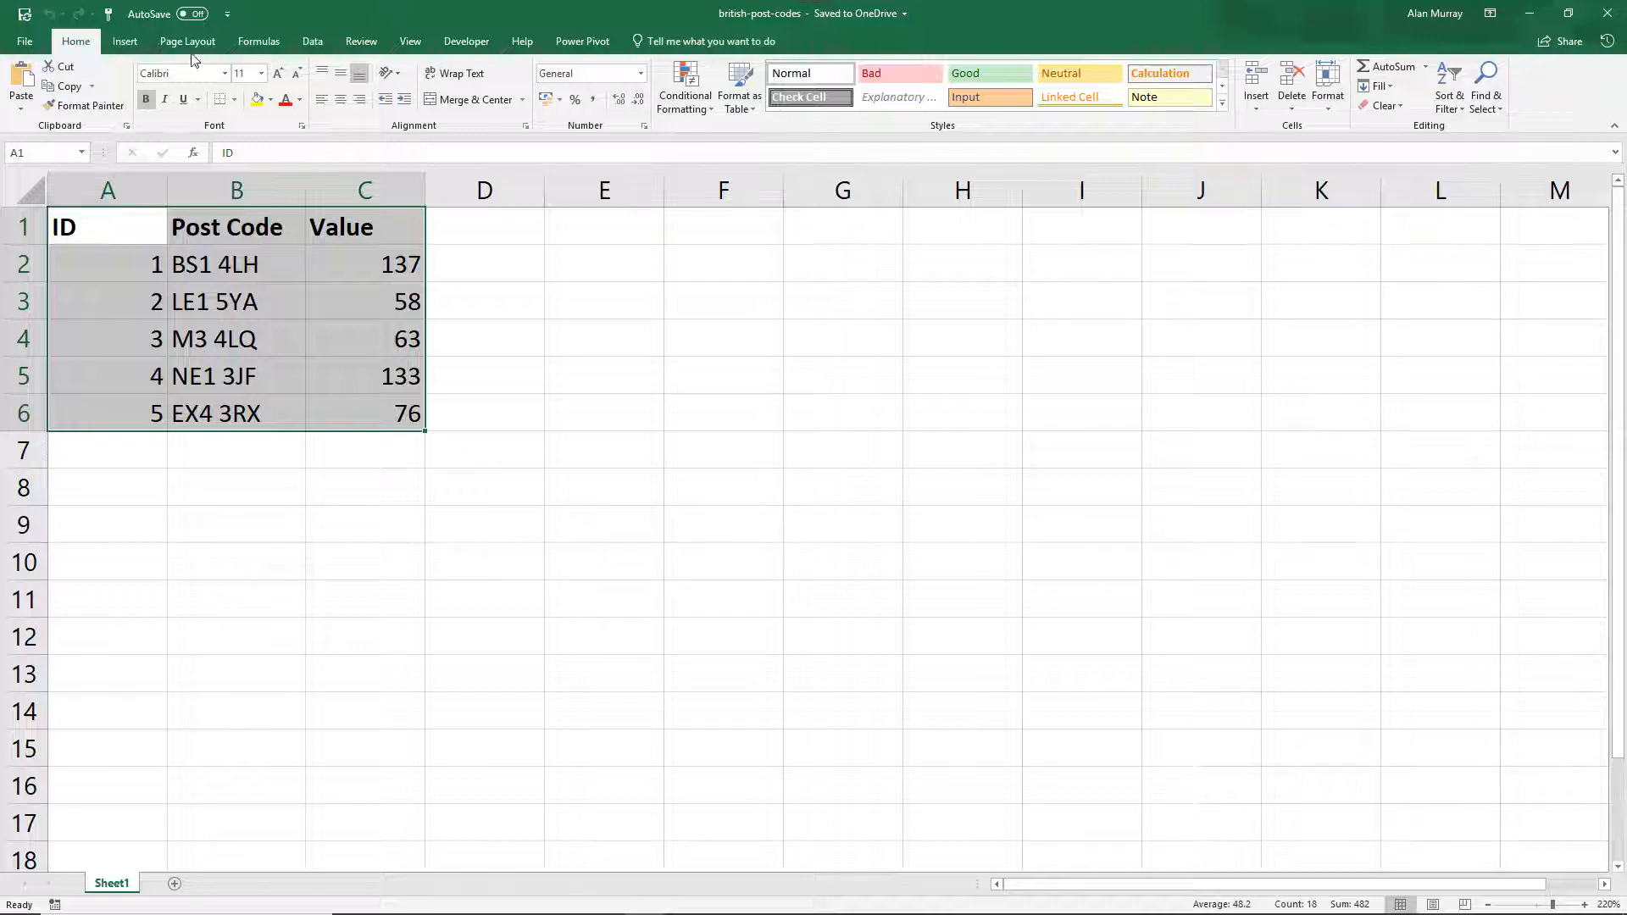
Launch 3D Maps from the Insert ribbon and start a New Tour
click(124, 40)
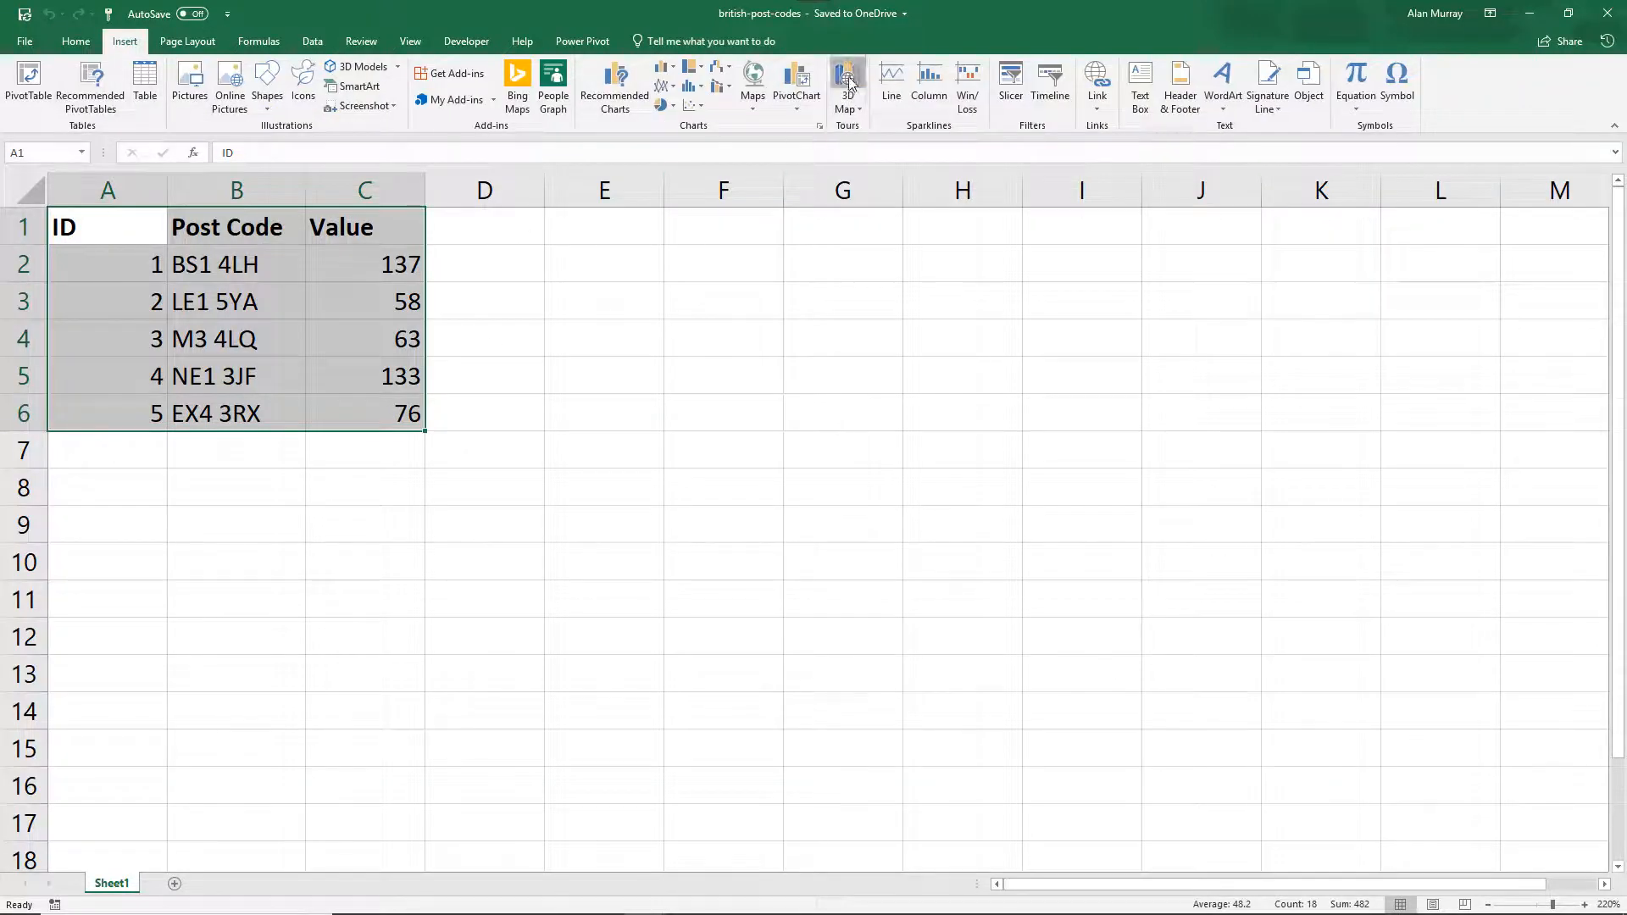
click(846, 82)
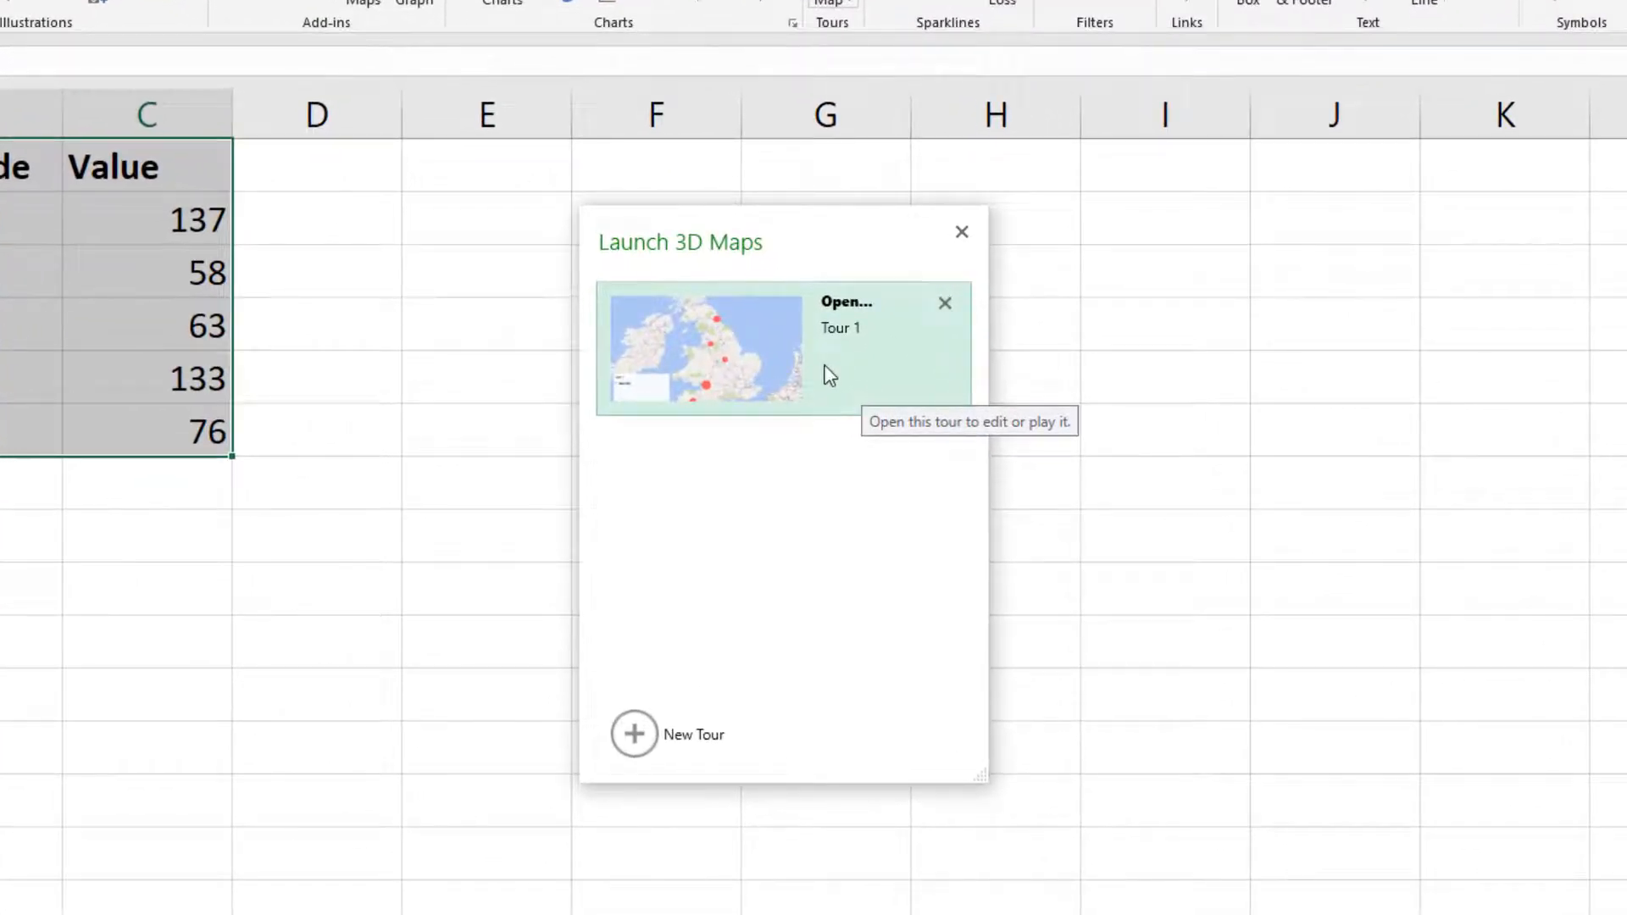
mouse_move(766, 603)
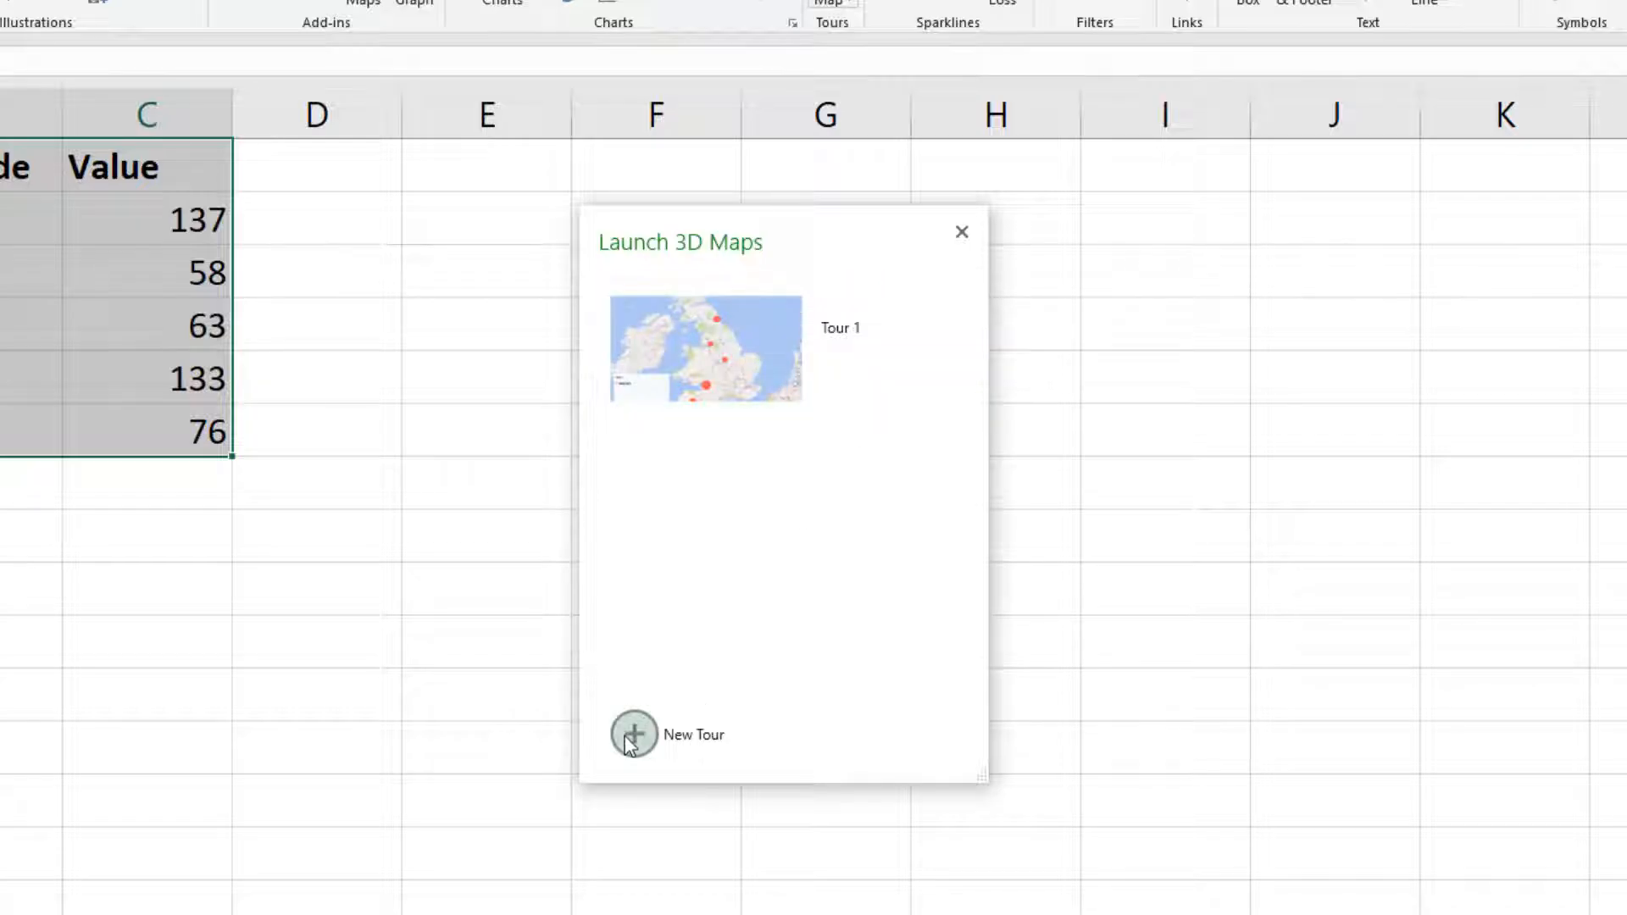
mouse_move(634, 734)
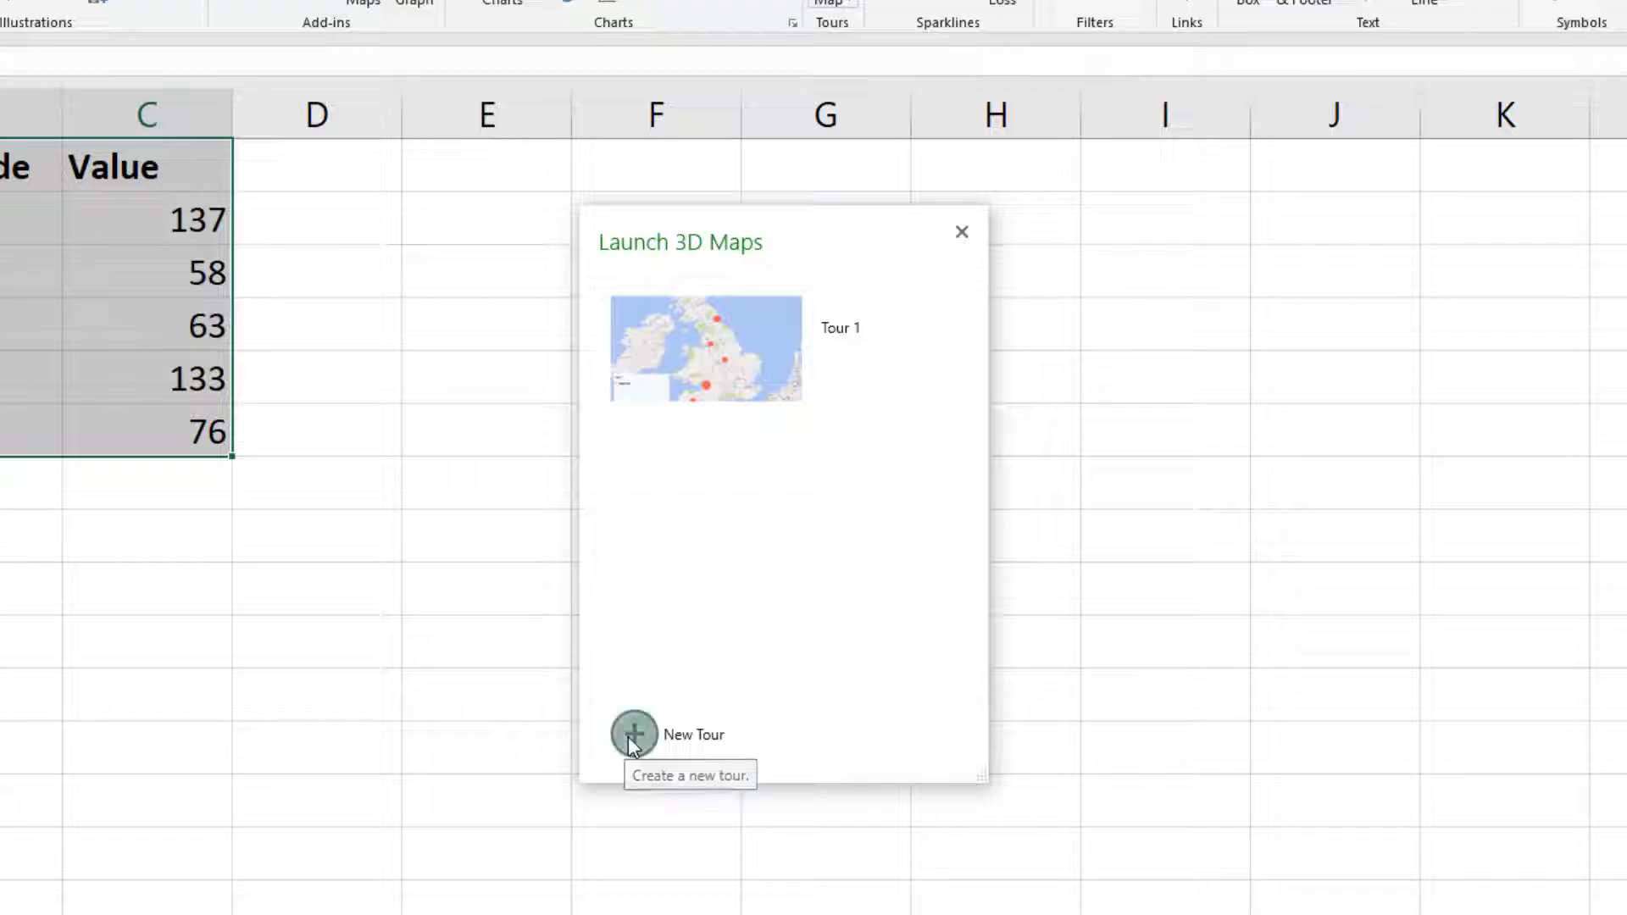
click(633, 734)
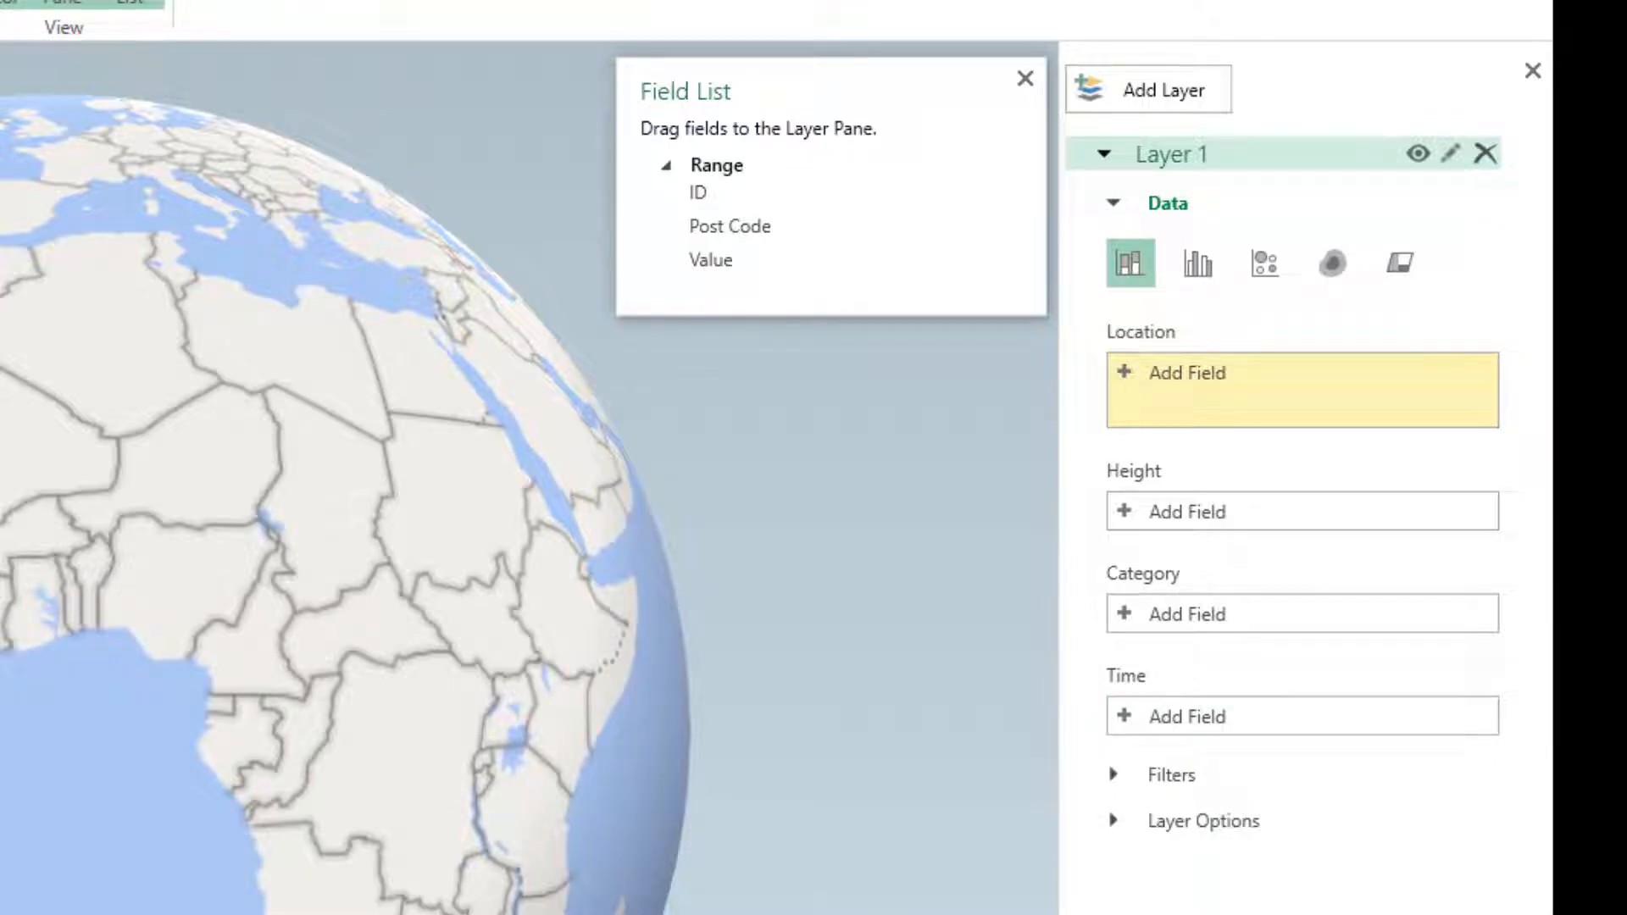
mouse_move(1168, 426)
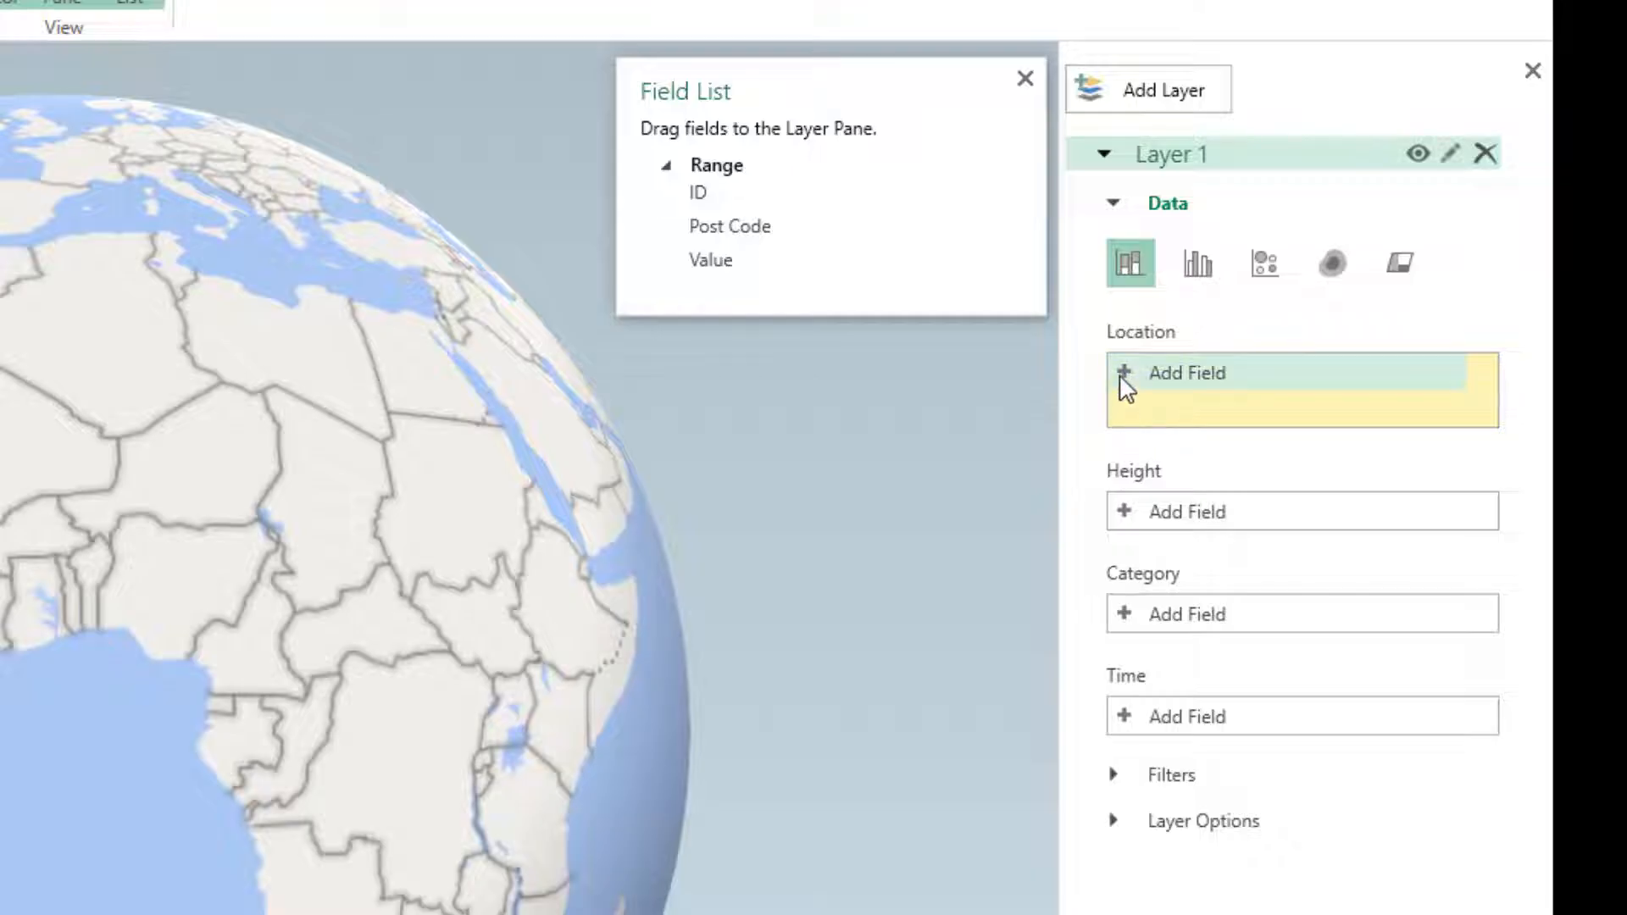
Add Post Code as the layer location, geocoded as Postal Code
click(1187, 373)
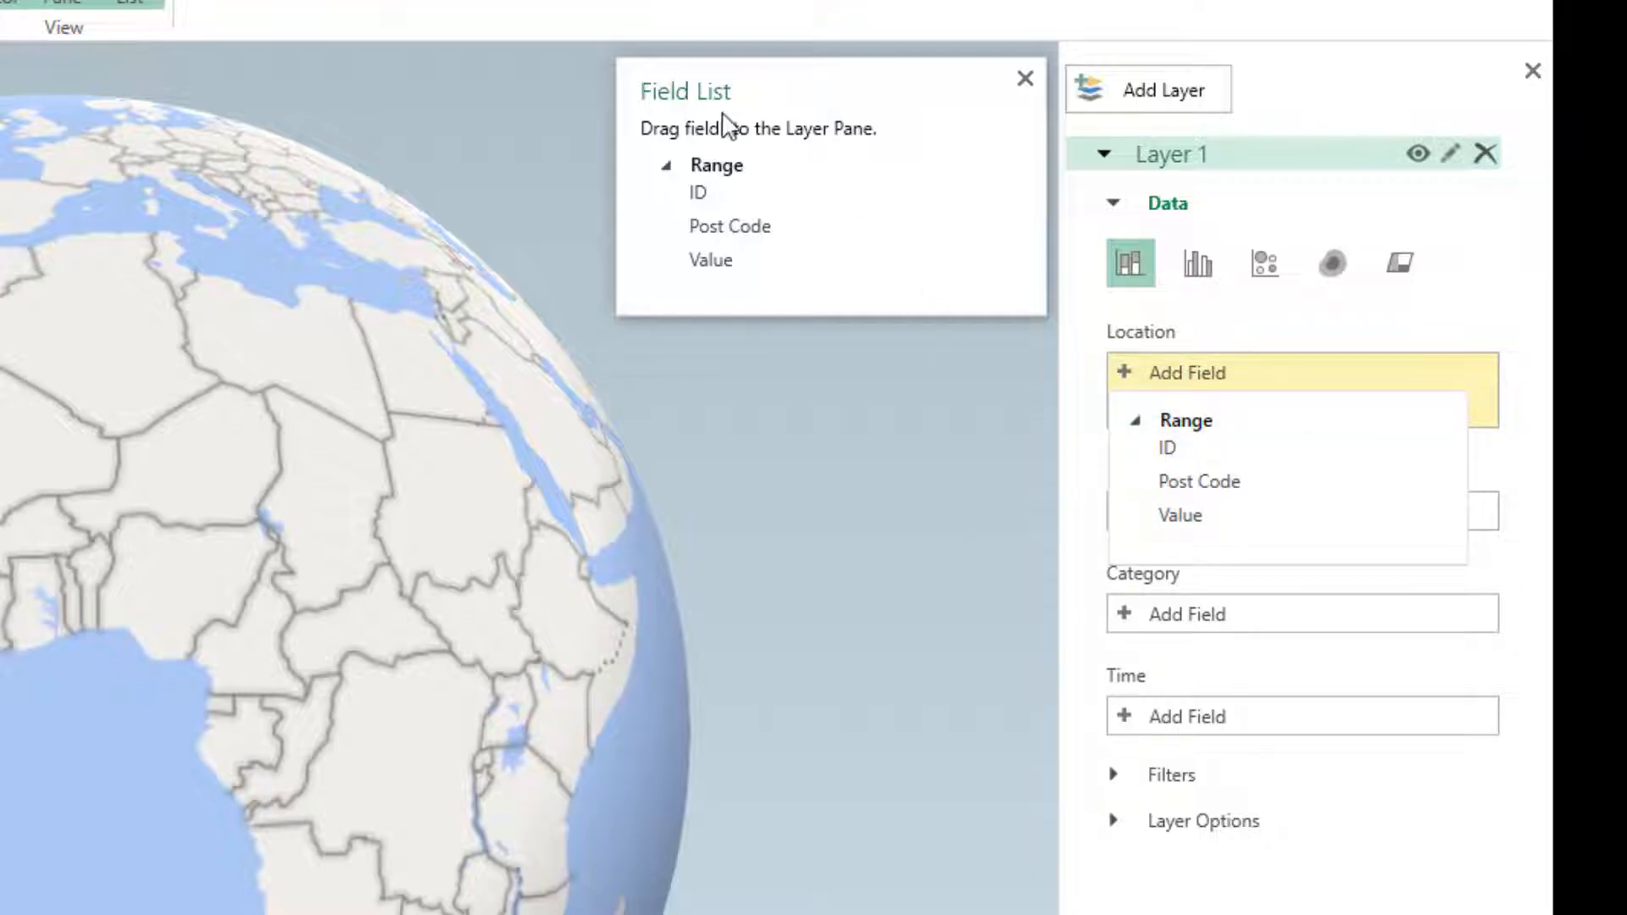
mouse_move(896, 531)
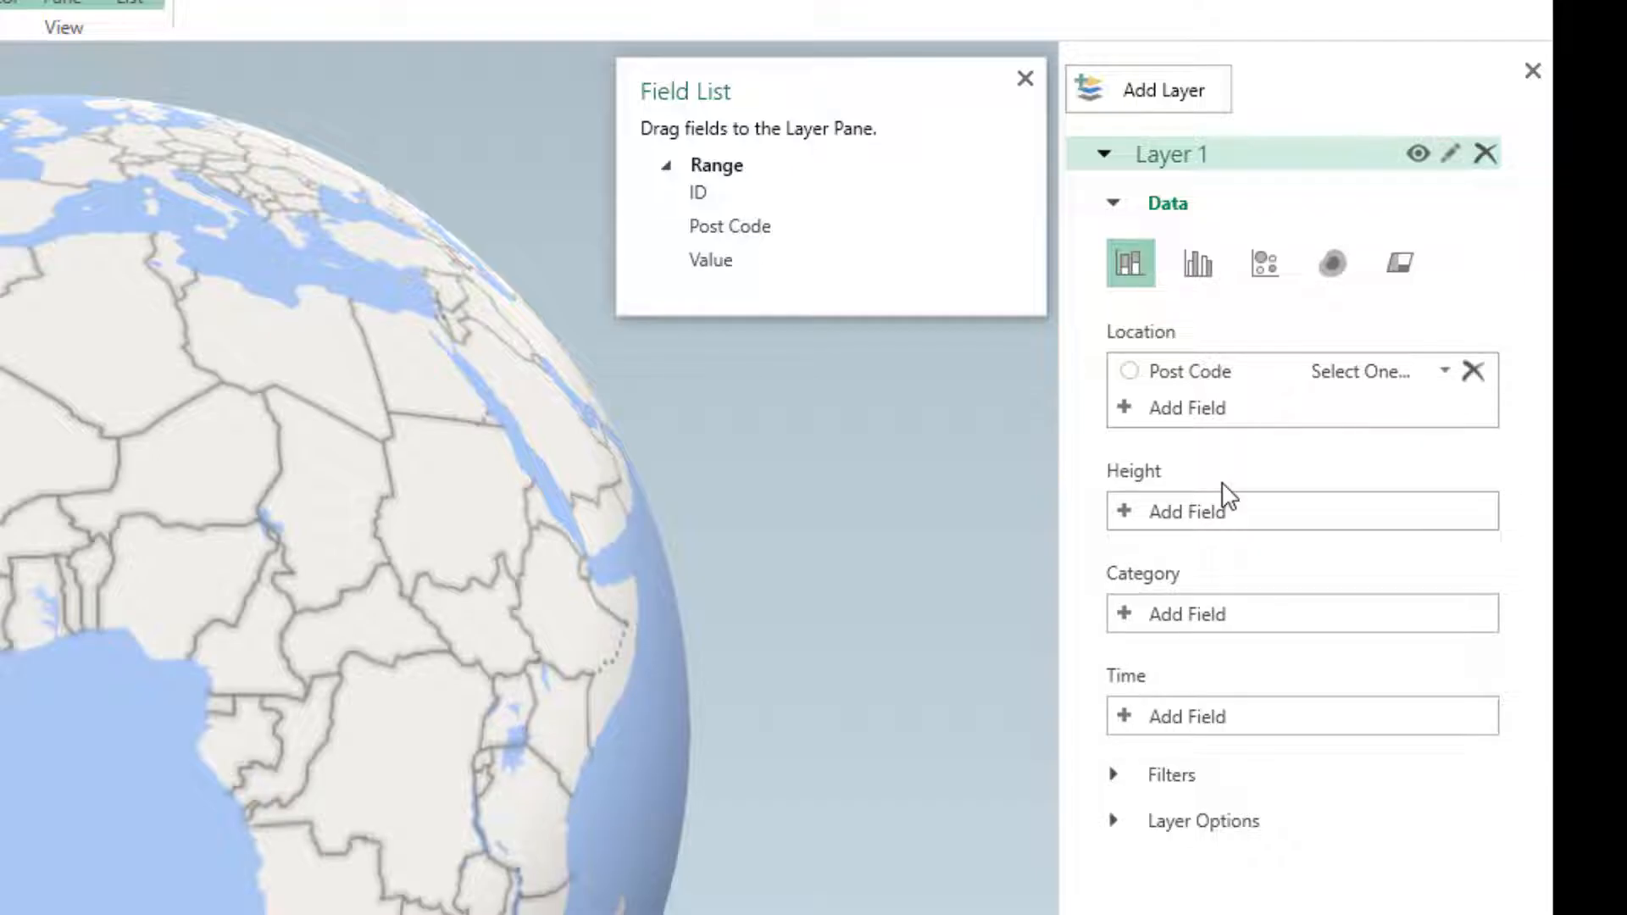
click(1438, 371)
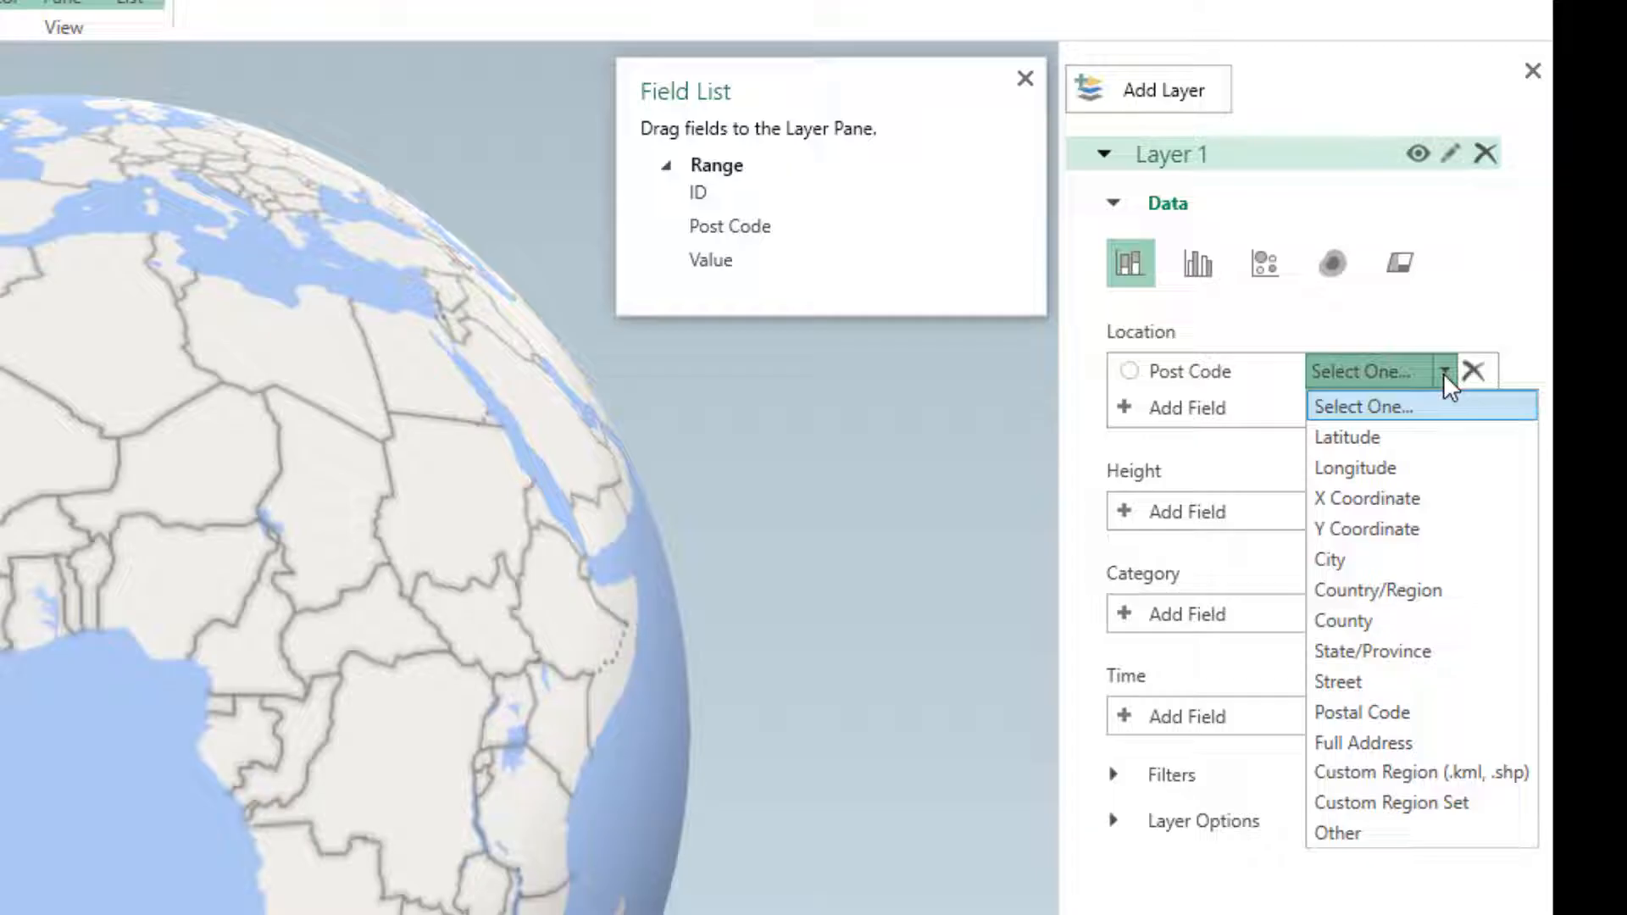
mouse_move(1386, 415)
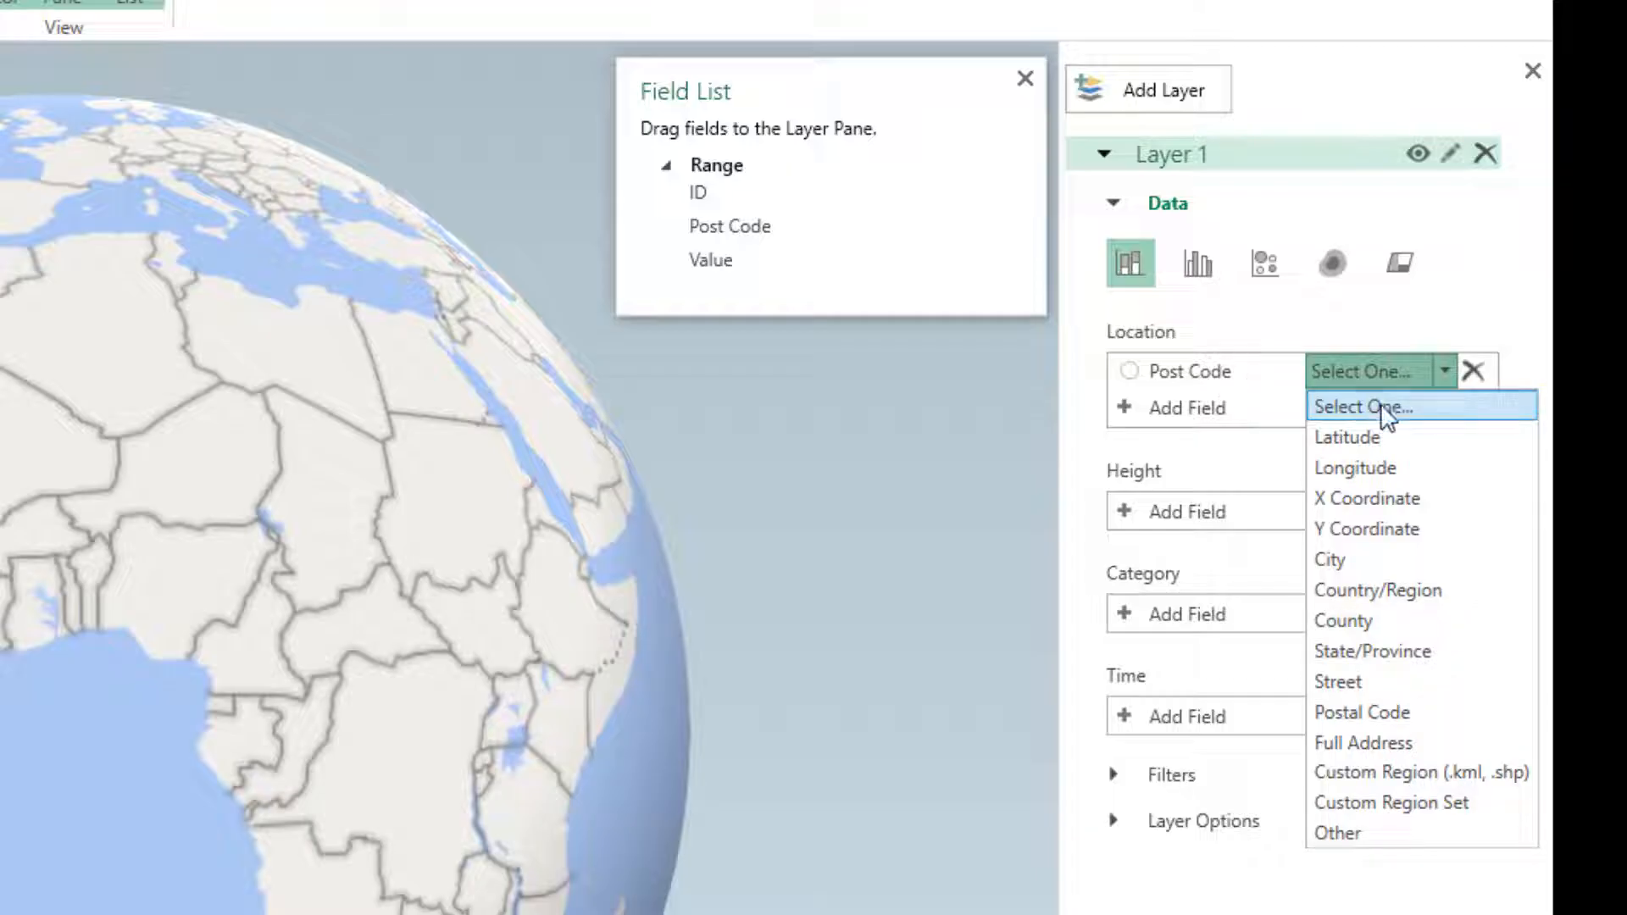
mouse_move(1362, 712)
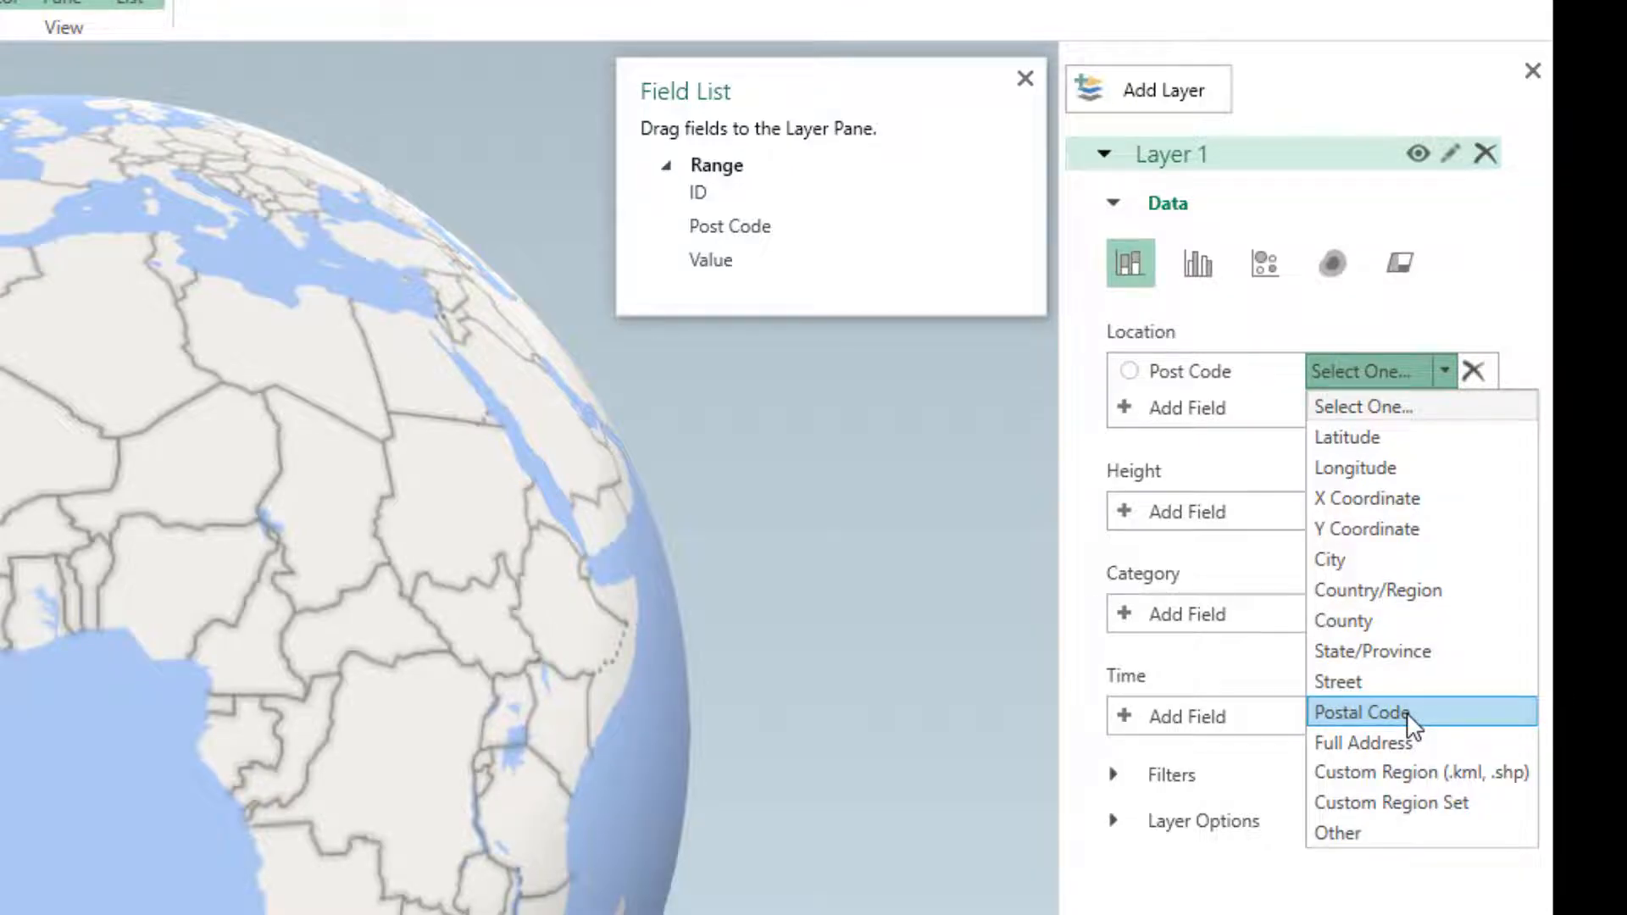
click(1363, 712)
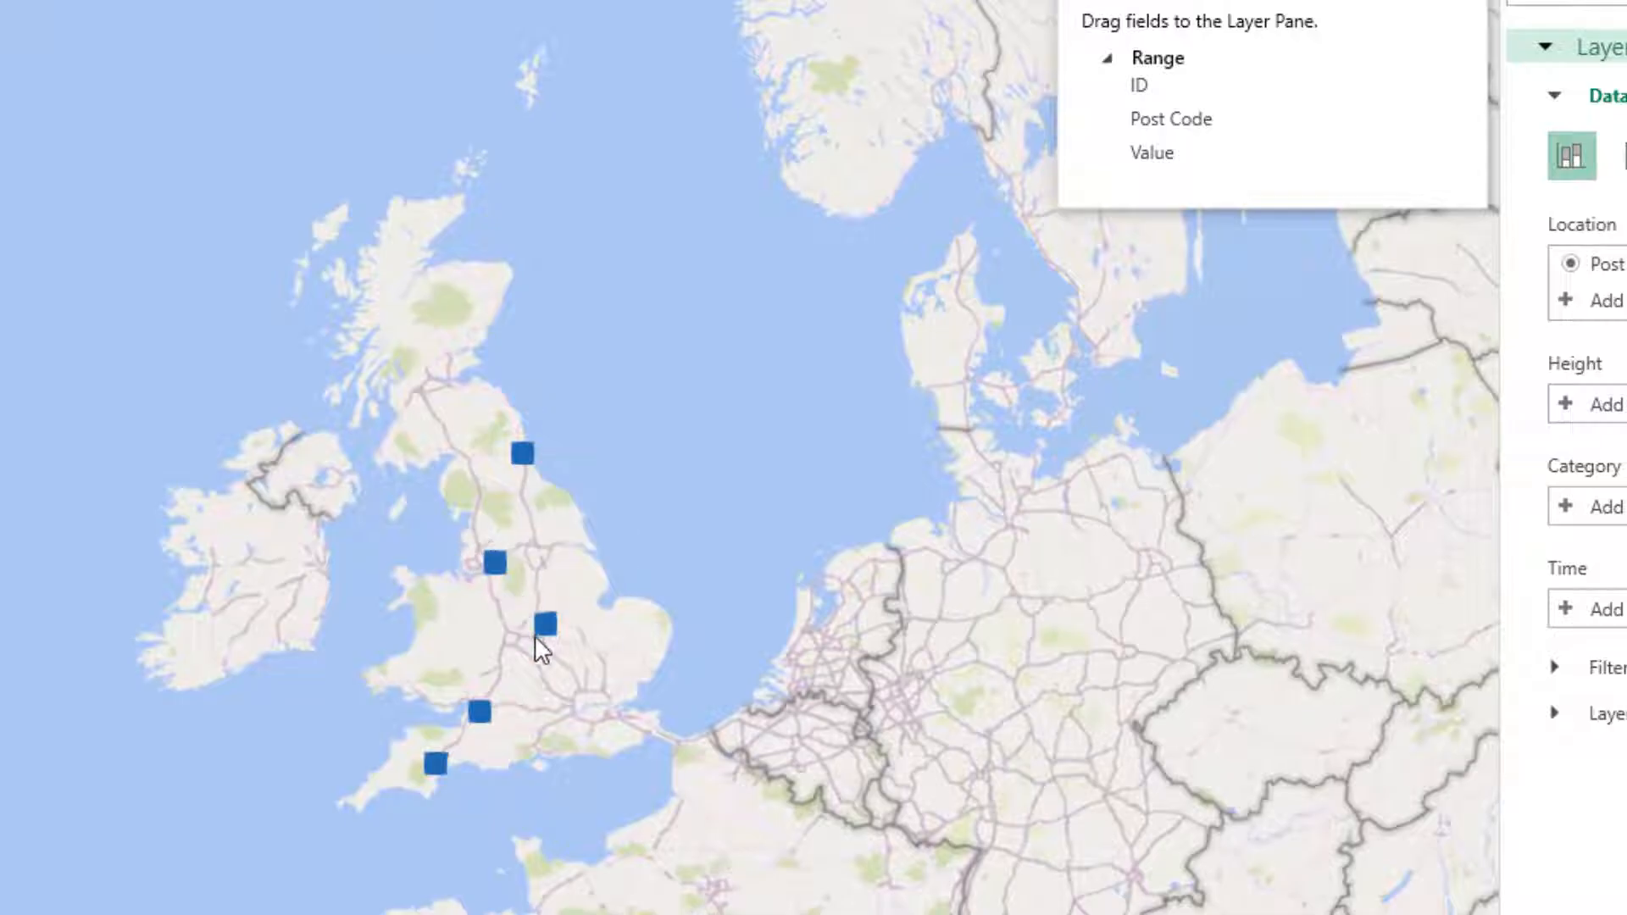
mouse_move(576, 723)
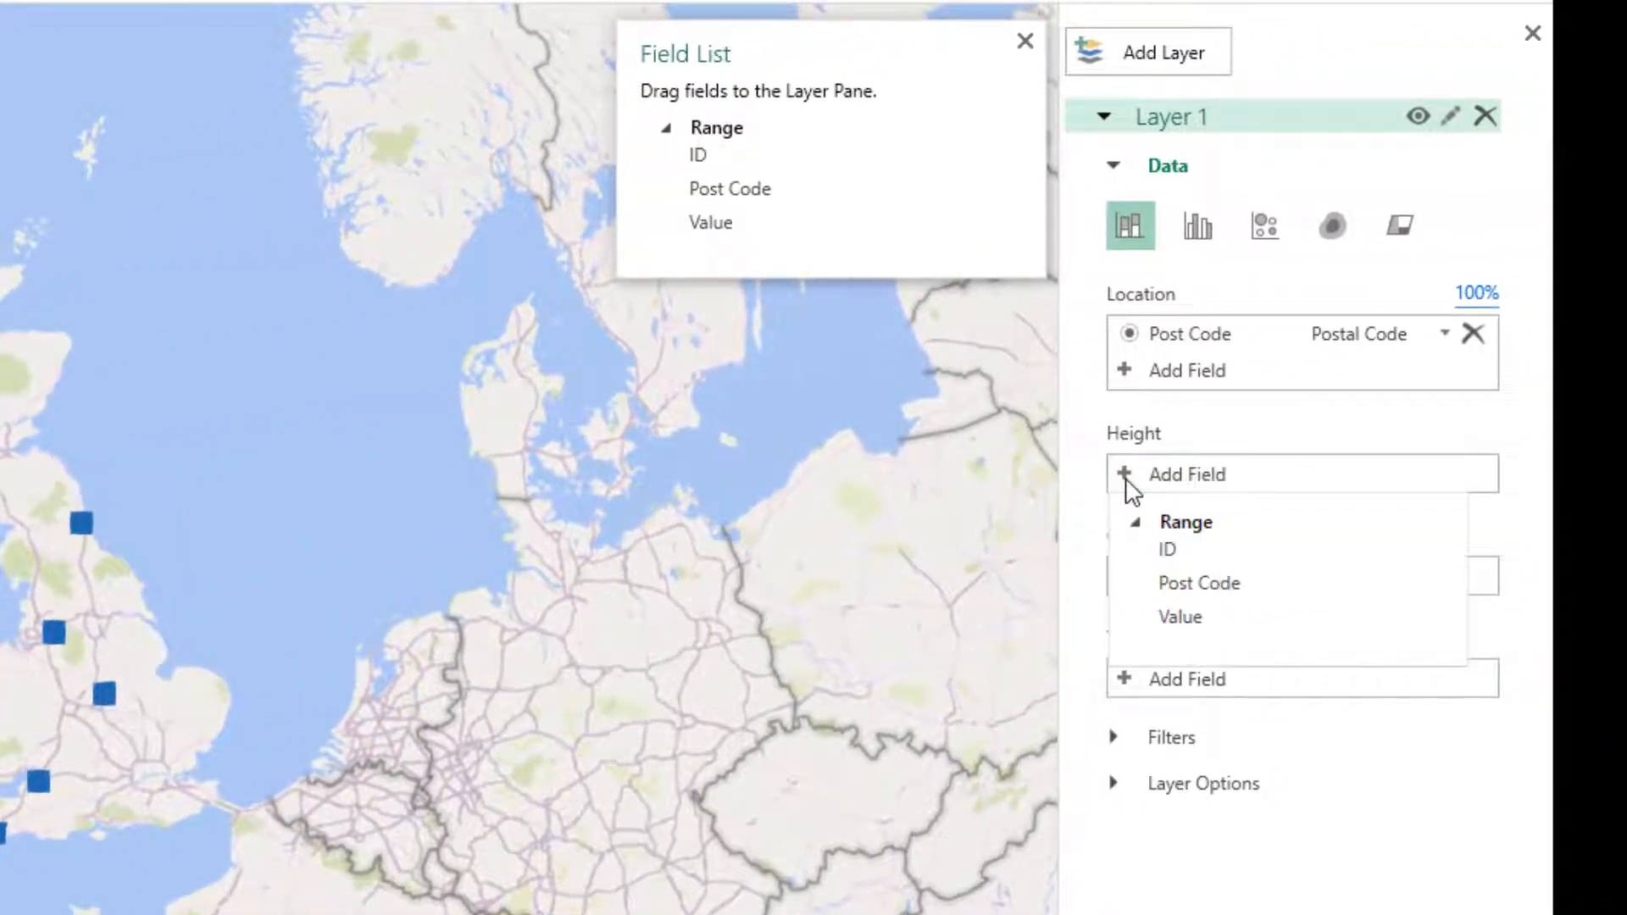
Add Value as the Height field, shown as Value (Sum)
click(1180, 616)
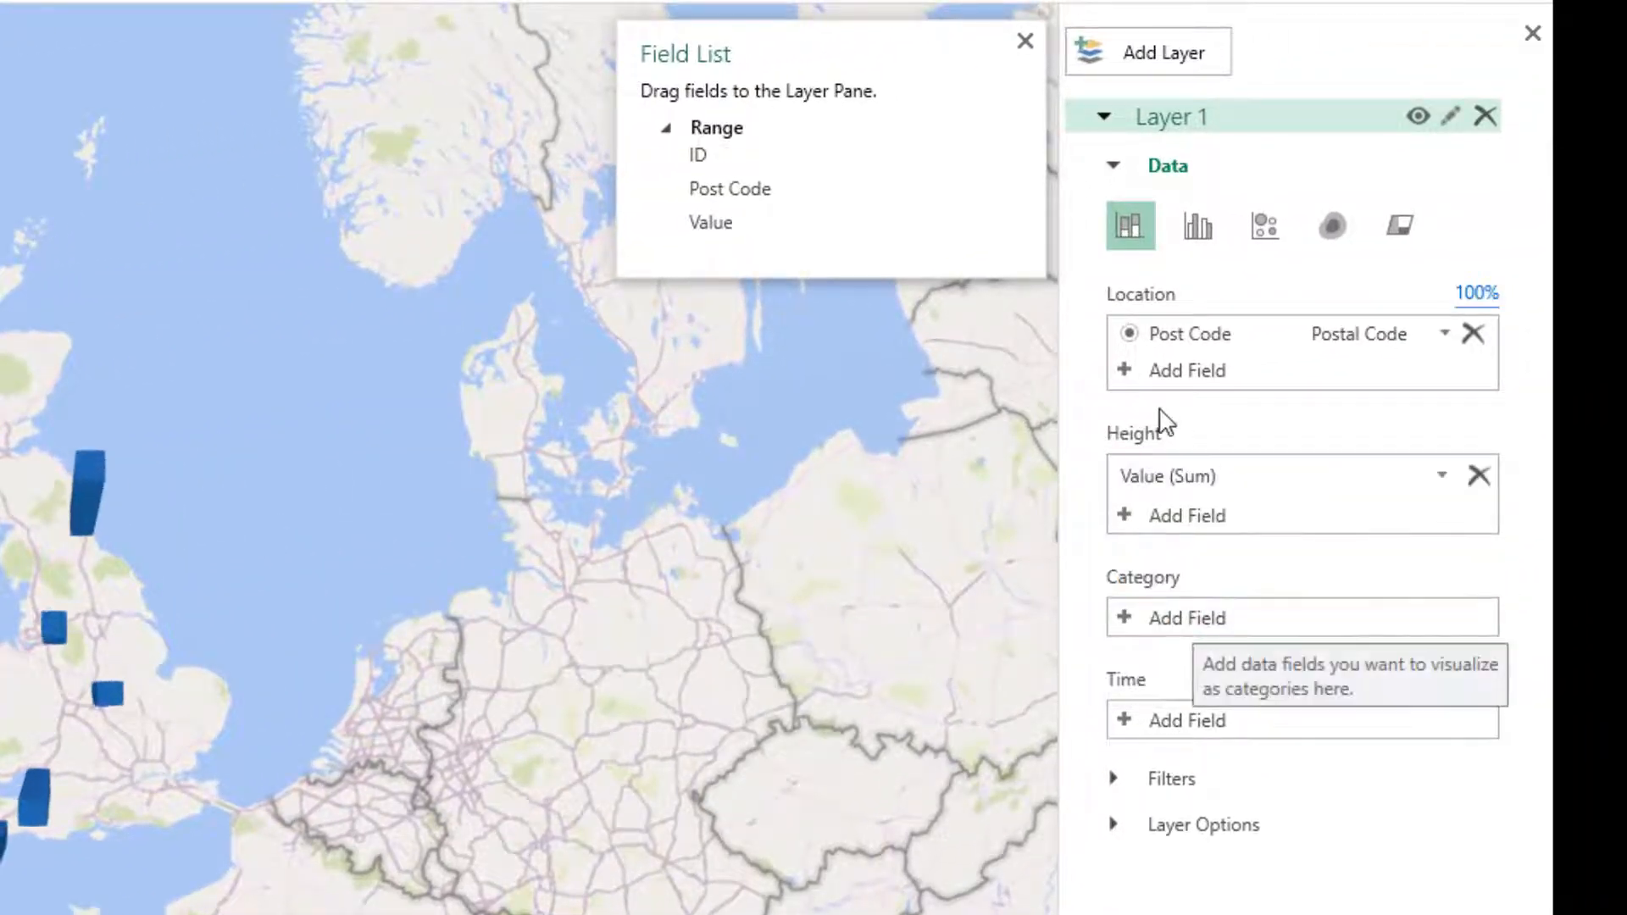
mouse_move(1044, 763)
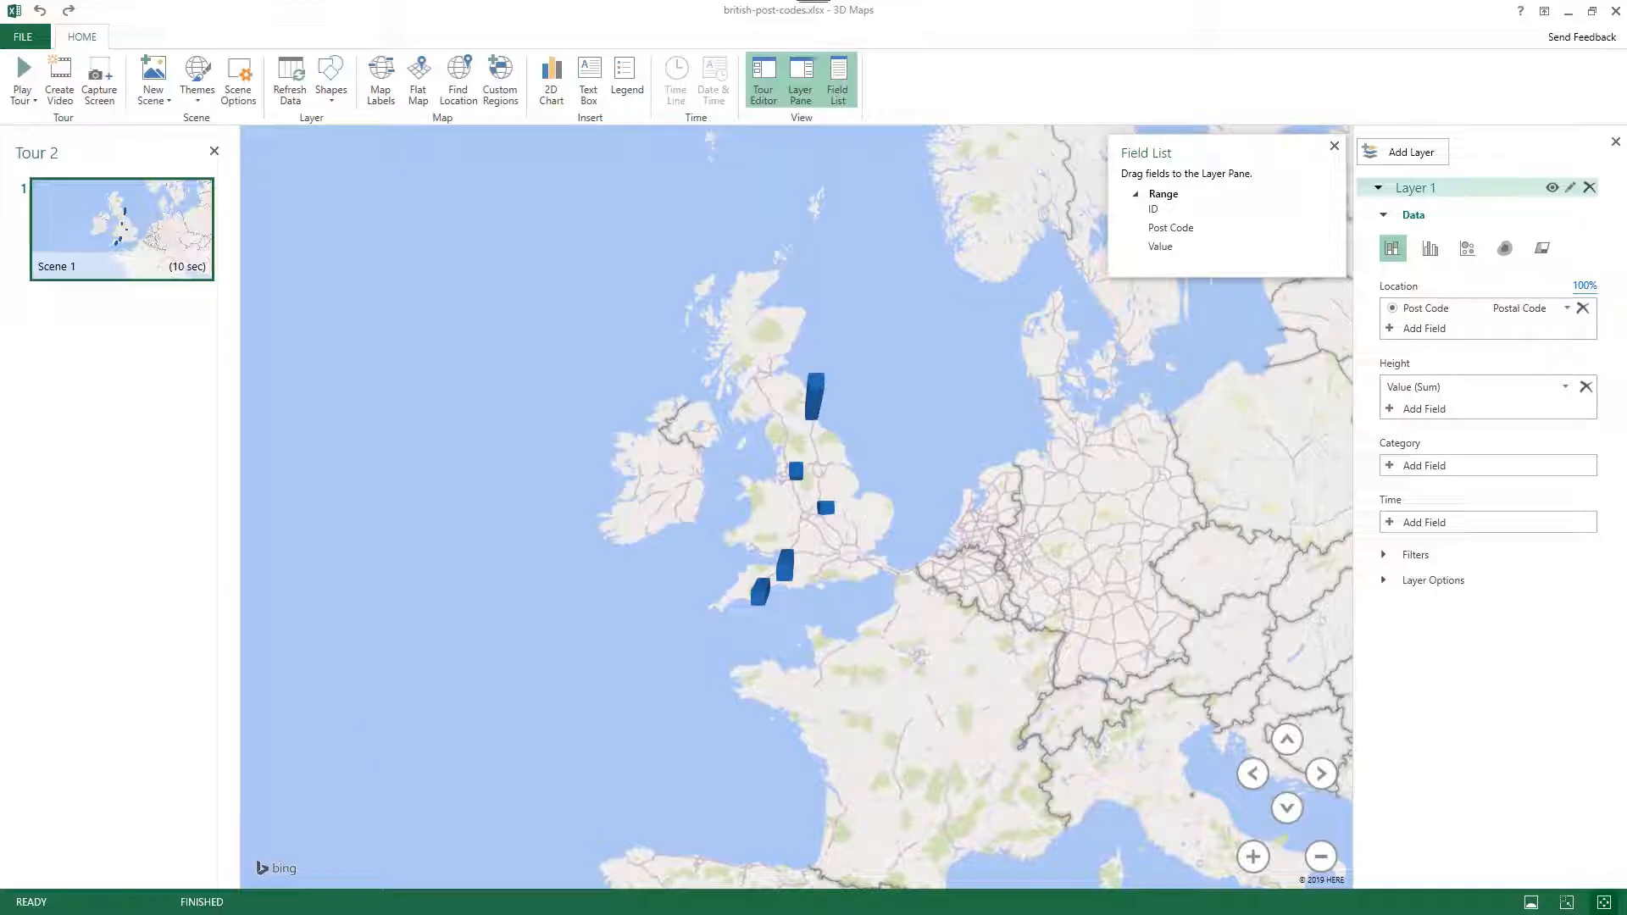
Zoom the map in on Britain and toggle Map Labels on, then off again
click(1252, 857)
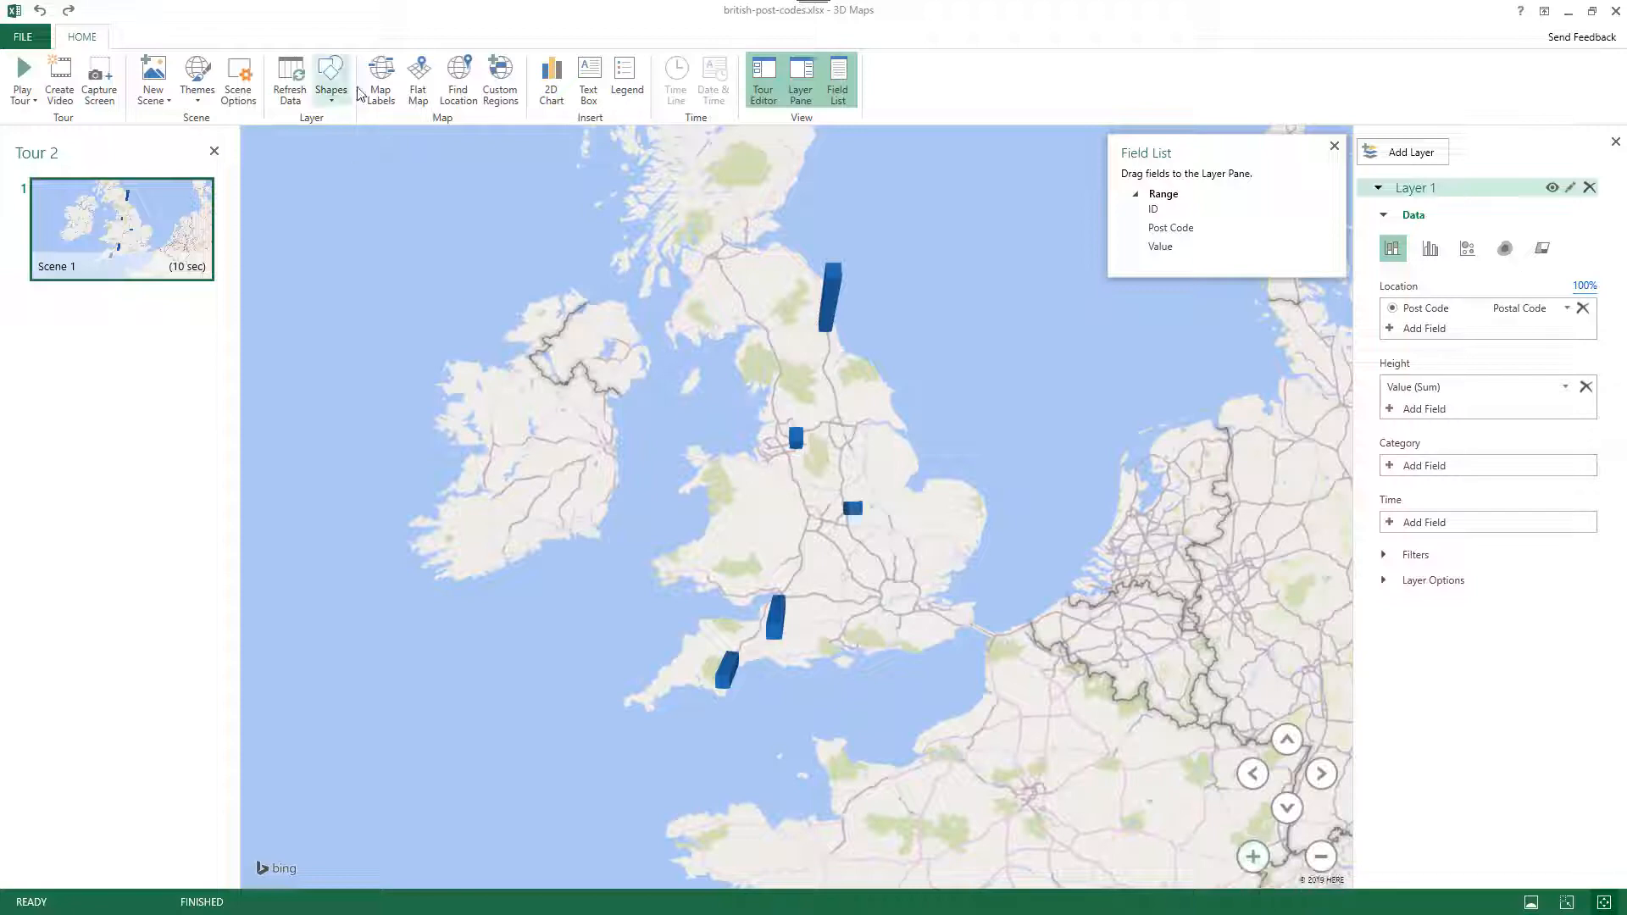
mouse_move(380, 83)
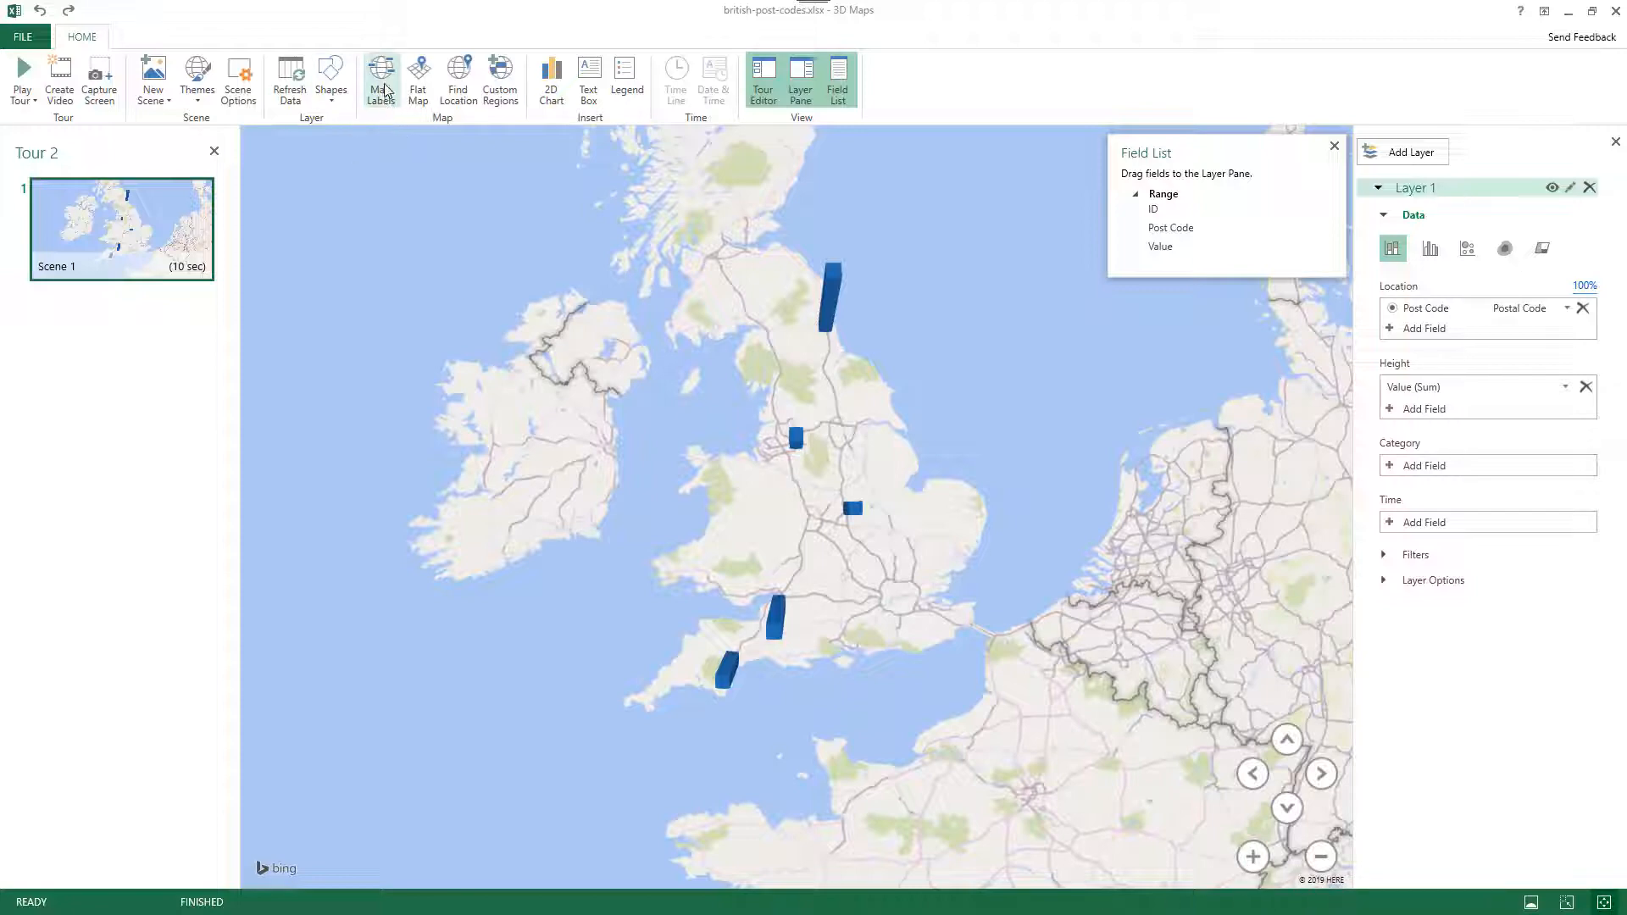
click(380, 78)
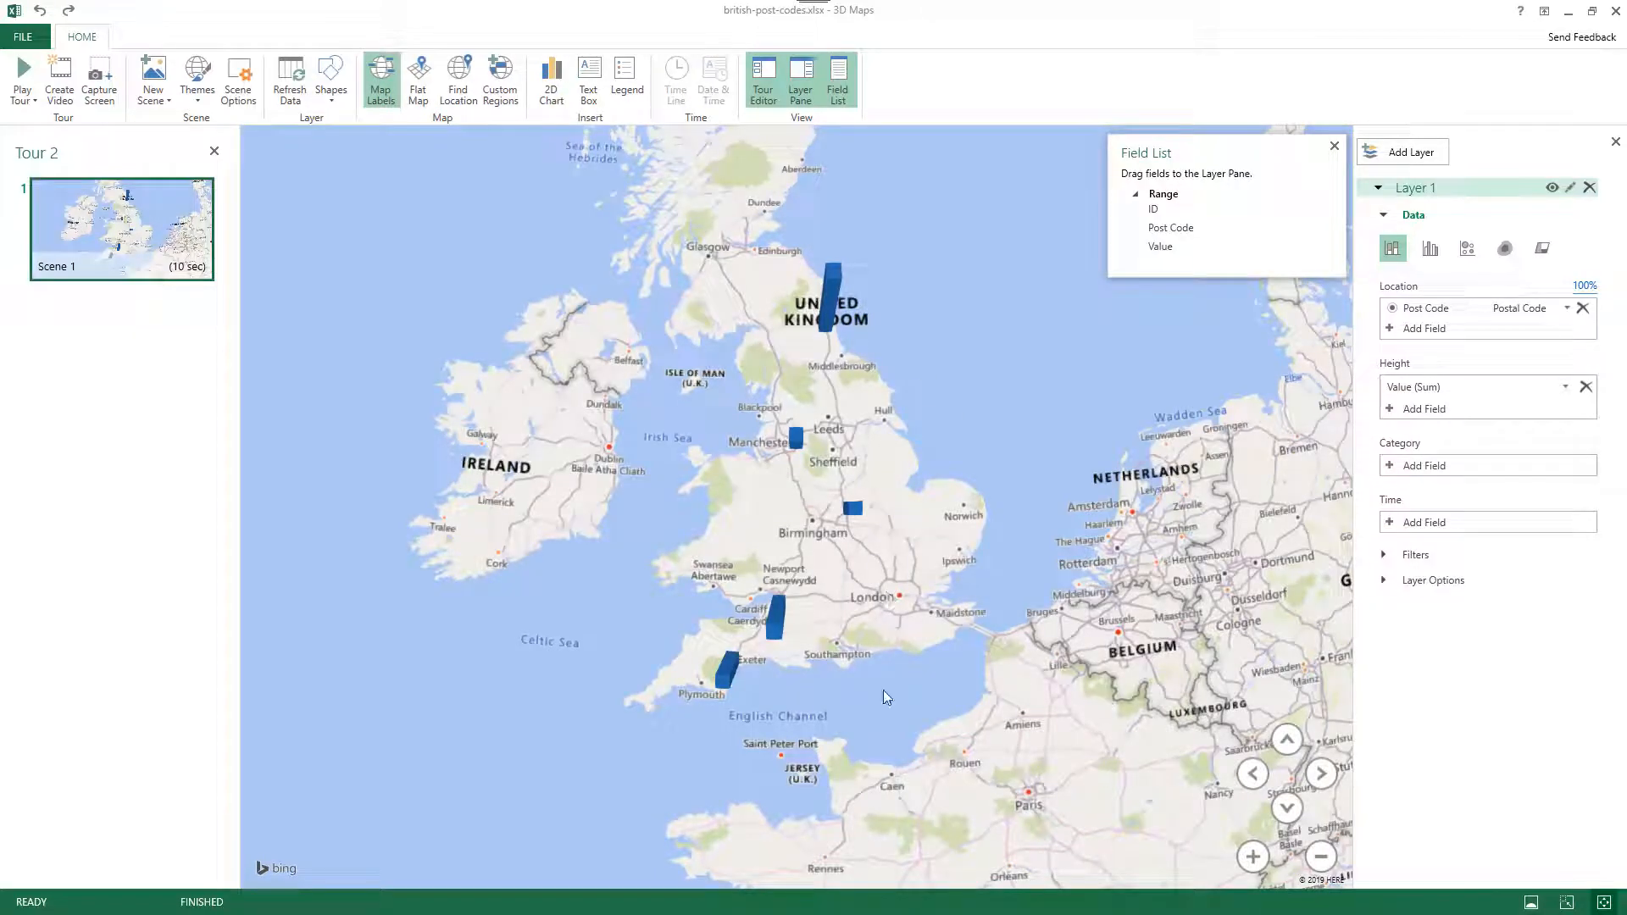
mouse_move(401, 170)
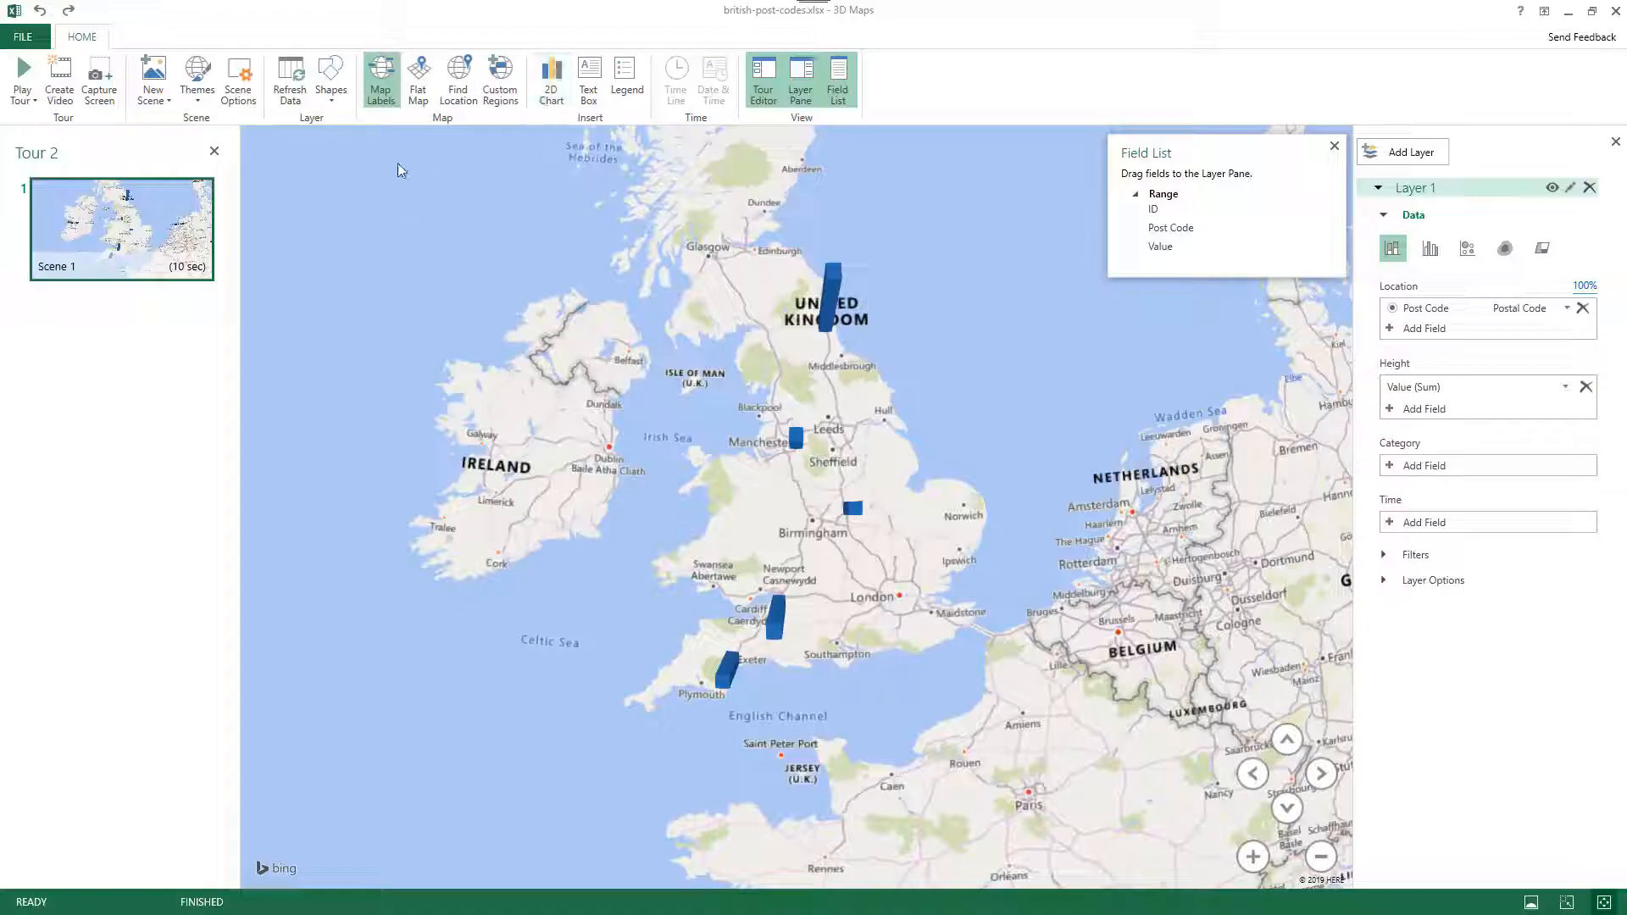
click(379, 78)
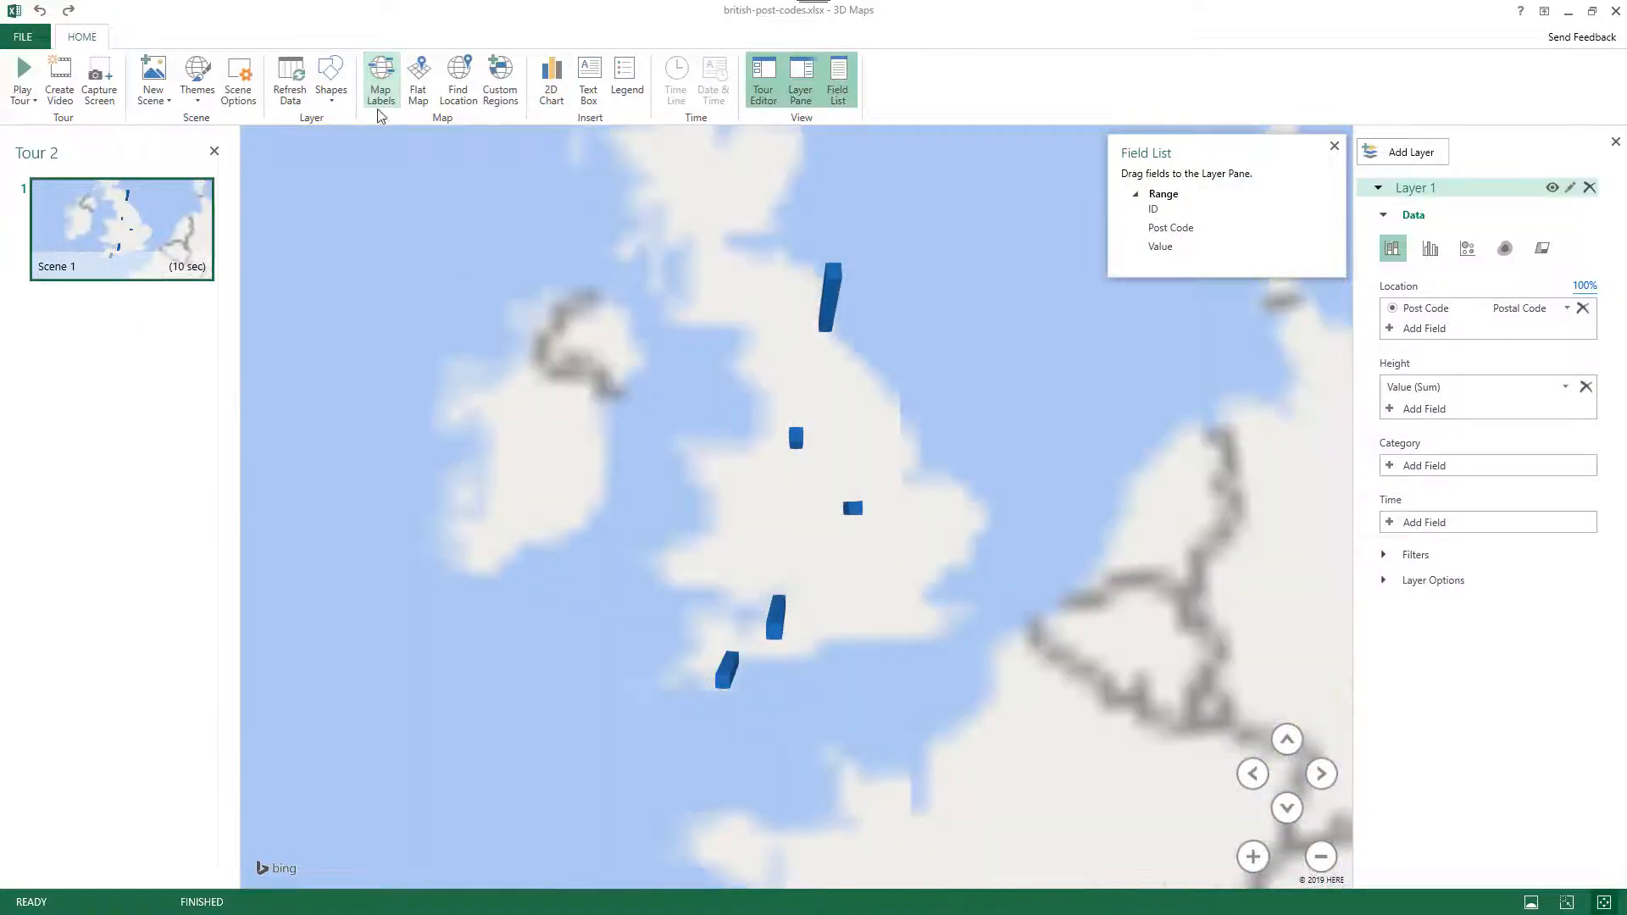
click(379, 78)
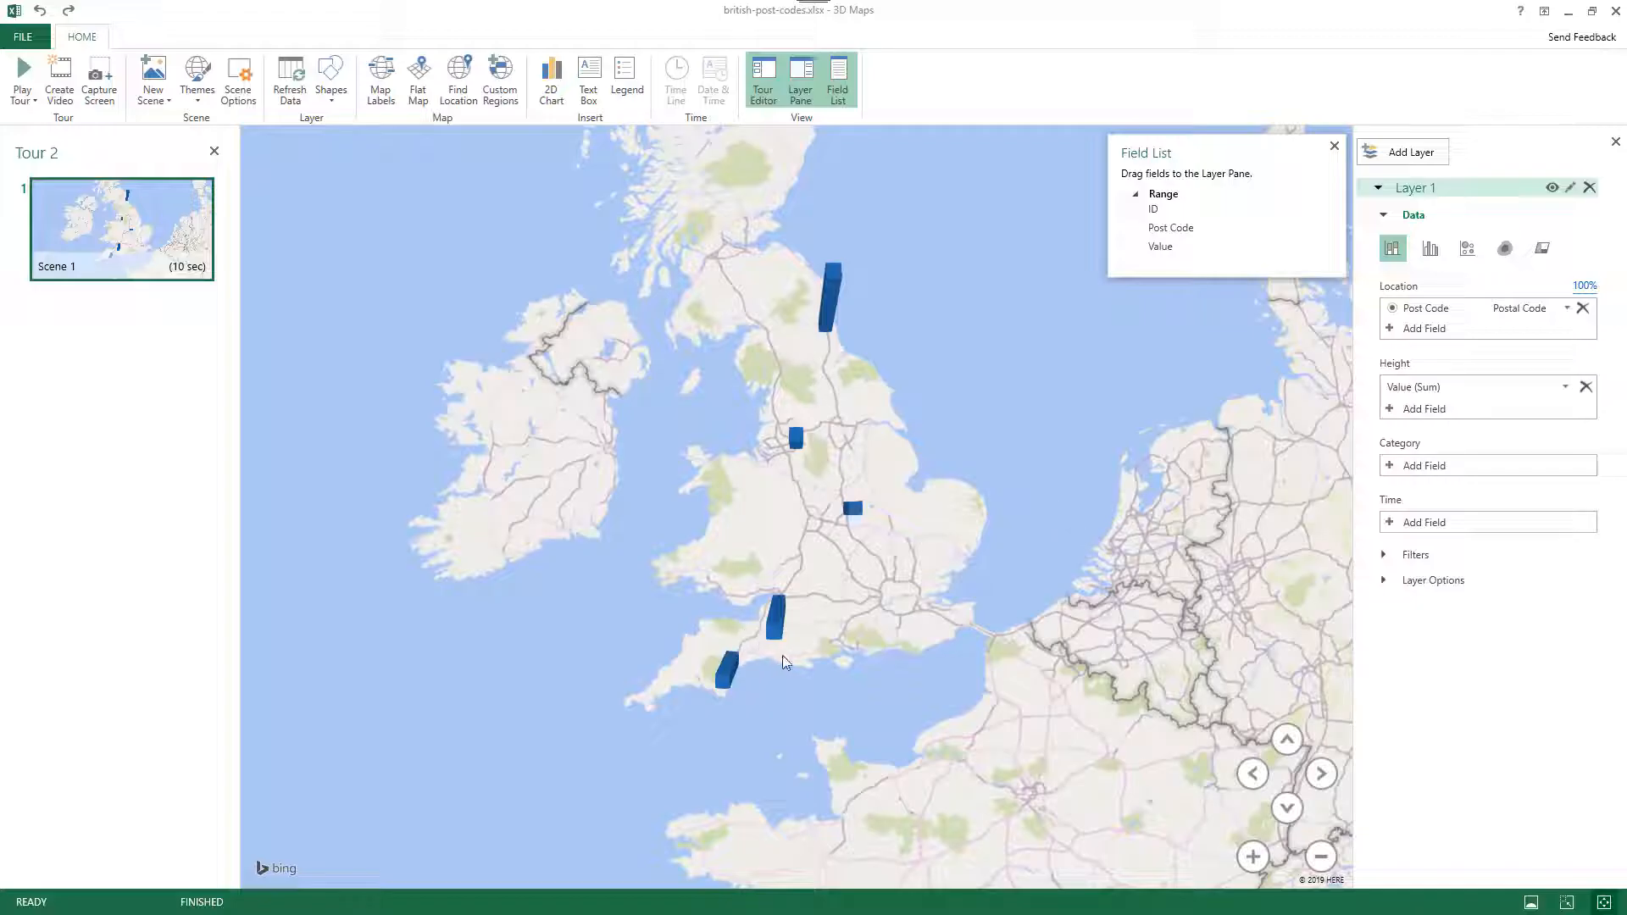
mouse_move(870, 666)
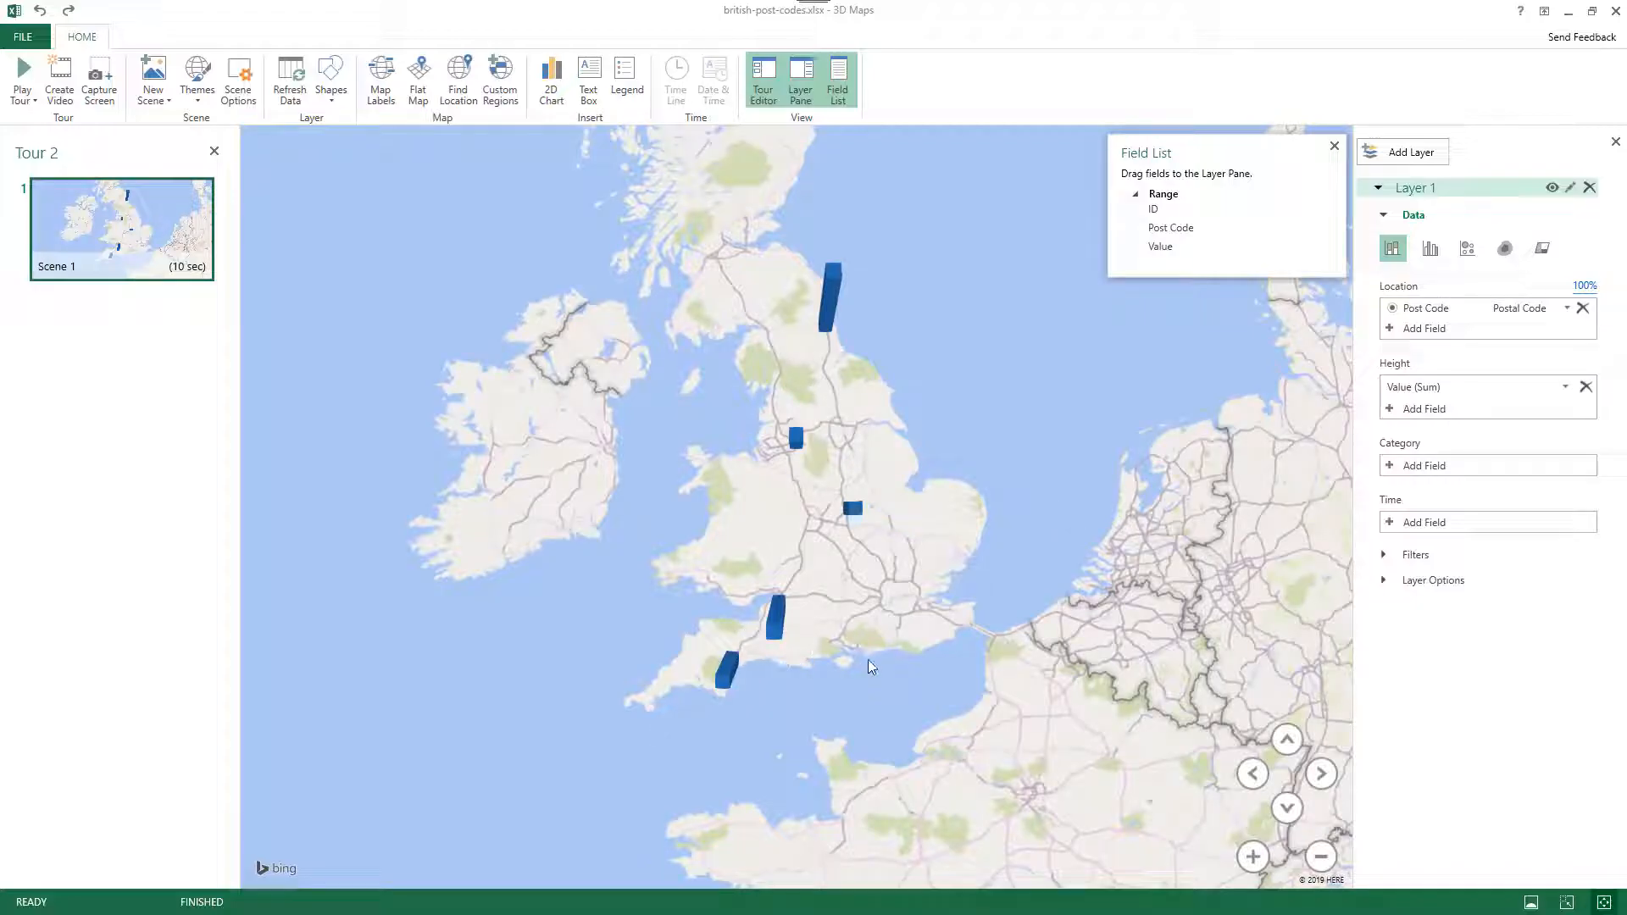
mouse_move(882, 656)
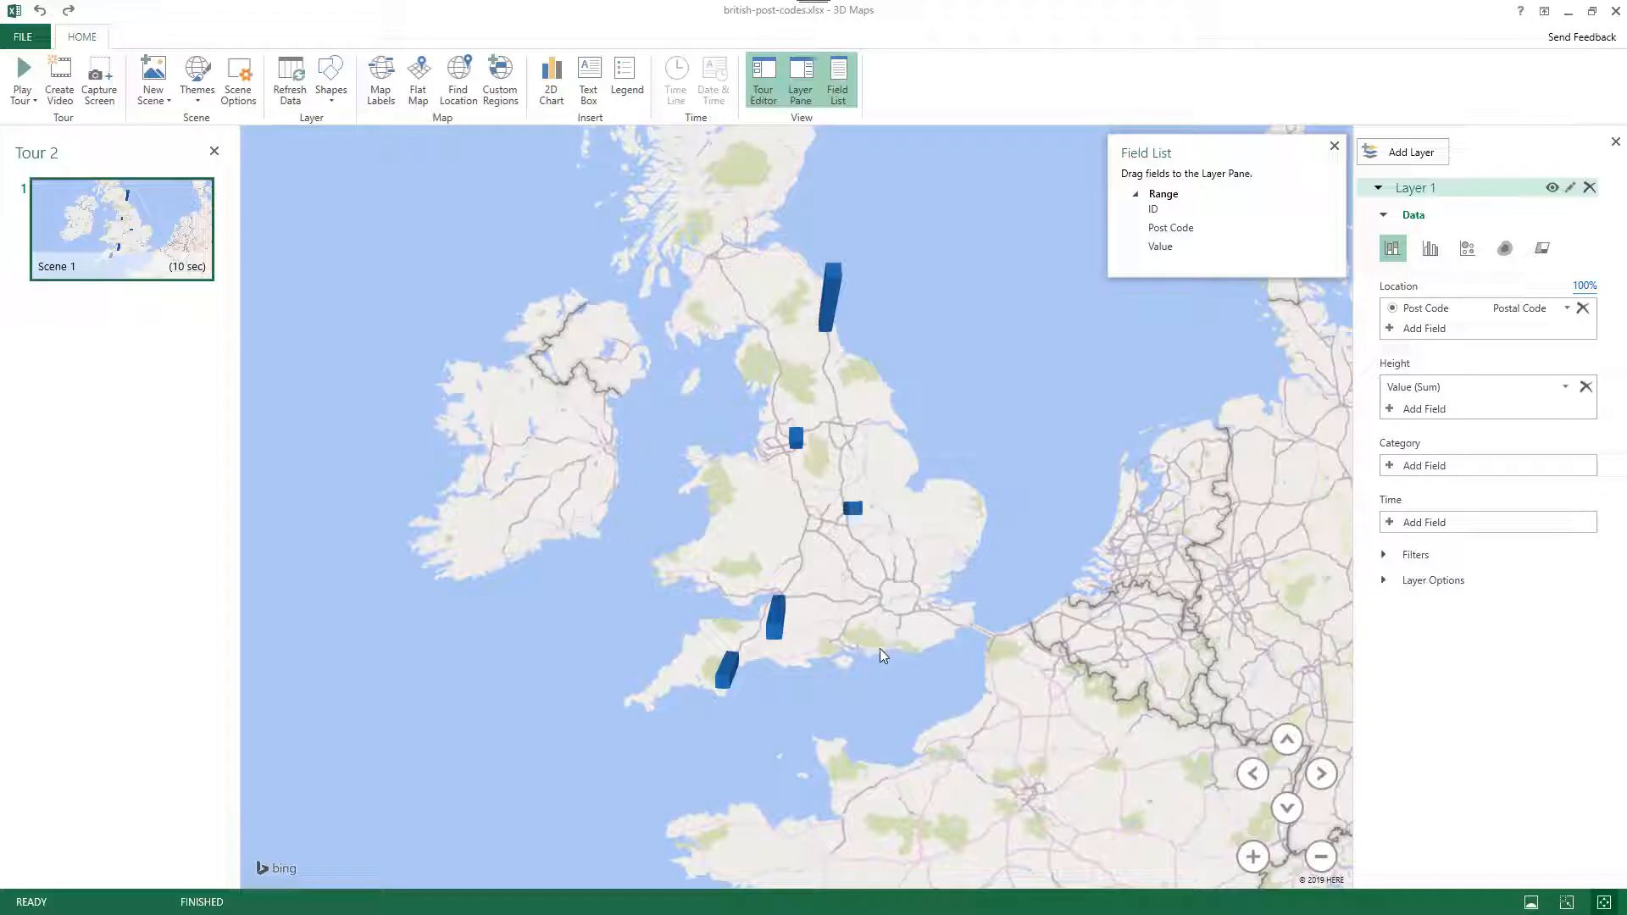
mouse_move(836, 729)
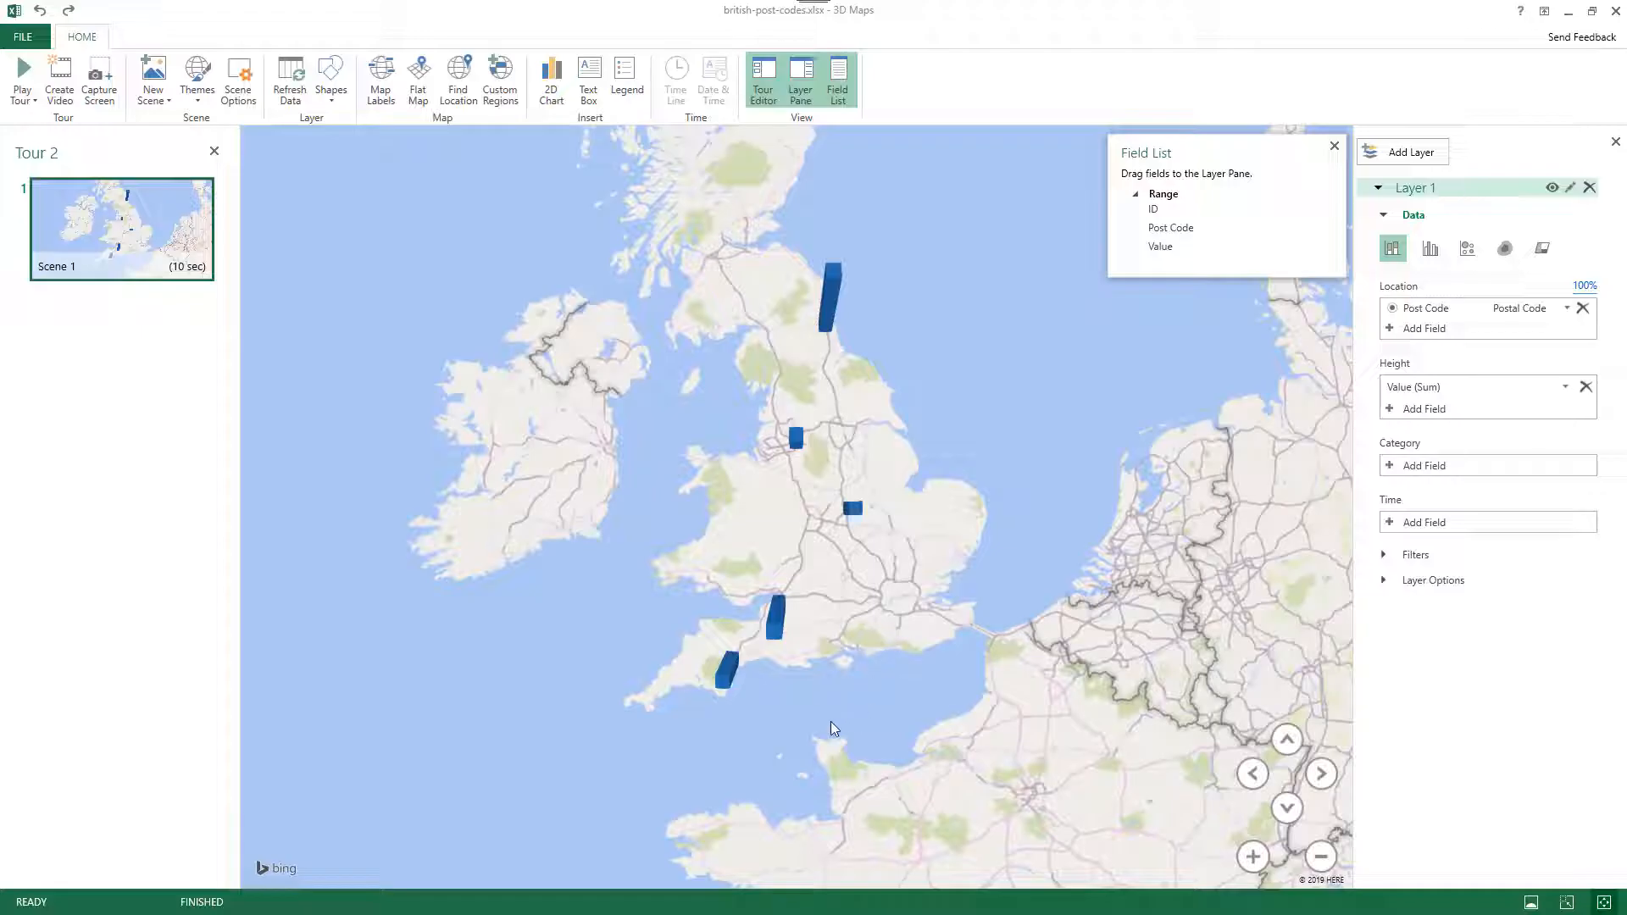
click(1252, 856)
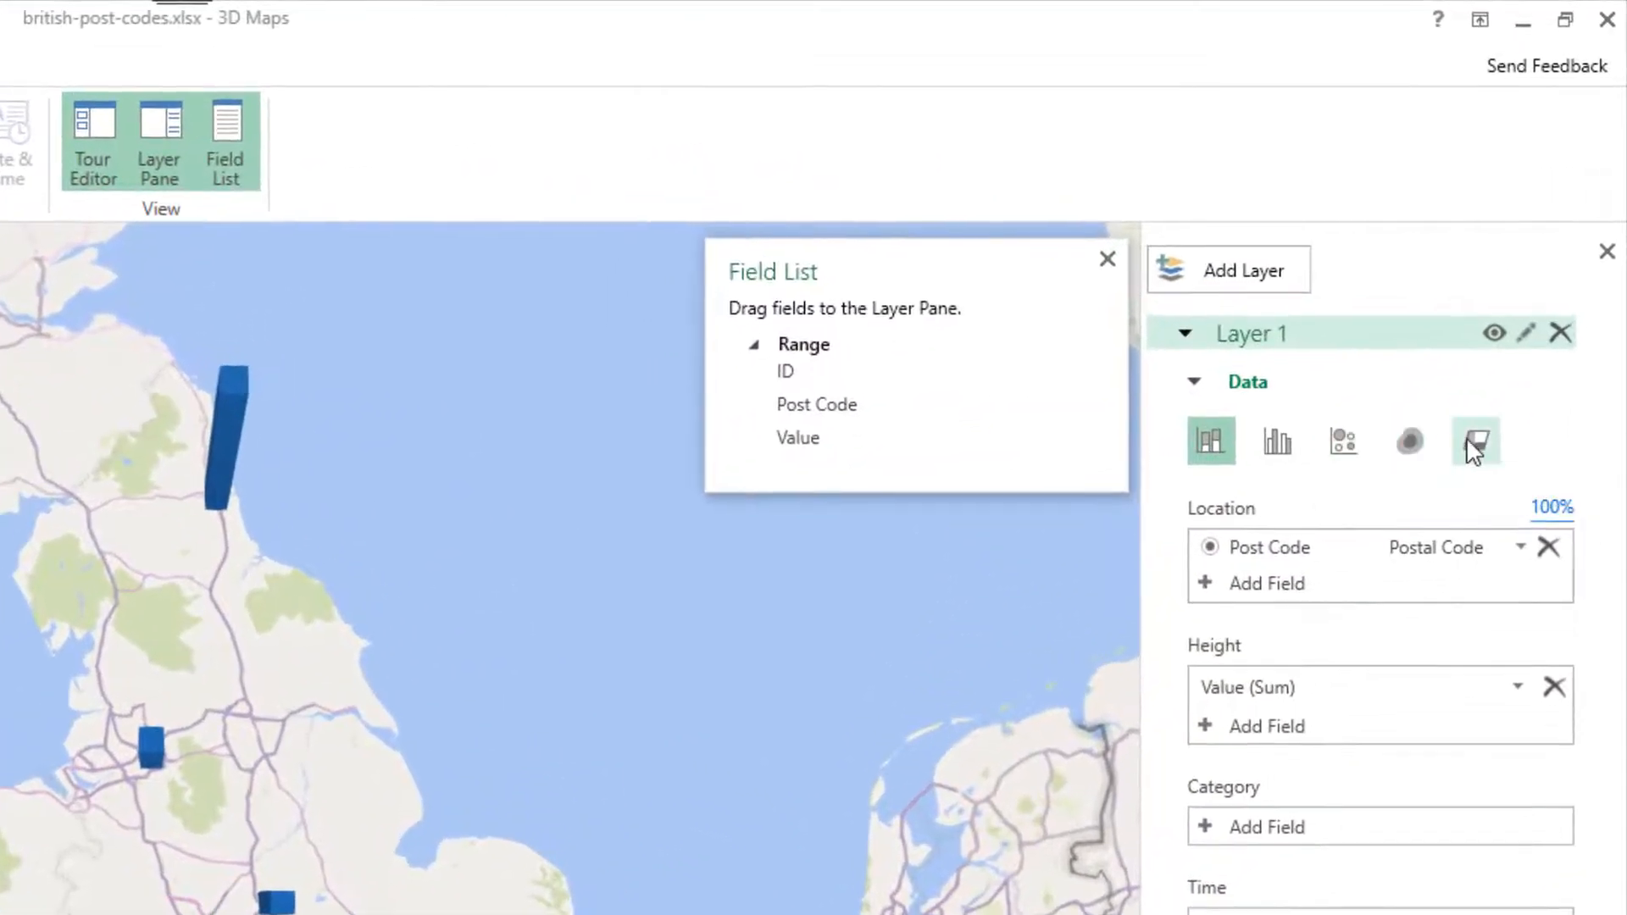
mouse_move(1211, 440)
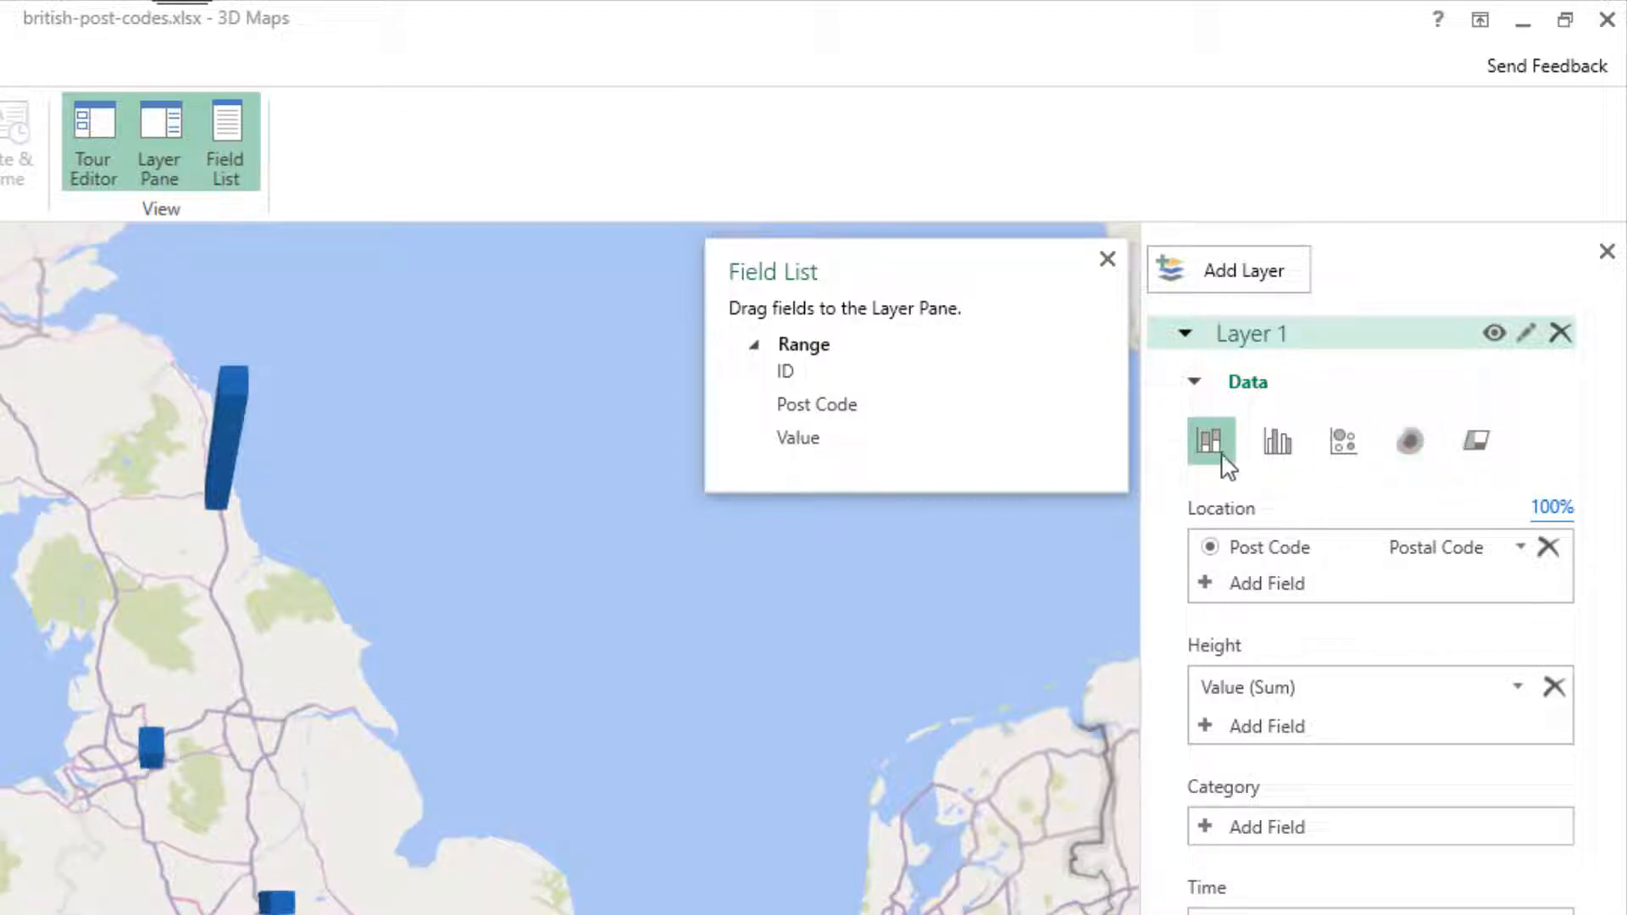
mouse_move(1339, 476)
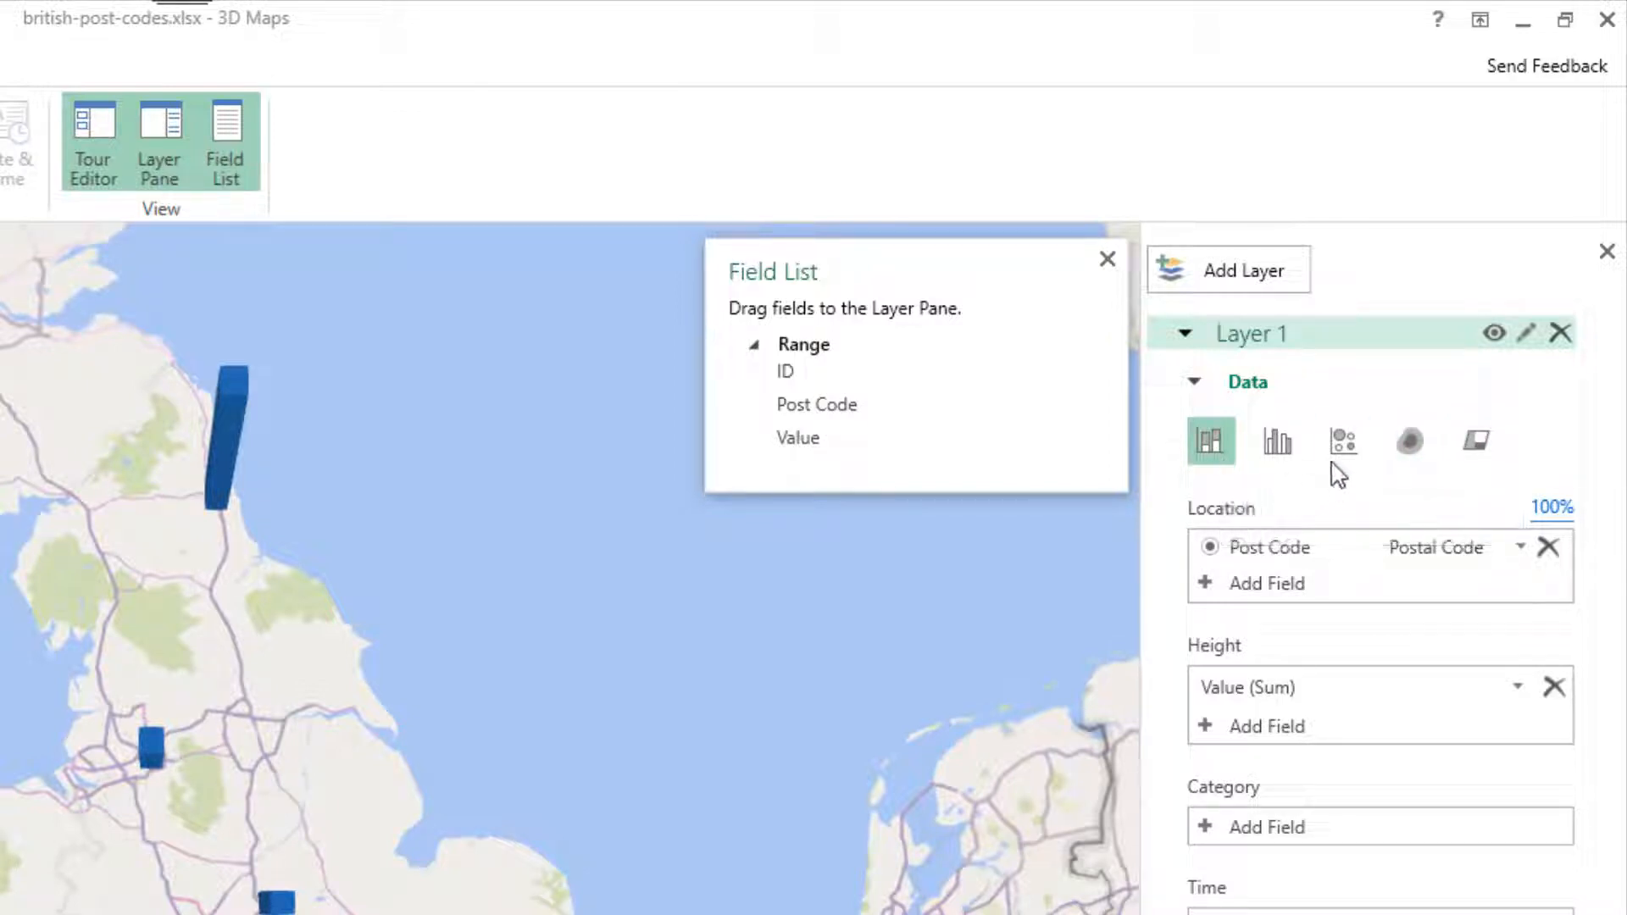
mouse_move(1409, 440)
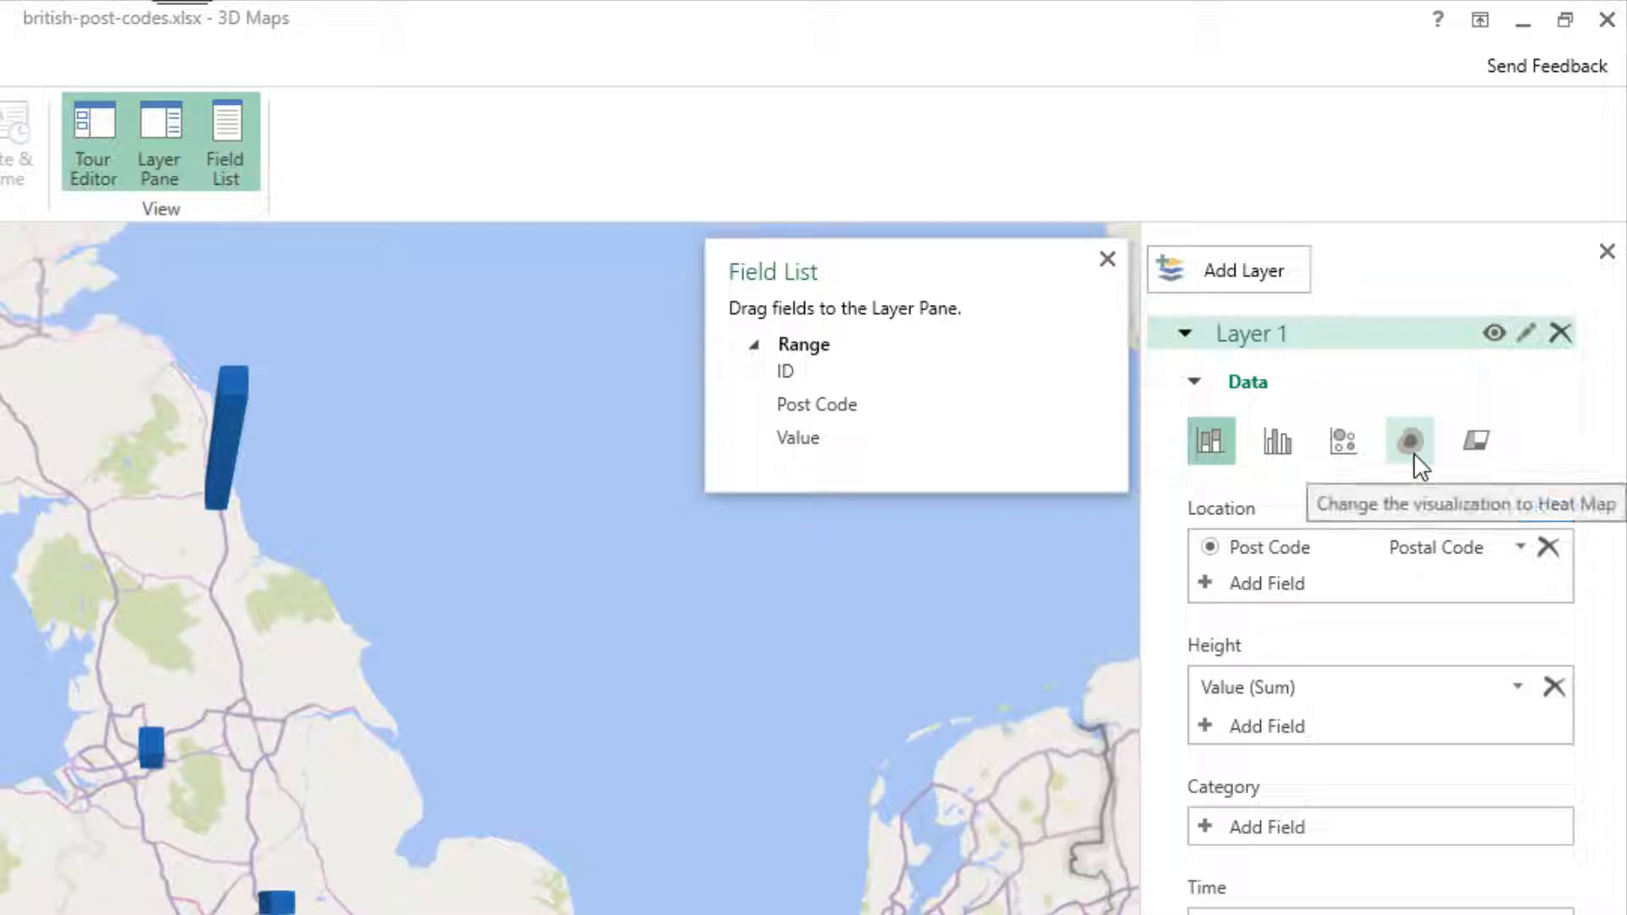
mouse_move(1466, 441)
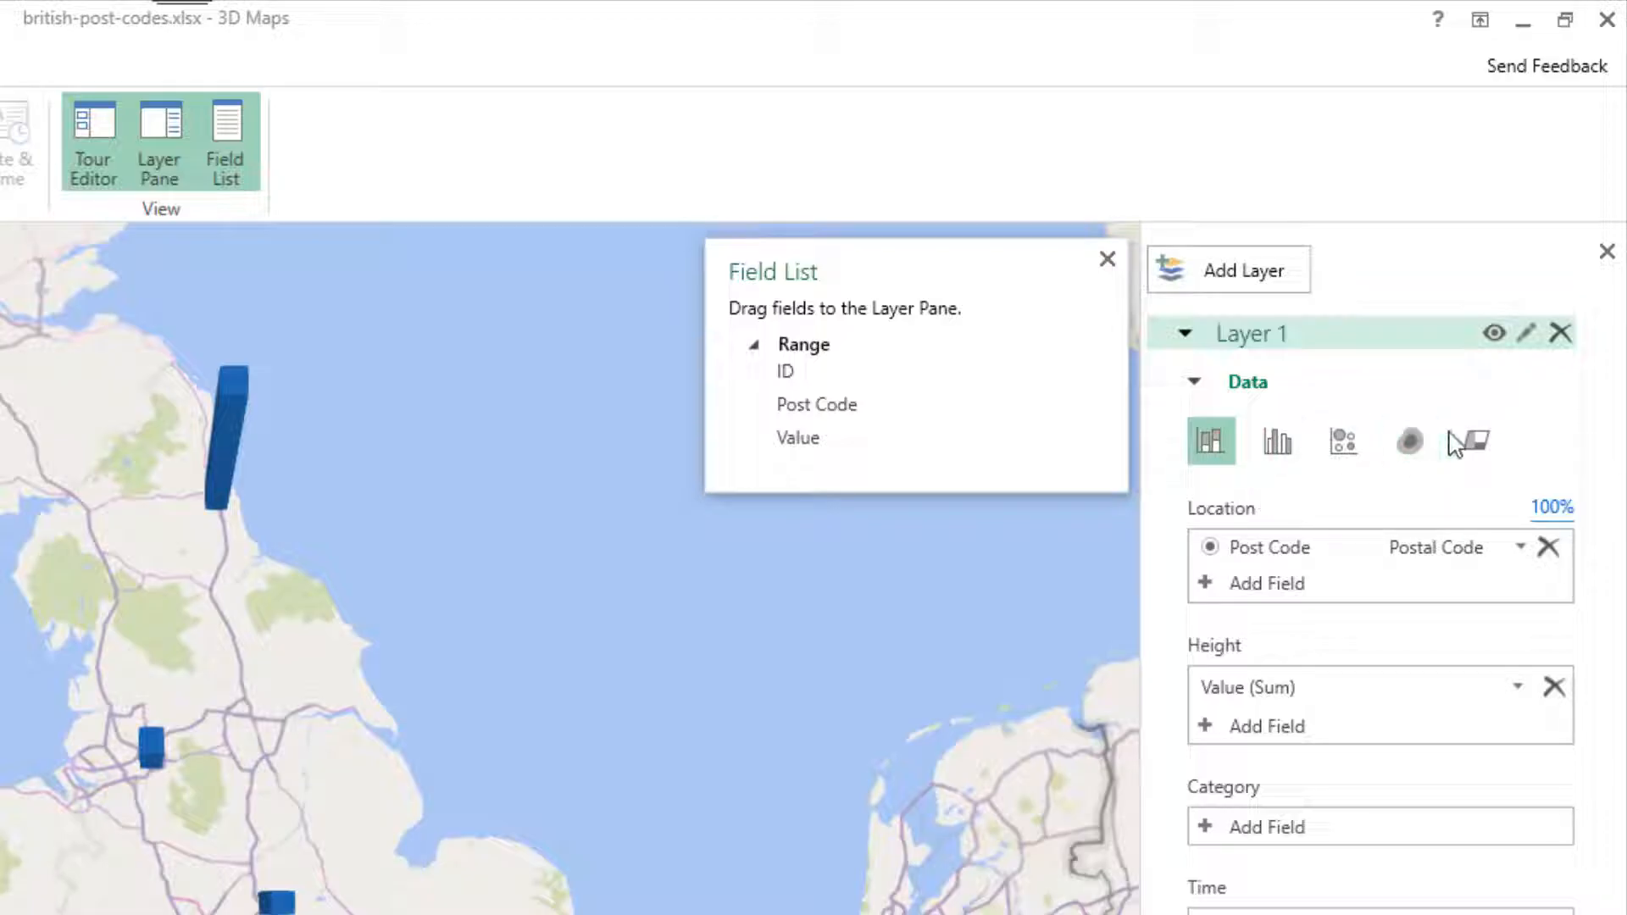
mouse_move(1393, 590)
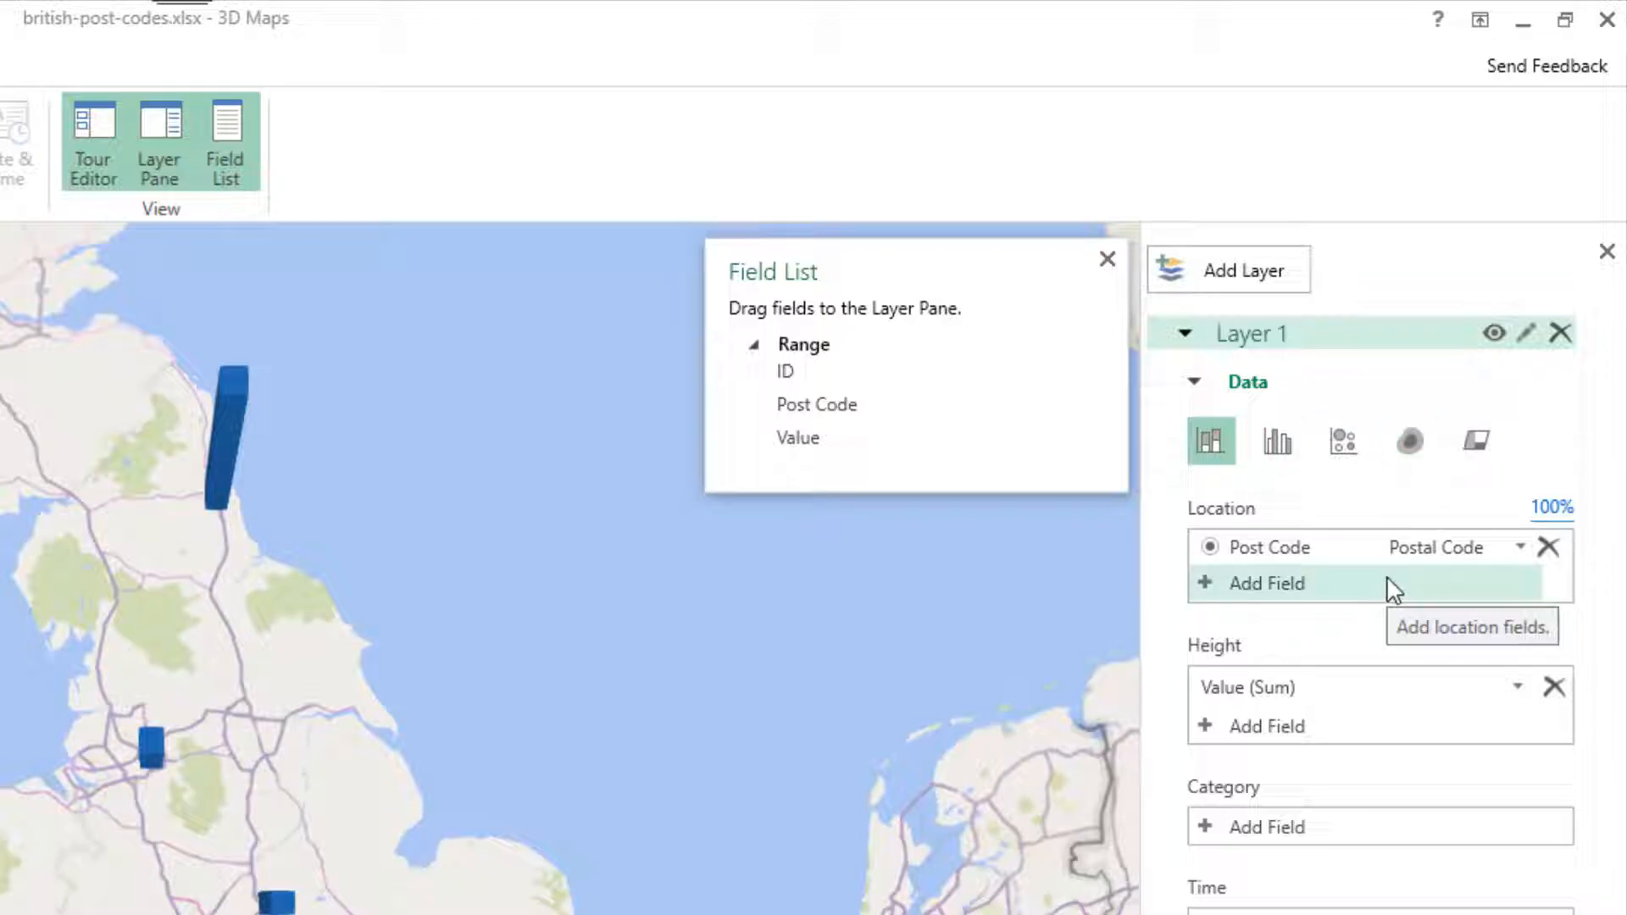
Switch the layer visualization to Bubble, sized by Value (Sum)
click(1419, 322)
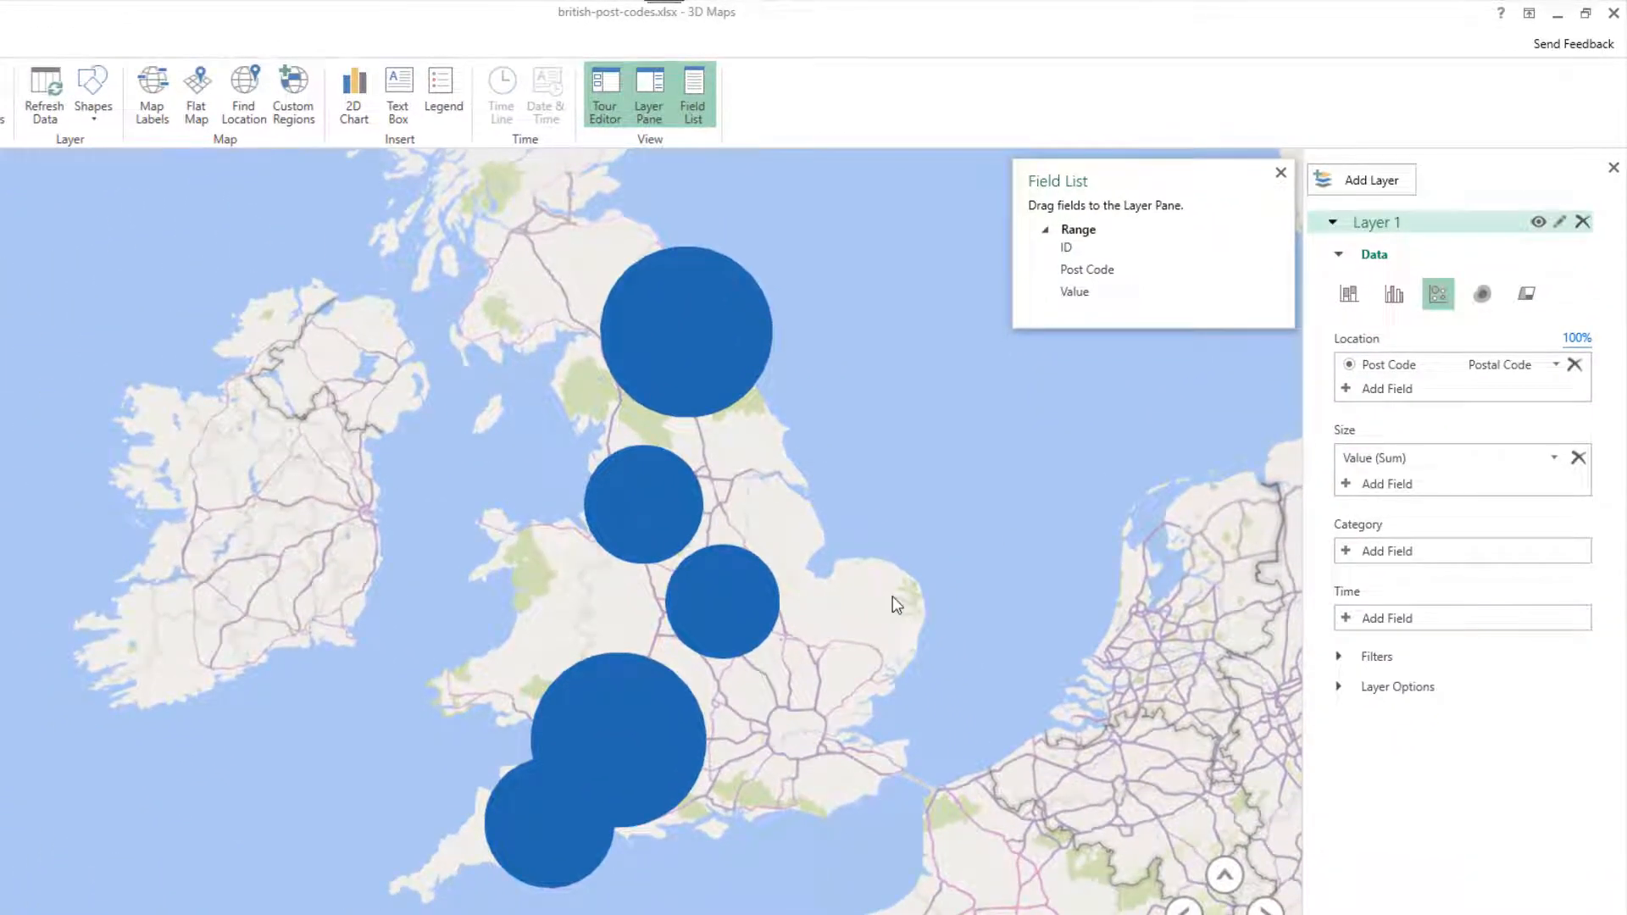
mouse_move(1124, 736)
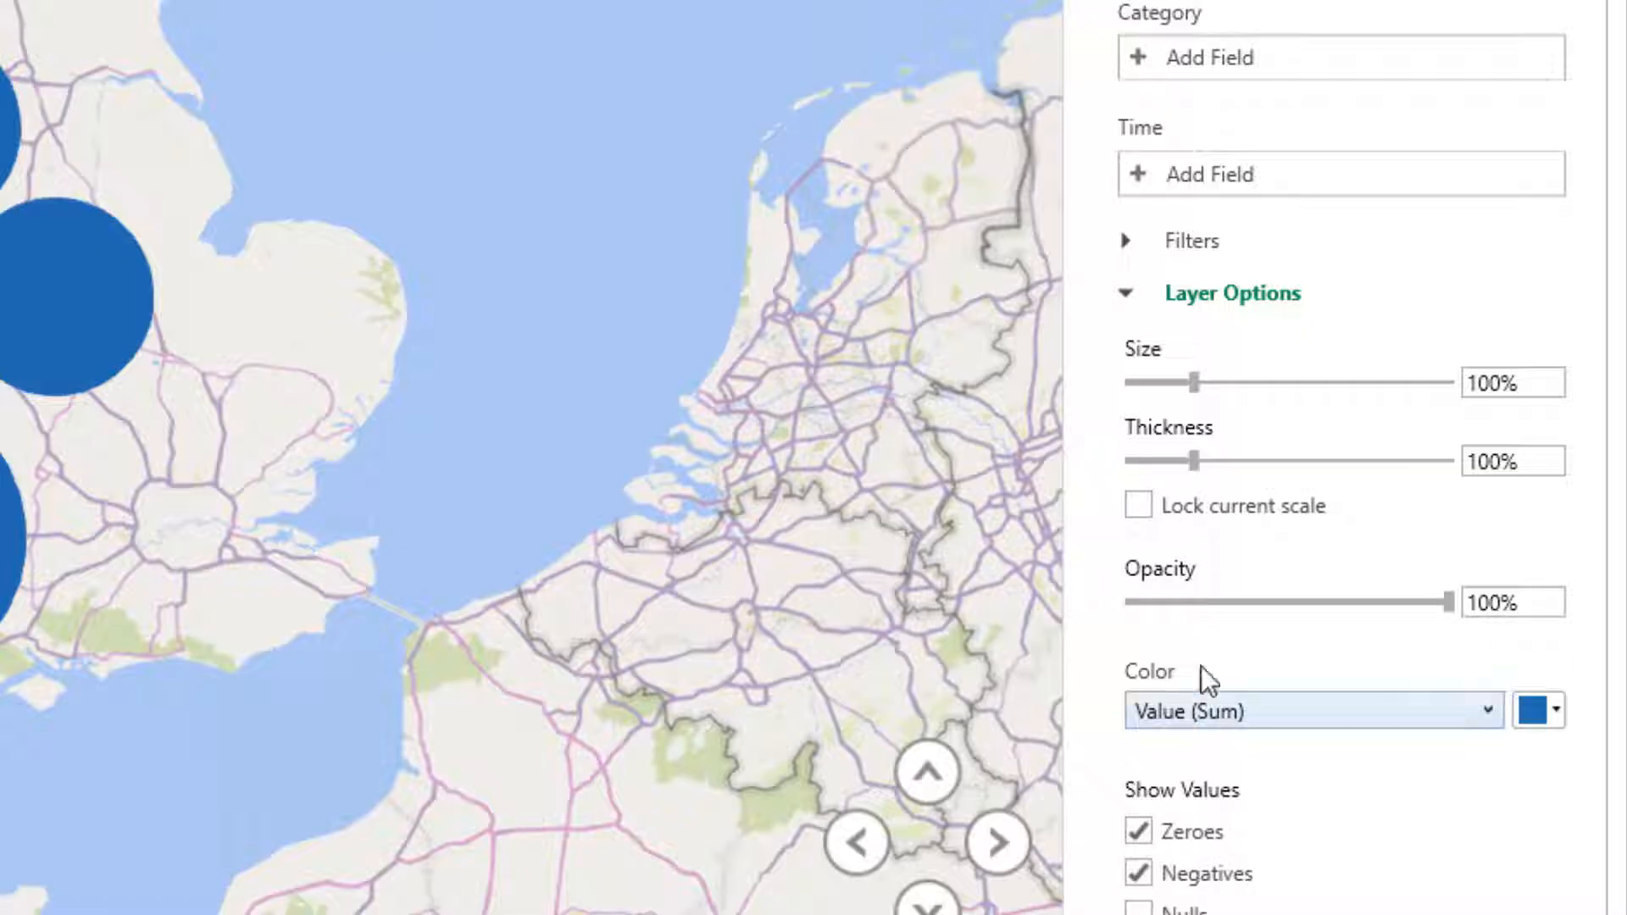
Change the bubble colour to yellow, then to red
click(1539, 711)
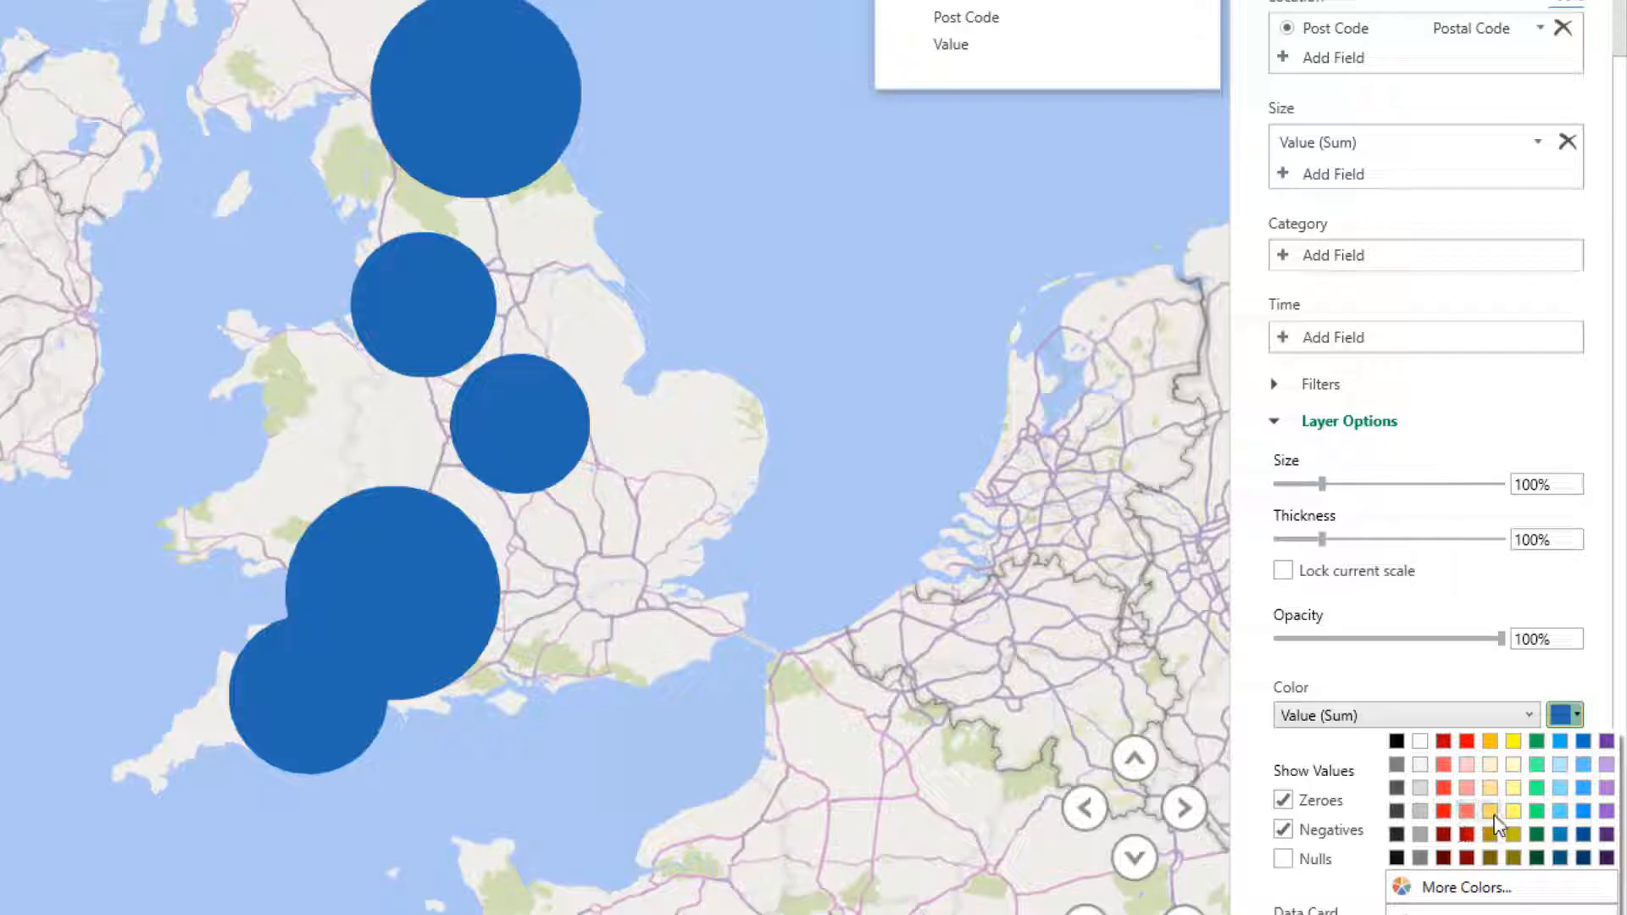
click(1493, 810)
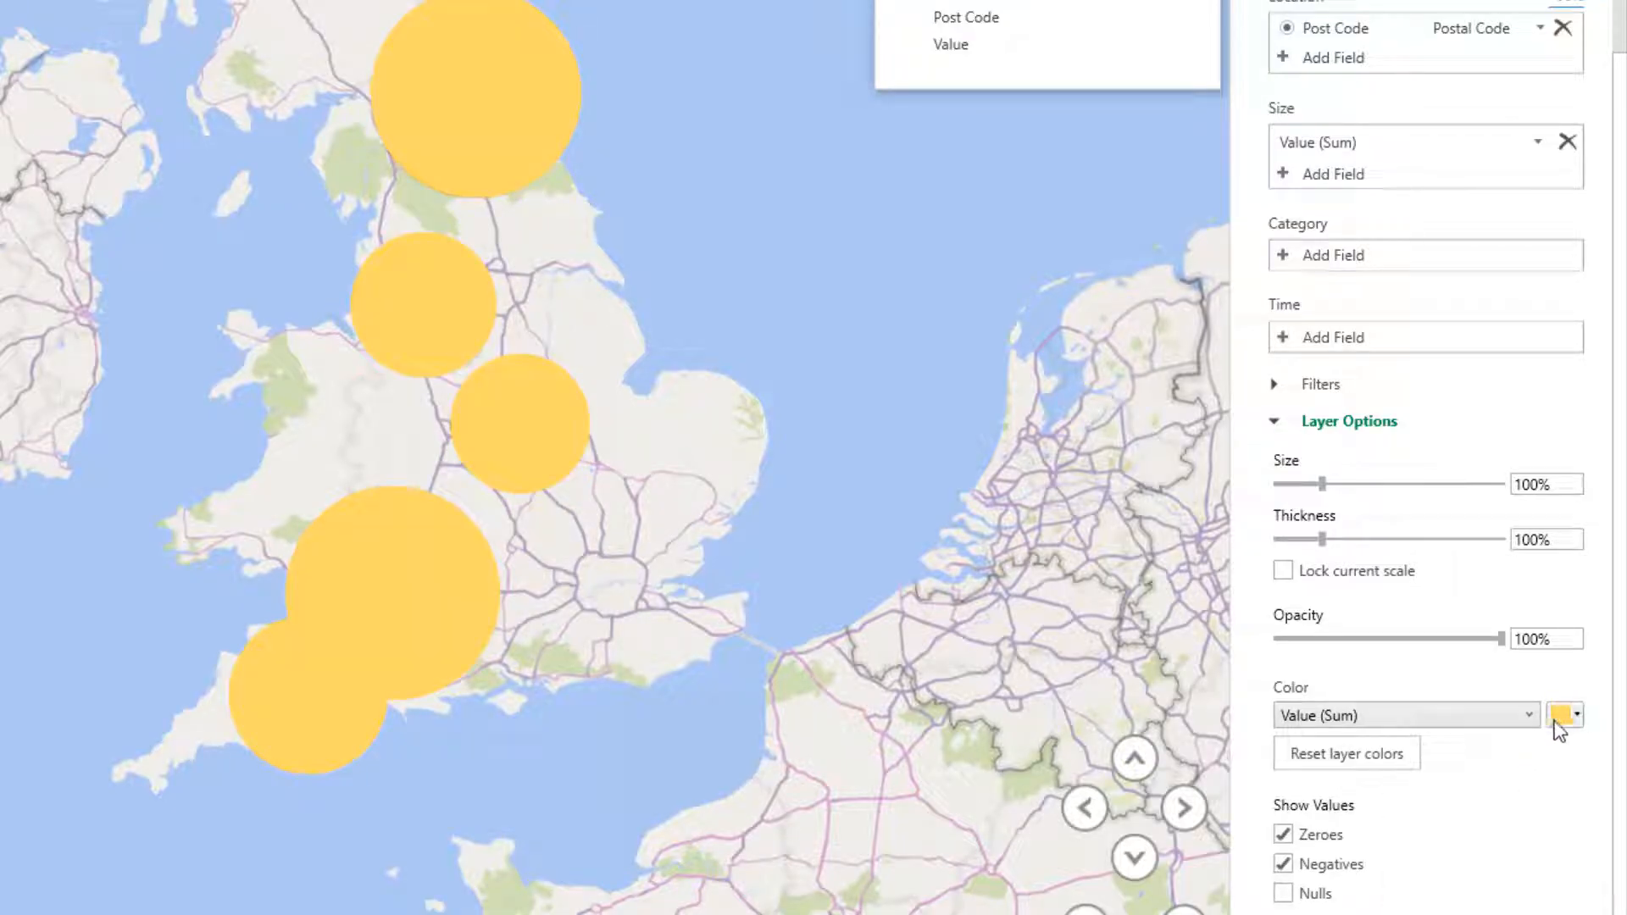
click(1576, 714)
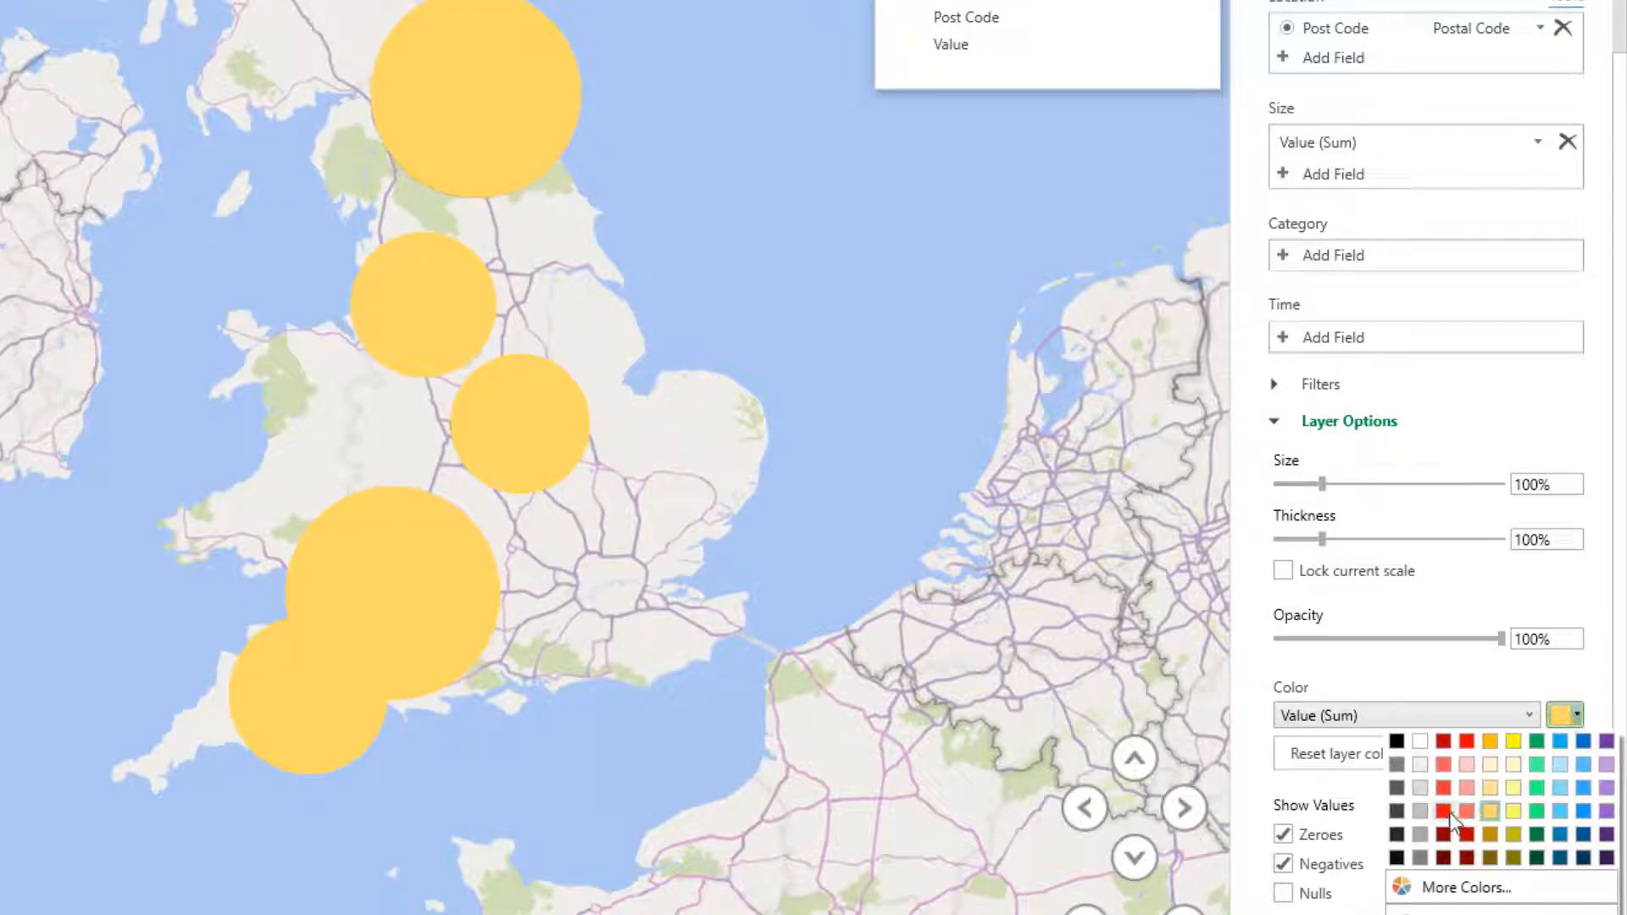
click(1443, 812)
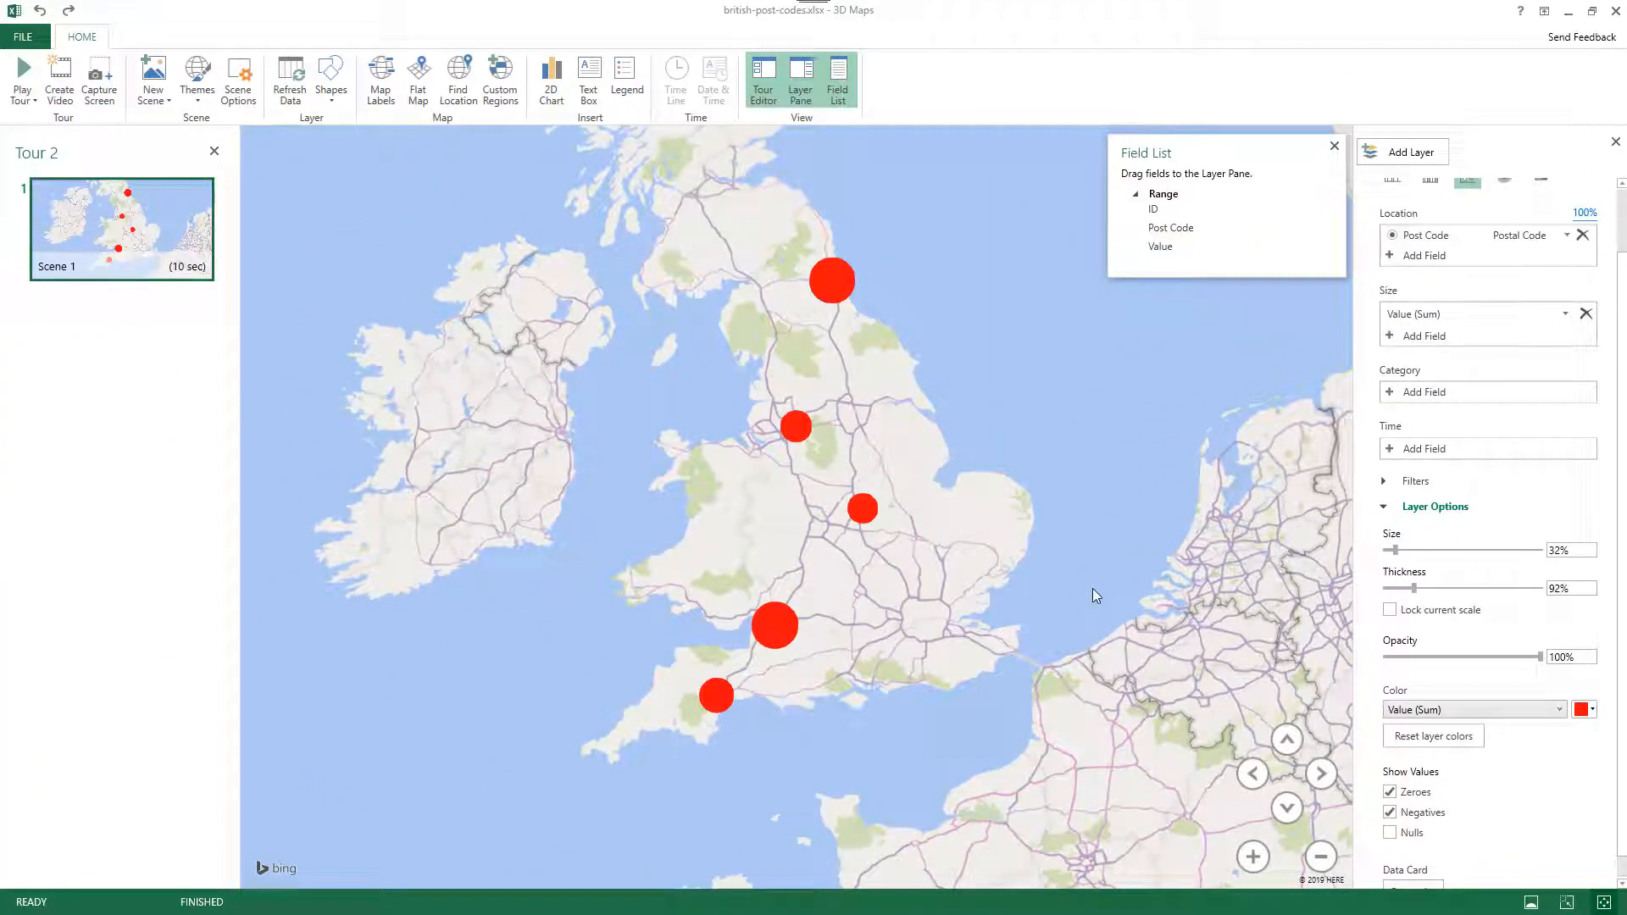
mouse_move(925, 704)
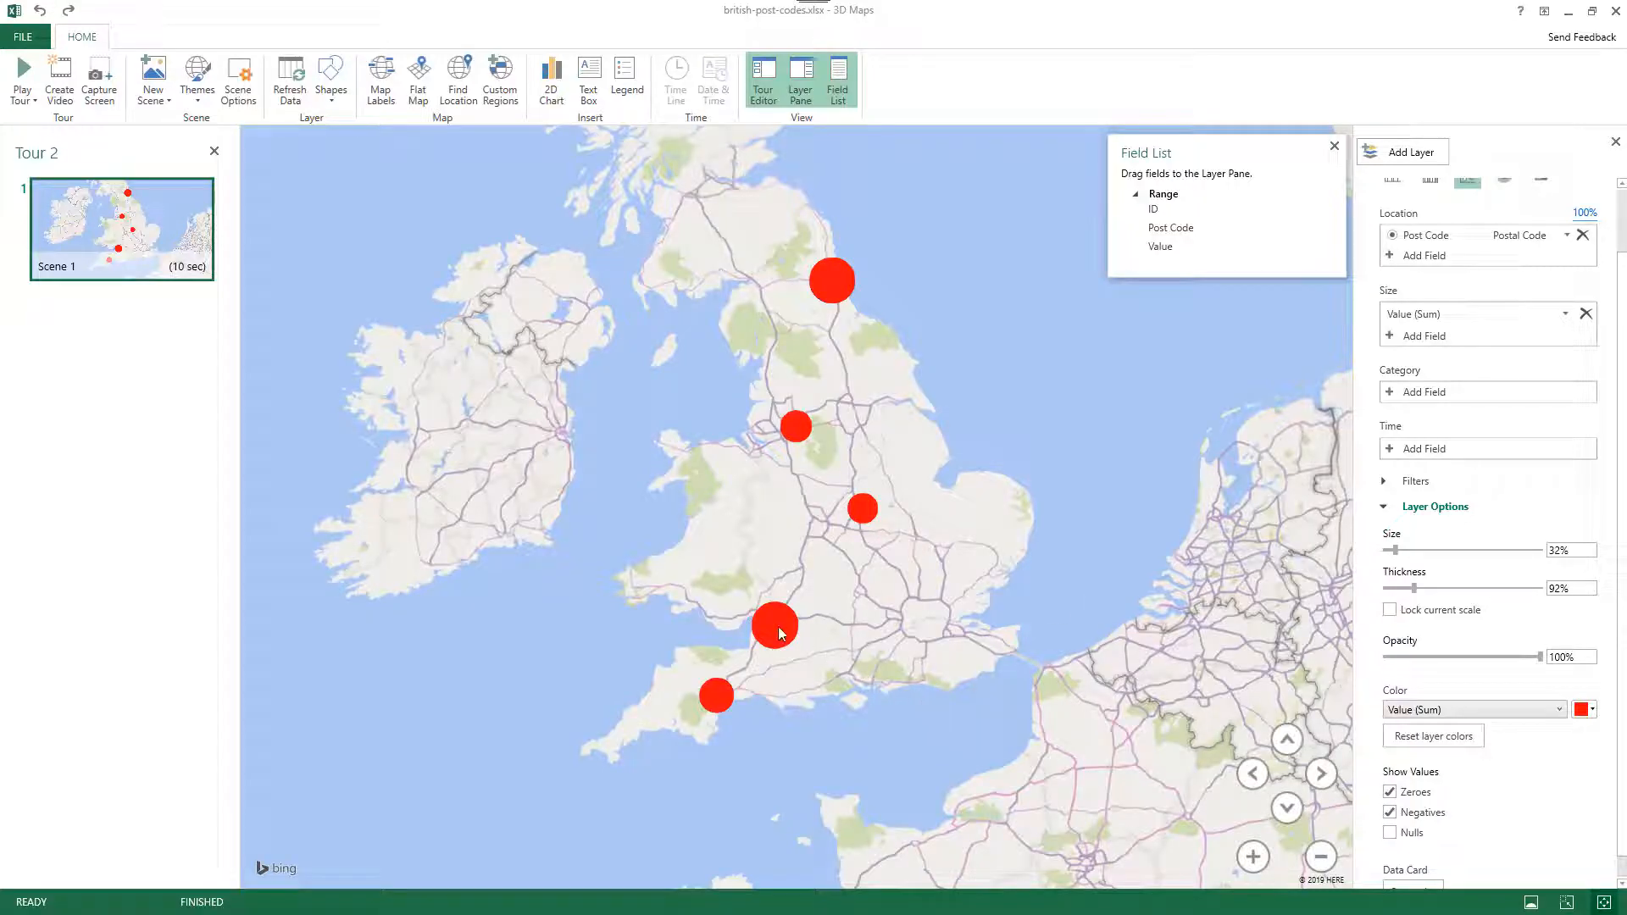
mouse_move(839, 675)
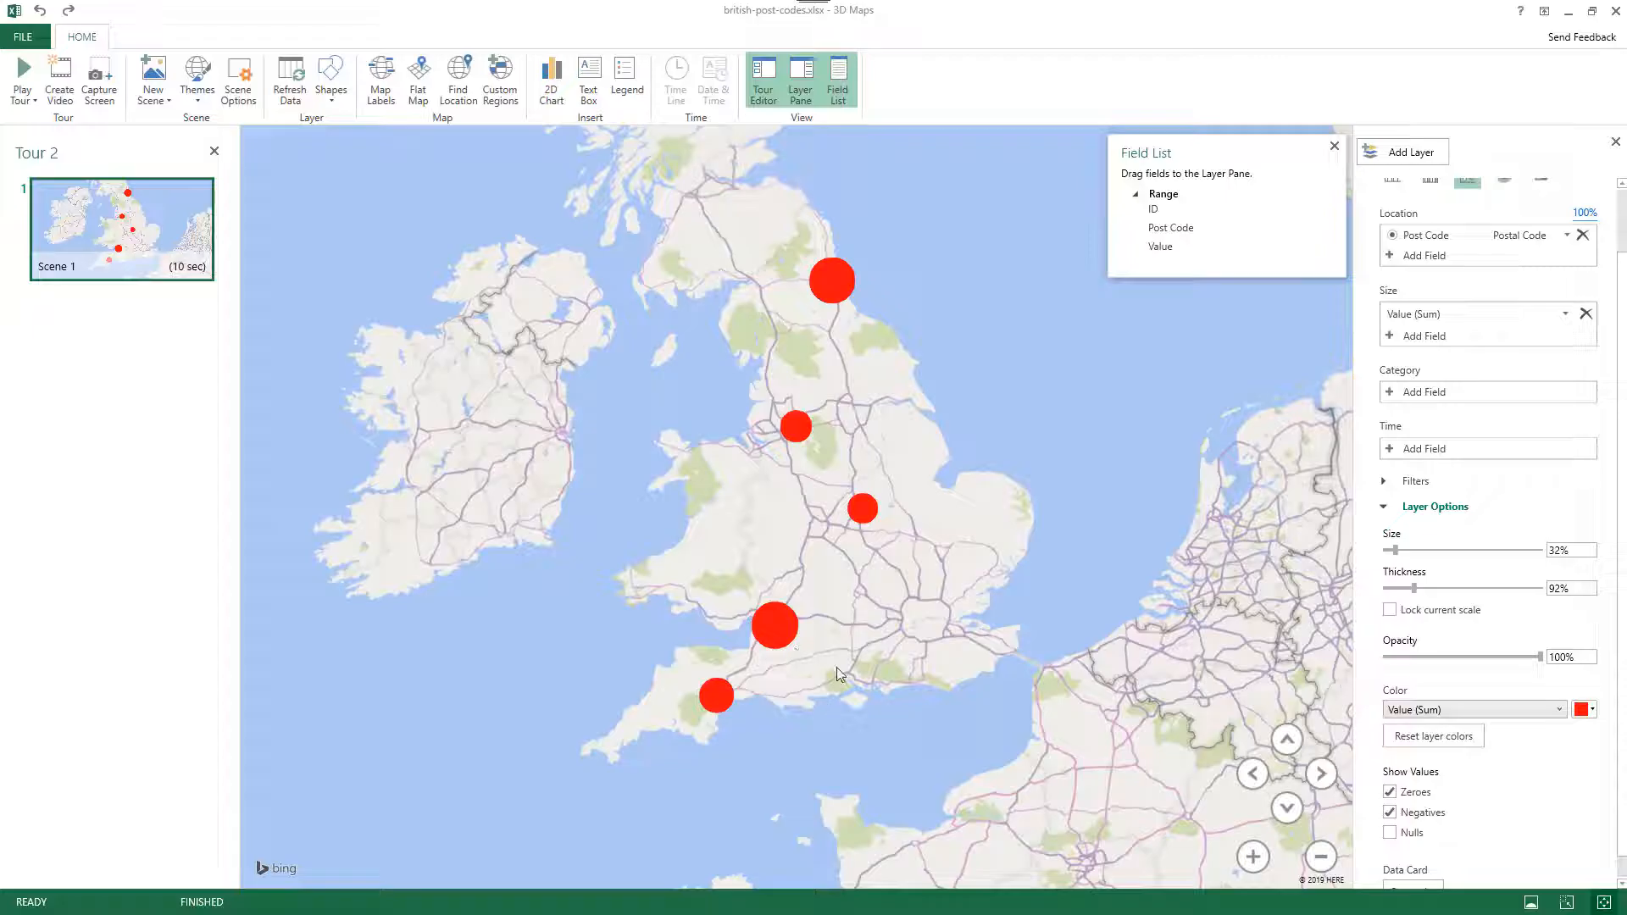
mouse_move(809, 801)
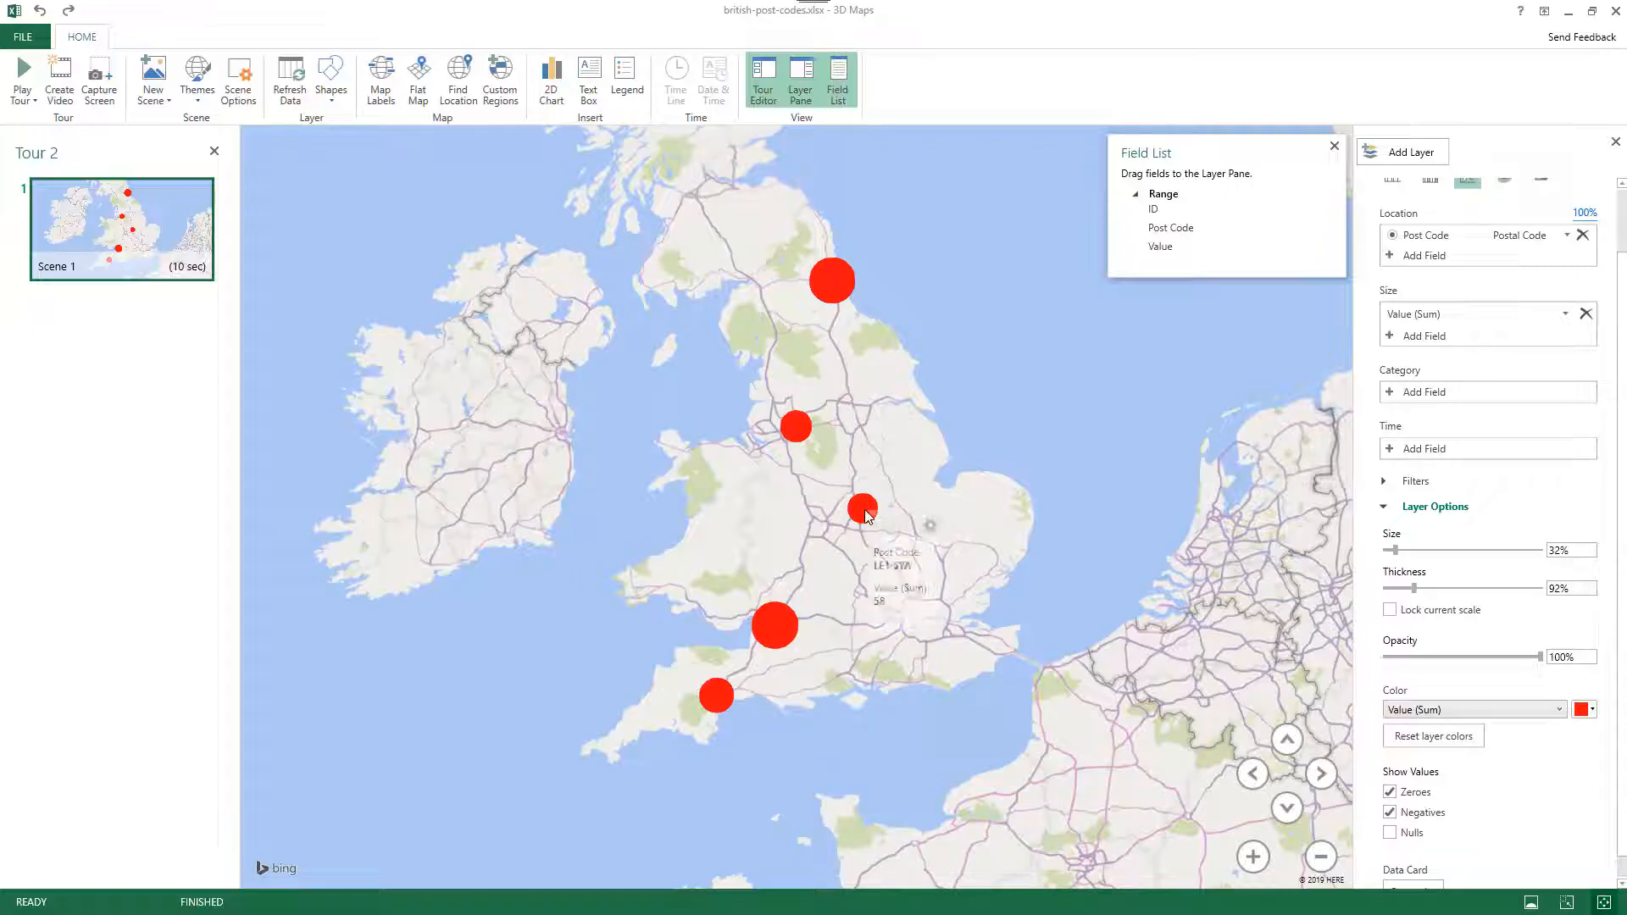
mouse_move(800, 429)
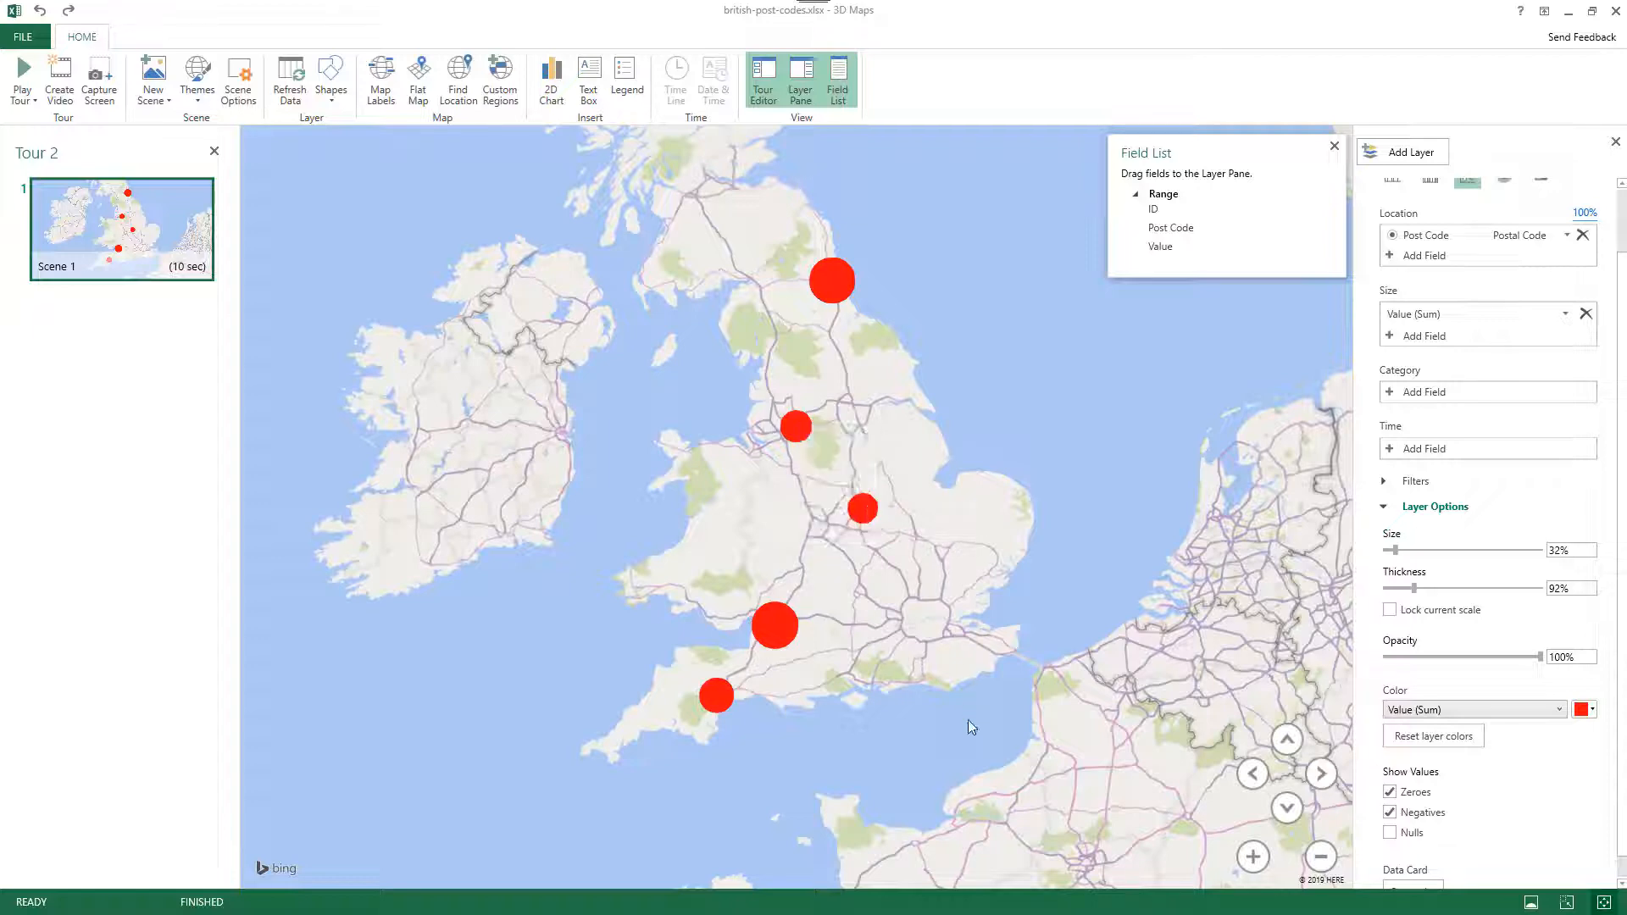
mouse_move(1363, 827)
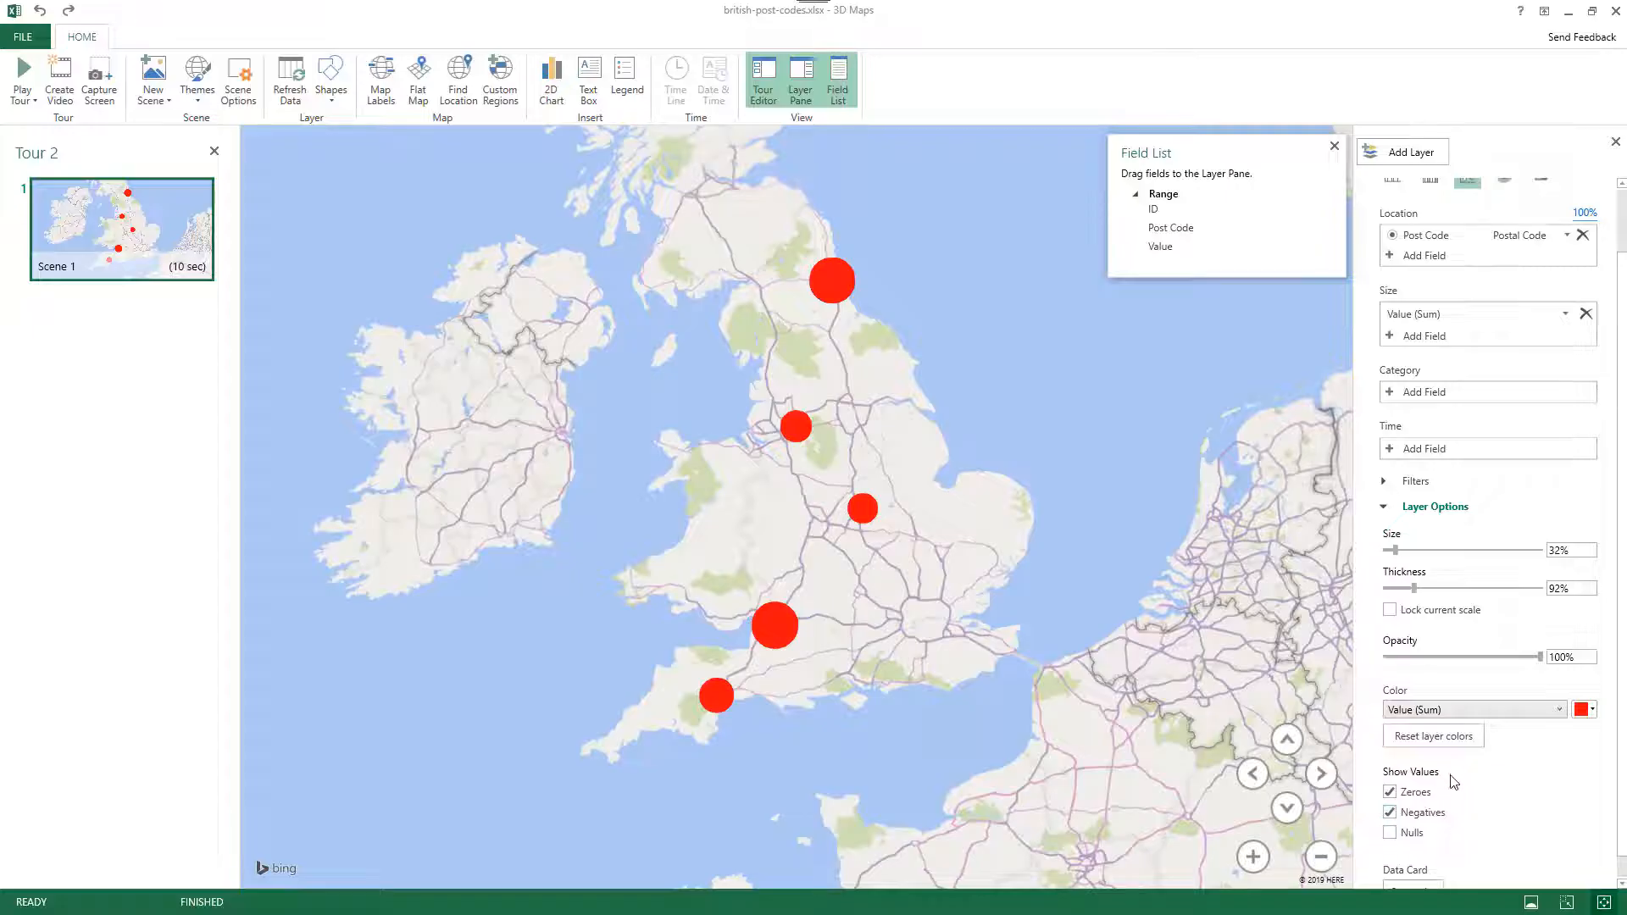
Scroll the Layer Options and switch back to the British postcodes worksheet
scroll(up, 3)
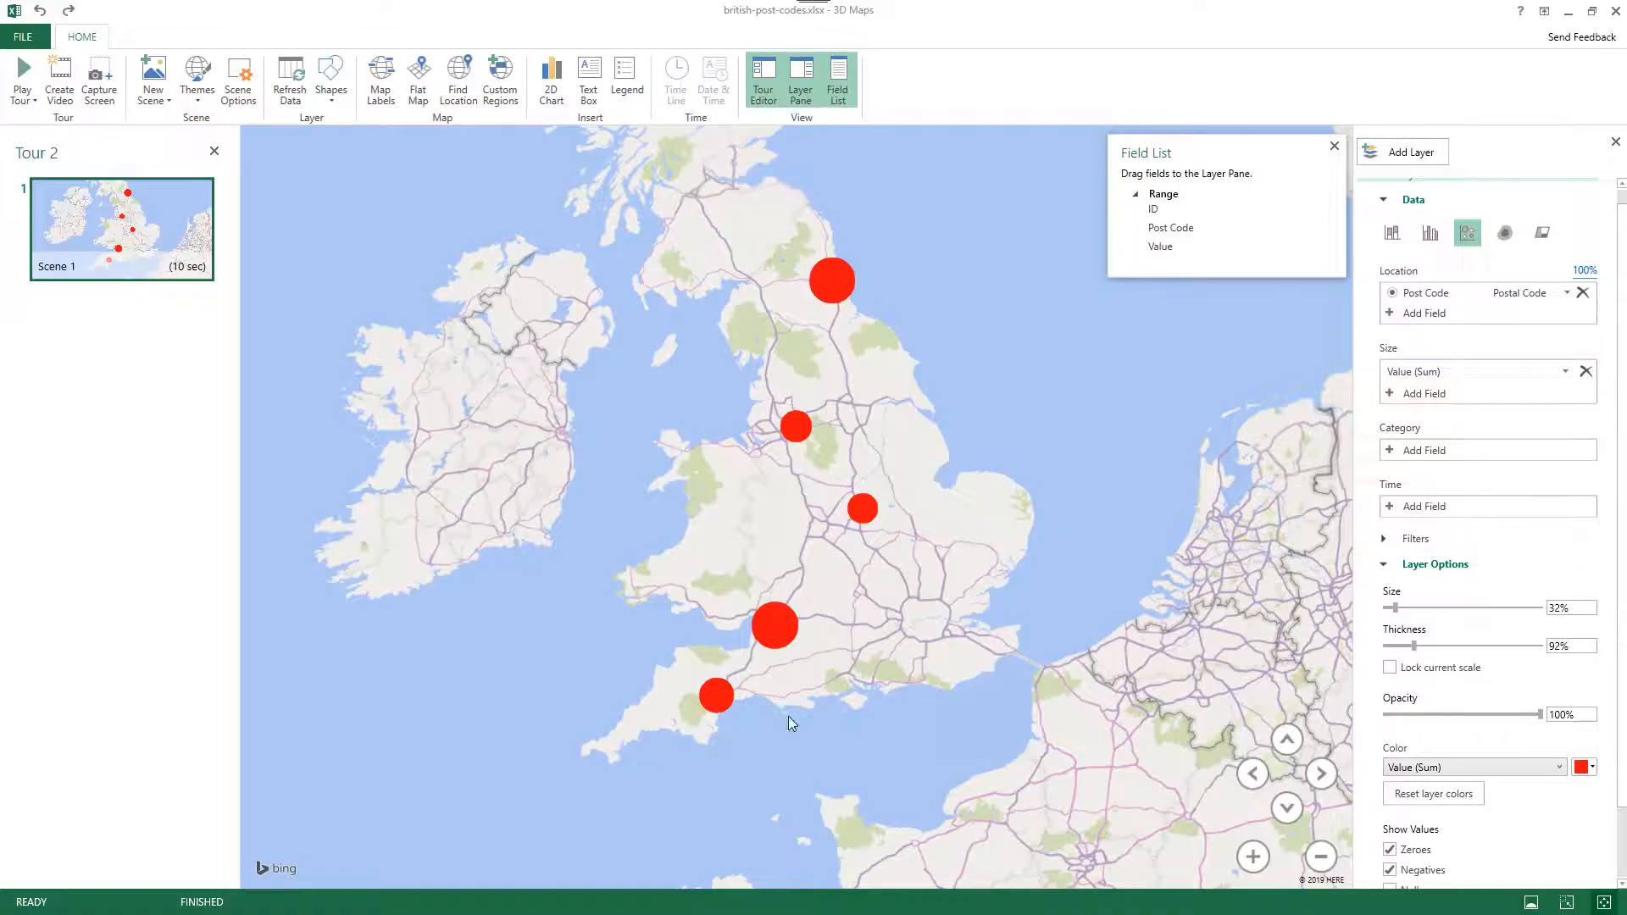
click(1567, 11)
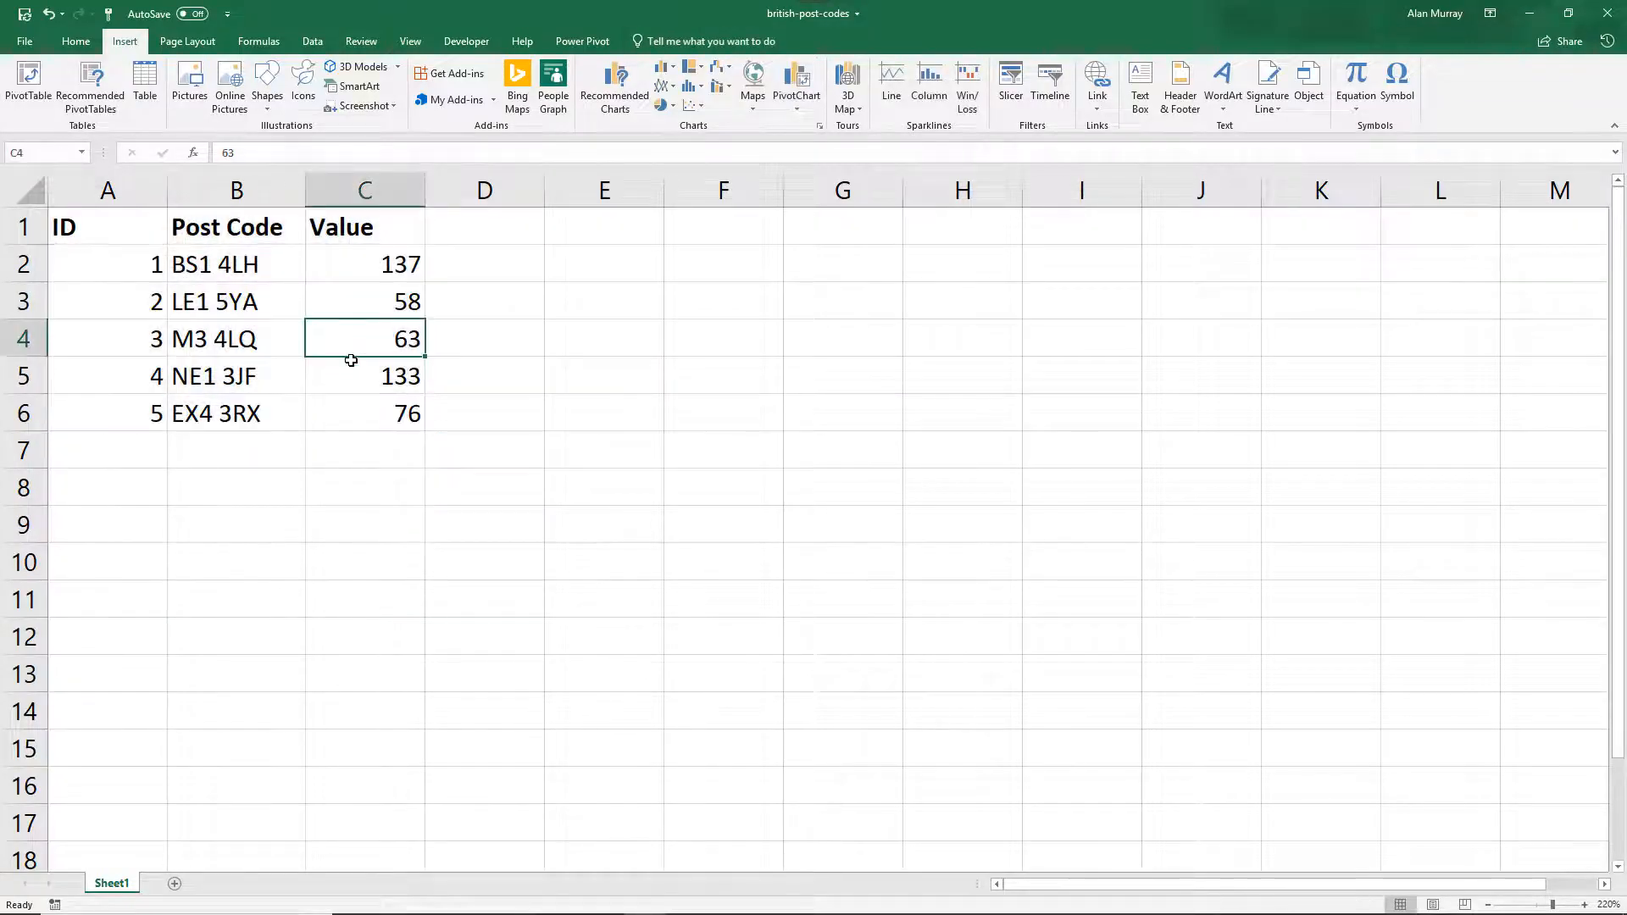
Enter 200 as EX4 3RX's Value in C6 and return to 3D Maps
click(364, 413)
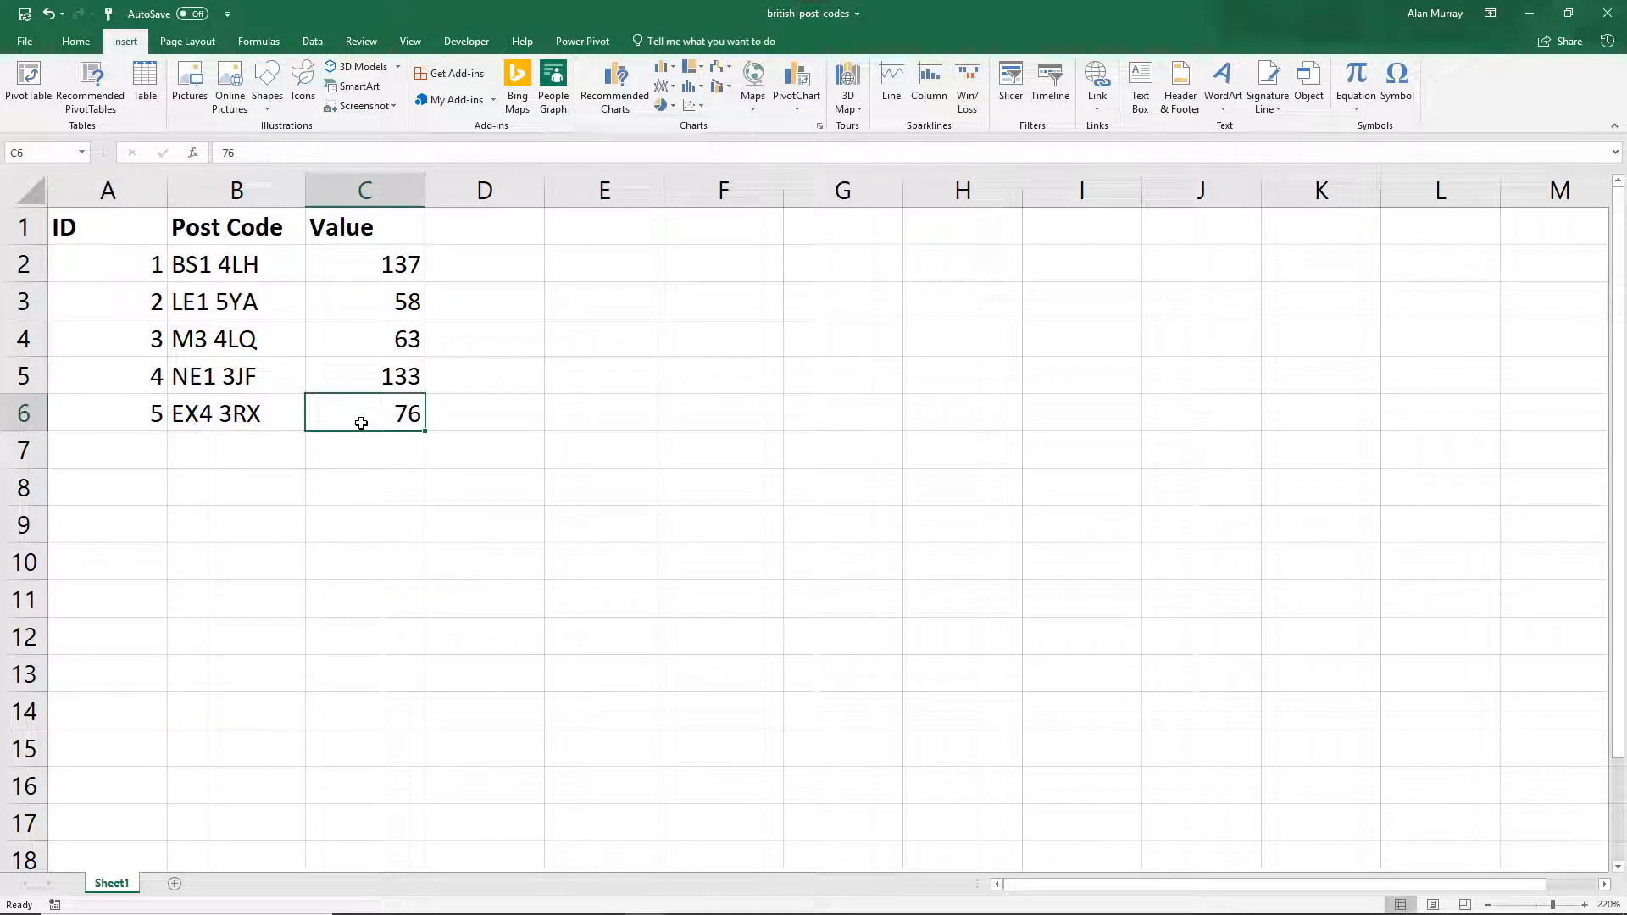
text(200)
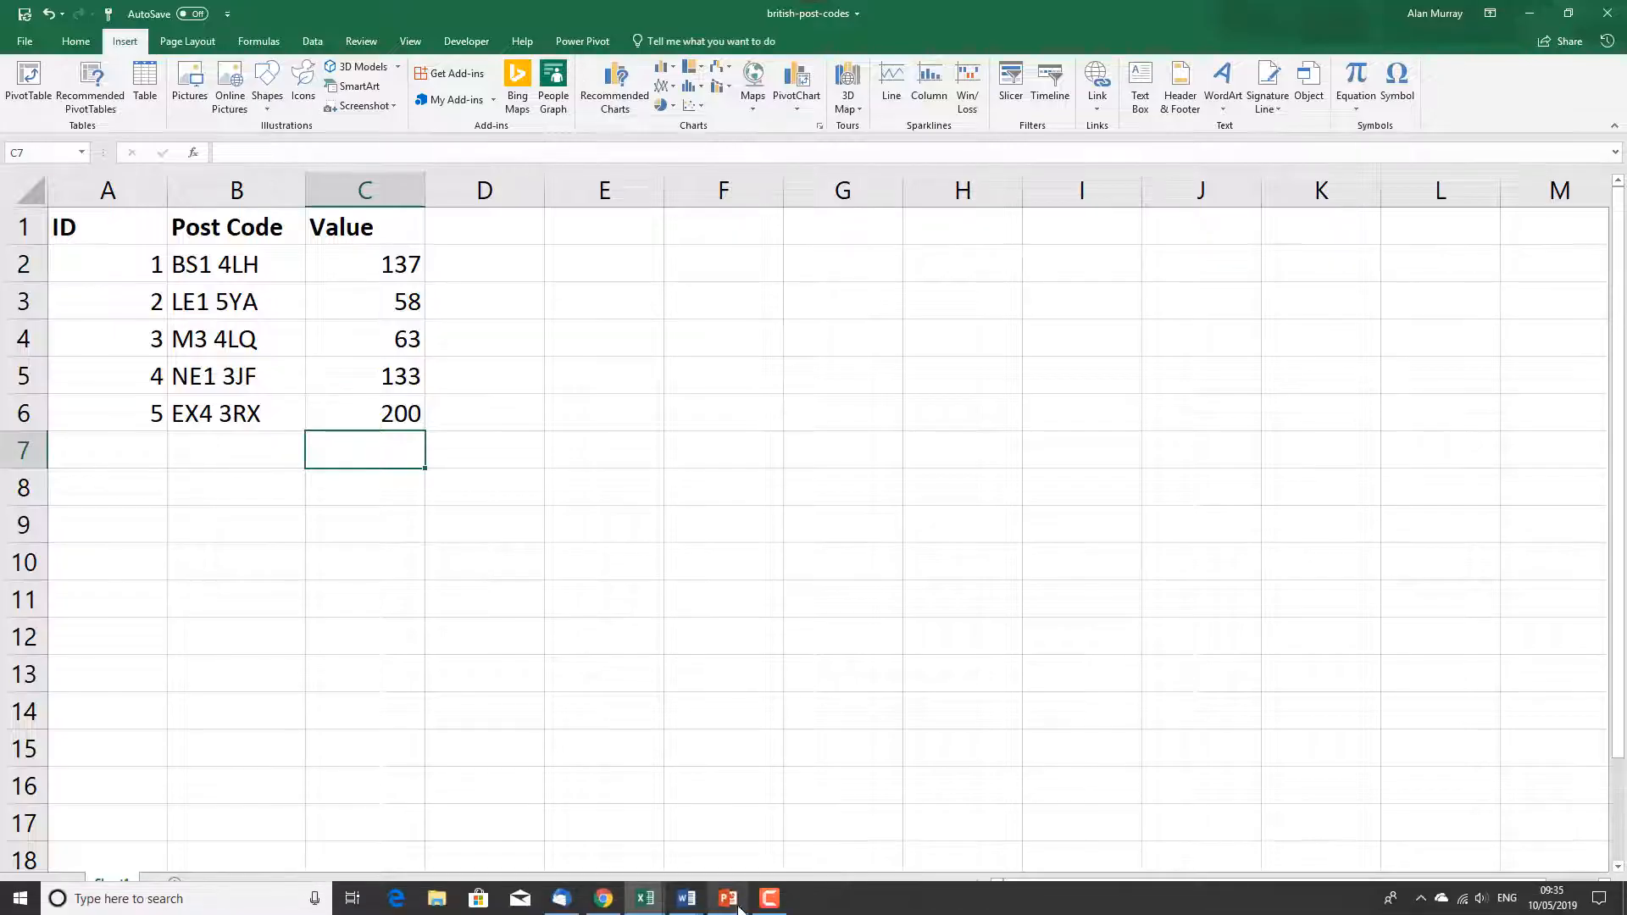
click(847, 81)
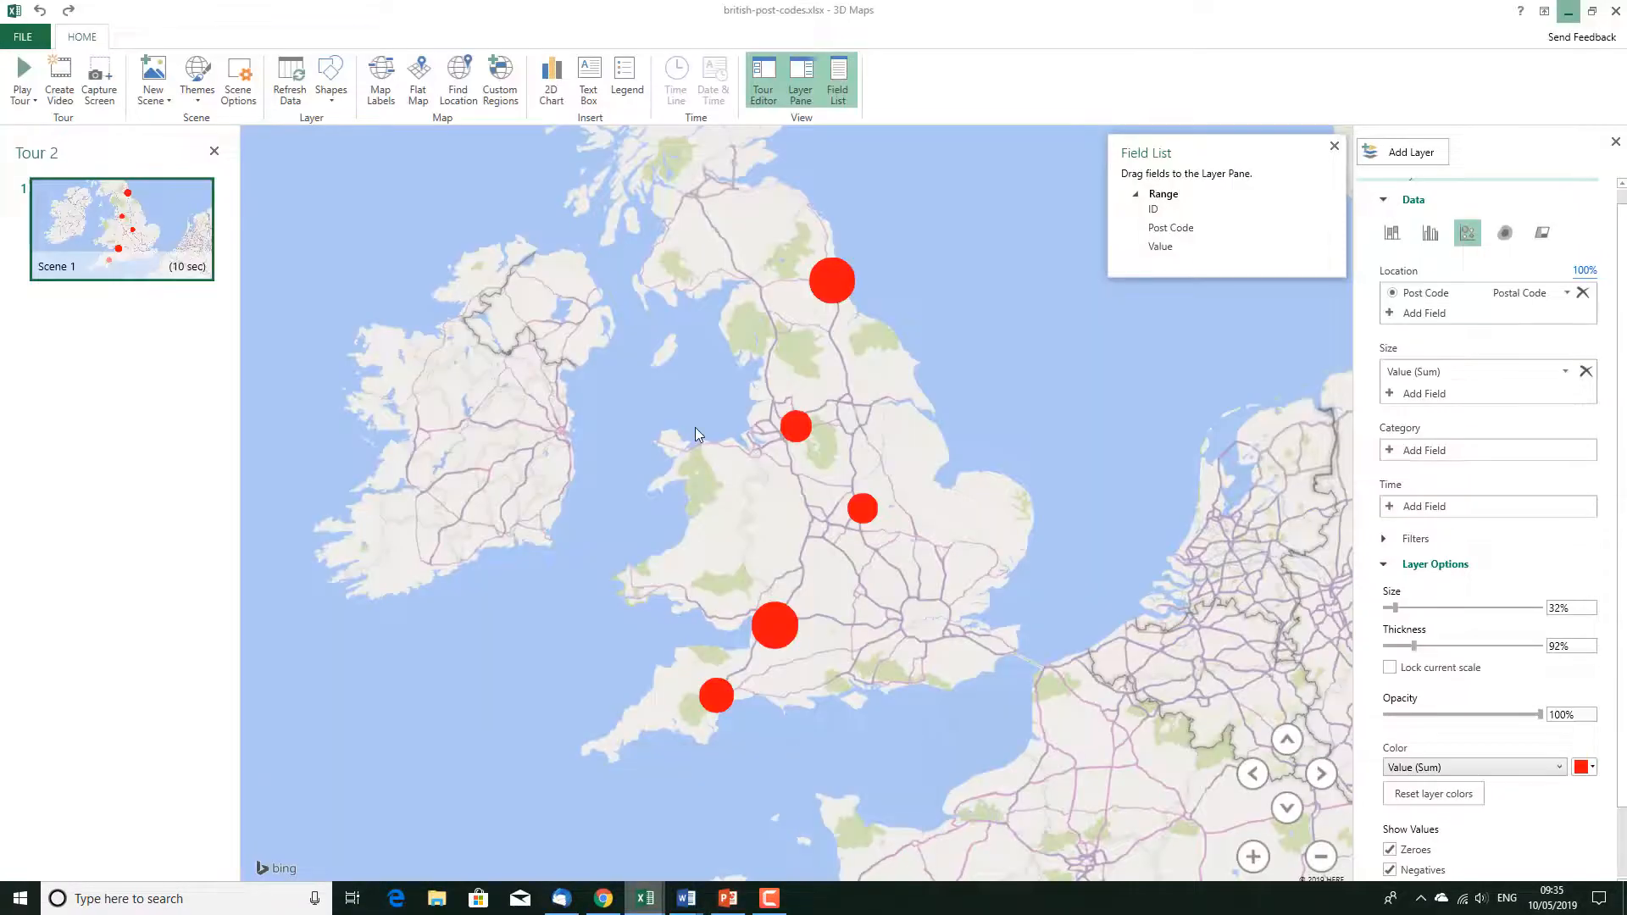
Refresh the map data so EX4 3RX's bubble grows, and close the Field List pane
click(290, 78)
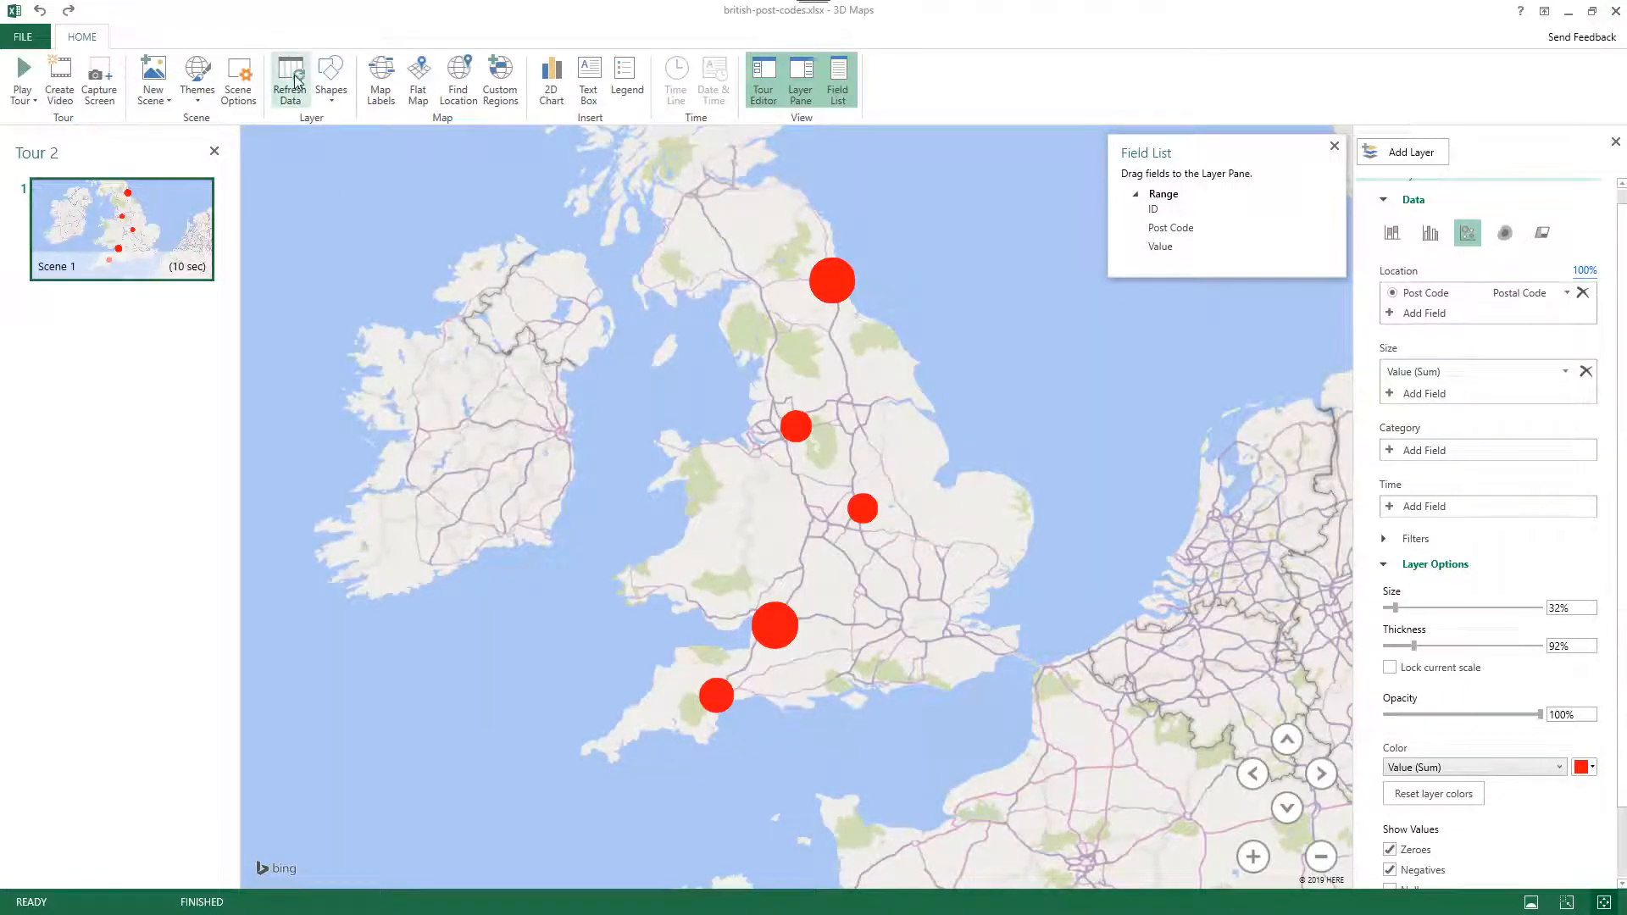
click(1434, 564)
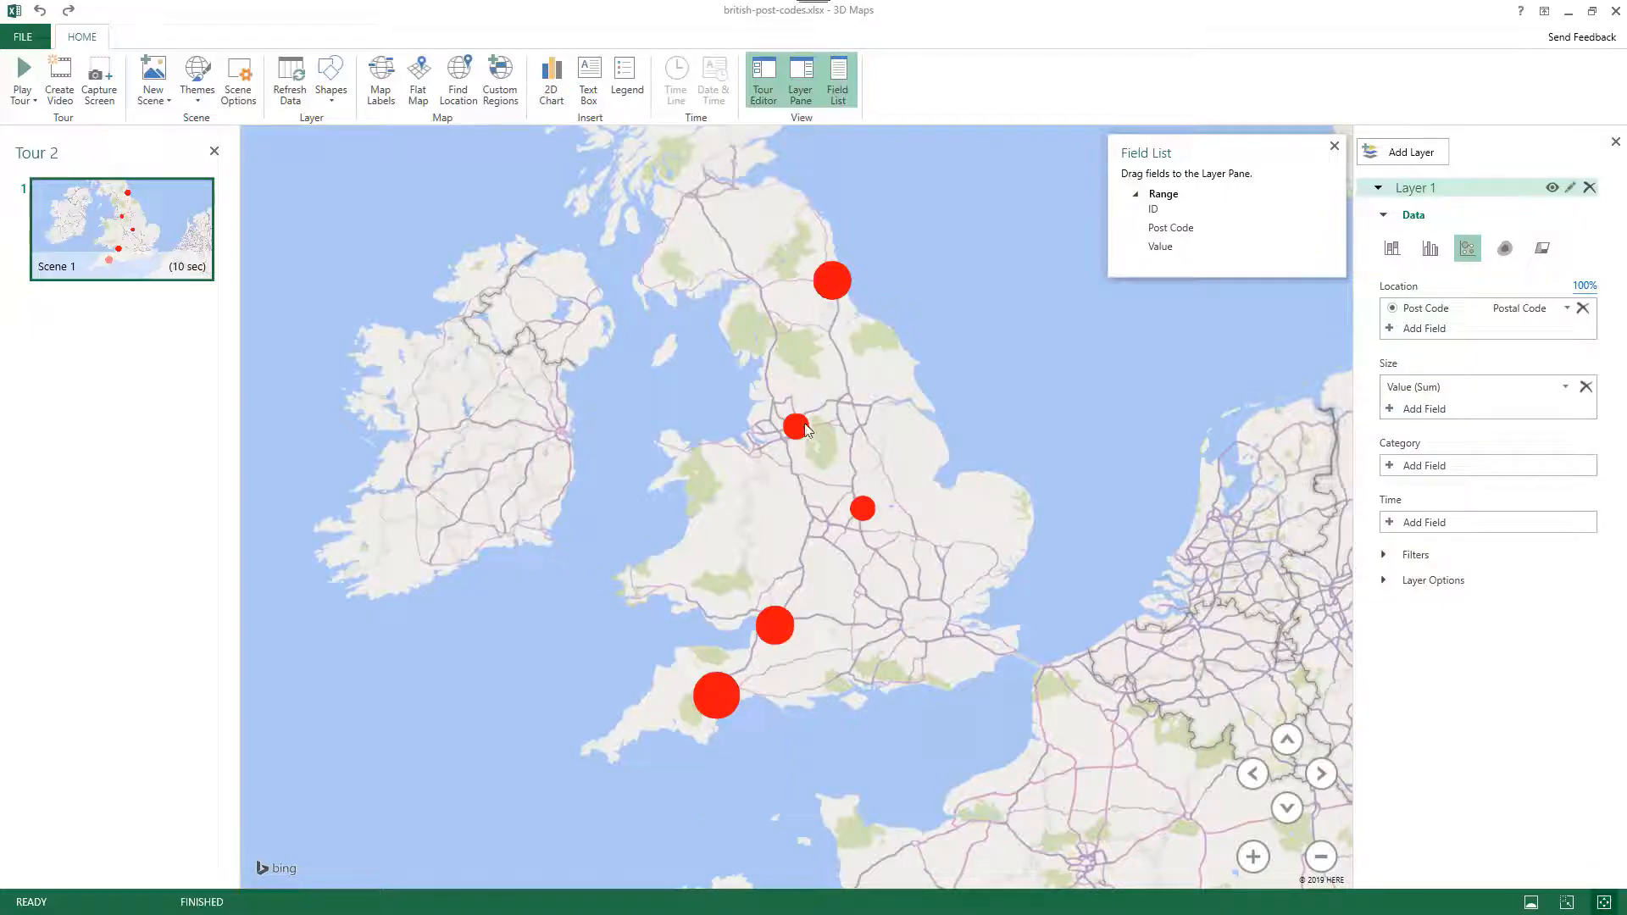
mouse_move(698, 720)
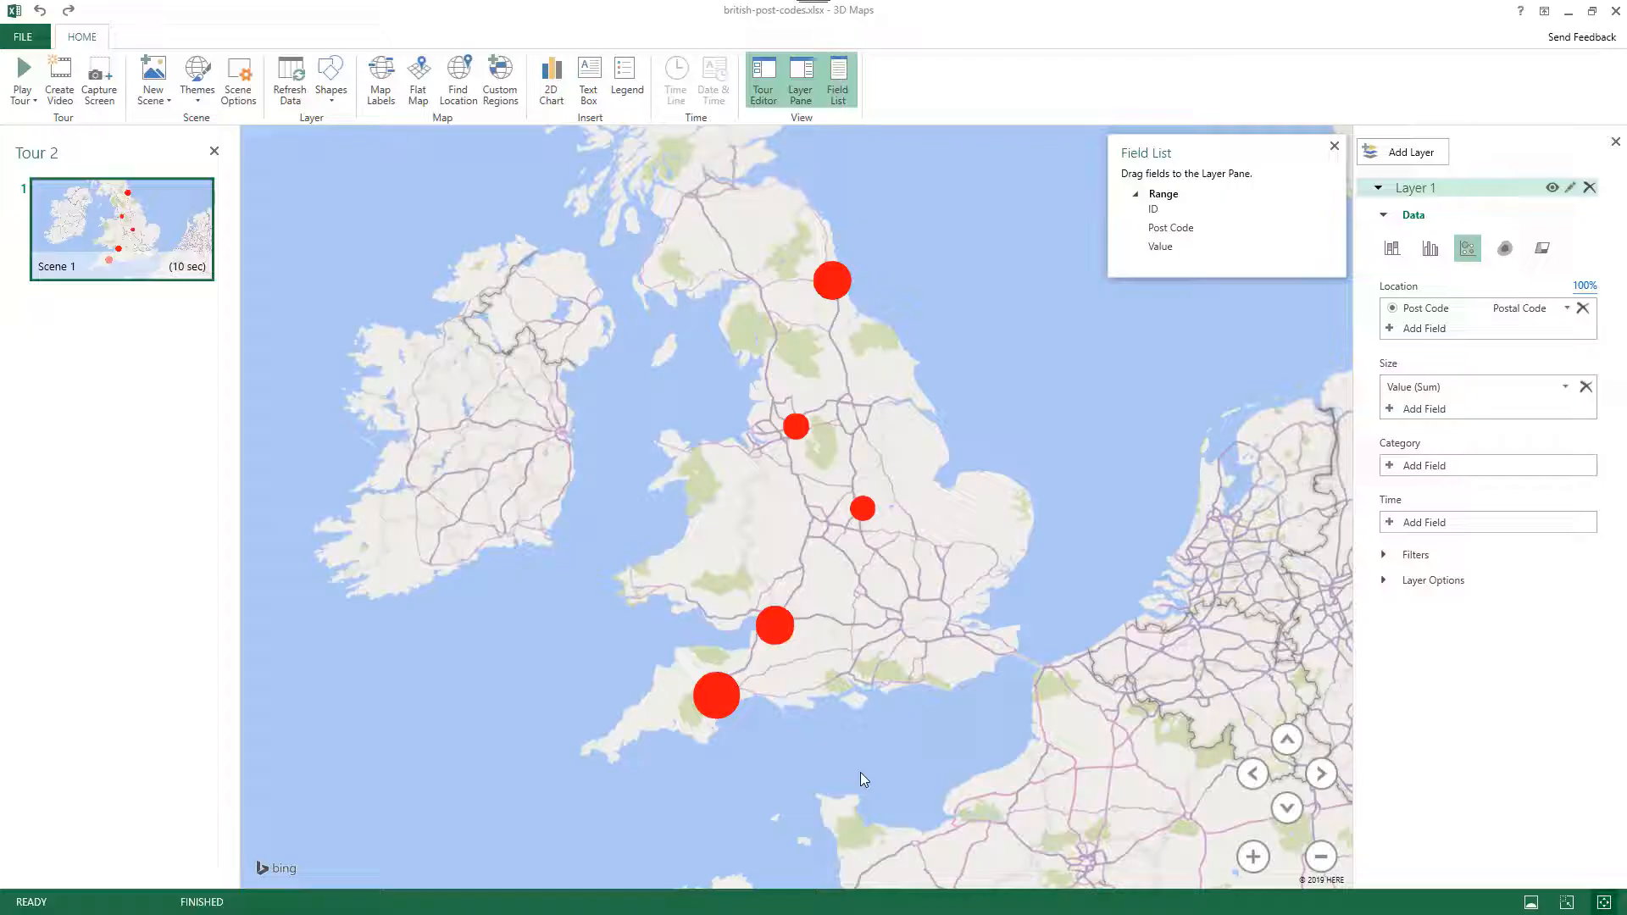
mouse_move(444, 610)
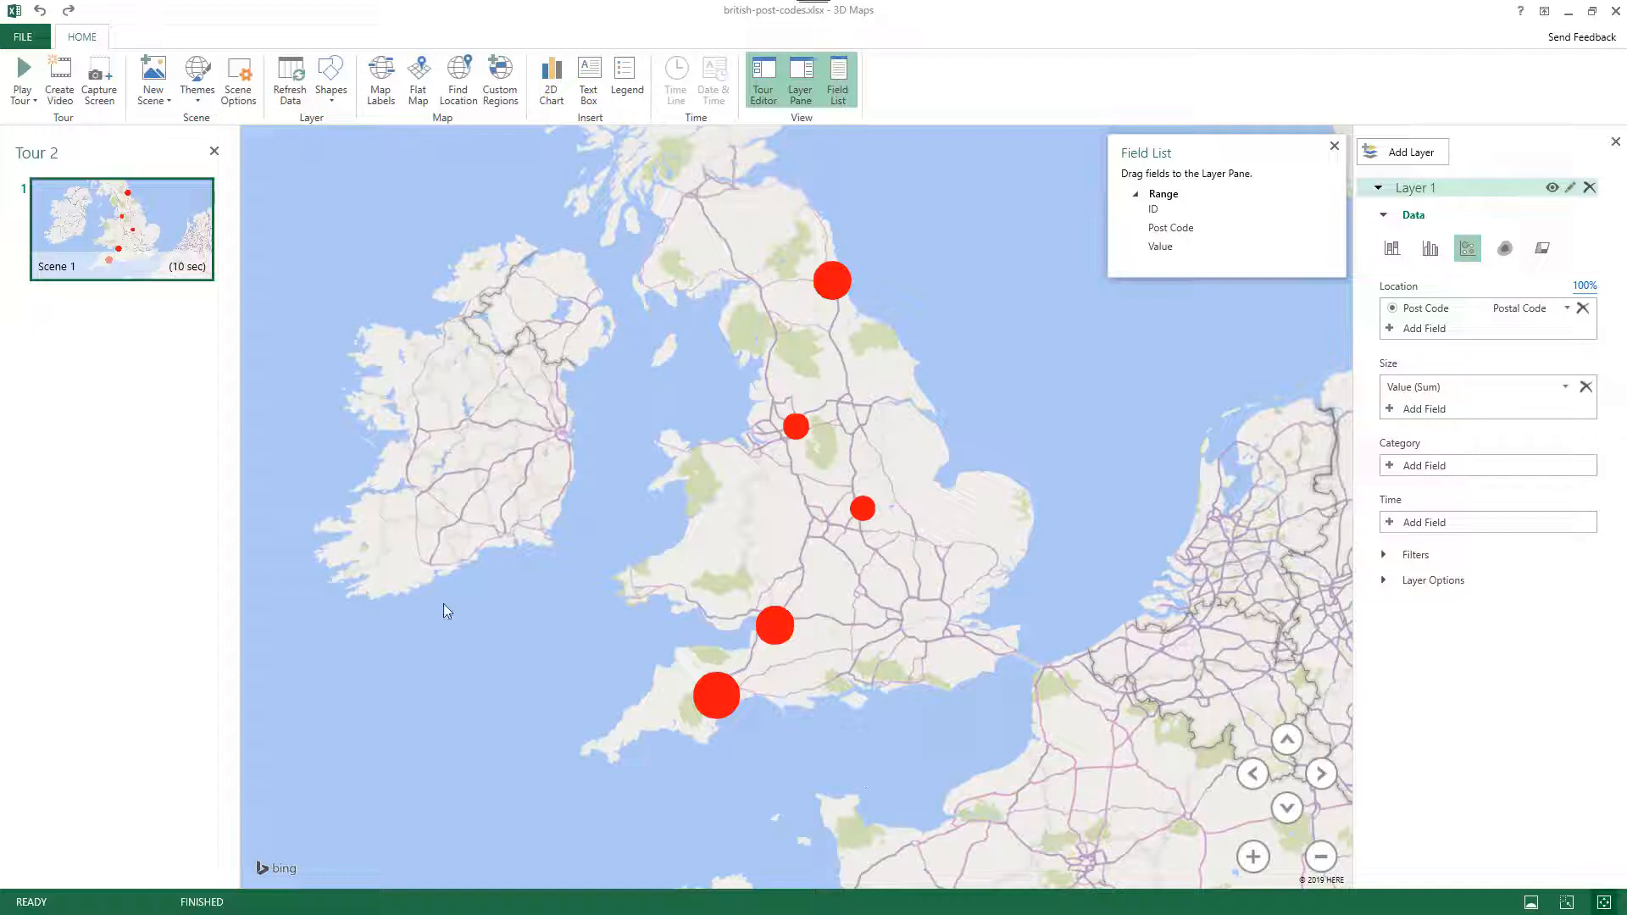
mouse_move(157, 470)
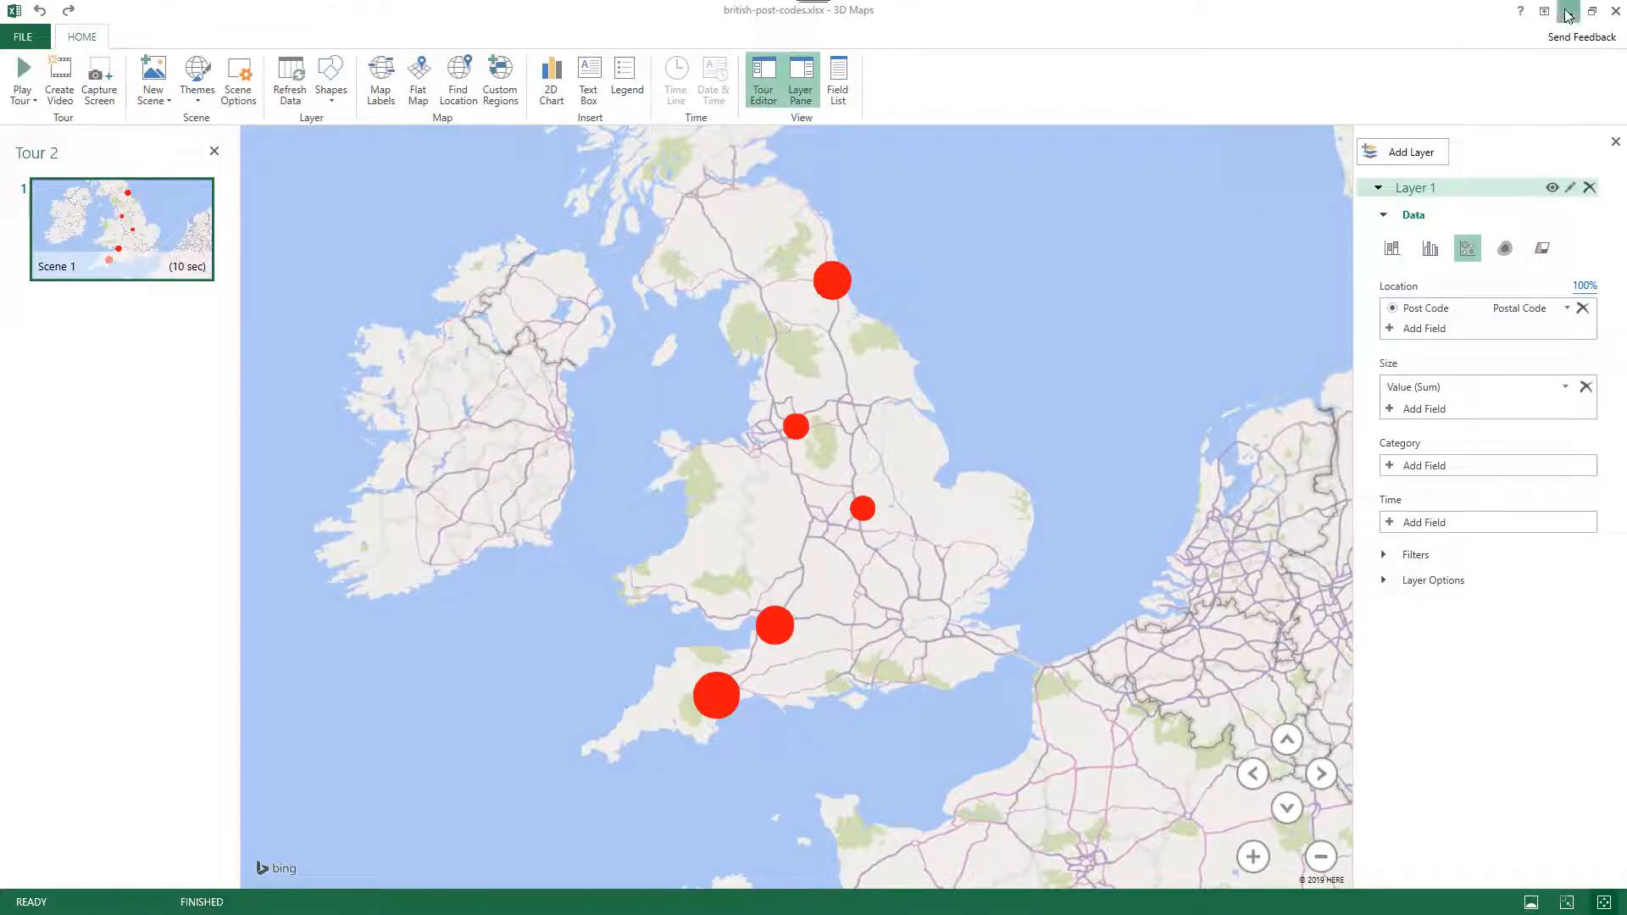
Switch to PowerPoint, paste the red-bubble map screenshot onto slide 1, and dismiss Design Ideas
click(726, 898)
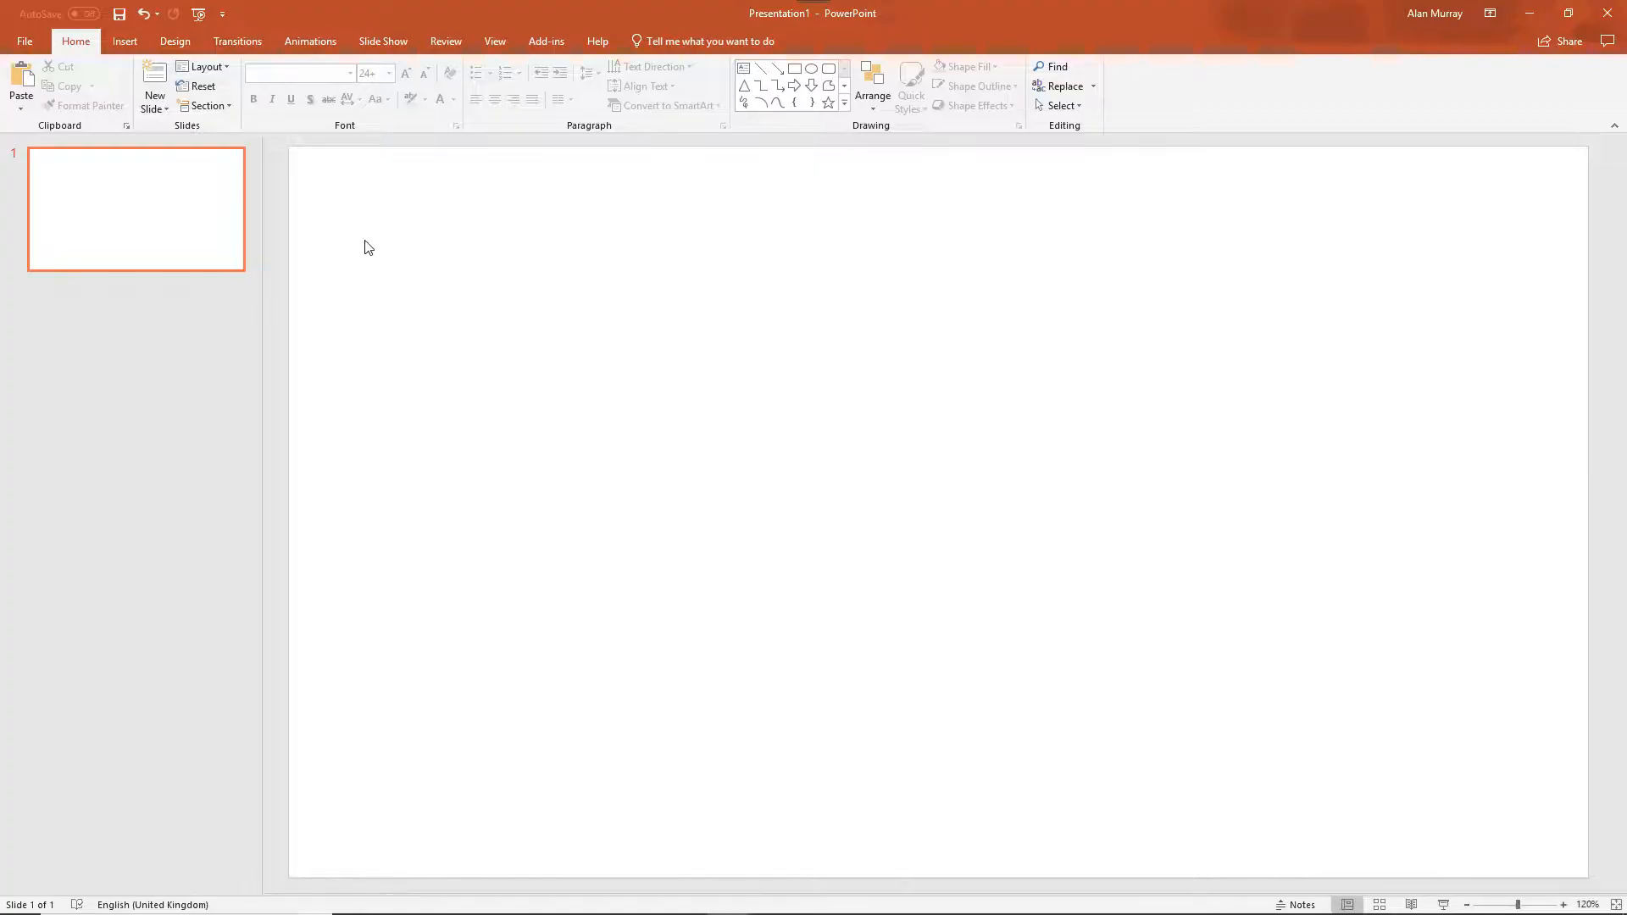
mouse_move(20, 76)
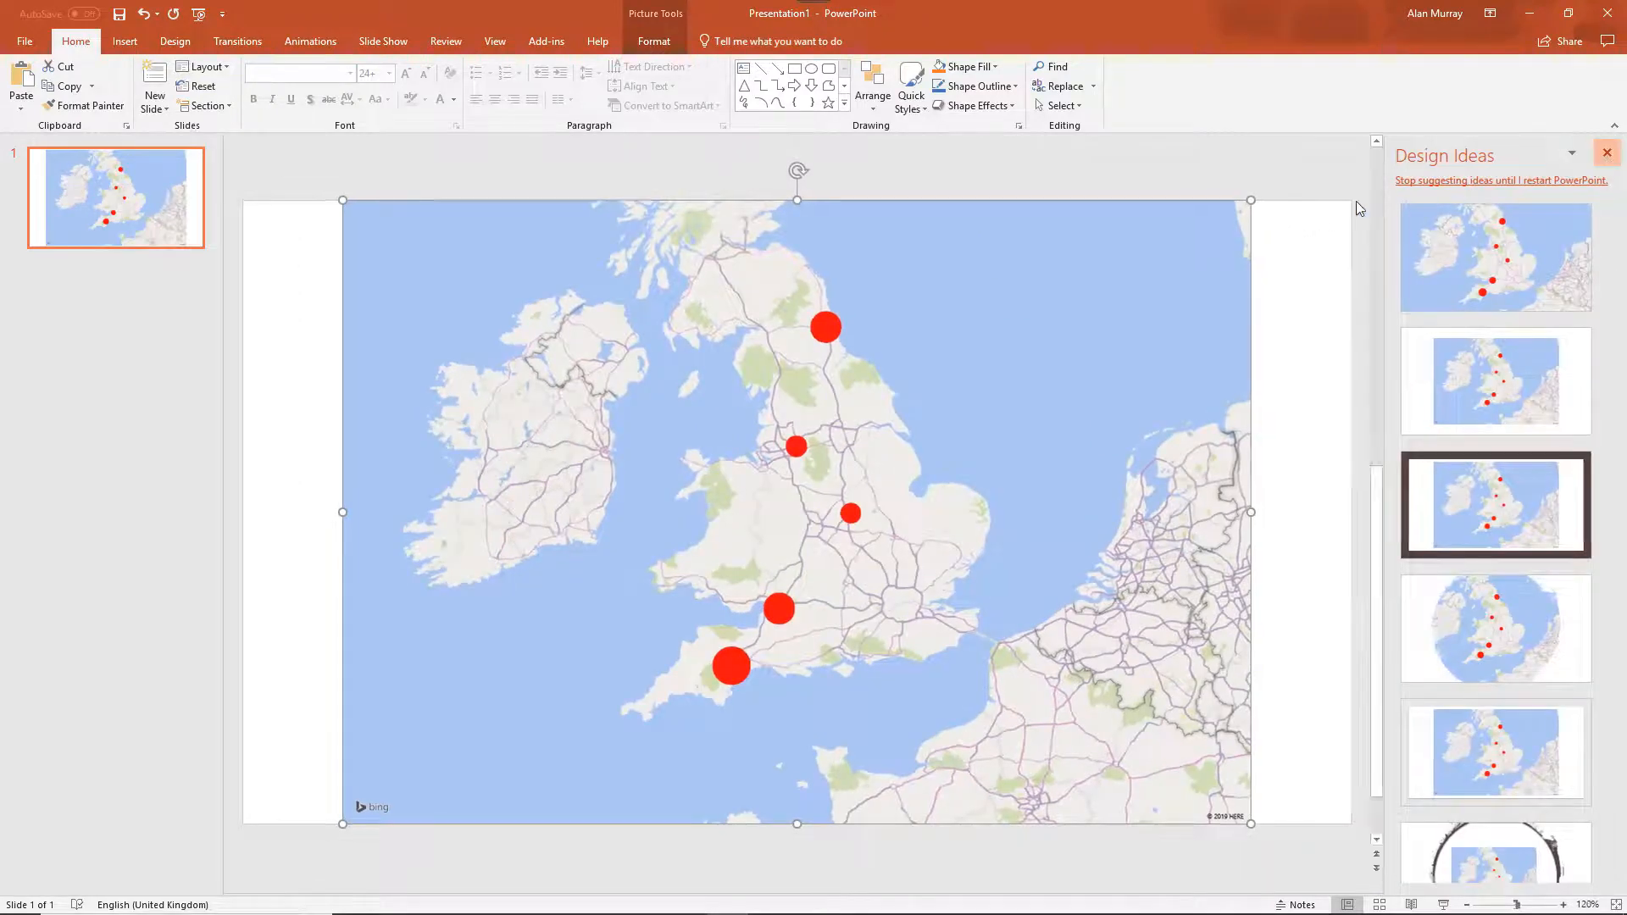
click(1607, 152)
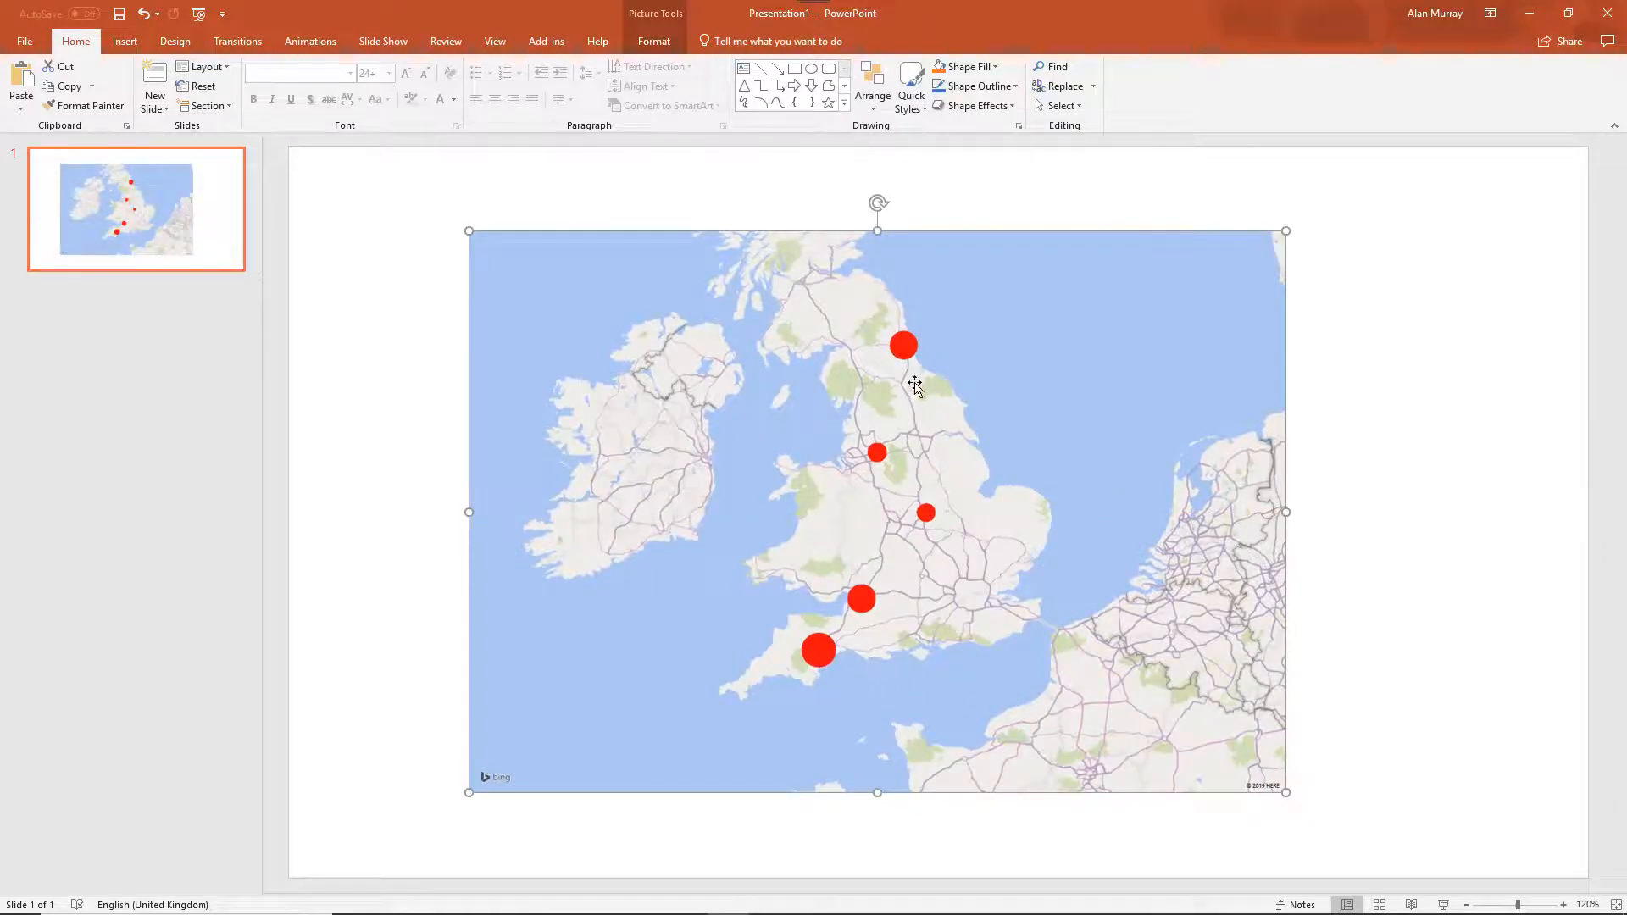
mouse_move(997, 683)
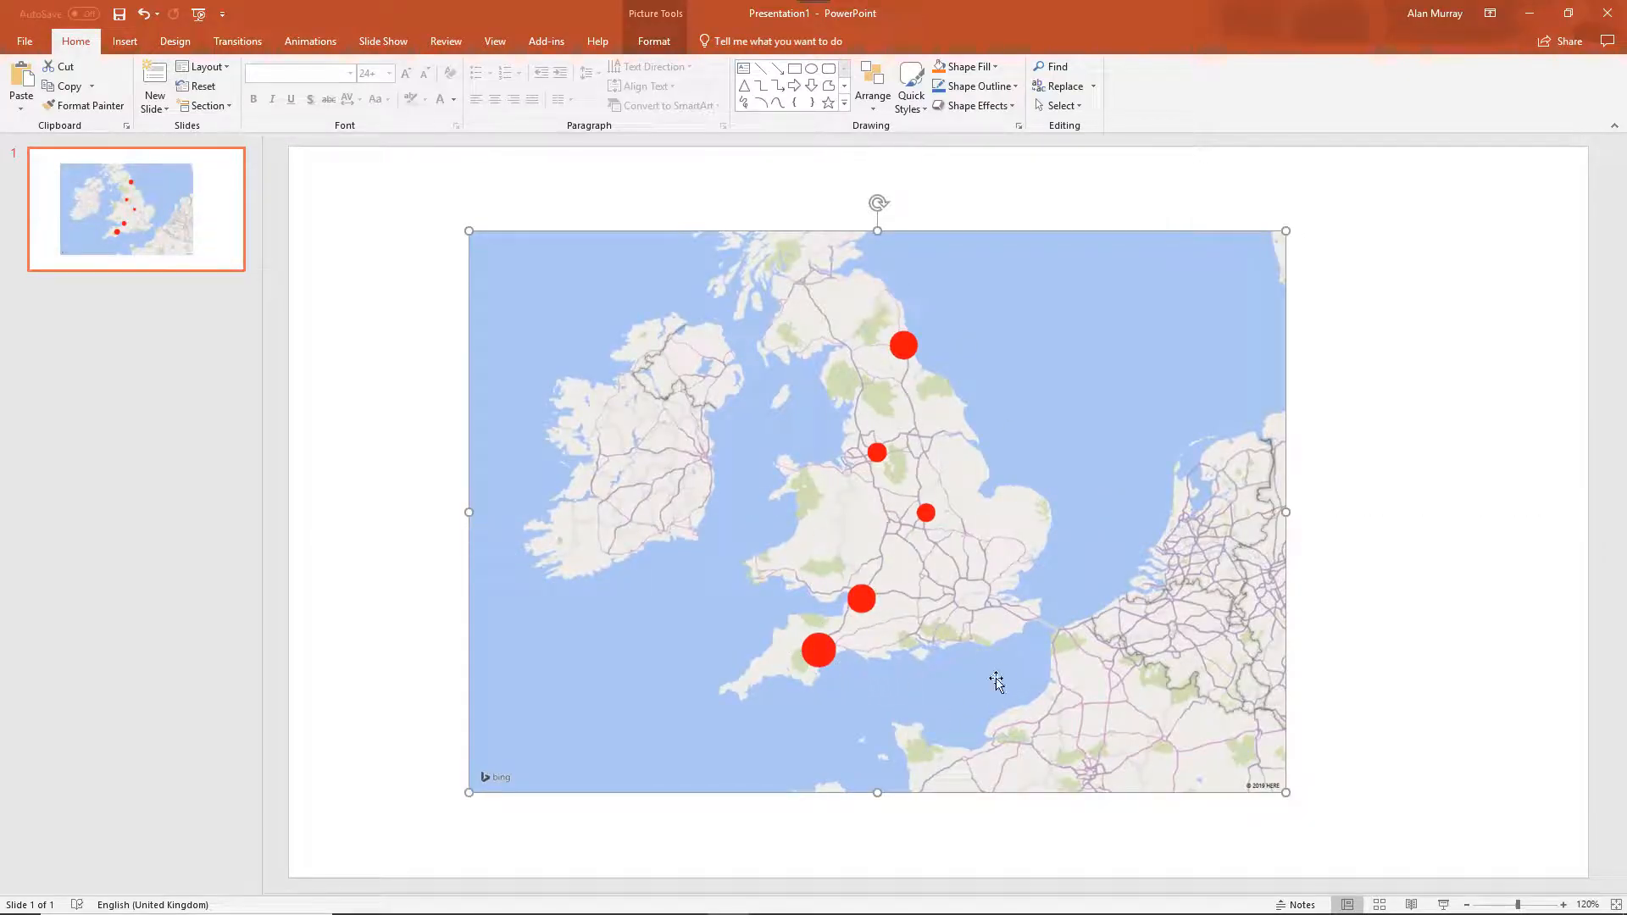